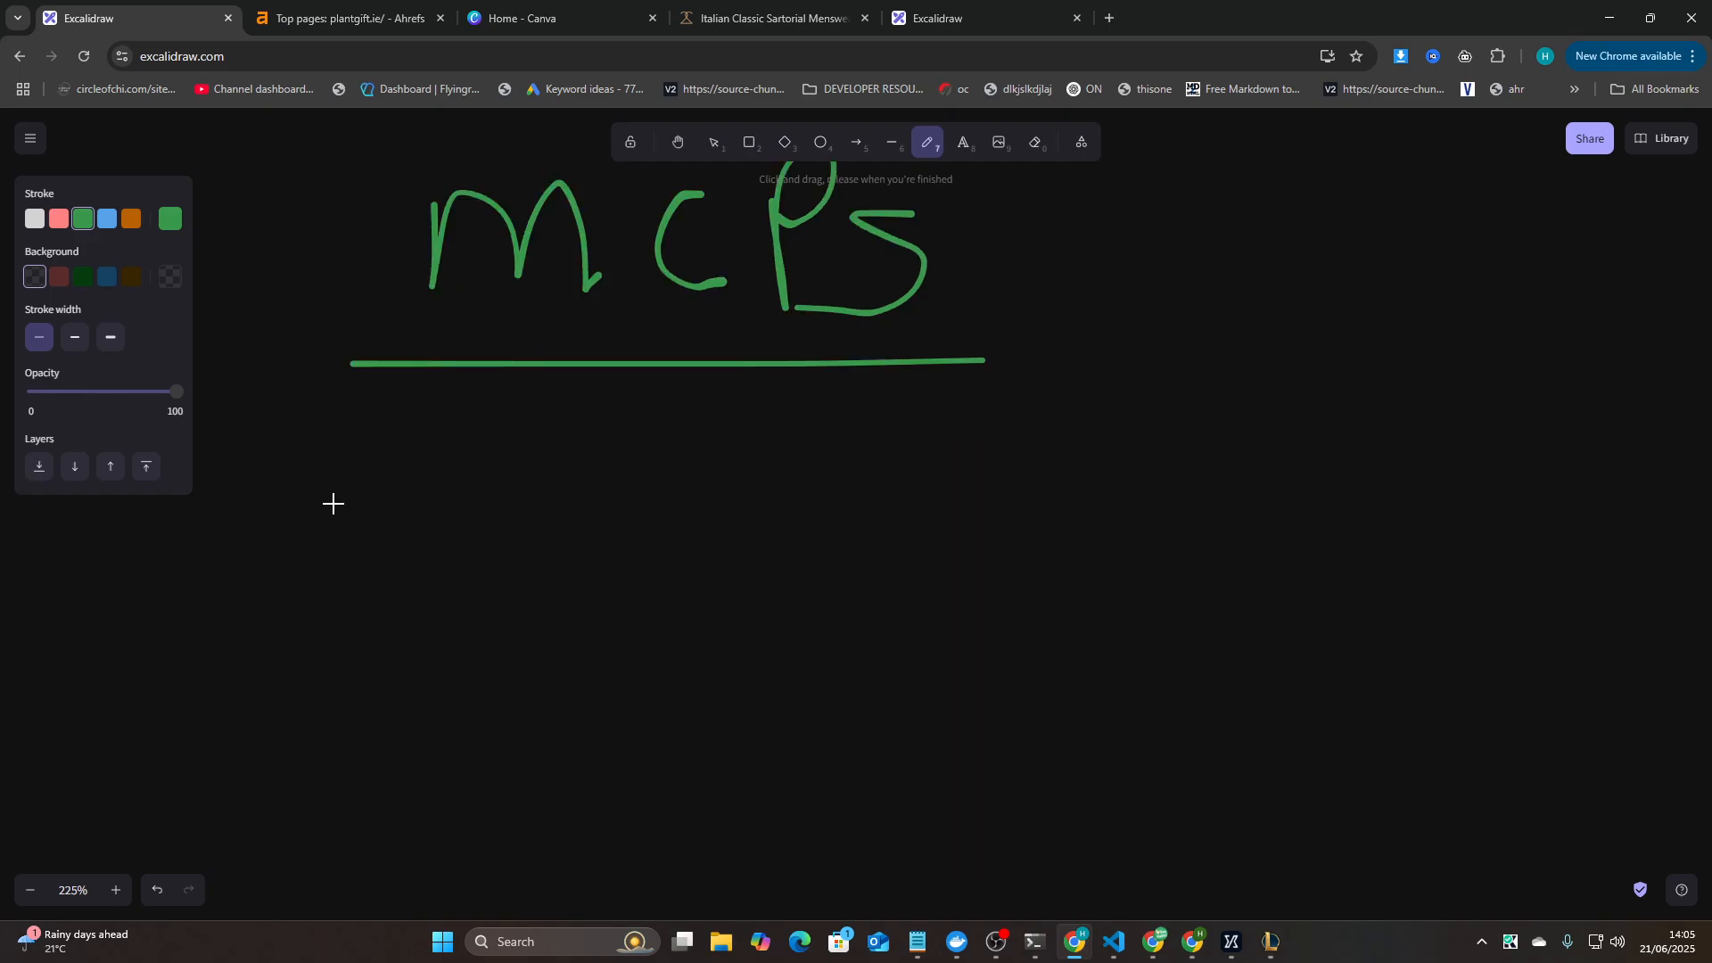
- Handwrite the green ST/DC/Tm line beneath the MCPs – CC heading
drag(371, 430, 360, 529)
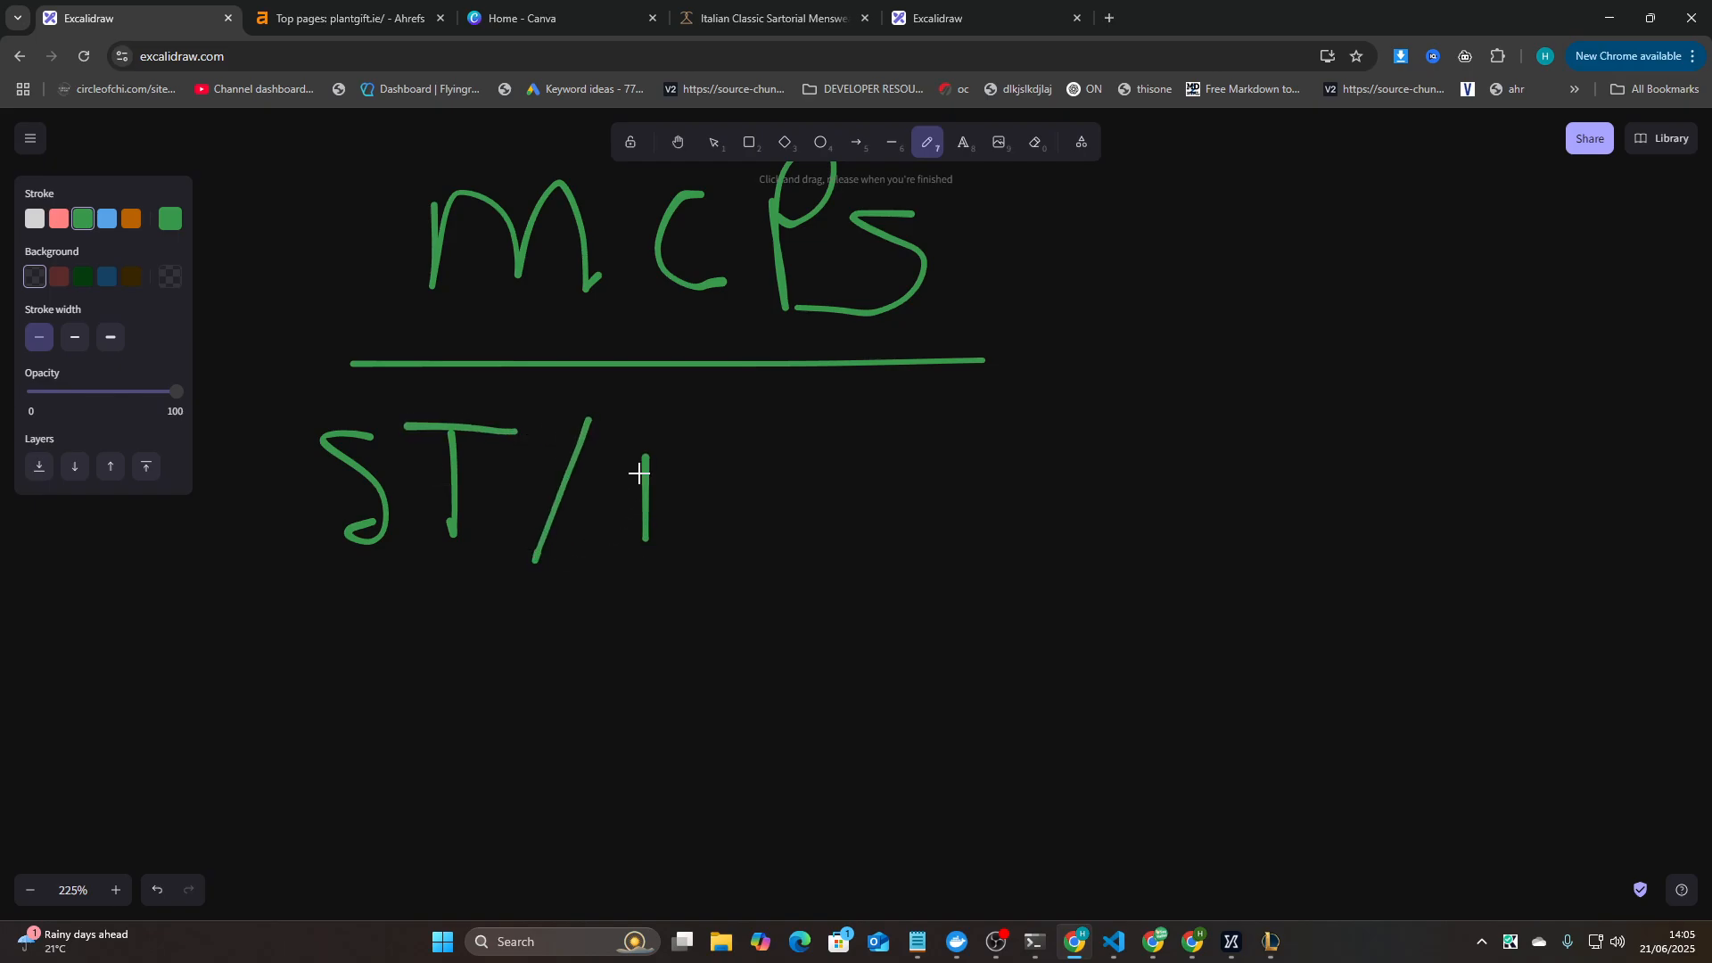
drag(644, 437, 829, 535)
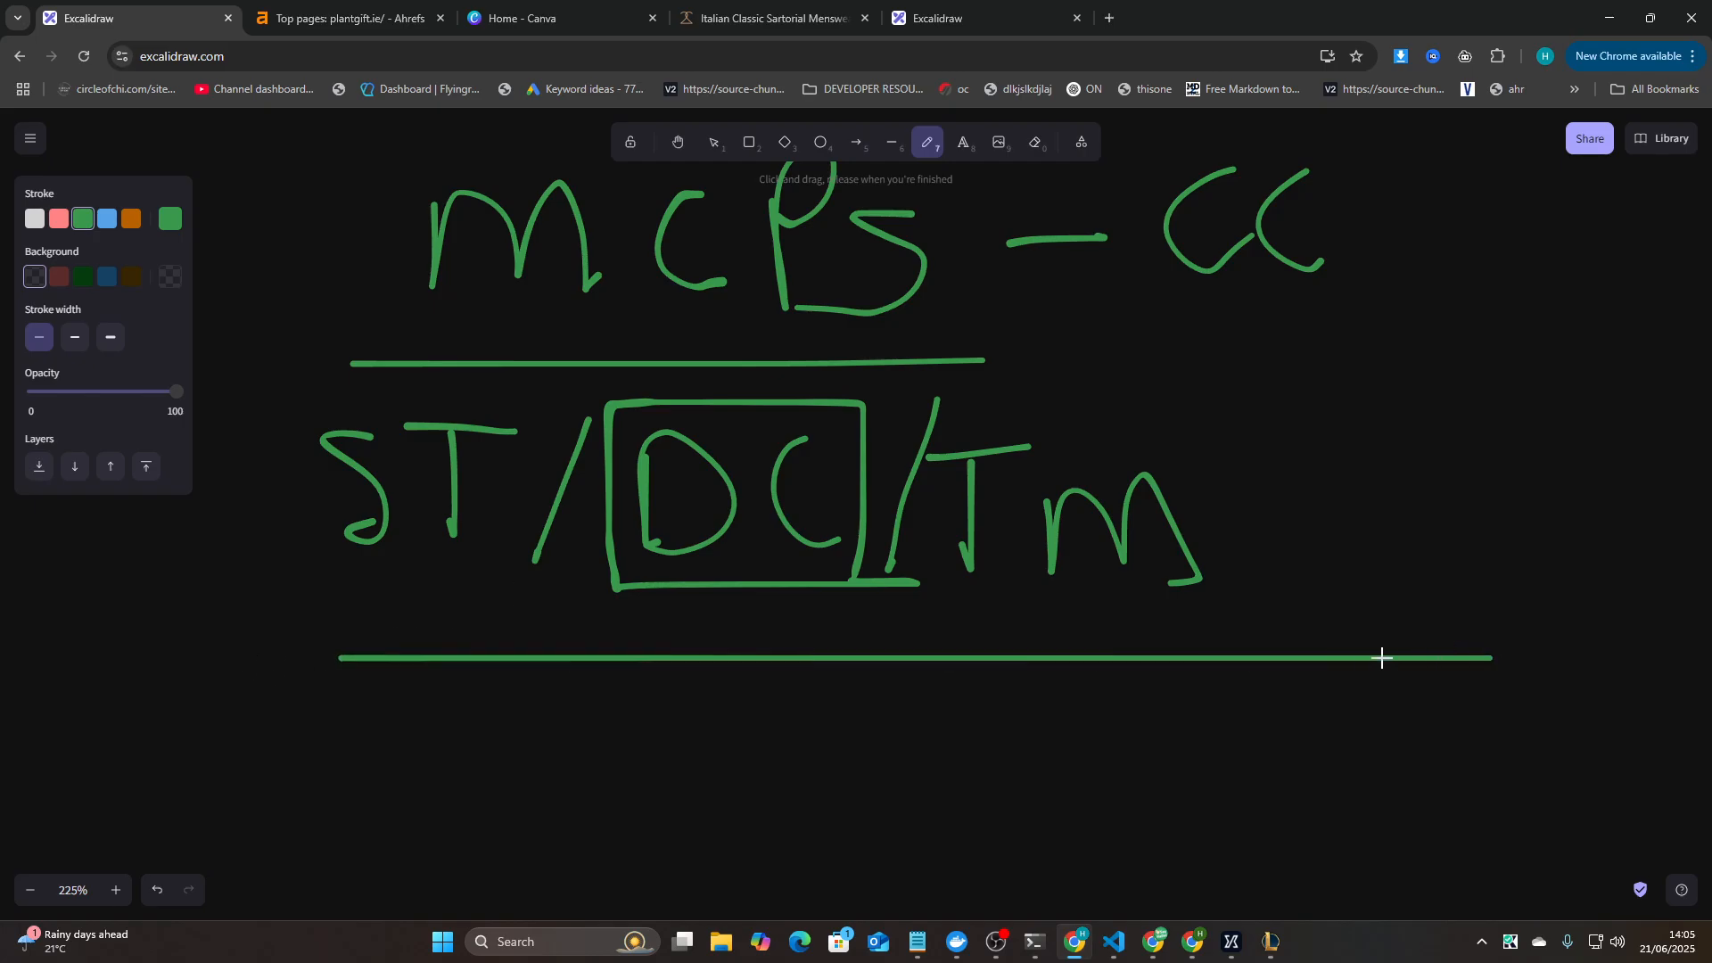
mouse_move(960, 412)
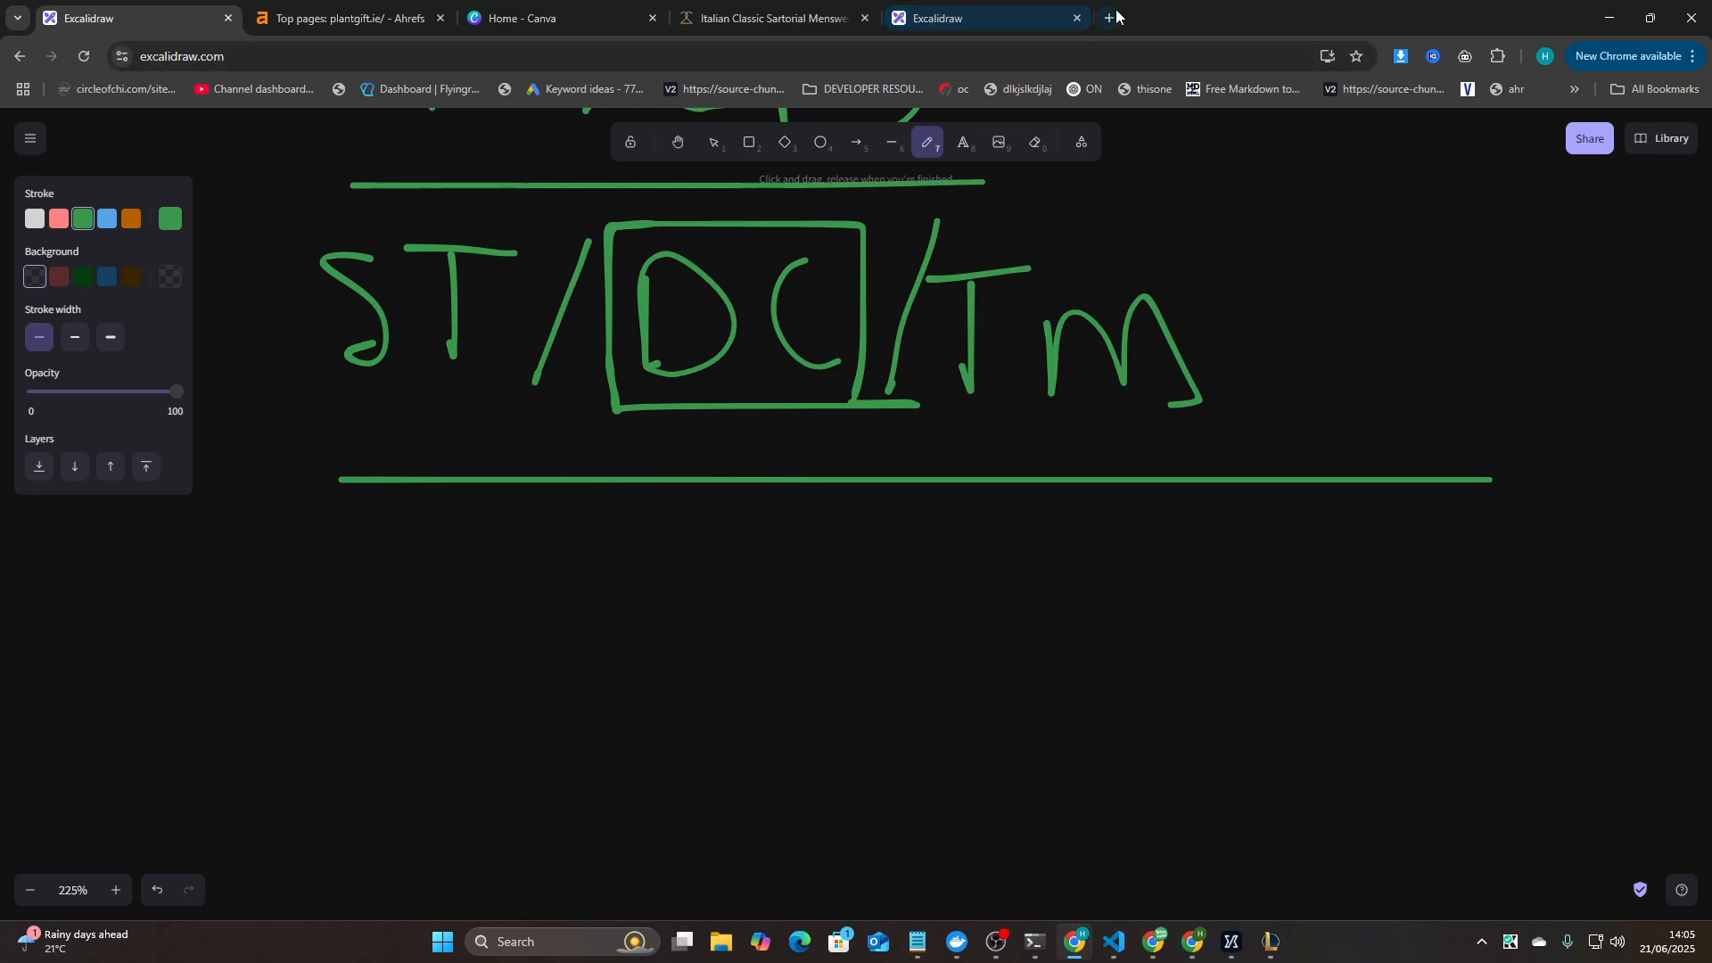
- Open brightdata.com in a new tab and scroll down its homepage
click(1109, 17)
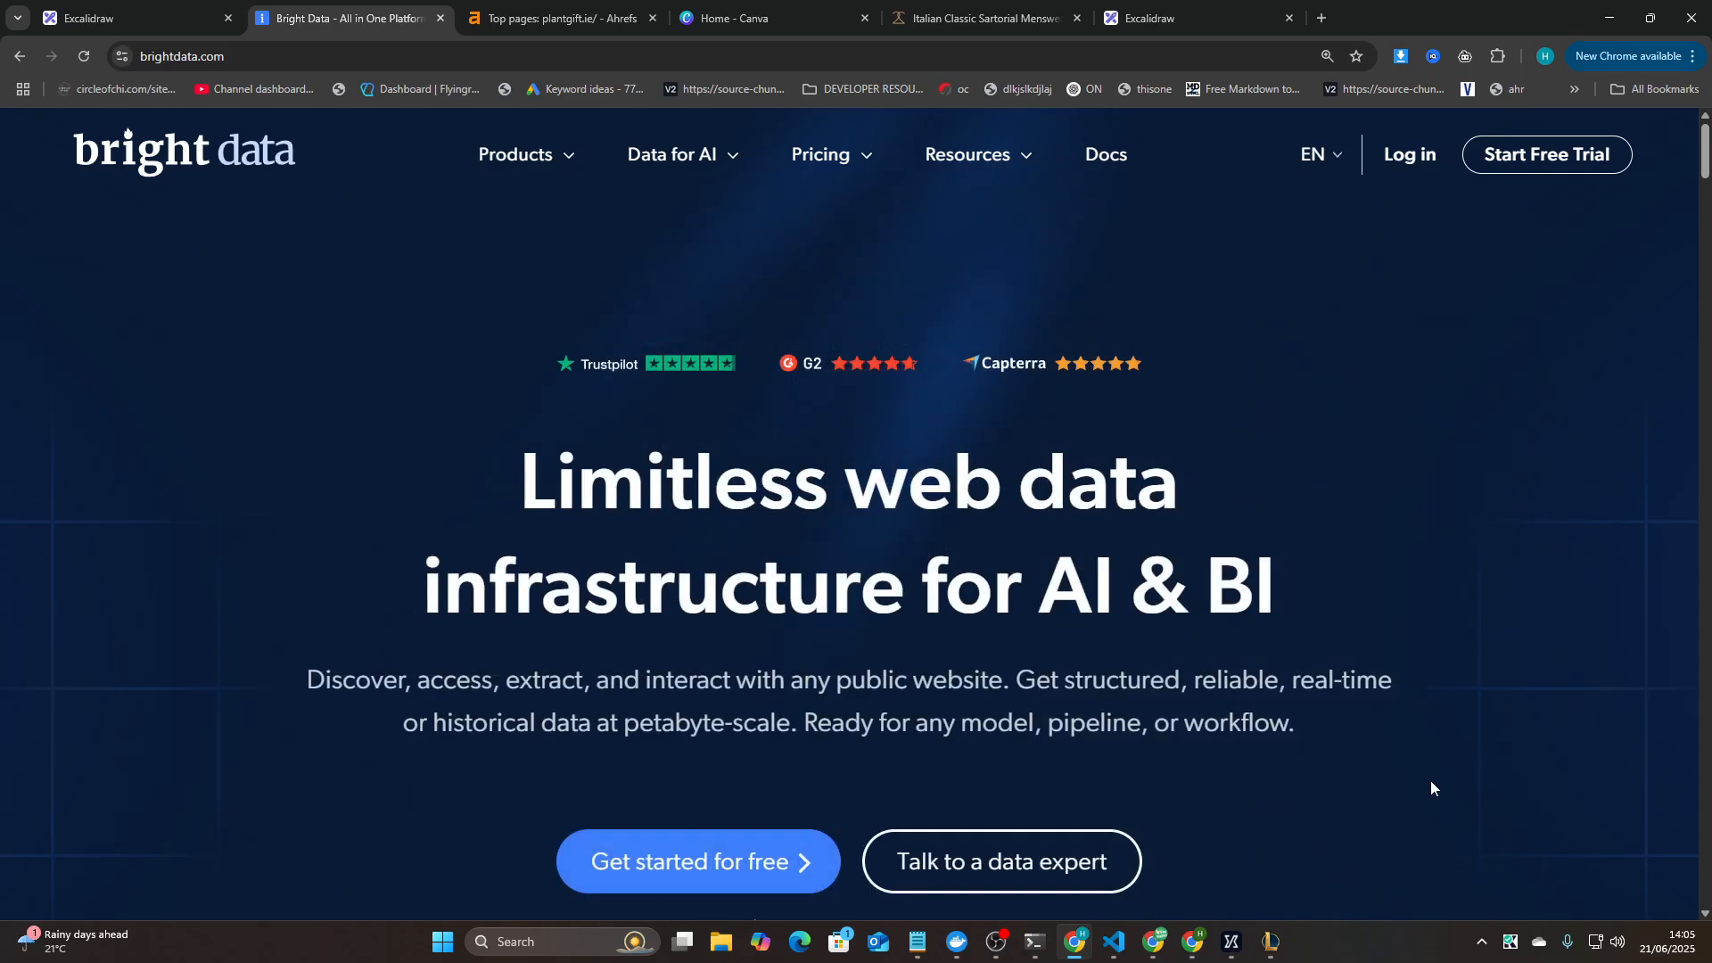
scroll(down, 3)
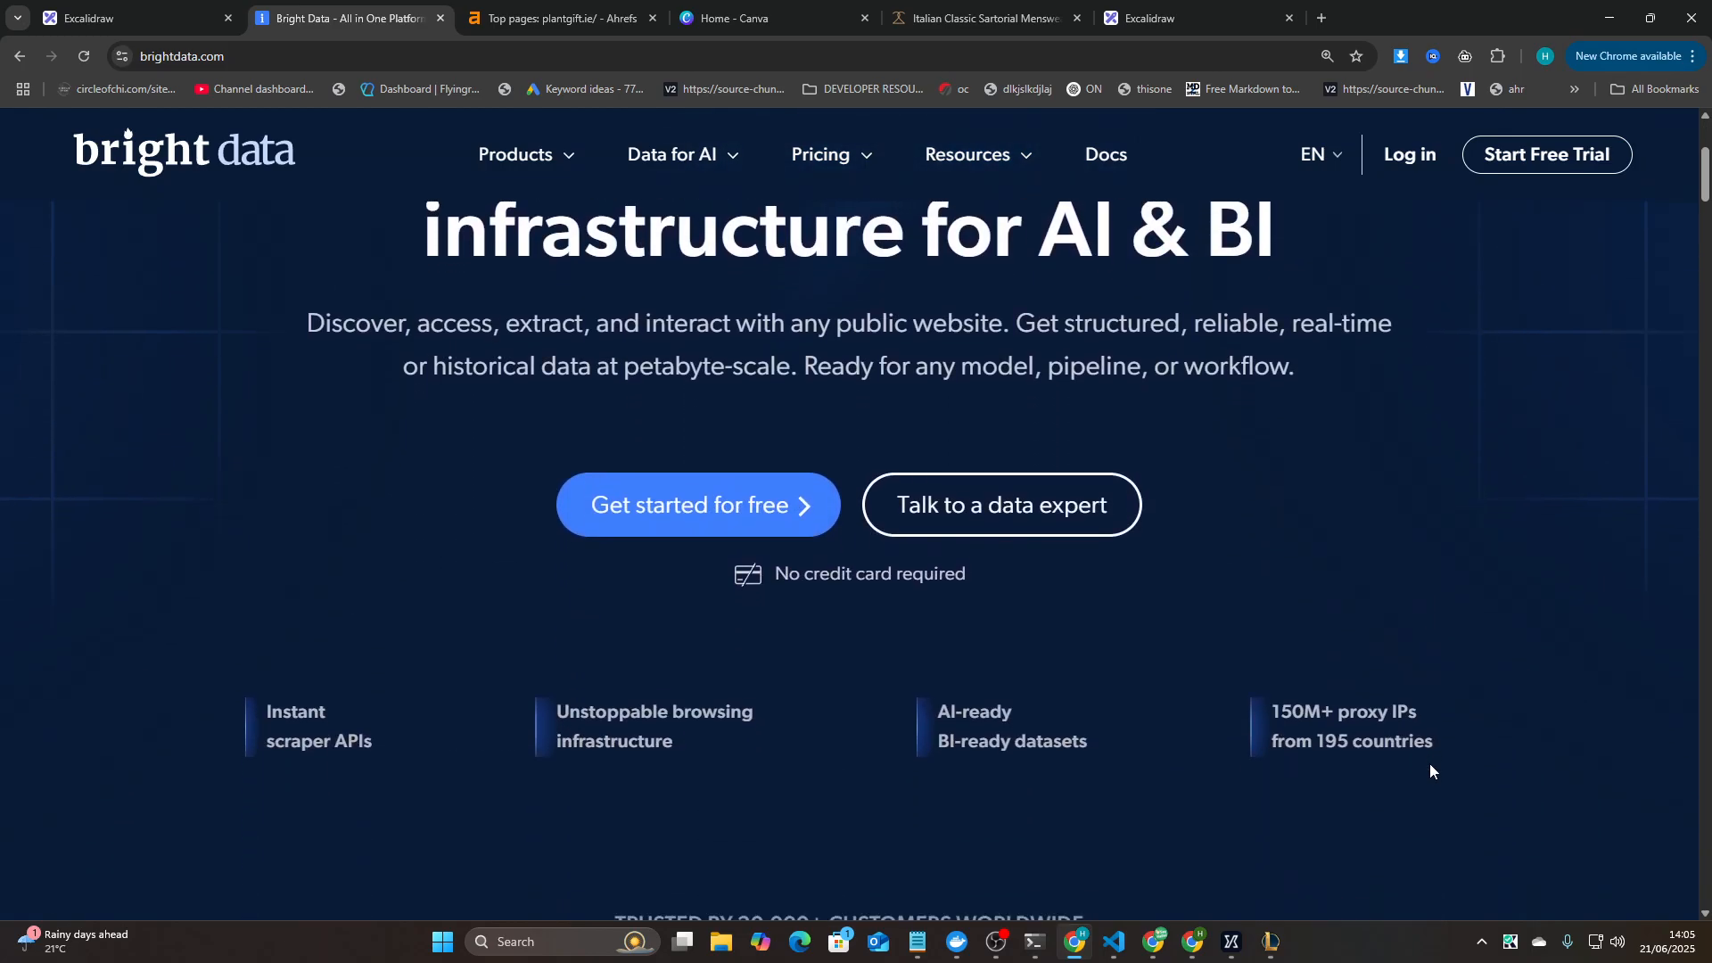
mouse_move(1346, 728)
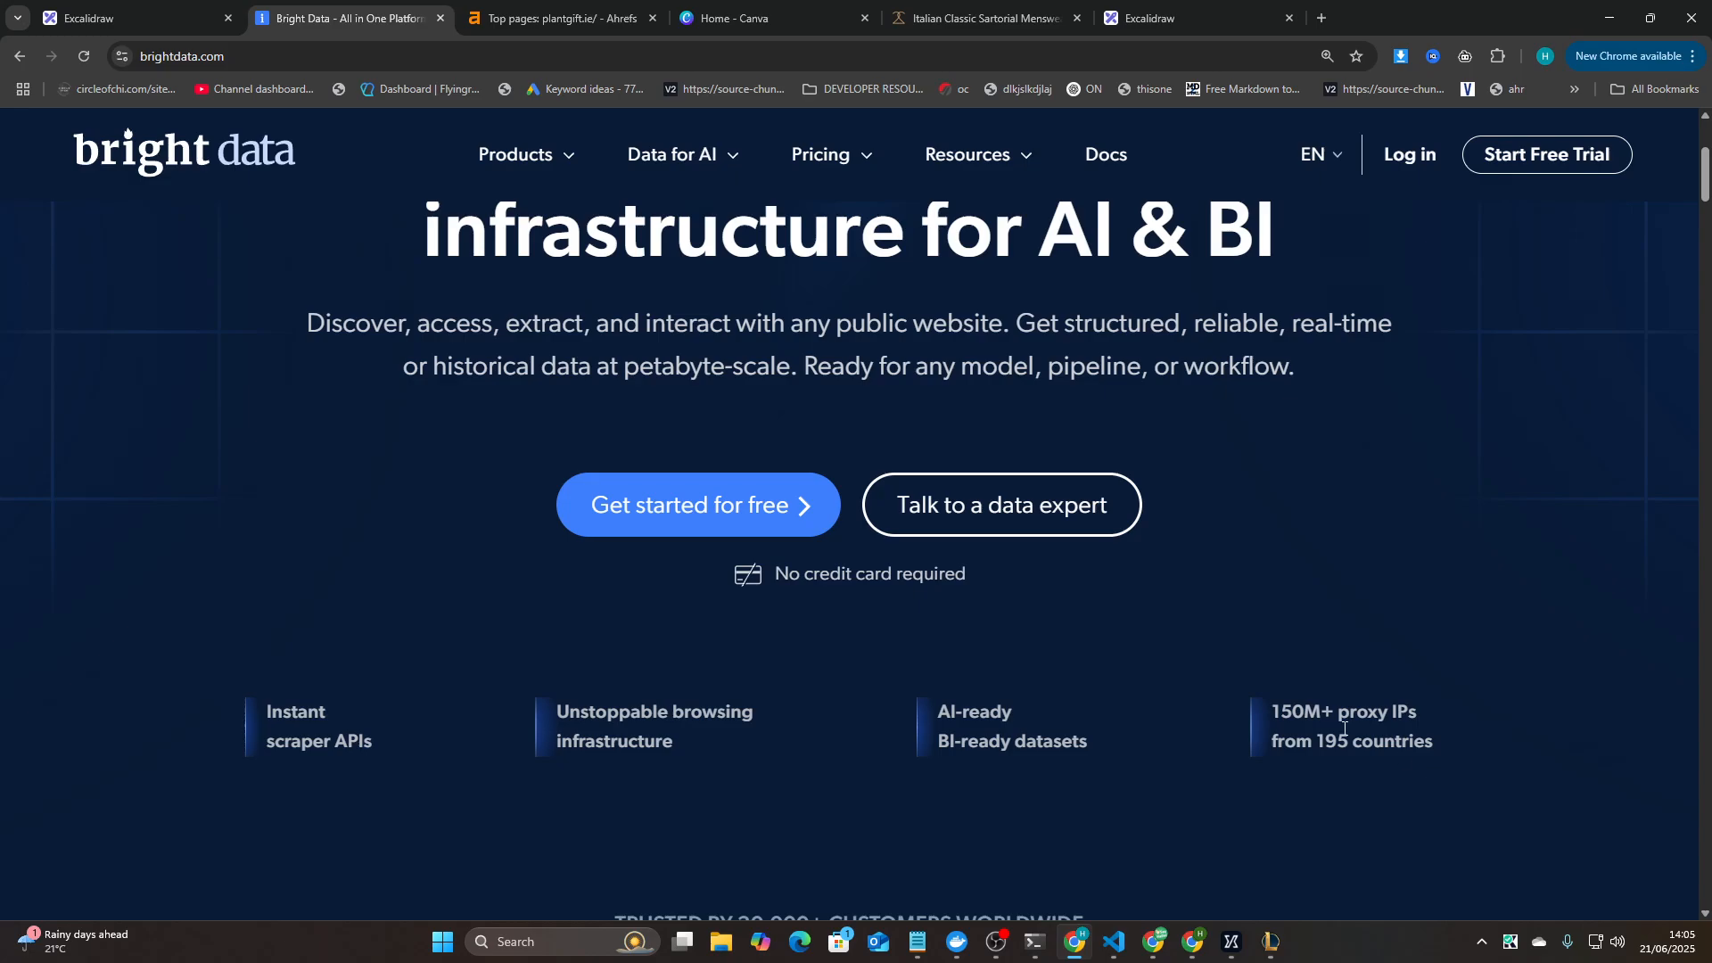
- Launch a terminal, enter Ubuntu via wsl -d Ubuntu and start claude
click(443, 940)
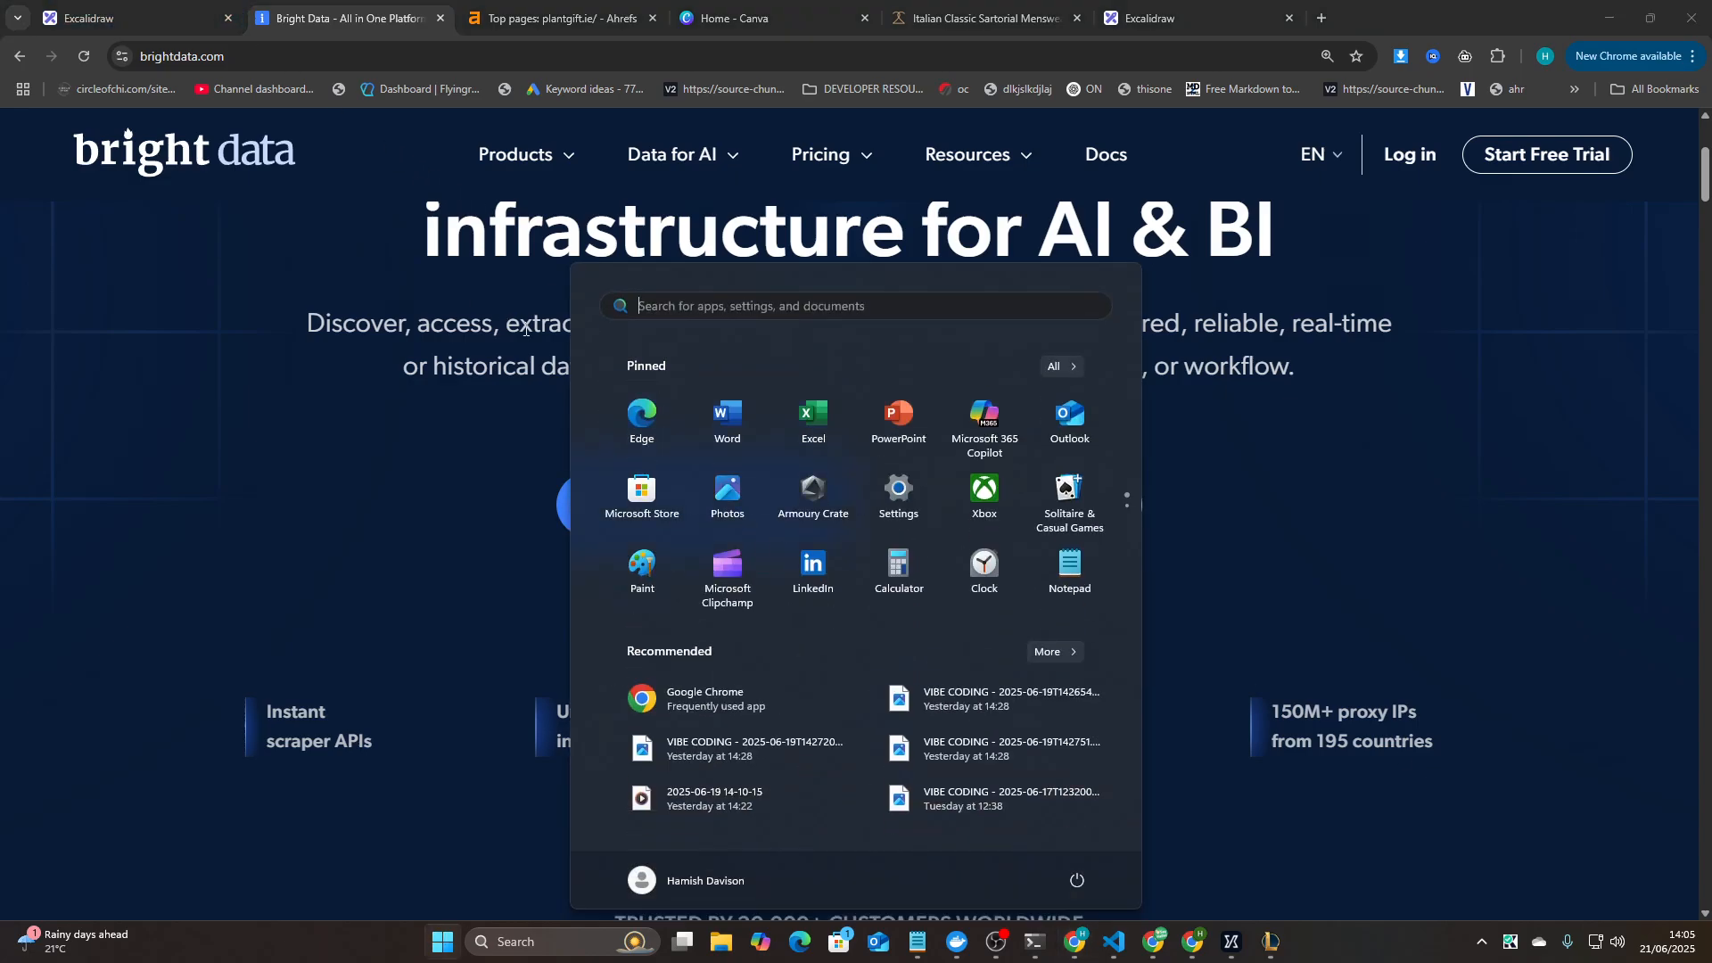
click(1033, 939)
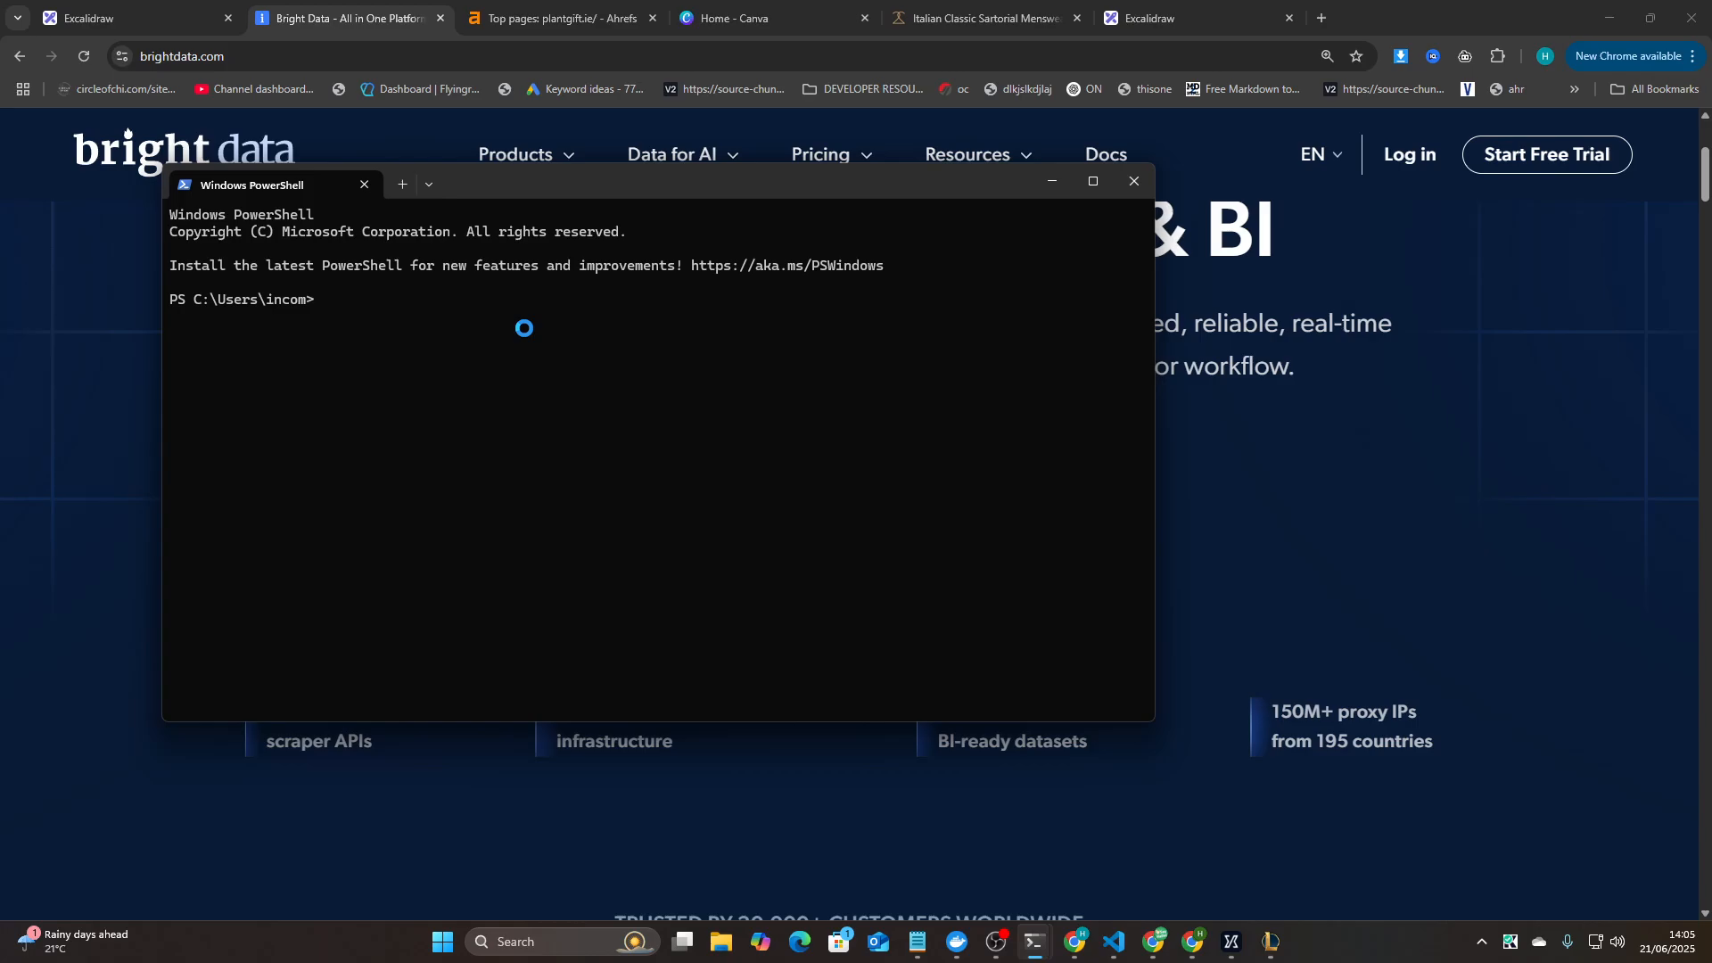
text(wsl -d Ubuntu)
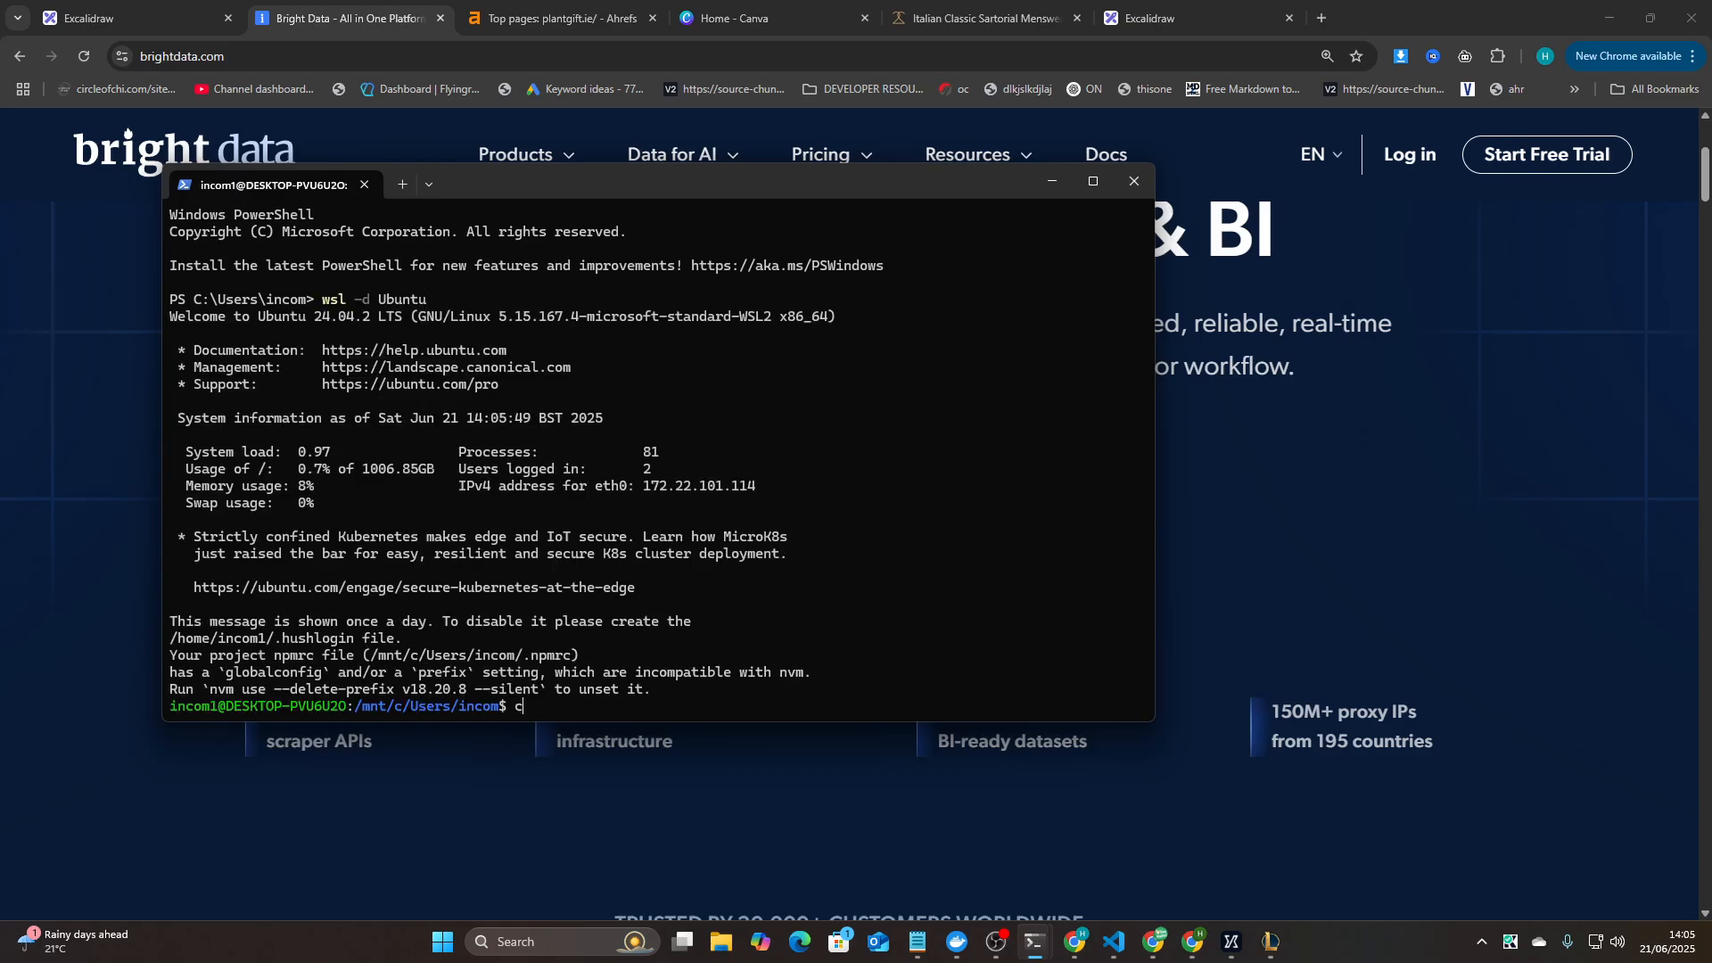
text(laude)
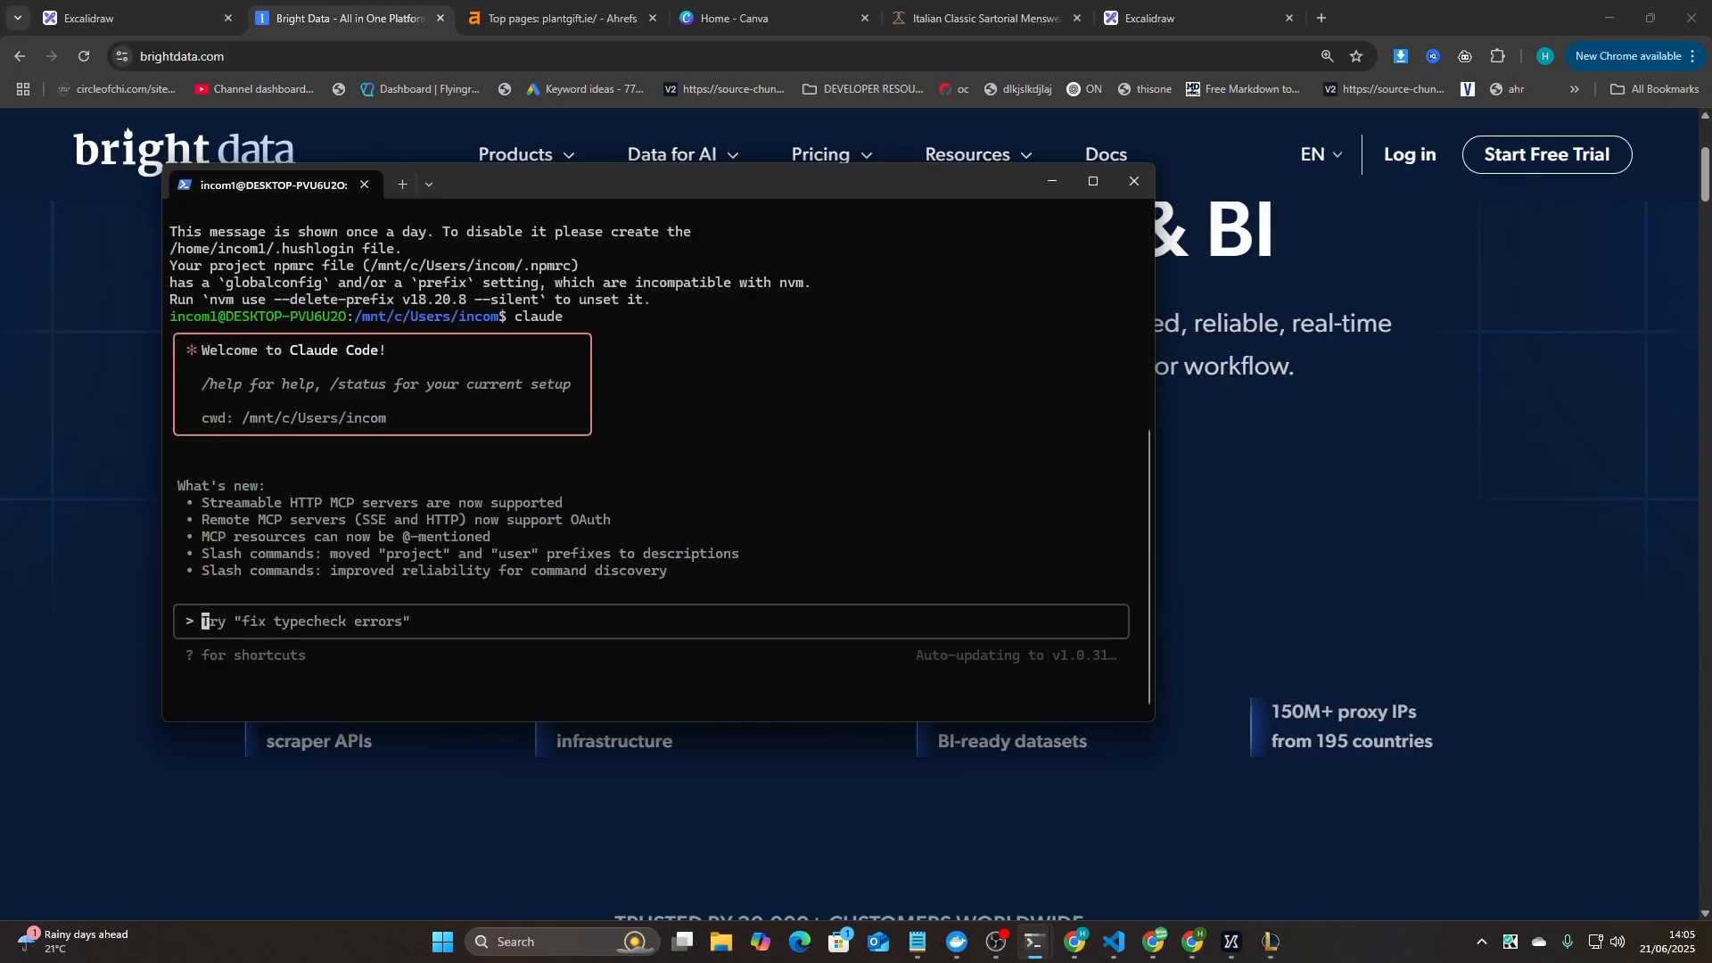
- Ask Claude Code to look up the stock price of Tesla
text(look up the st)
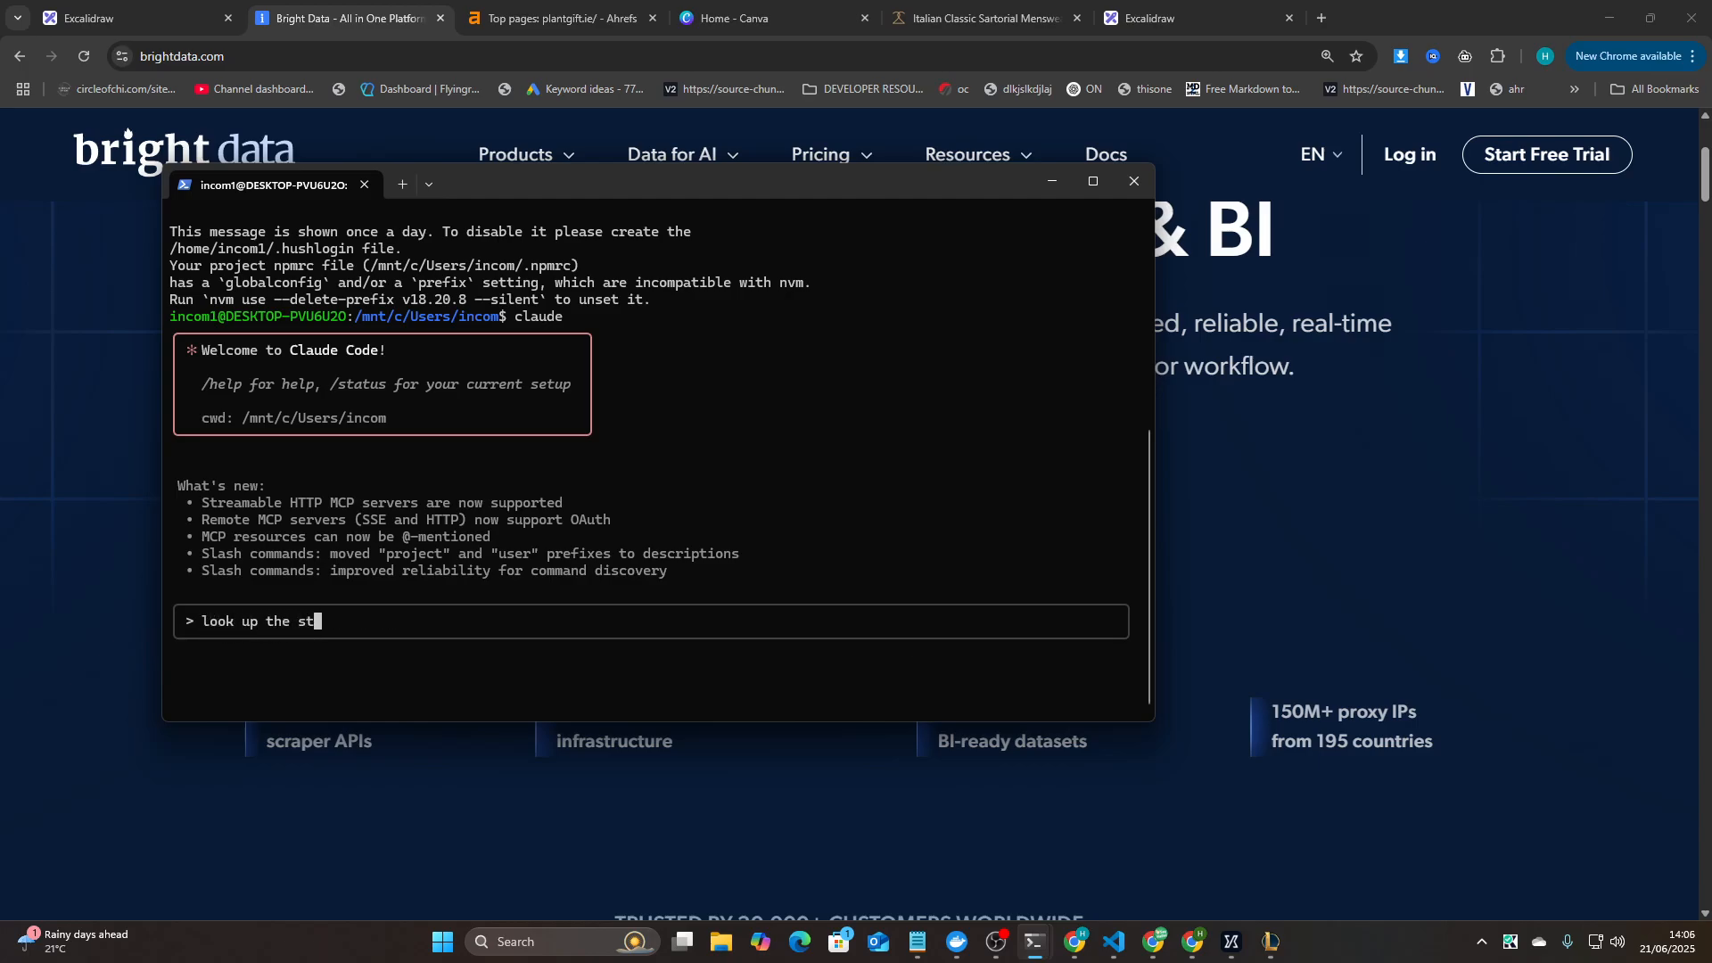
text(ock price of)
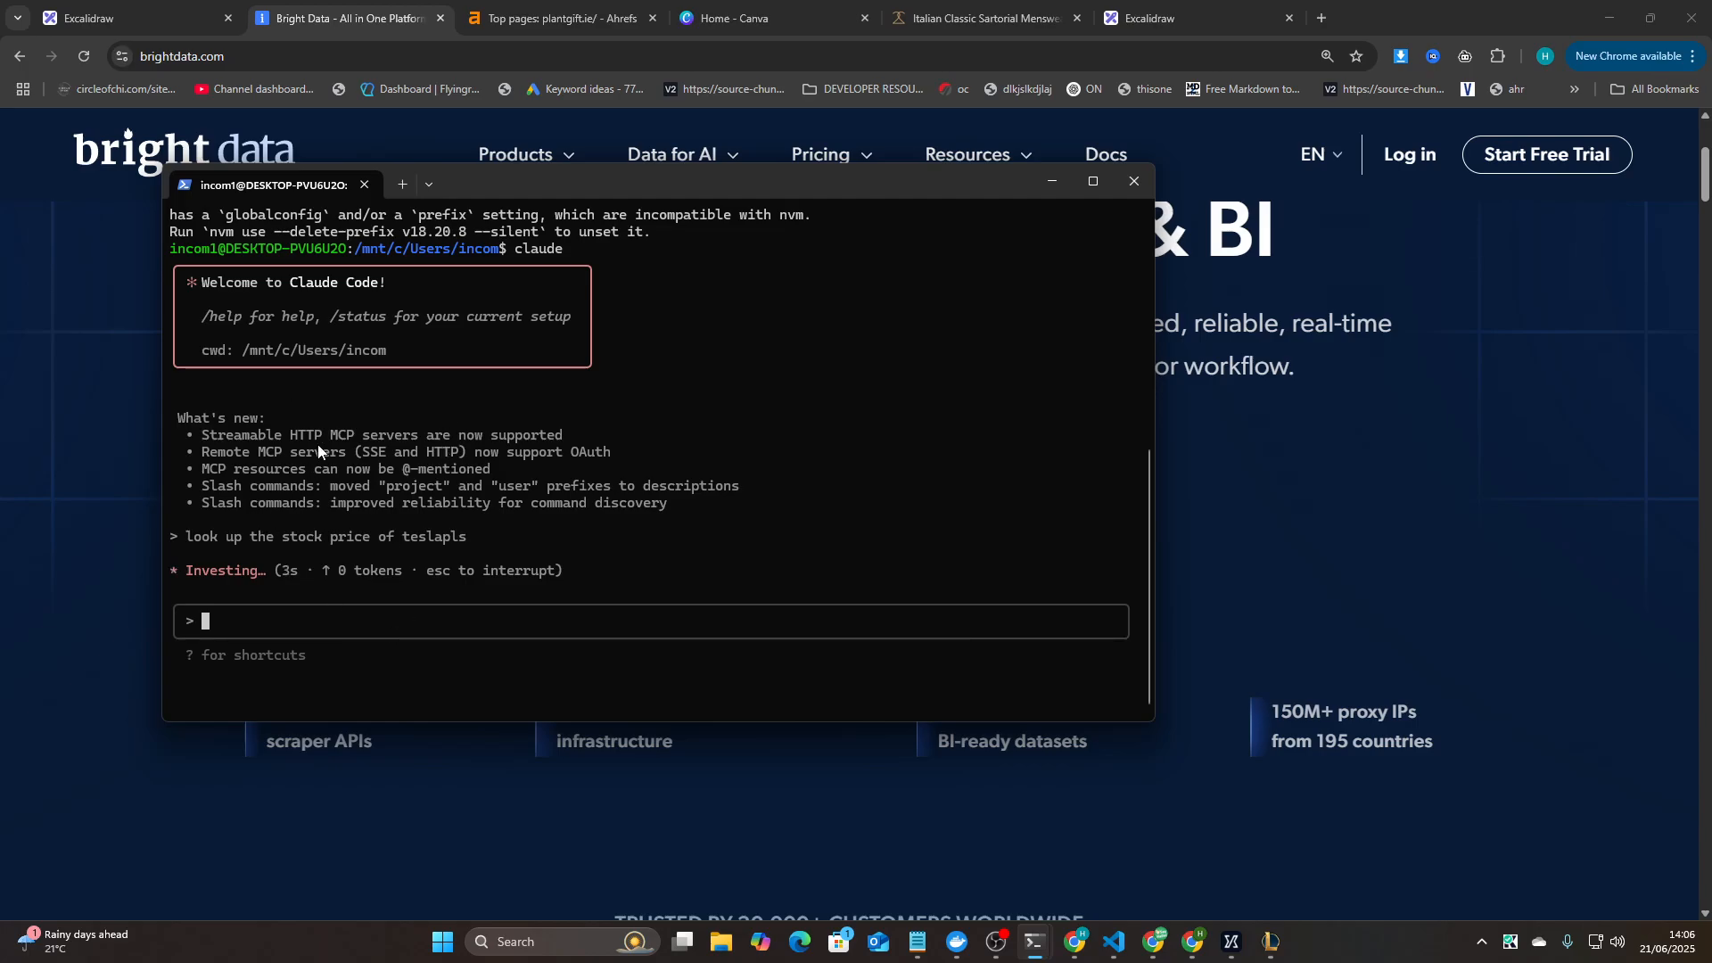
mouse_move(576, 562)
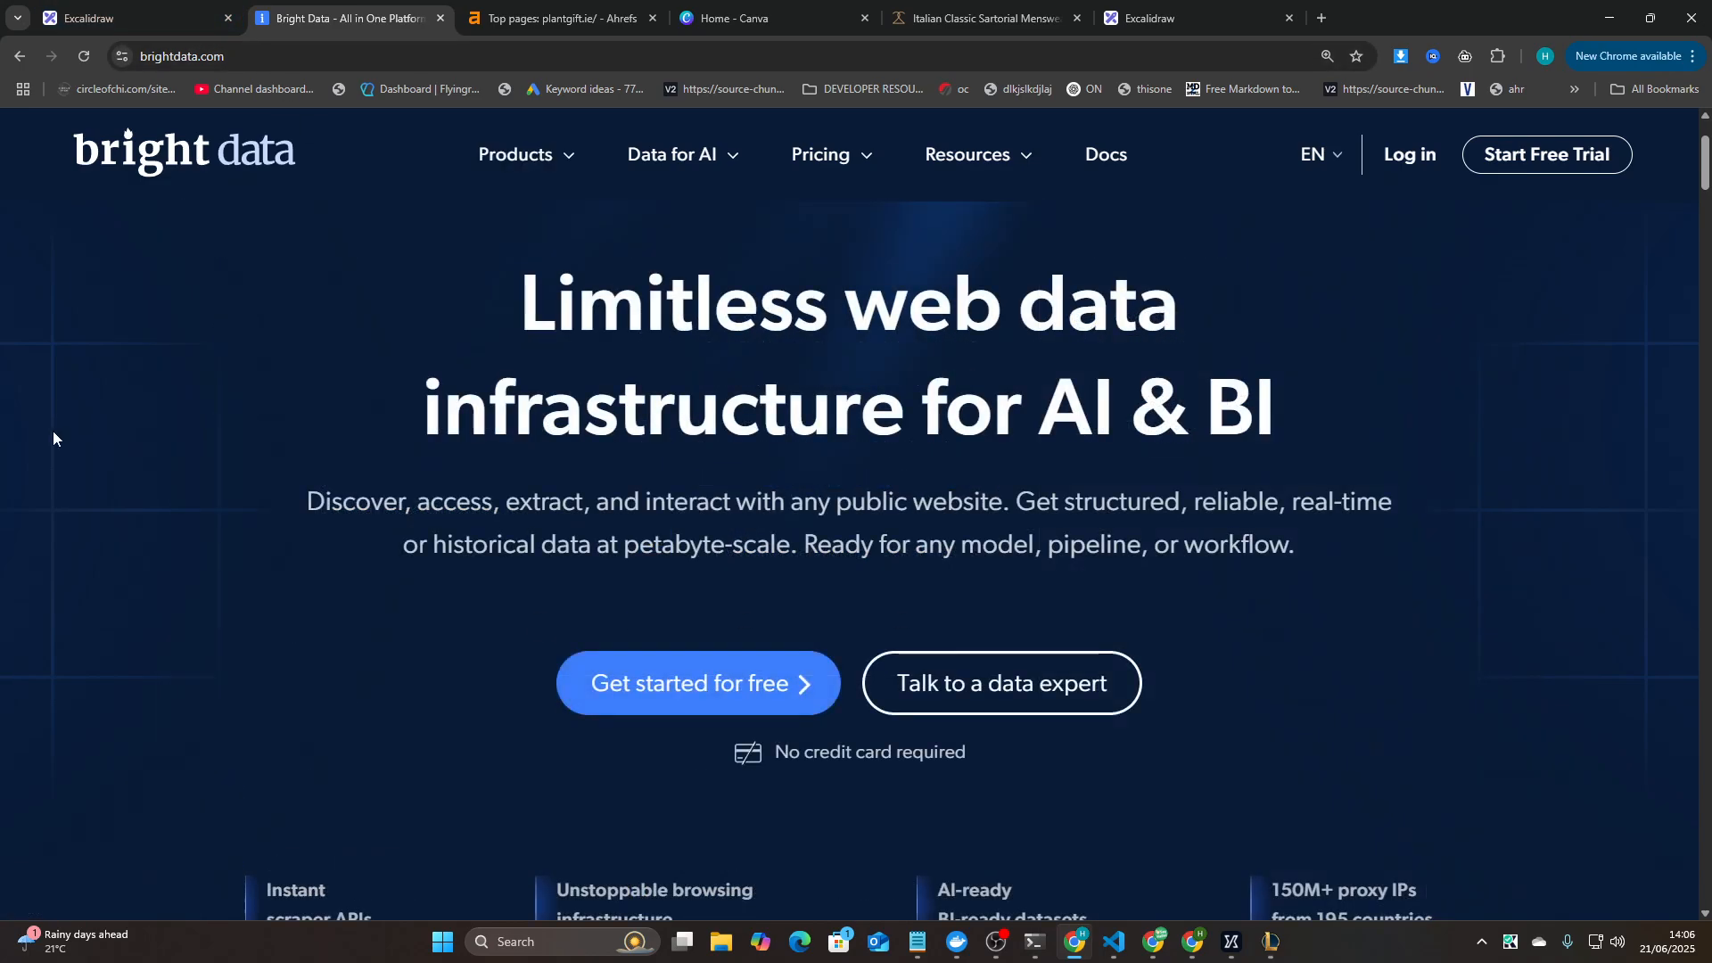
mouse_move(95, 430)
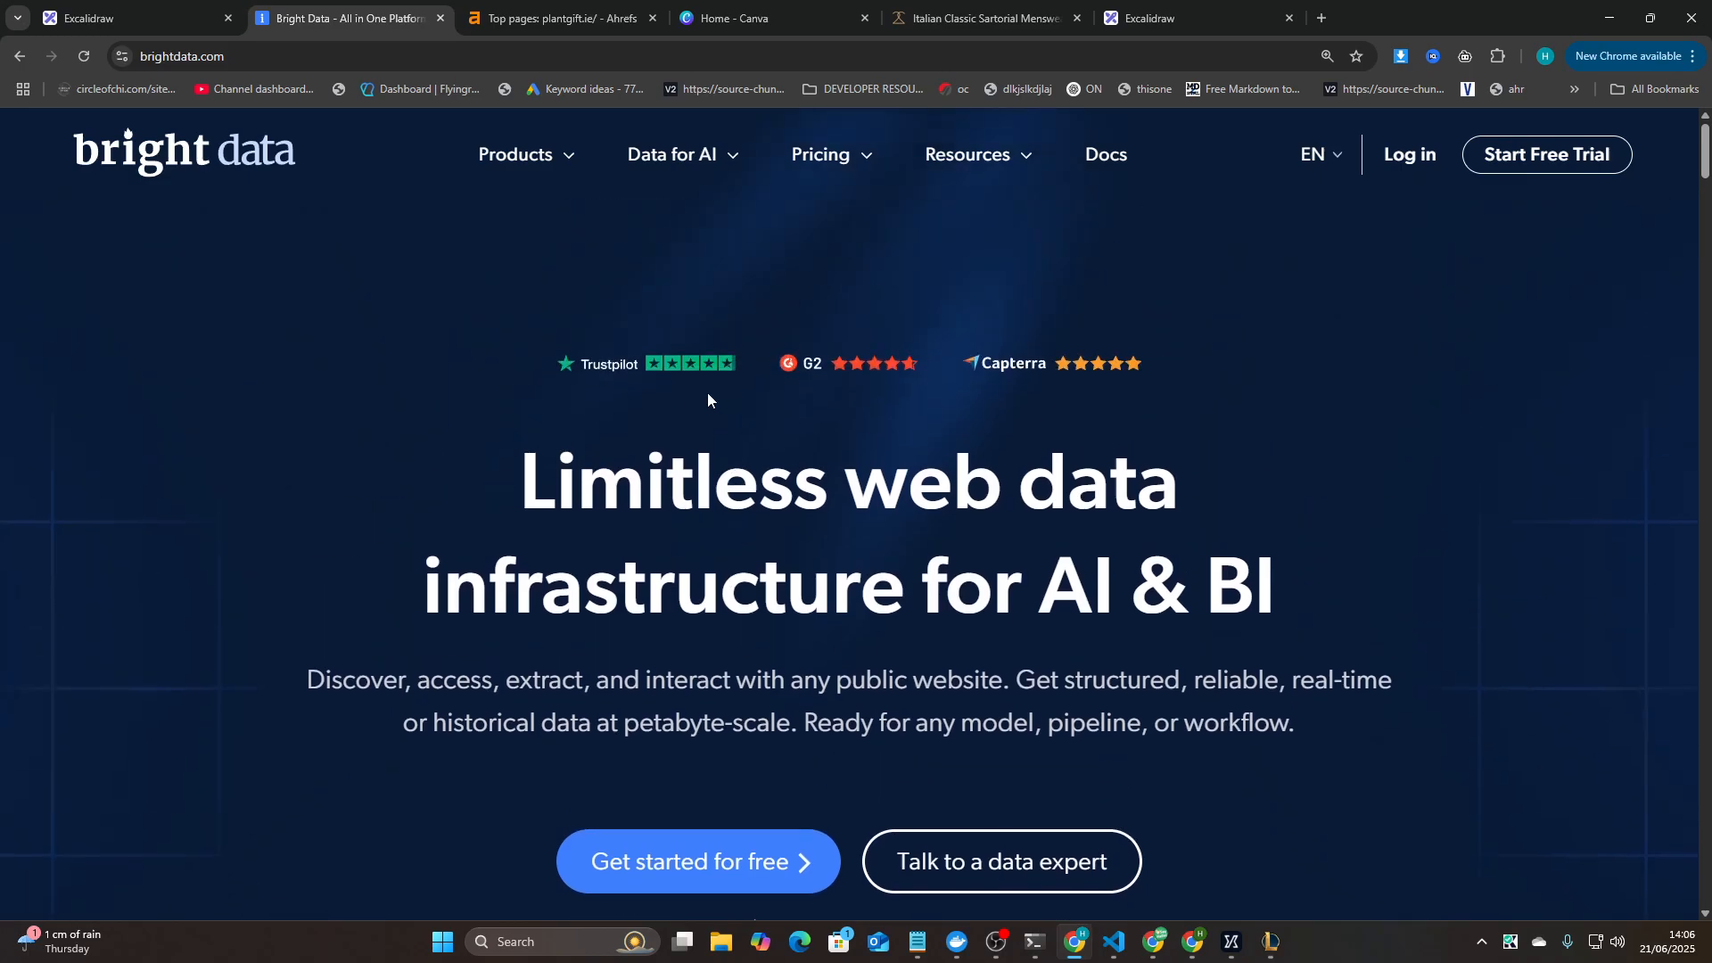
scroll(down, 3)
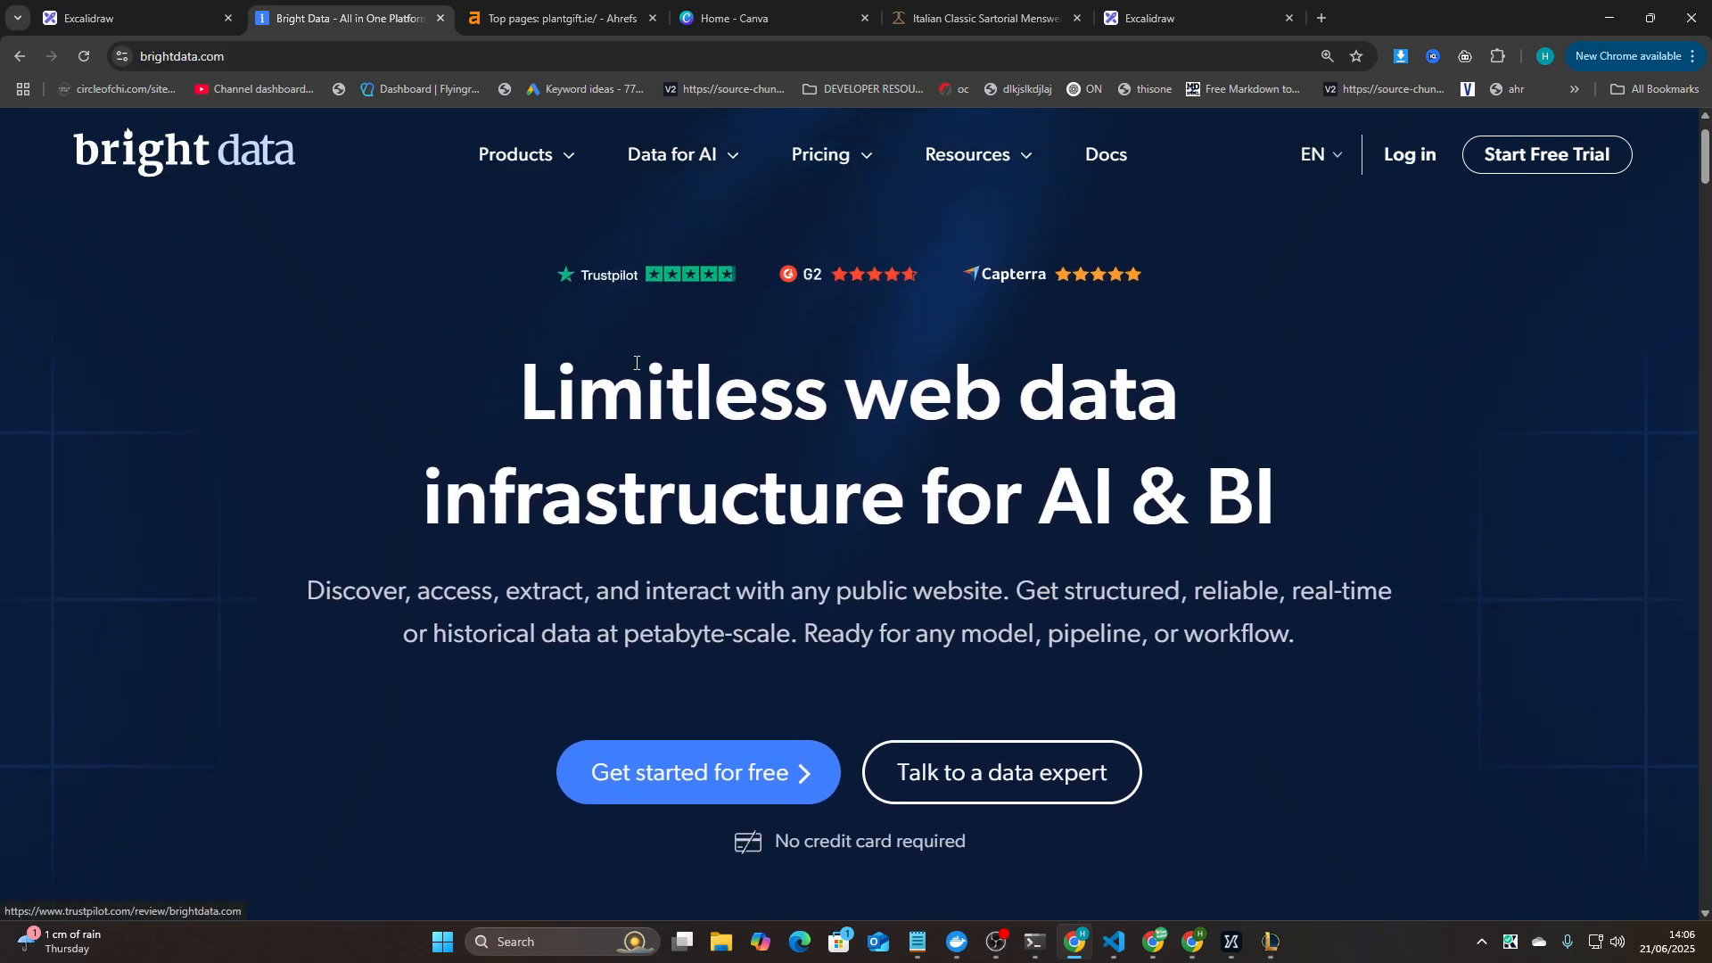
scroll(down, 3)
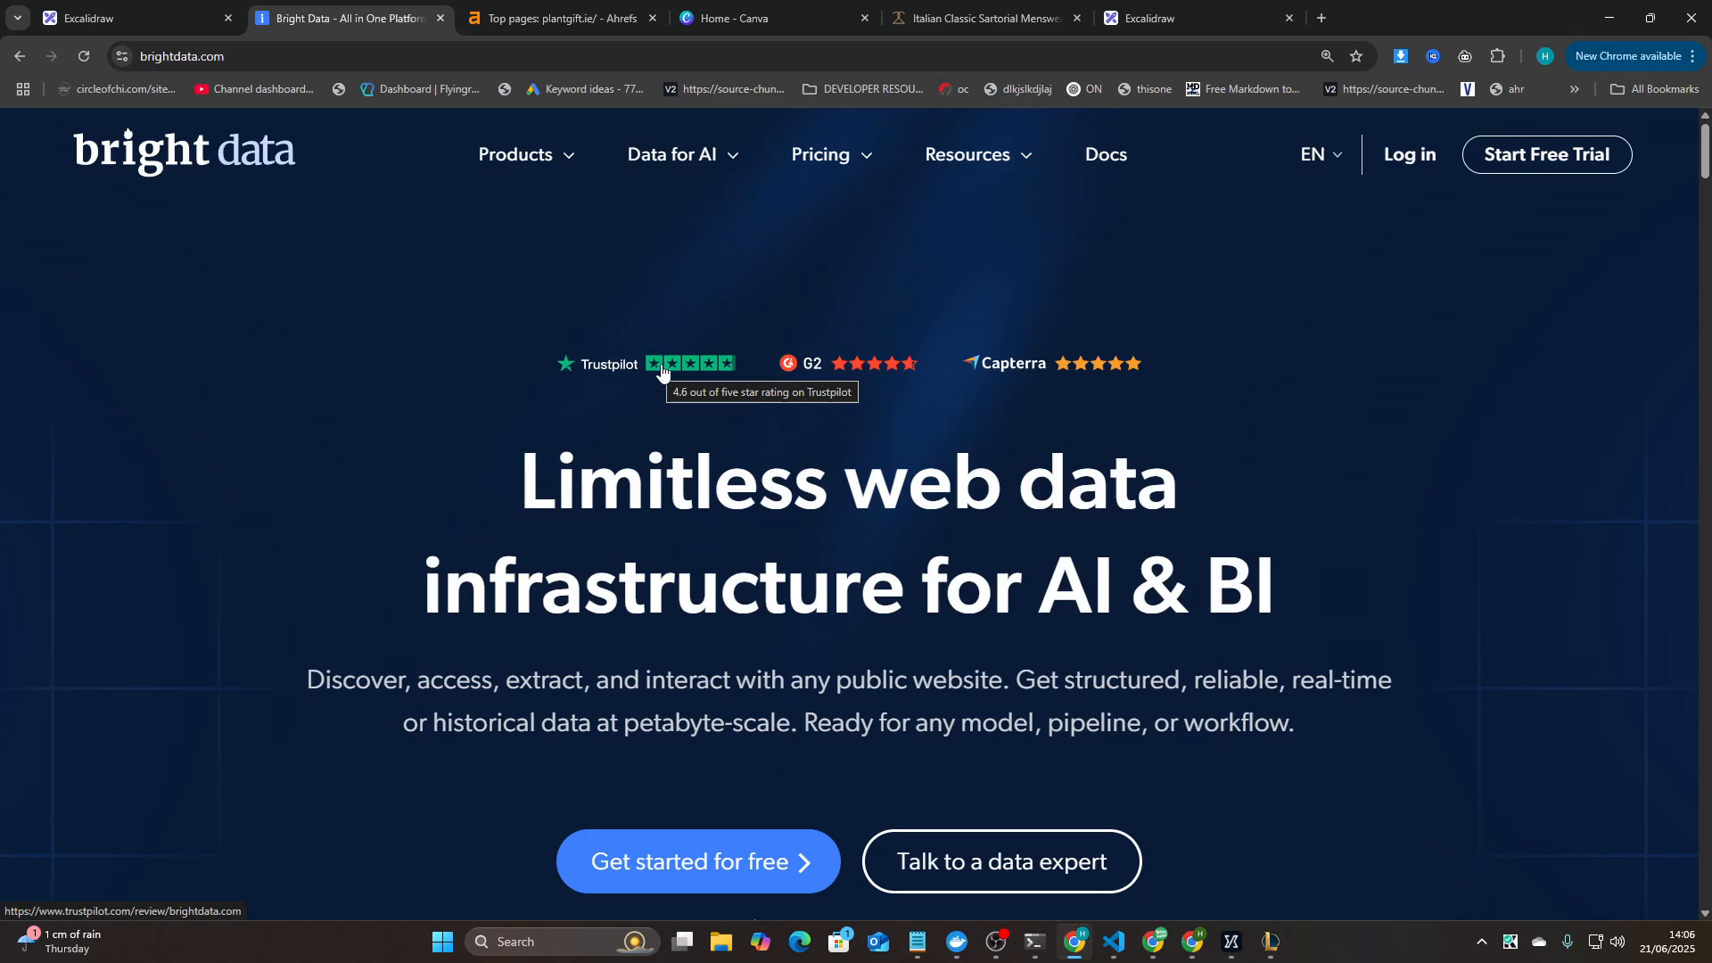
mouse_move(160, 396)
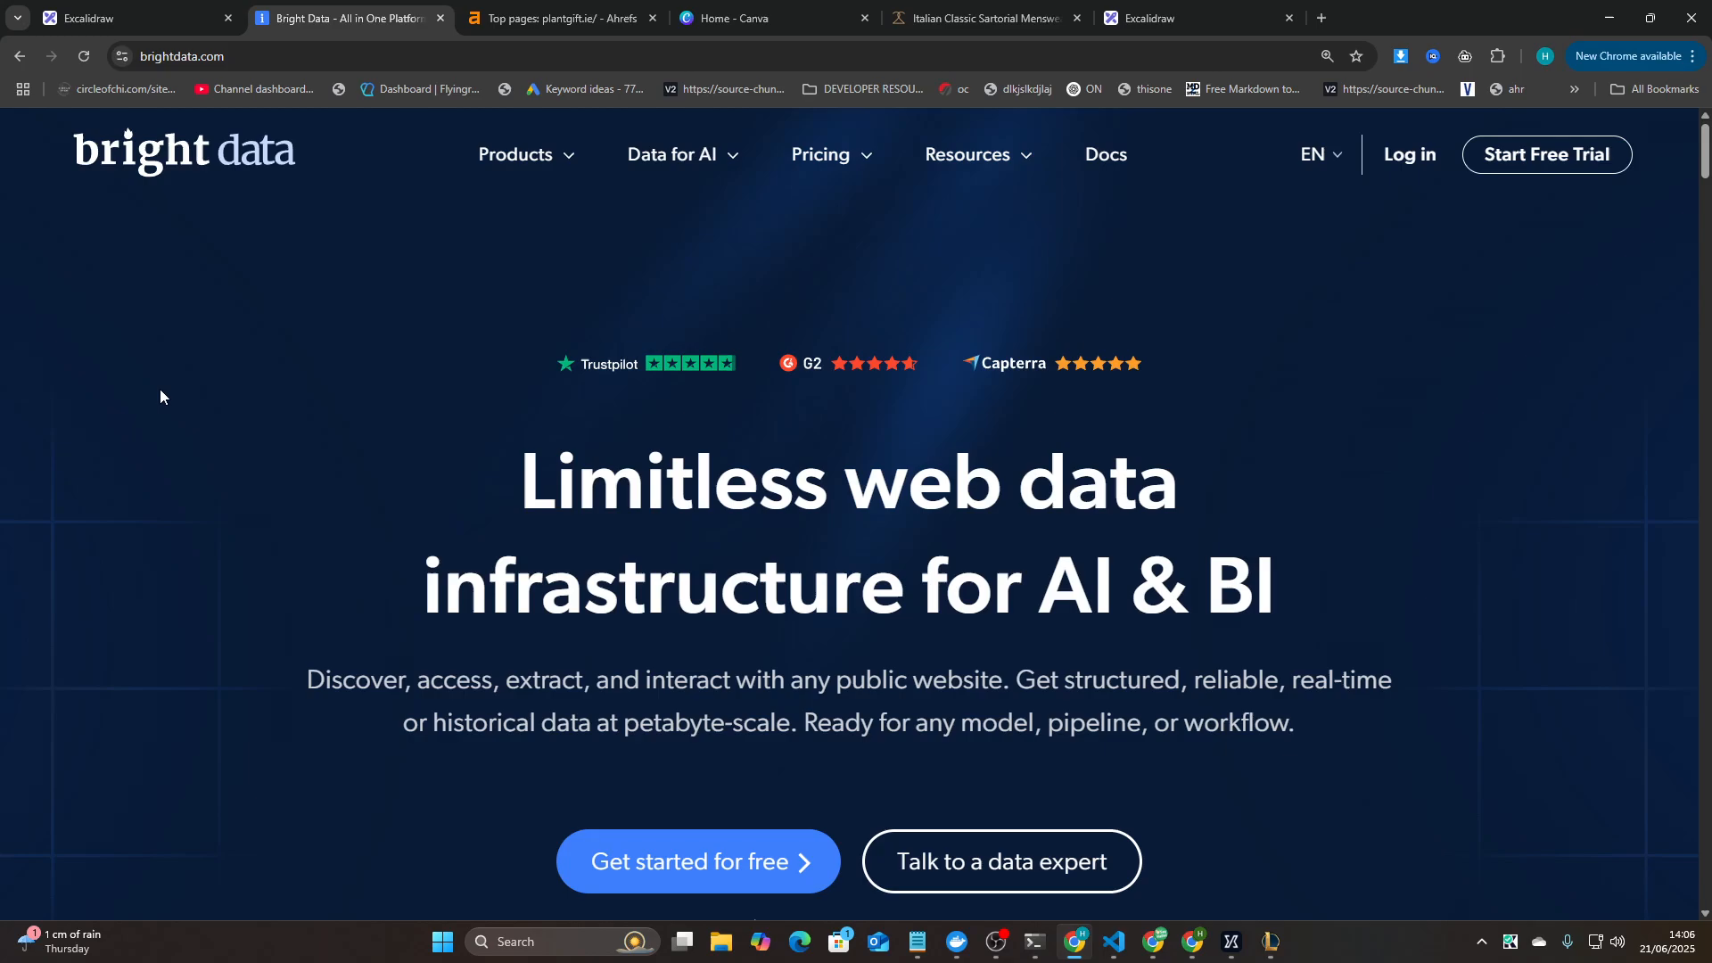
mouse_move(186, 381)
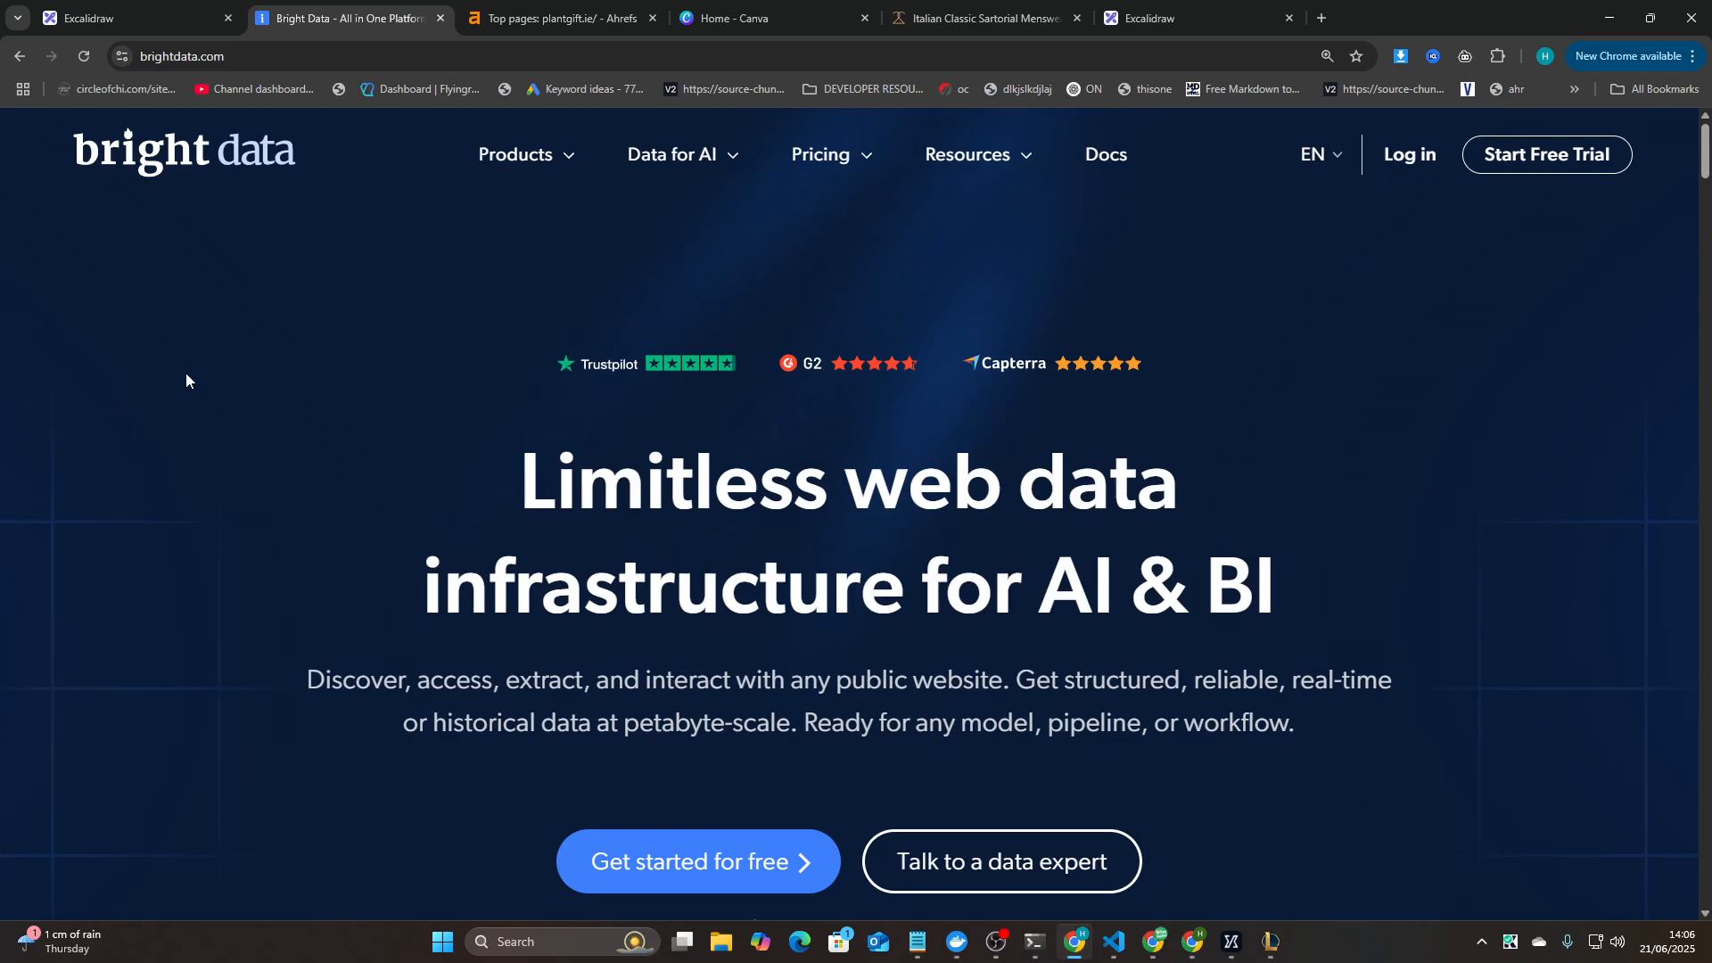
- Switch to the Skool Docker, GitHub, and MCPs lesson and reach its claude mcp add commands
click(979, 18)
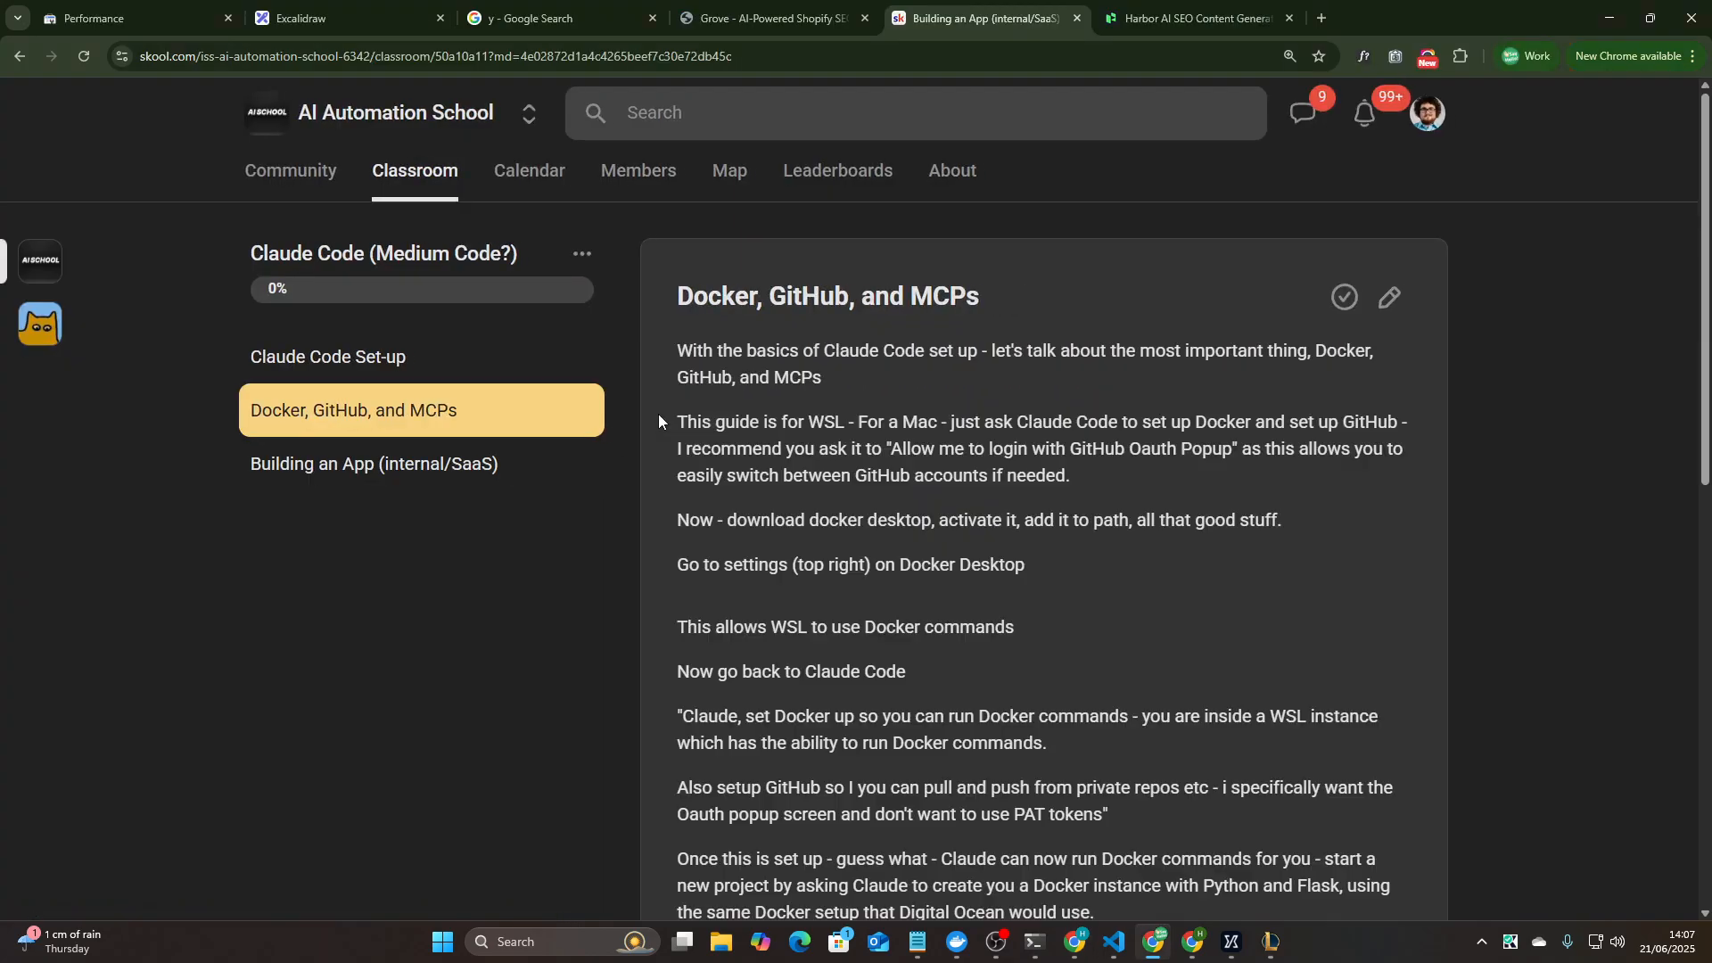
scroll(down, 3)
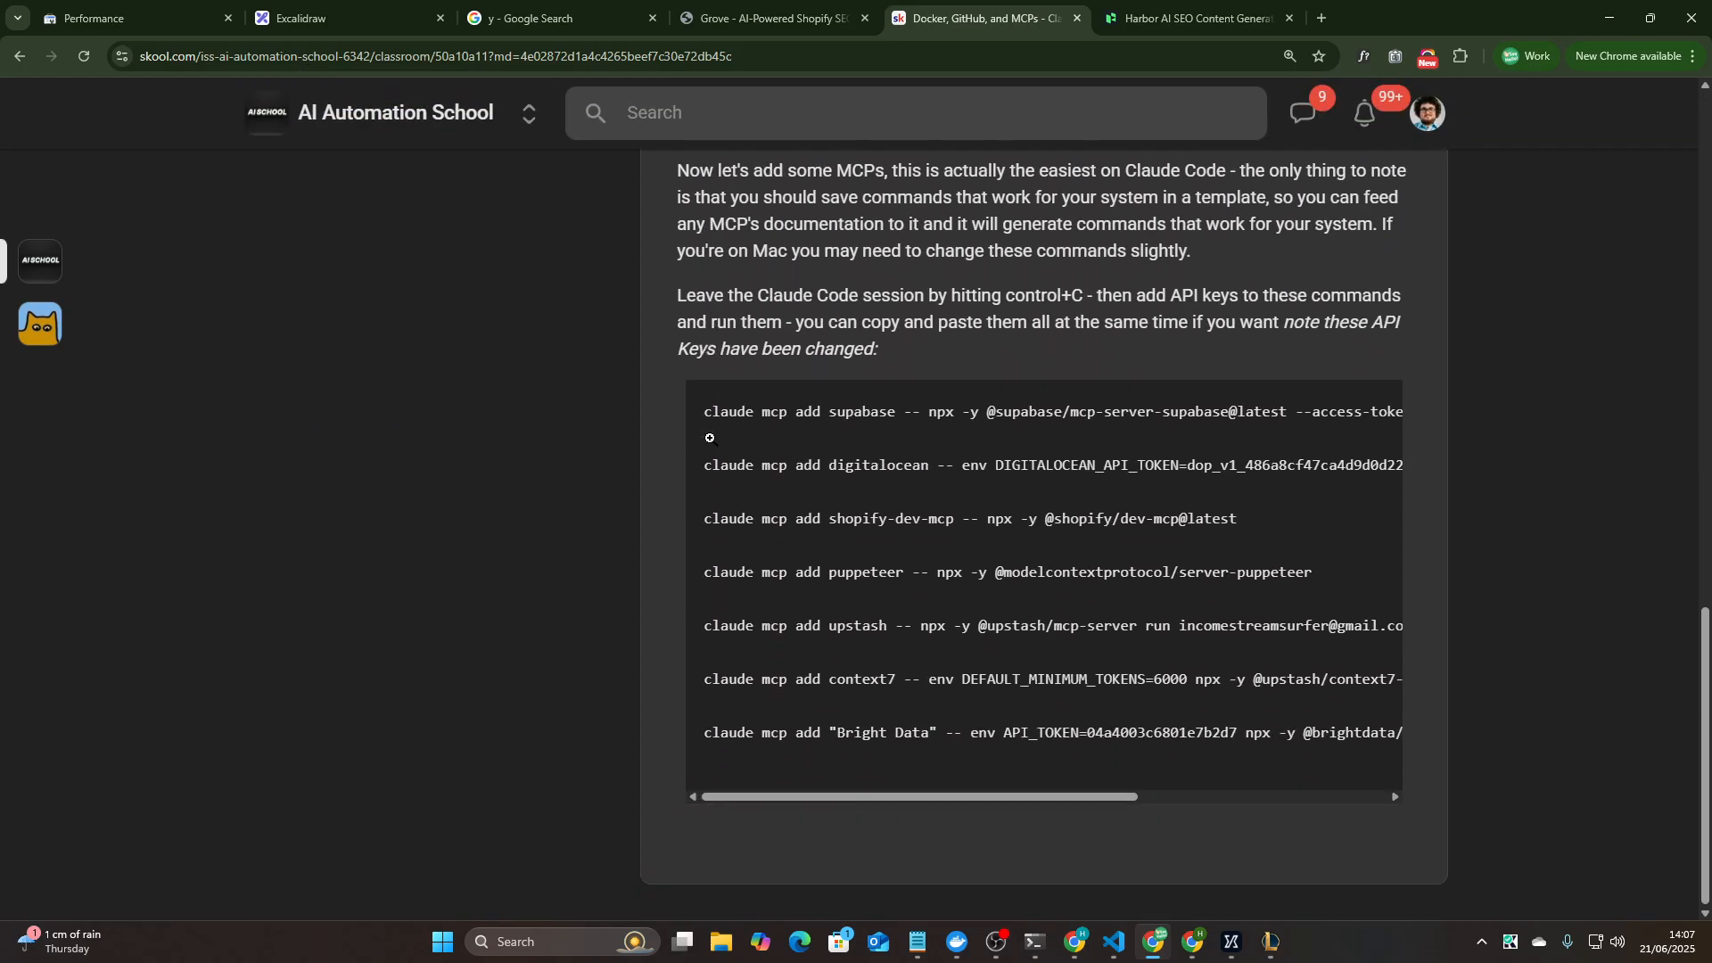
mouse_move(803, 412)
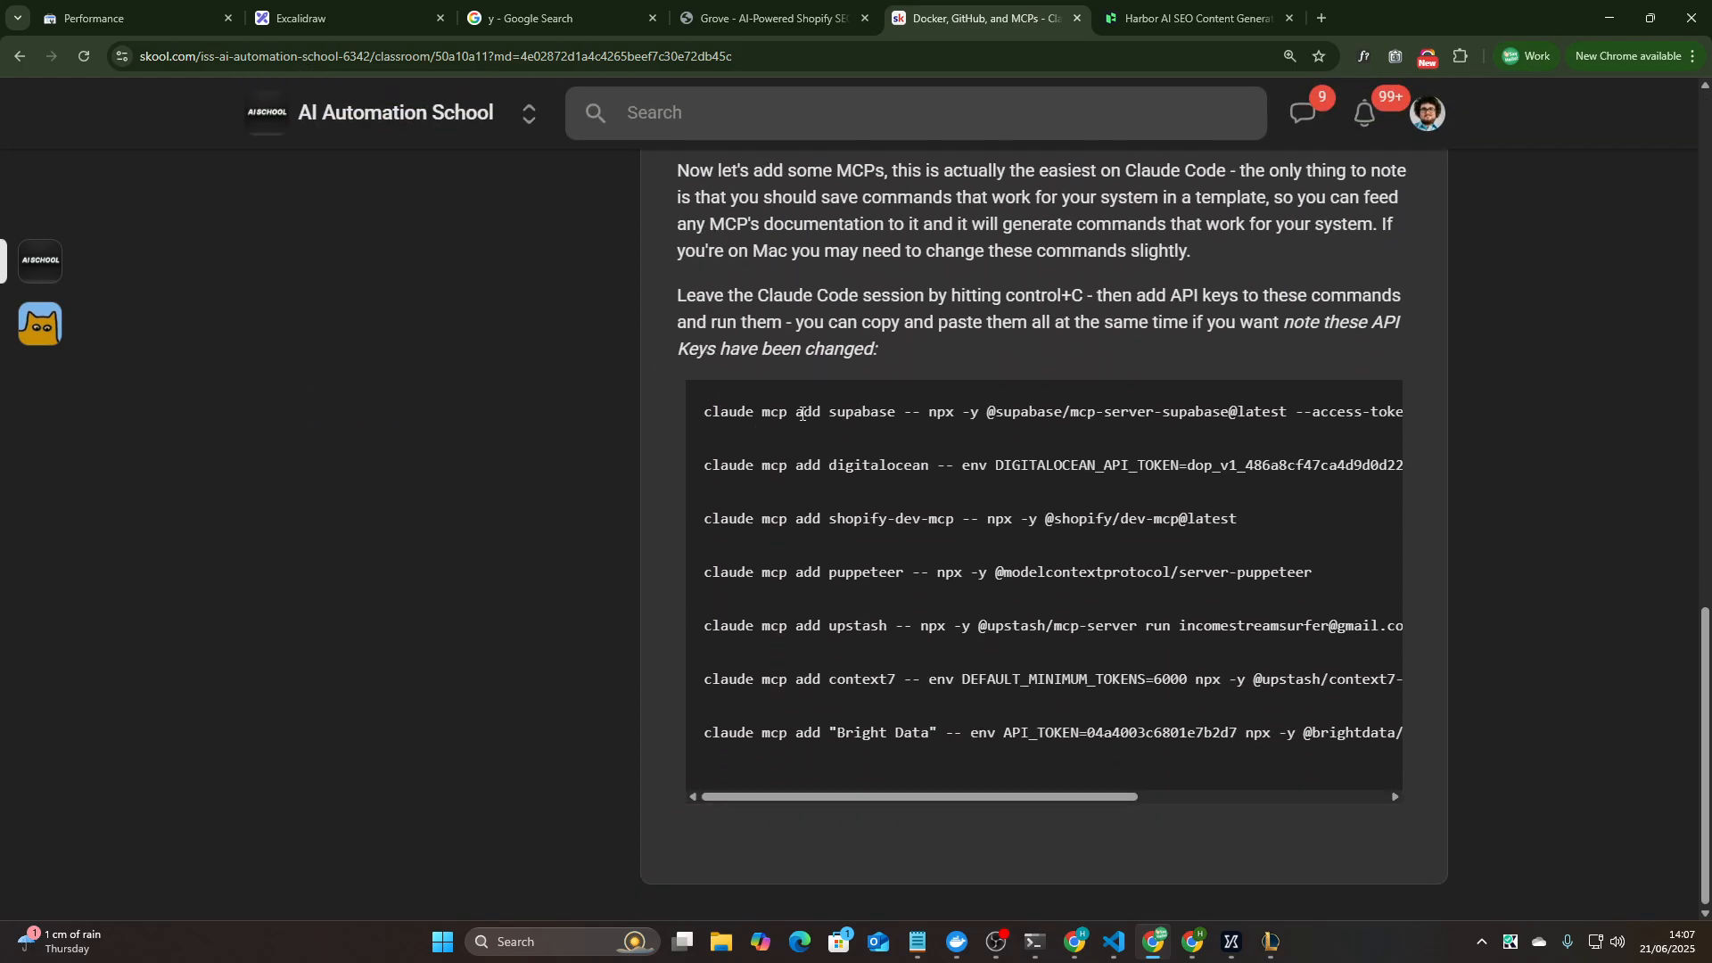
double_click(861, 412)
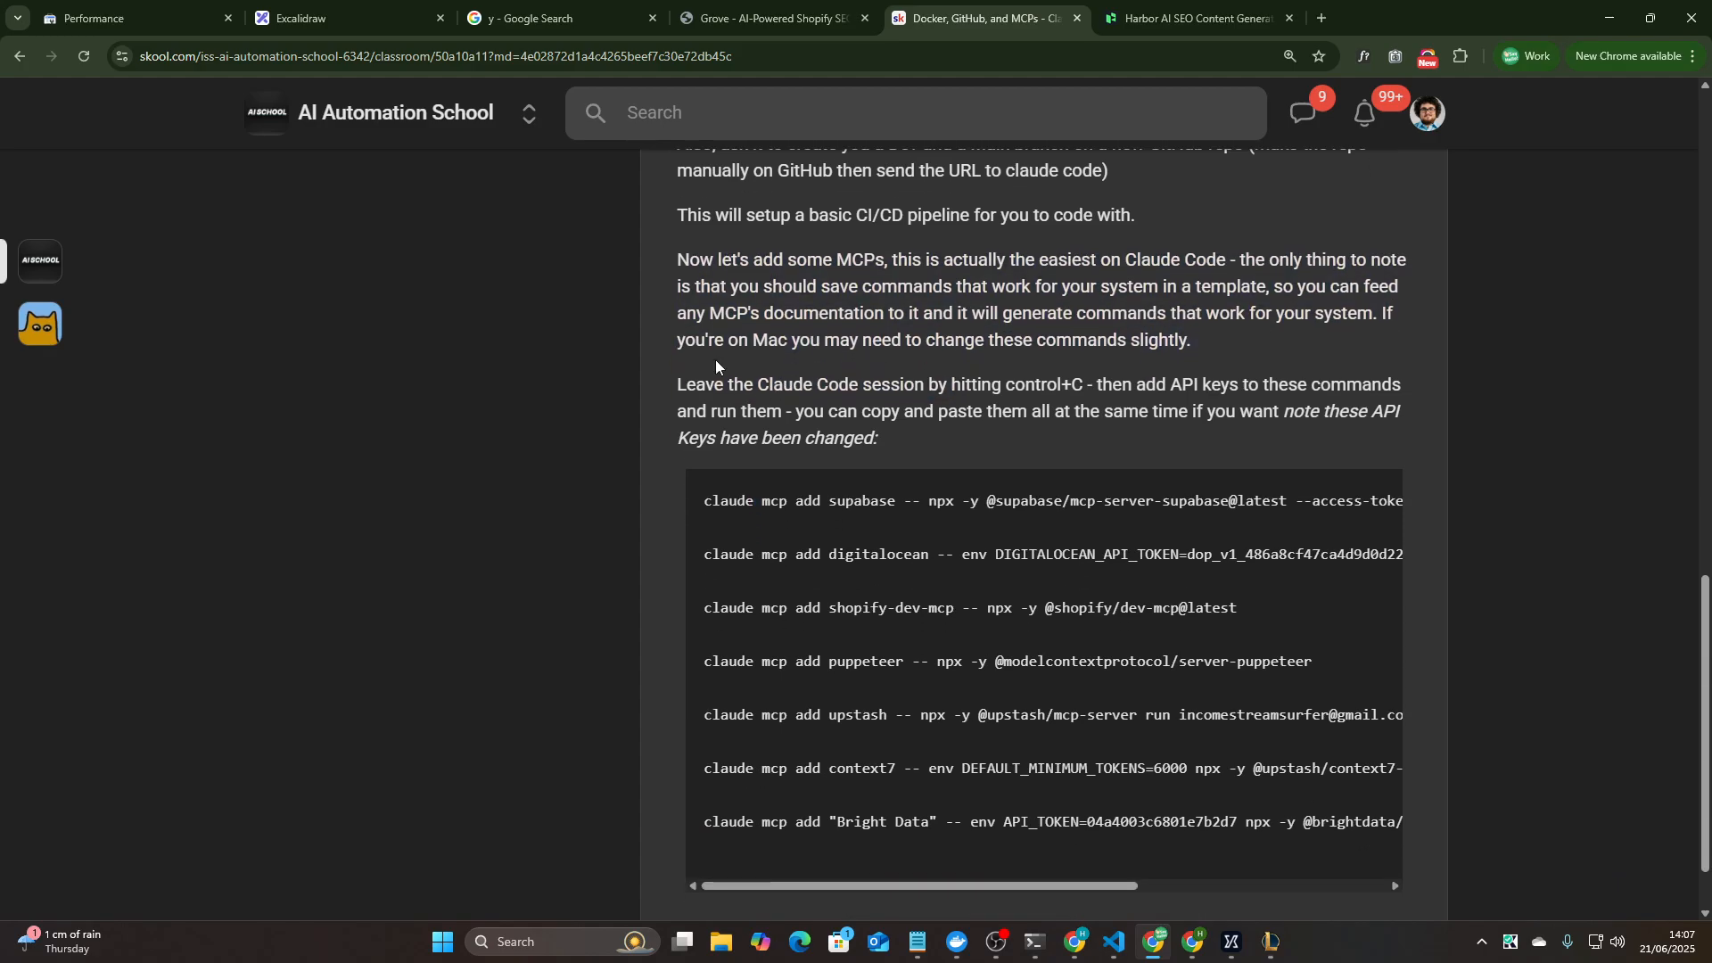
- Back in Excalidraw, handwrite Supabase with SQLite beside it and an arrow back to Supabase
click(339, 18)
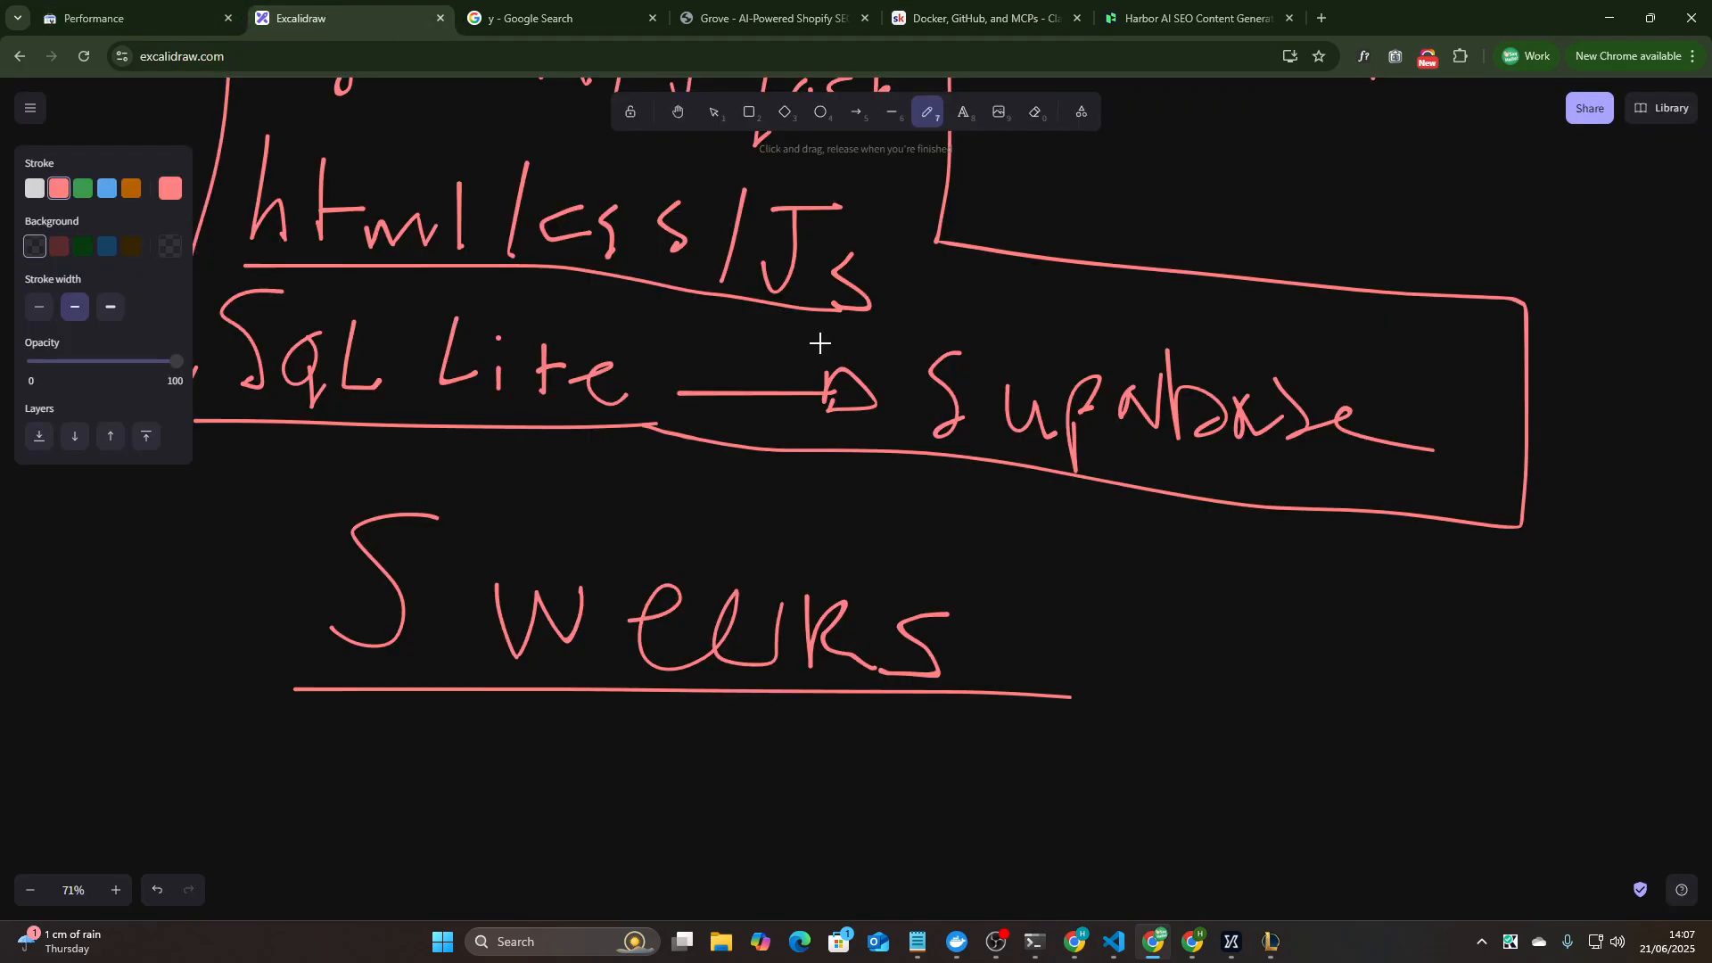
scroll(down, 3)
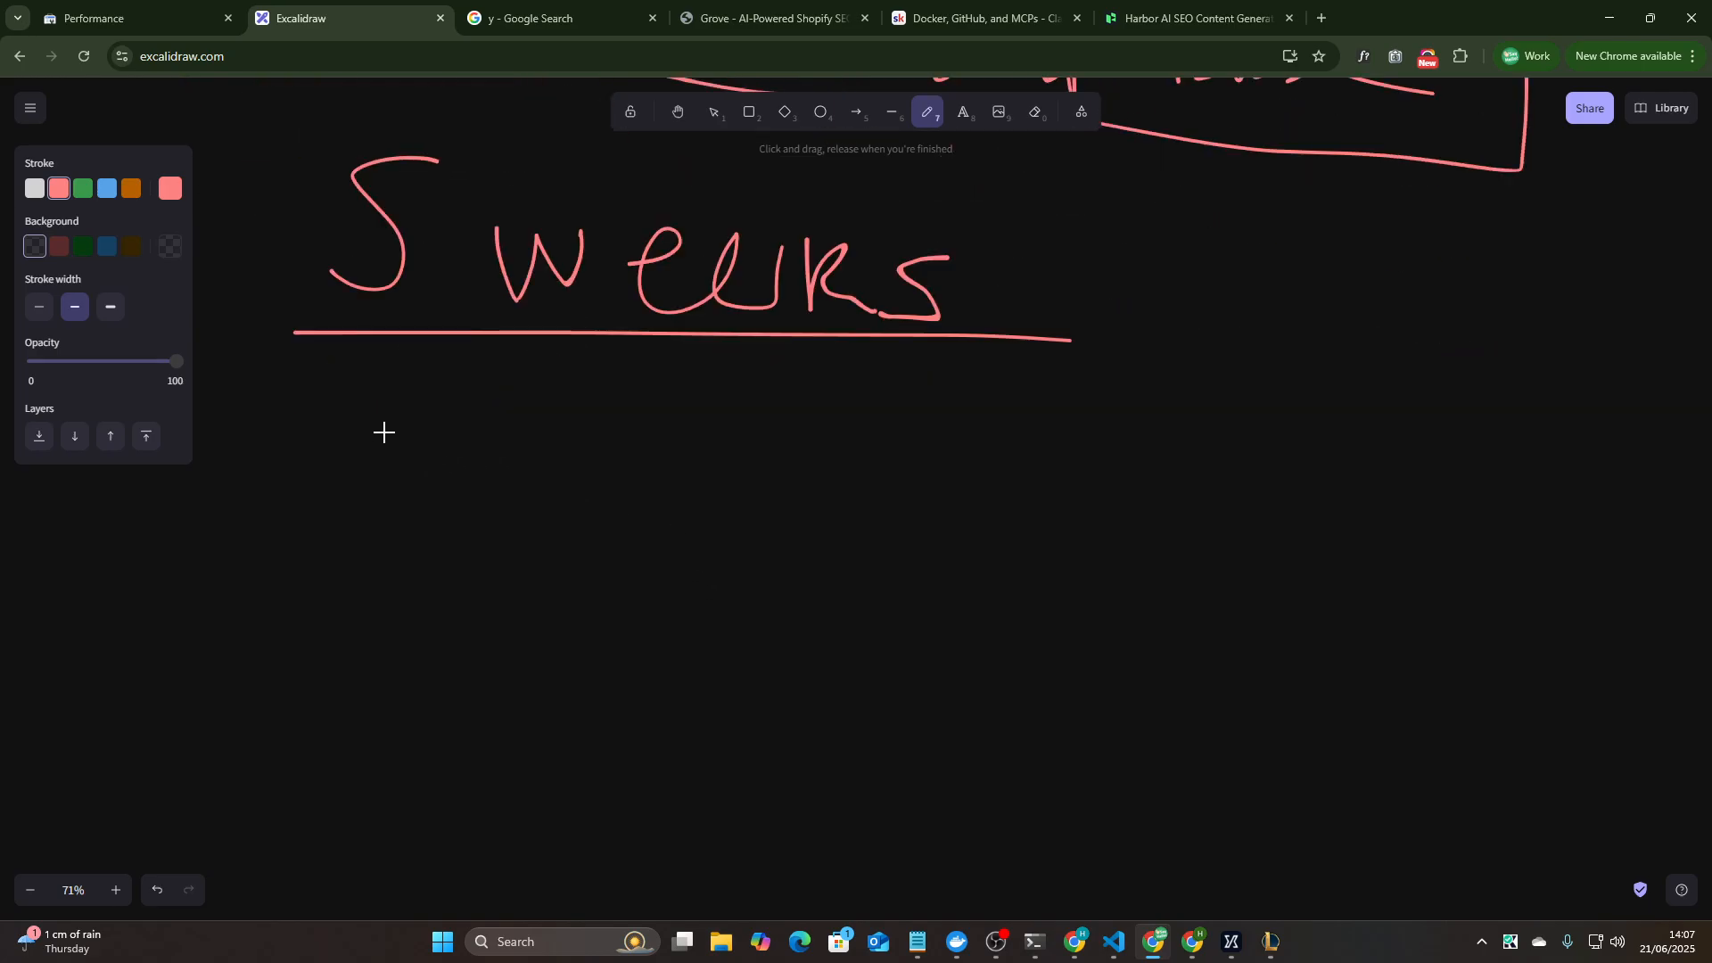
drag(305, 381, 513, 535)
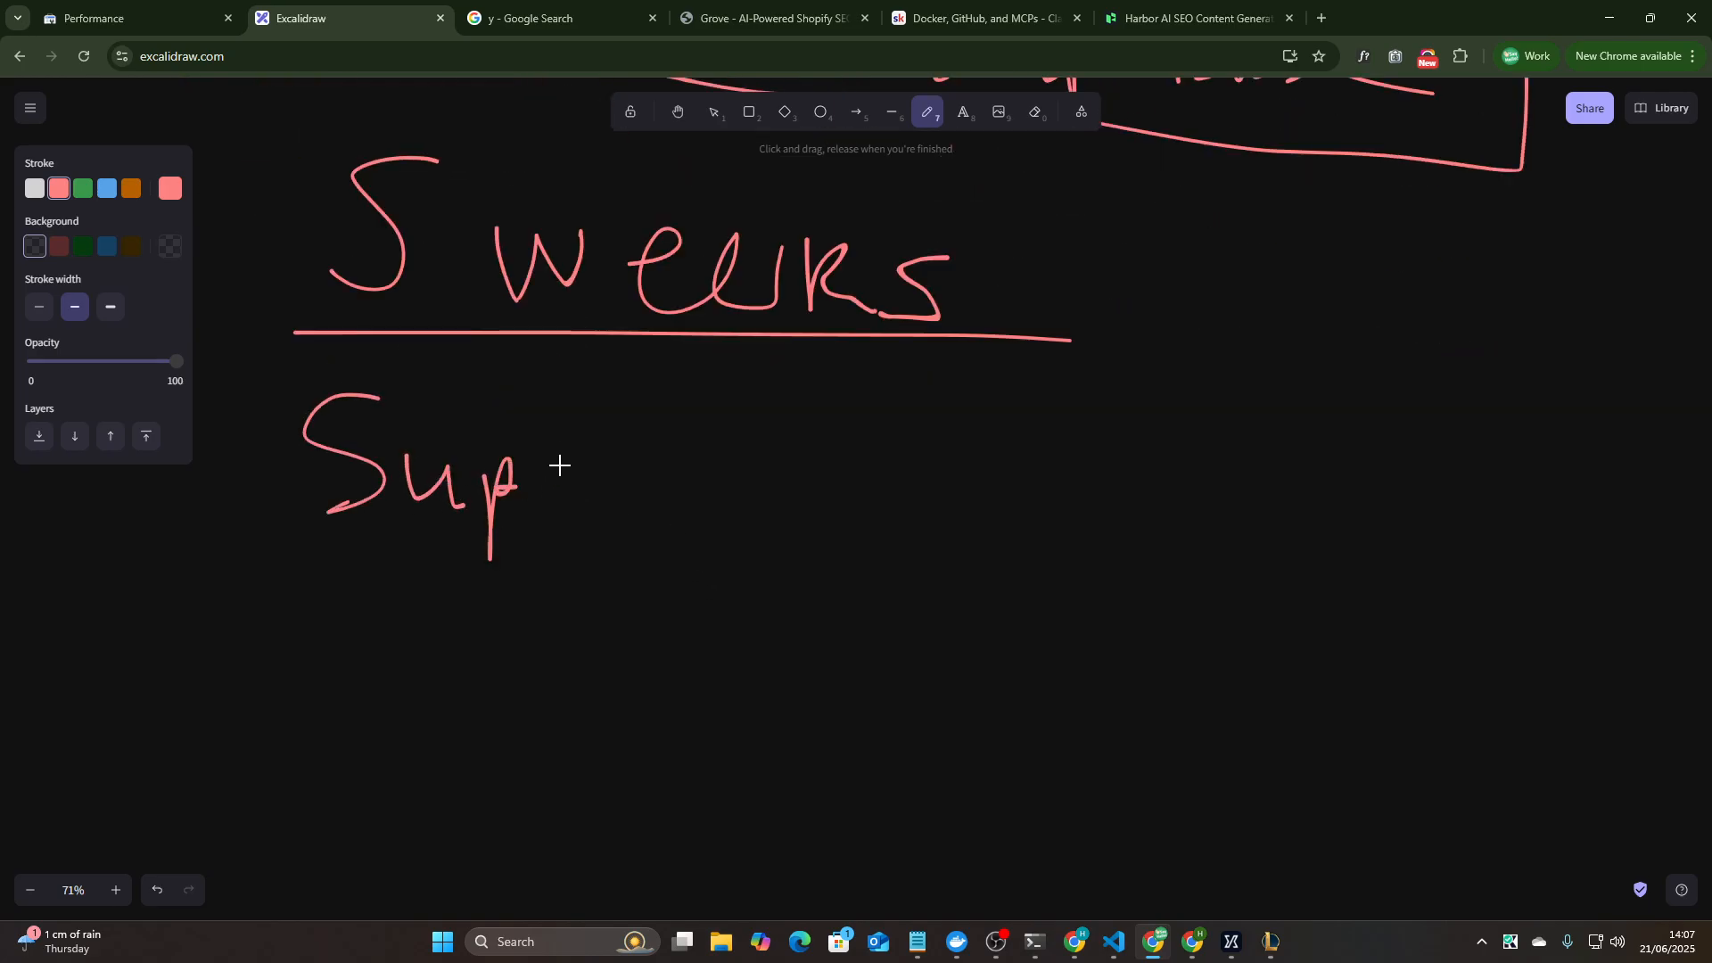
drag(514, 469, 710, 469)
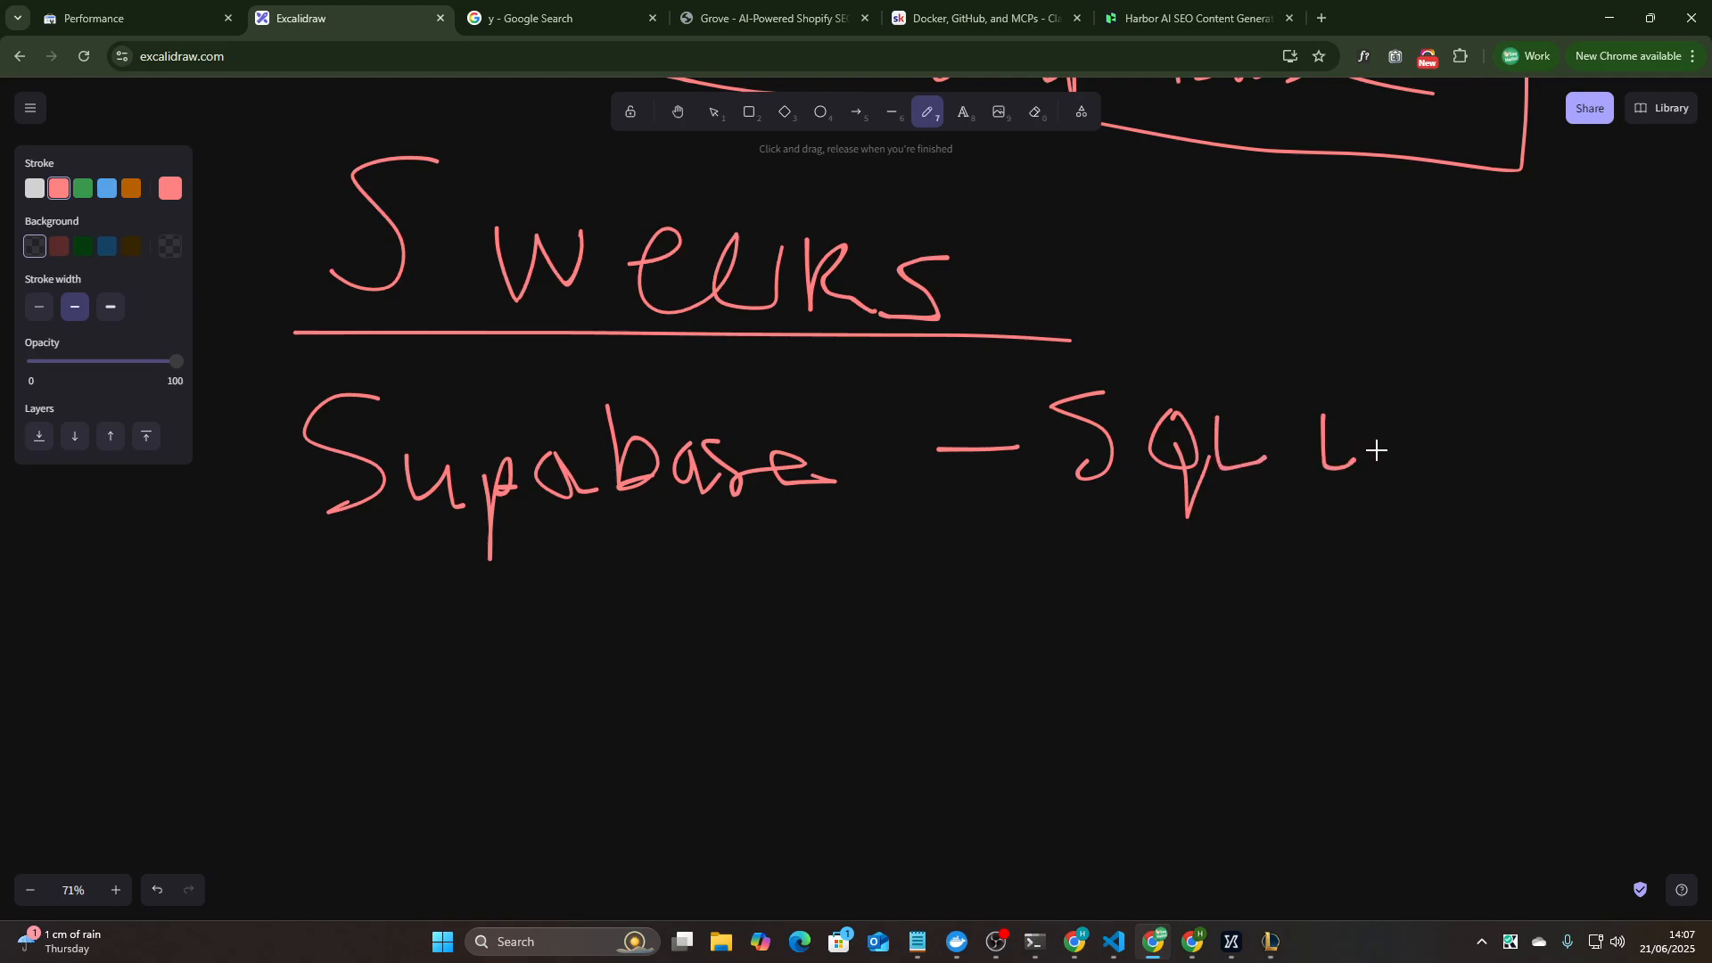
drag(1364, 447, 1502, 442)
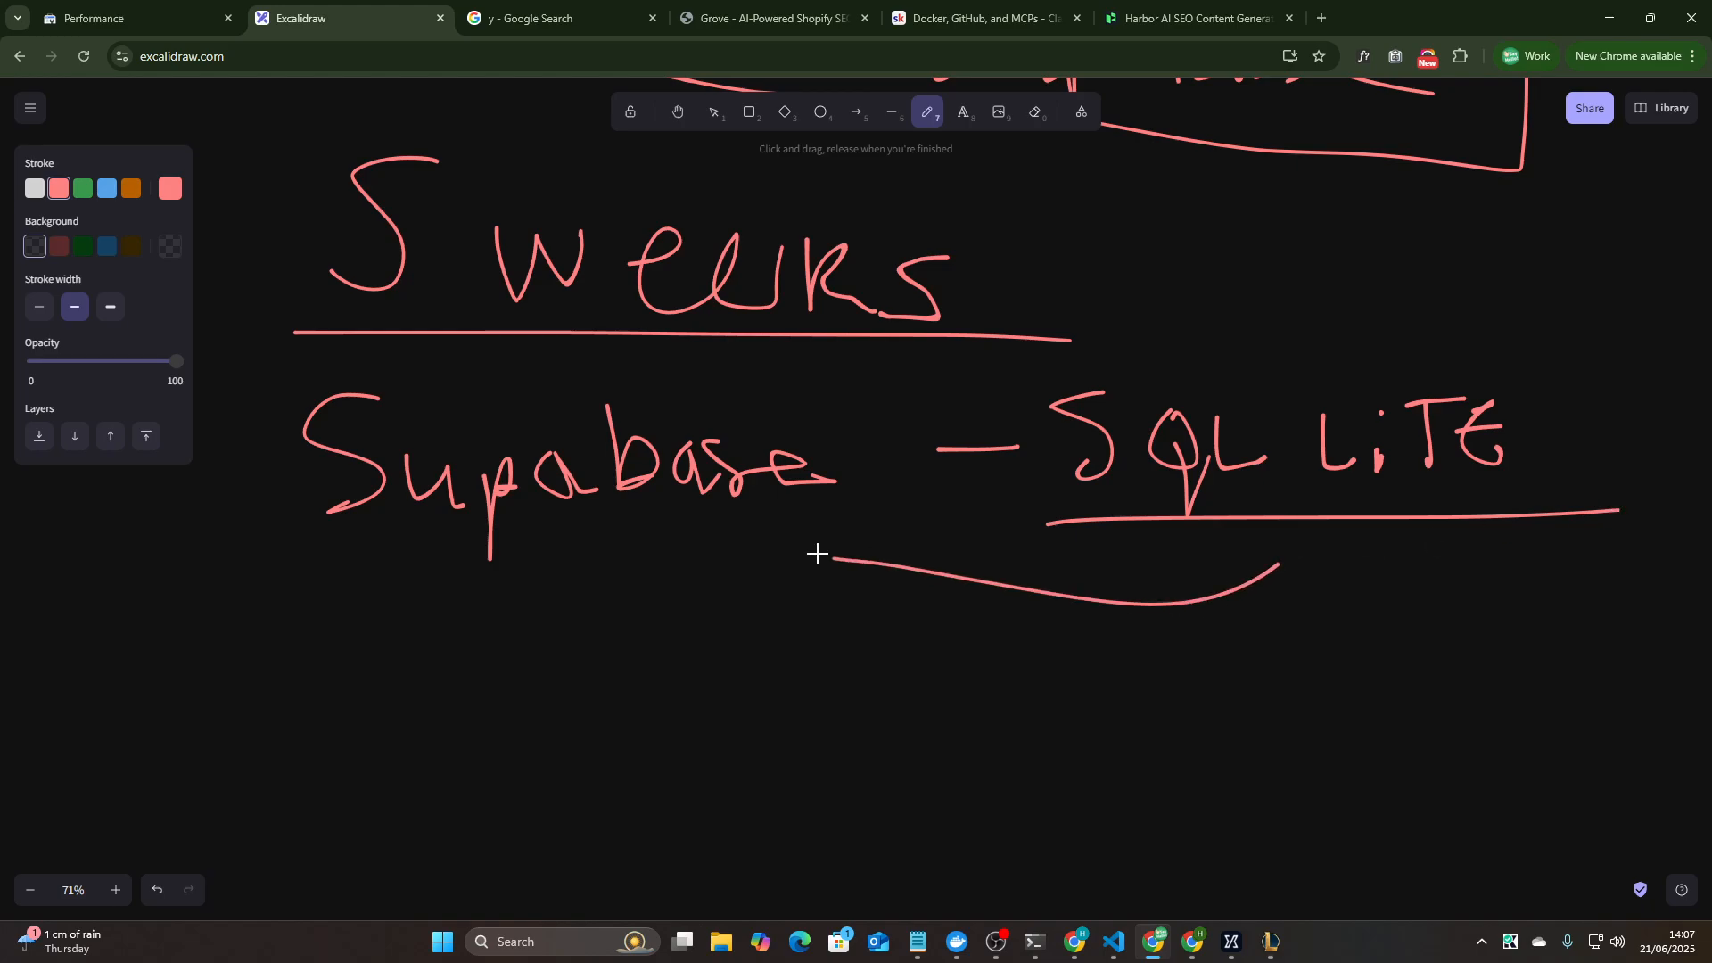
drag(840, 562, 752, 540)
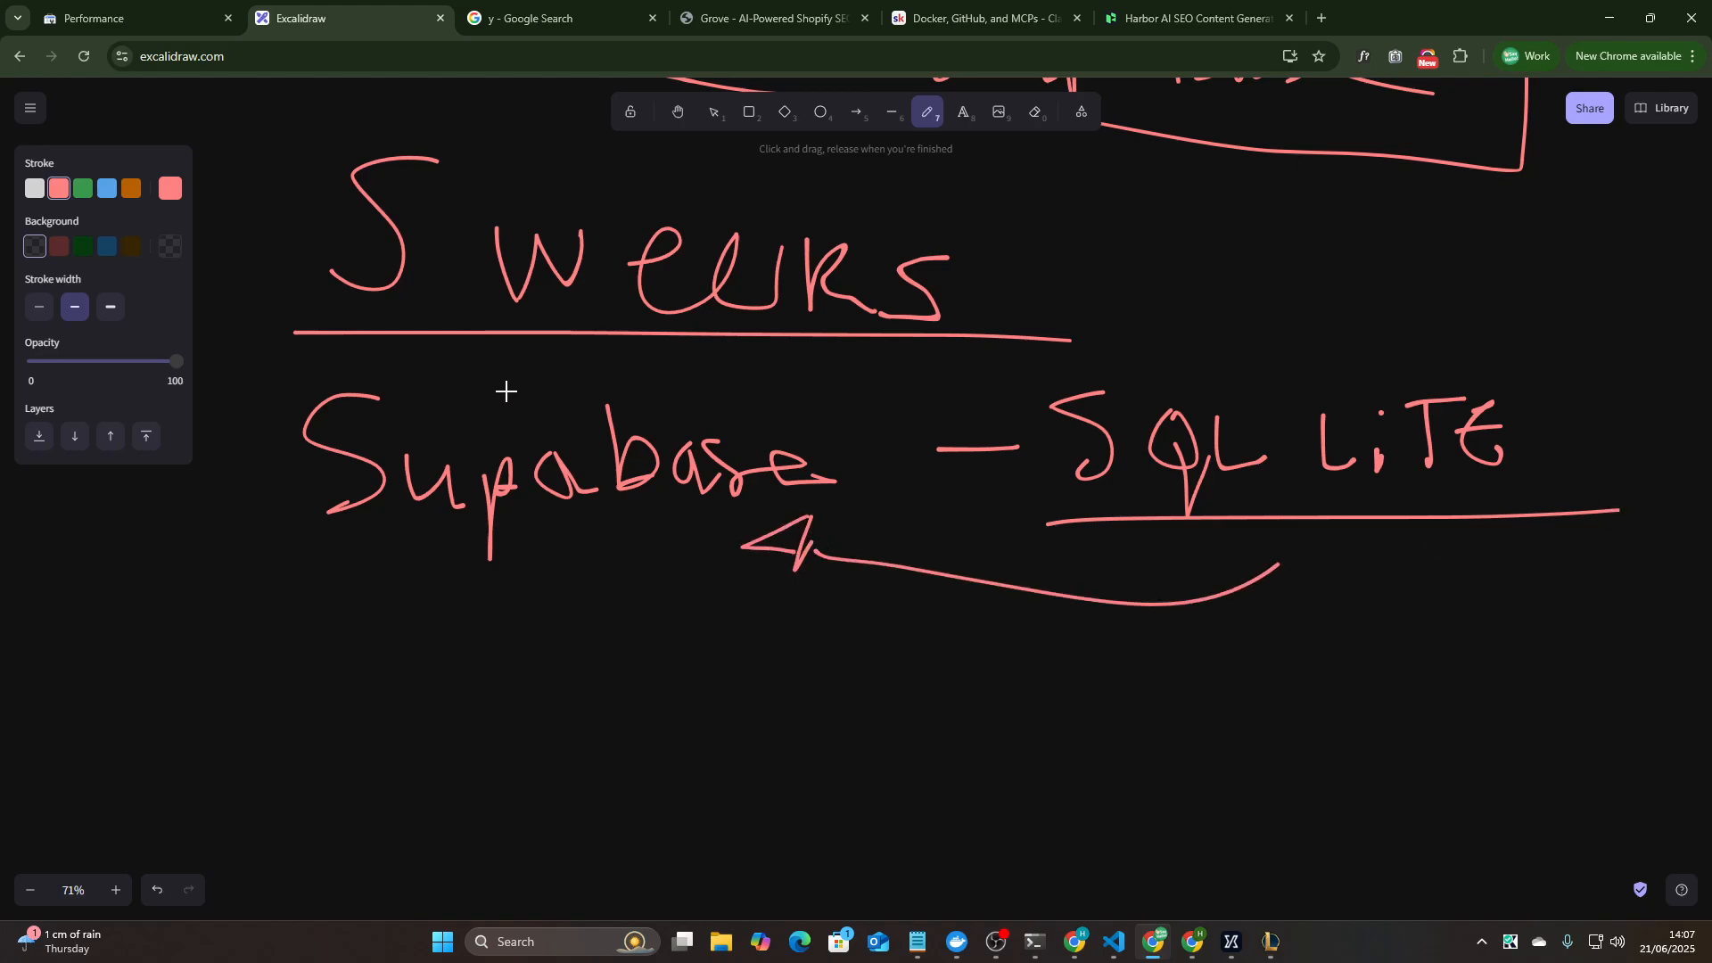
mouse_move(294, 536)
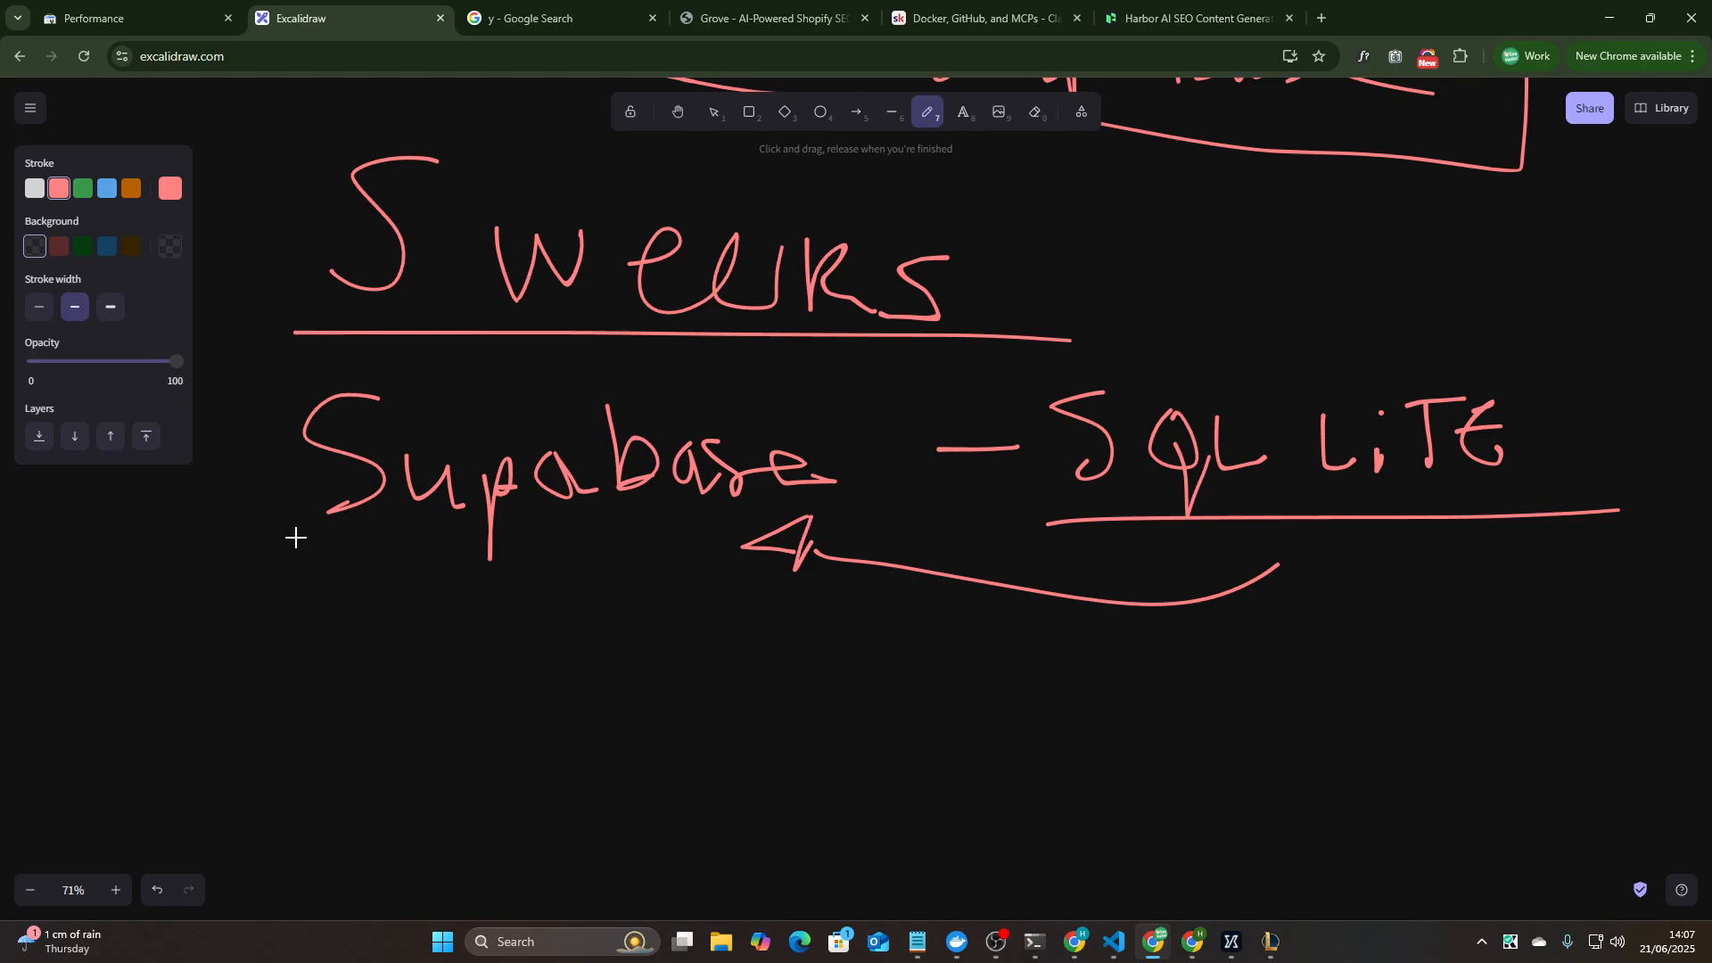
- Add a left bracket and a second underline around Supabase
drag(294, 389, 903, 535)
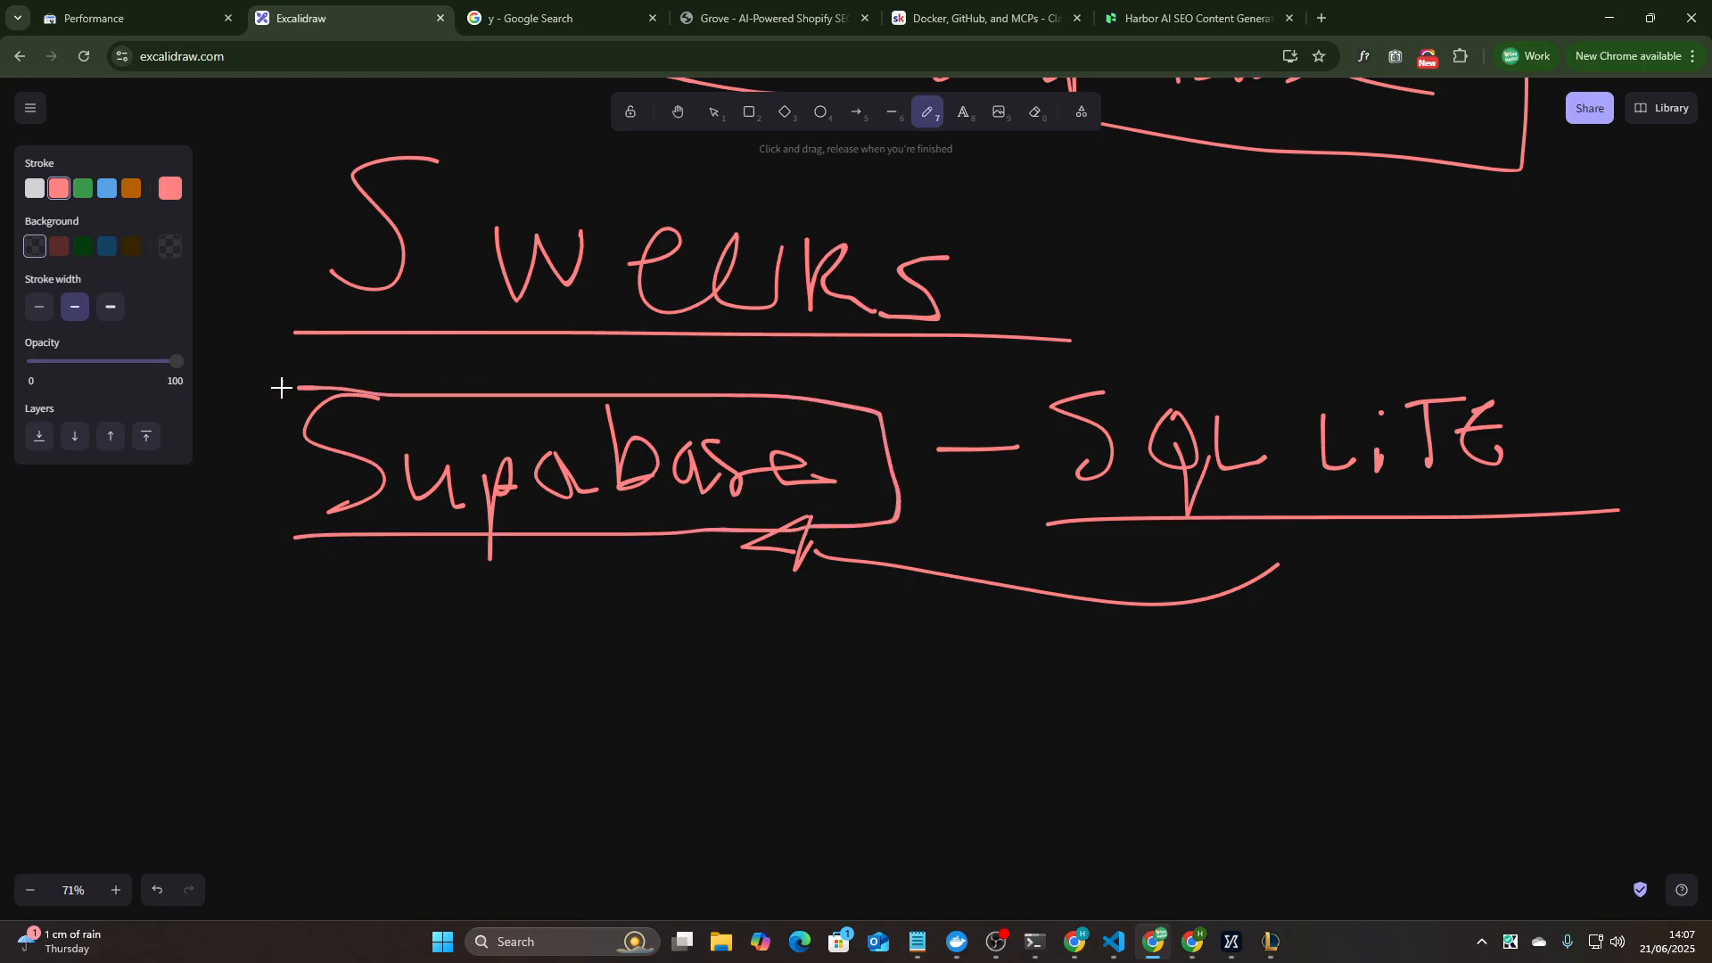
drag(281, 387, 305, 535)
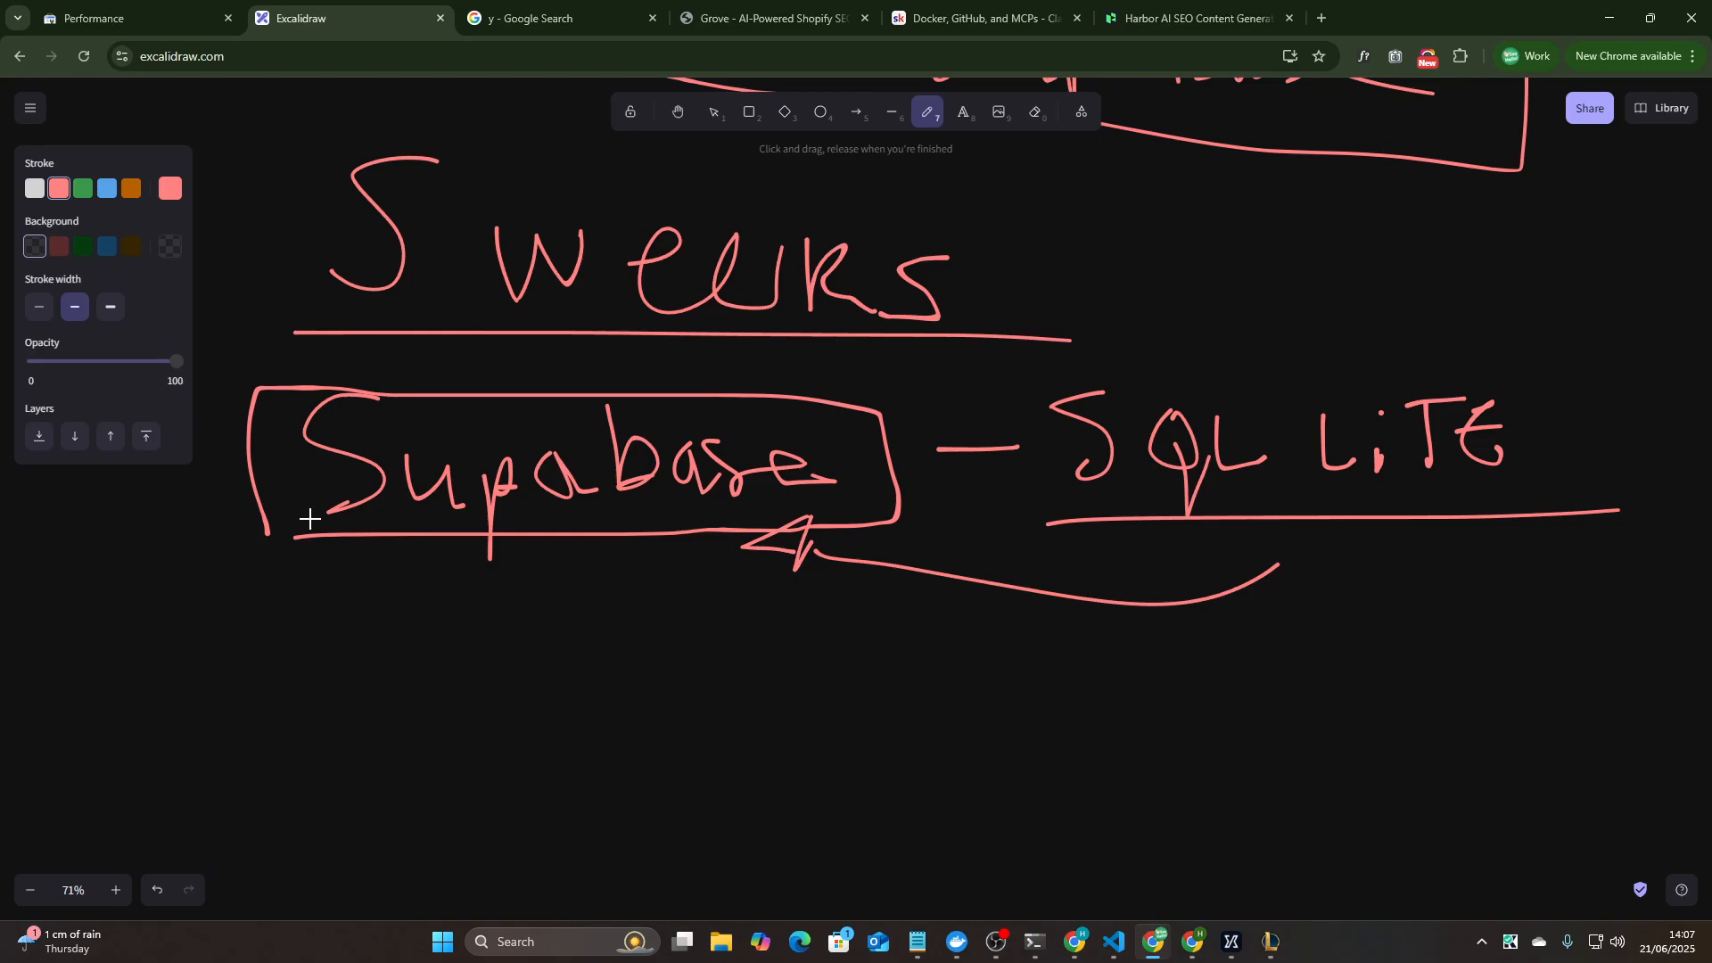
mouse_move(498, 509)
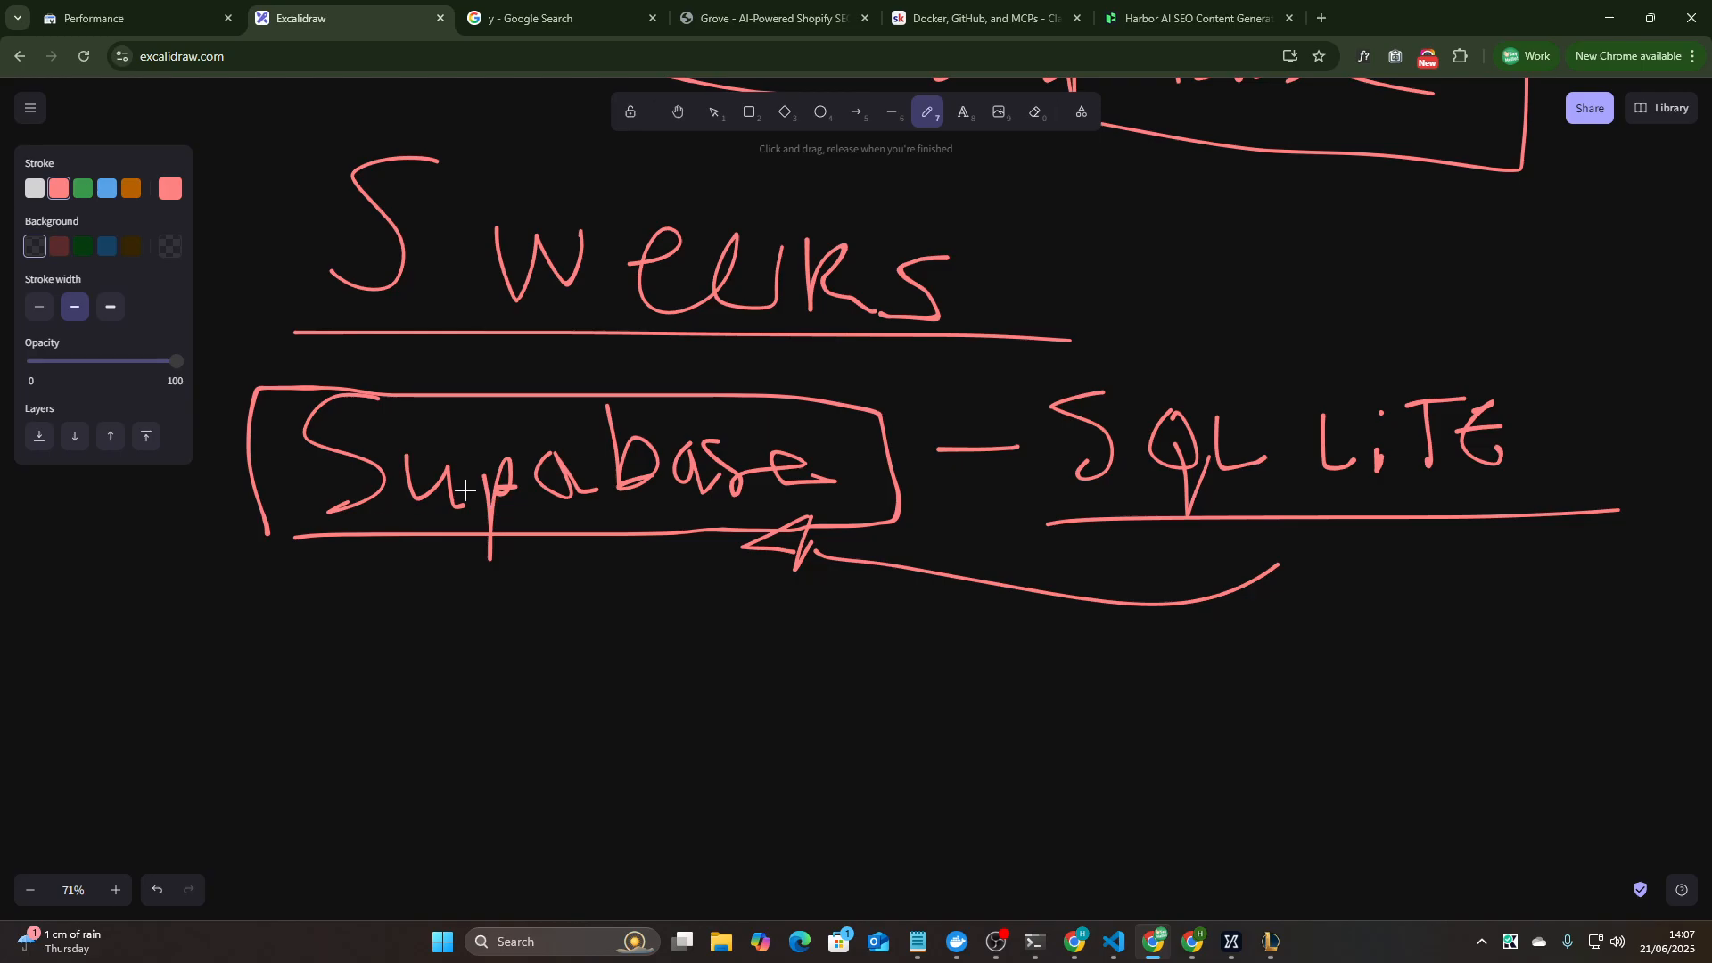
mouse_move(742, 226)
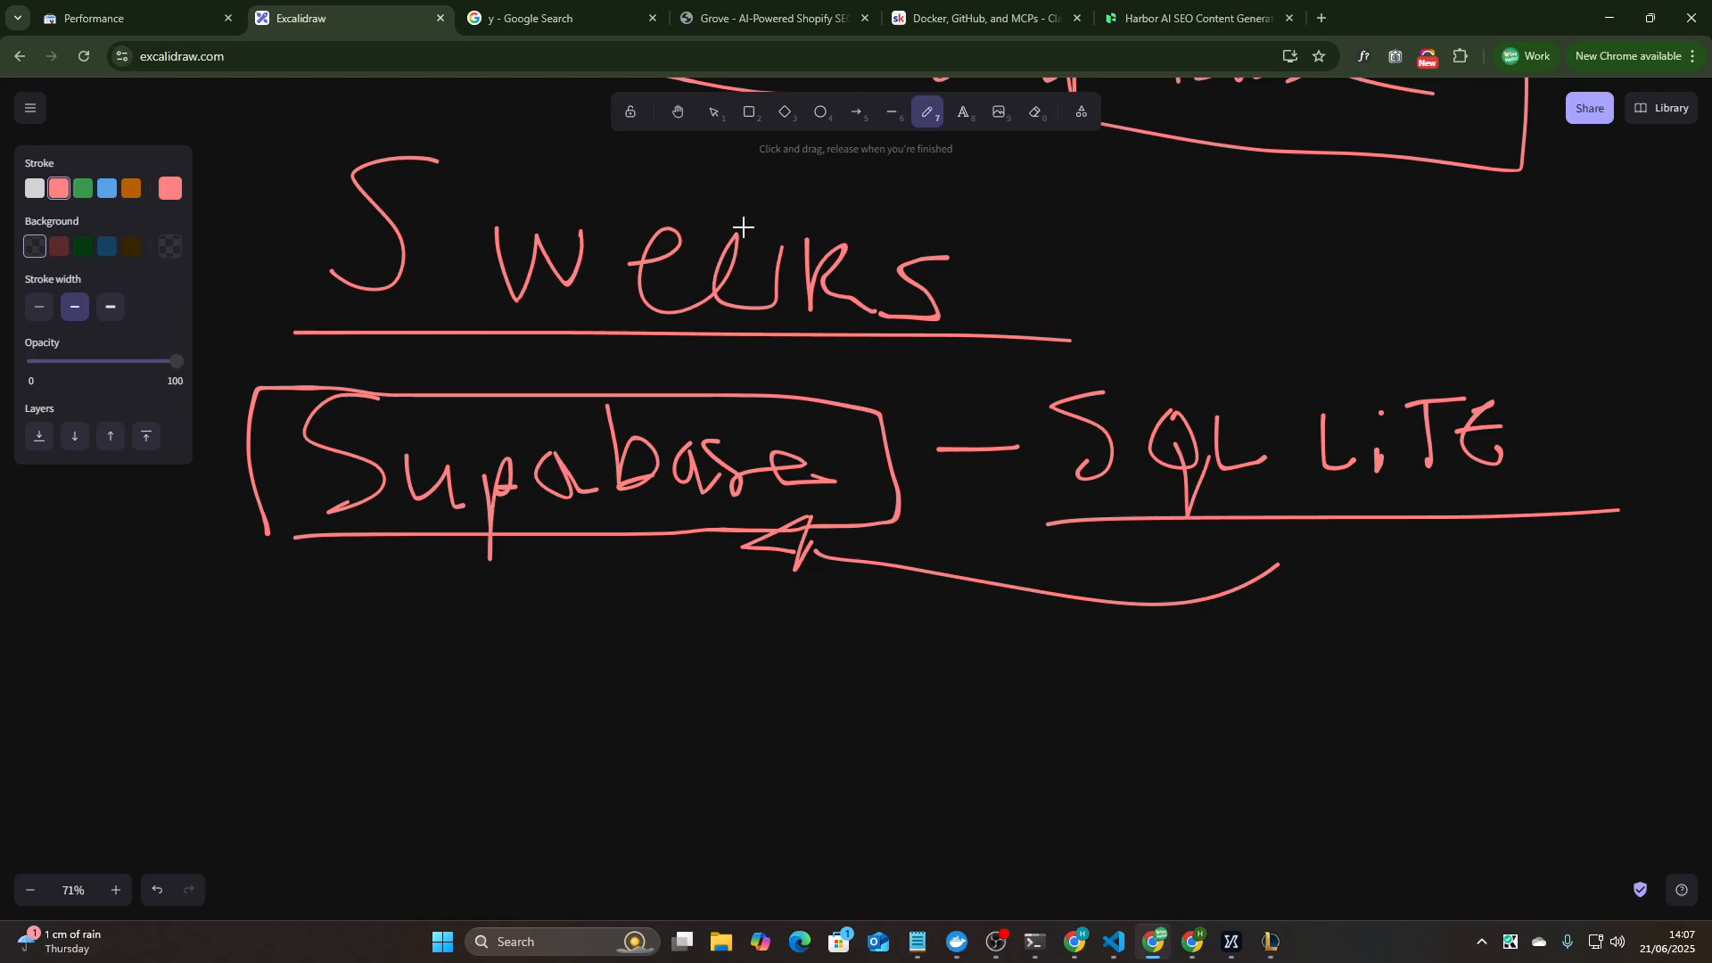
drag(295, 545, 818, 540)
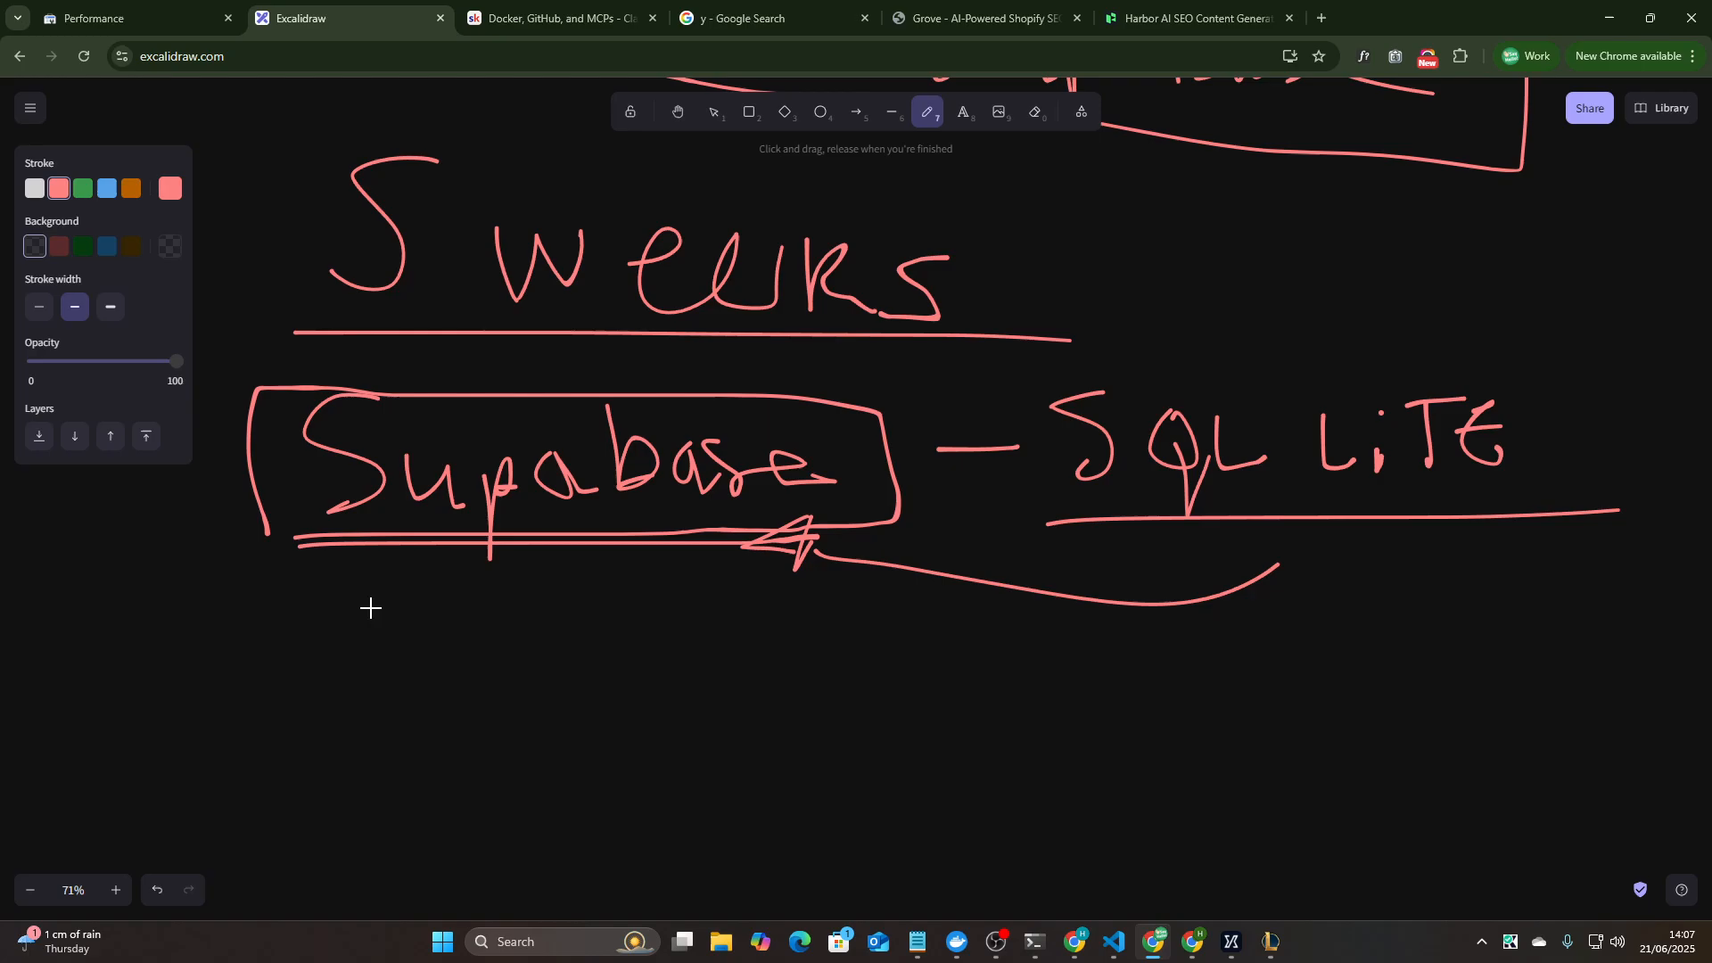
- Write Digital O. below Supabase with an equals sign to its right
drag(298, 582, 298, 749)
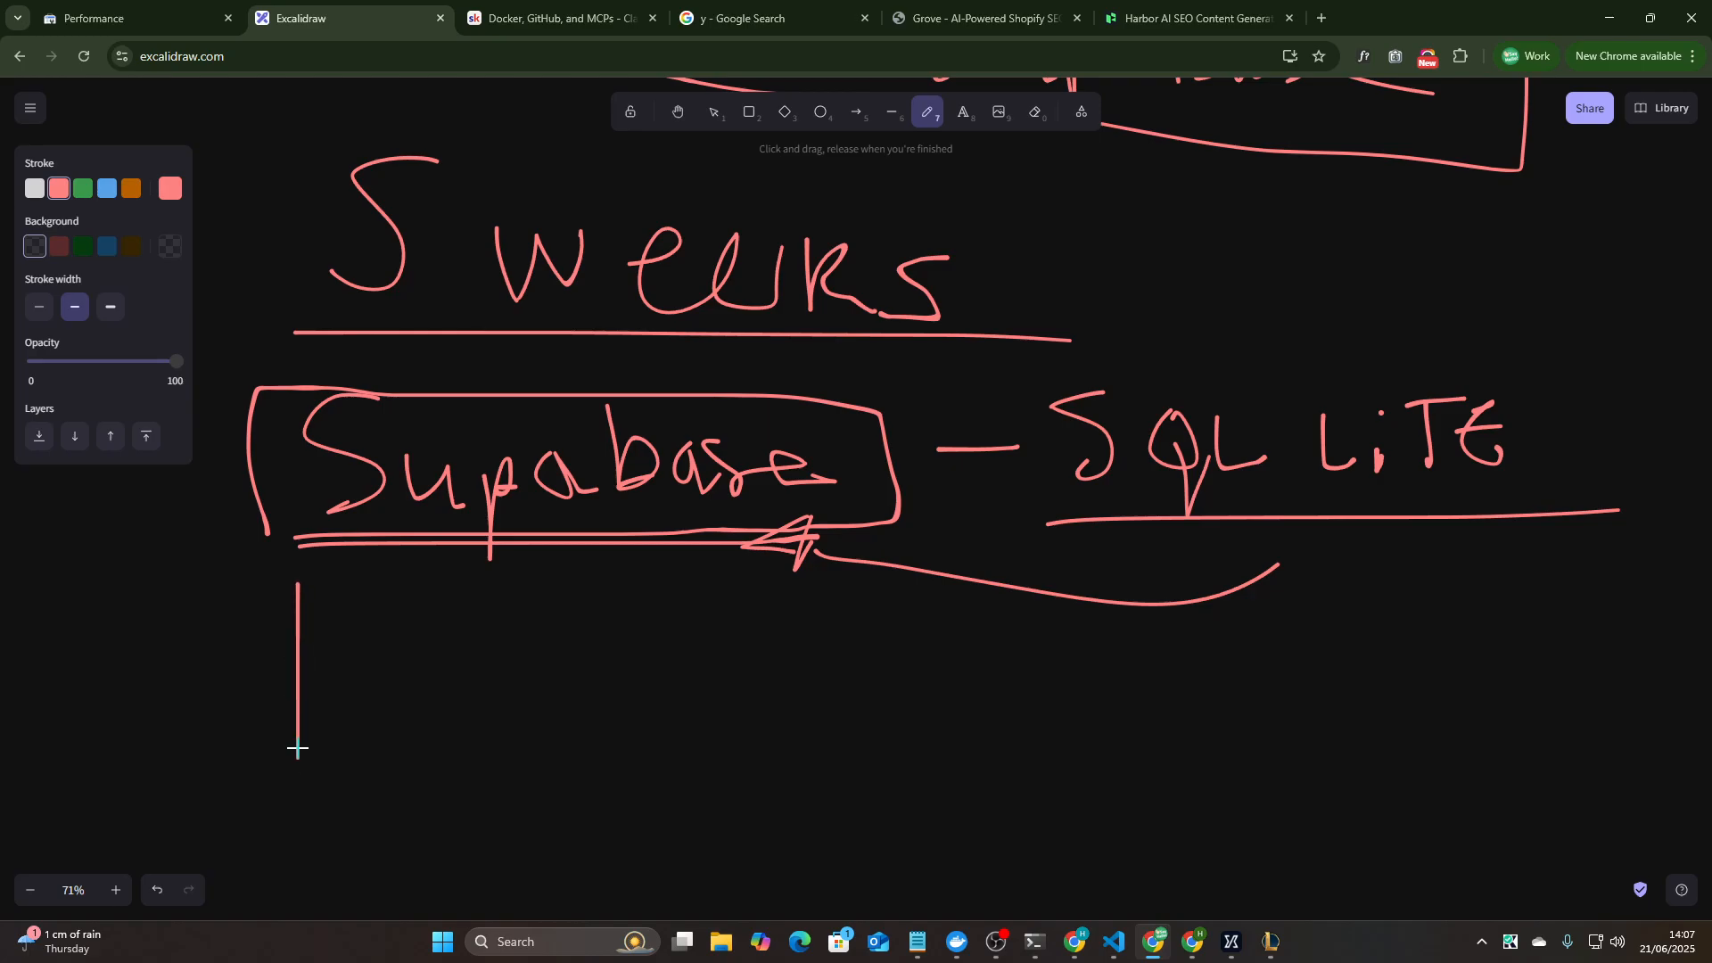
drag(298, 590, 447, 765)
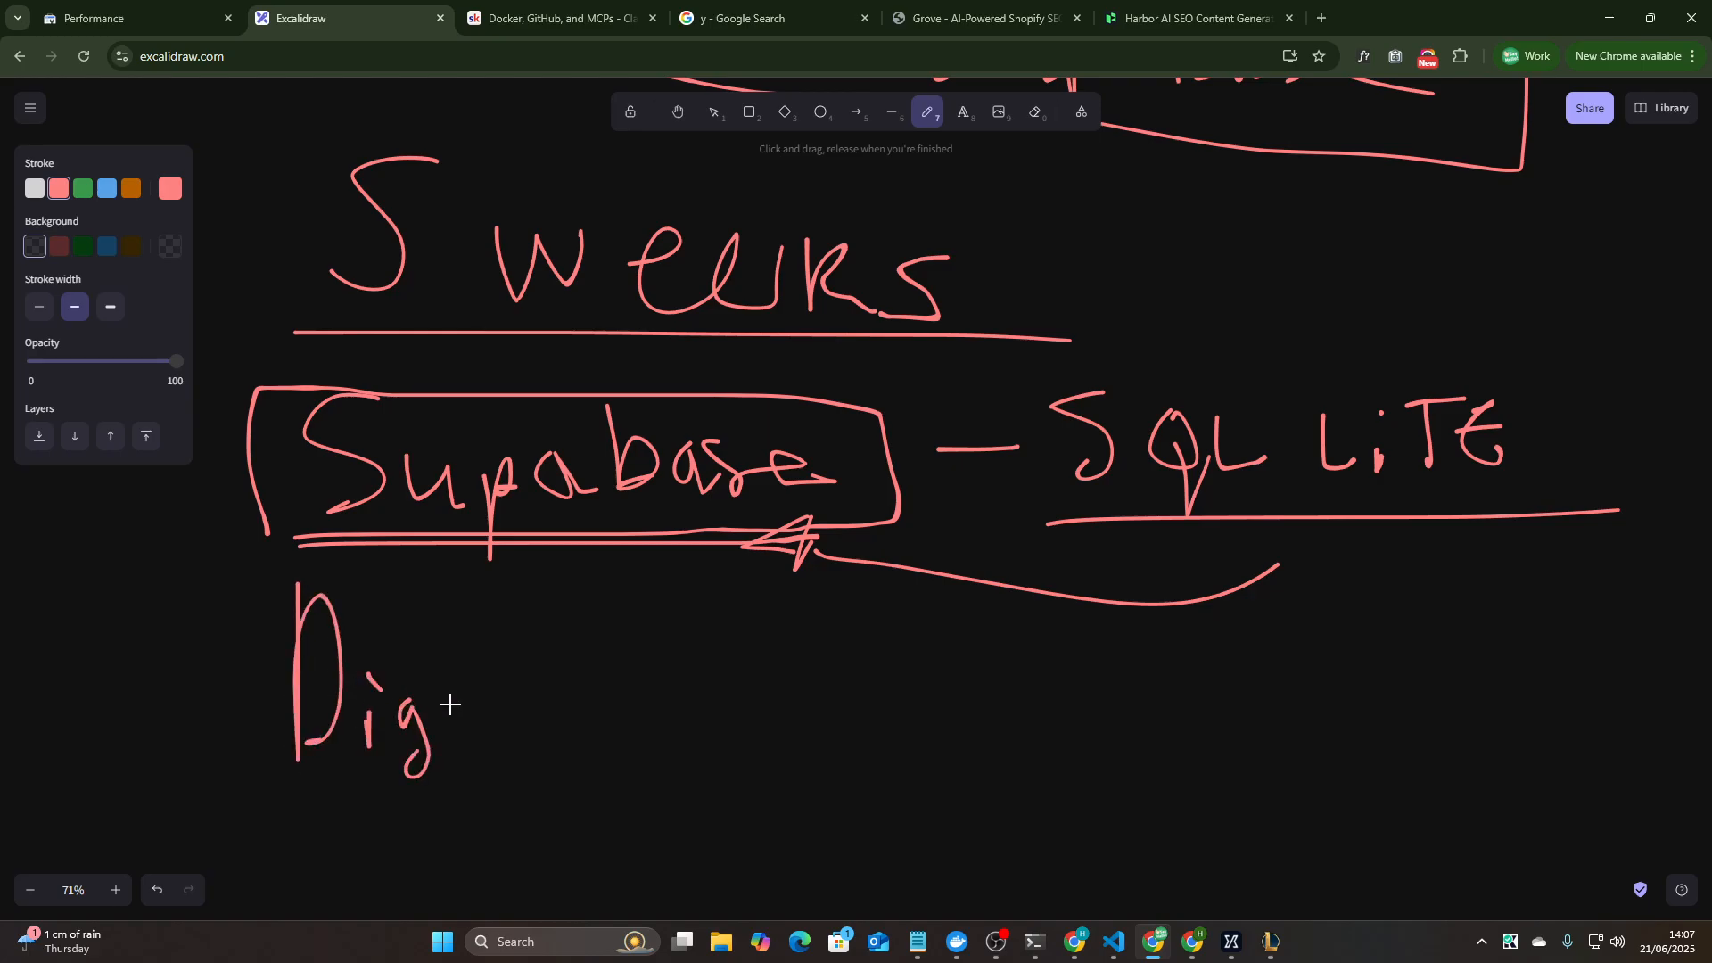
drag(447, 704, 607, 717)
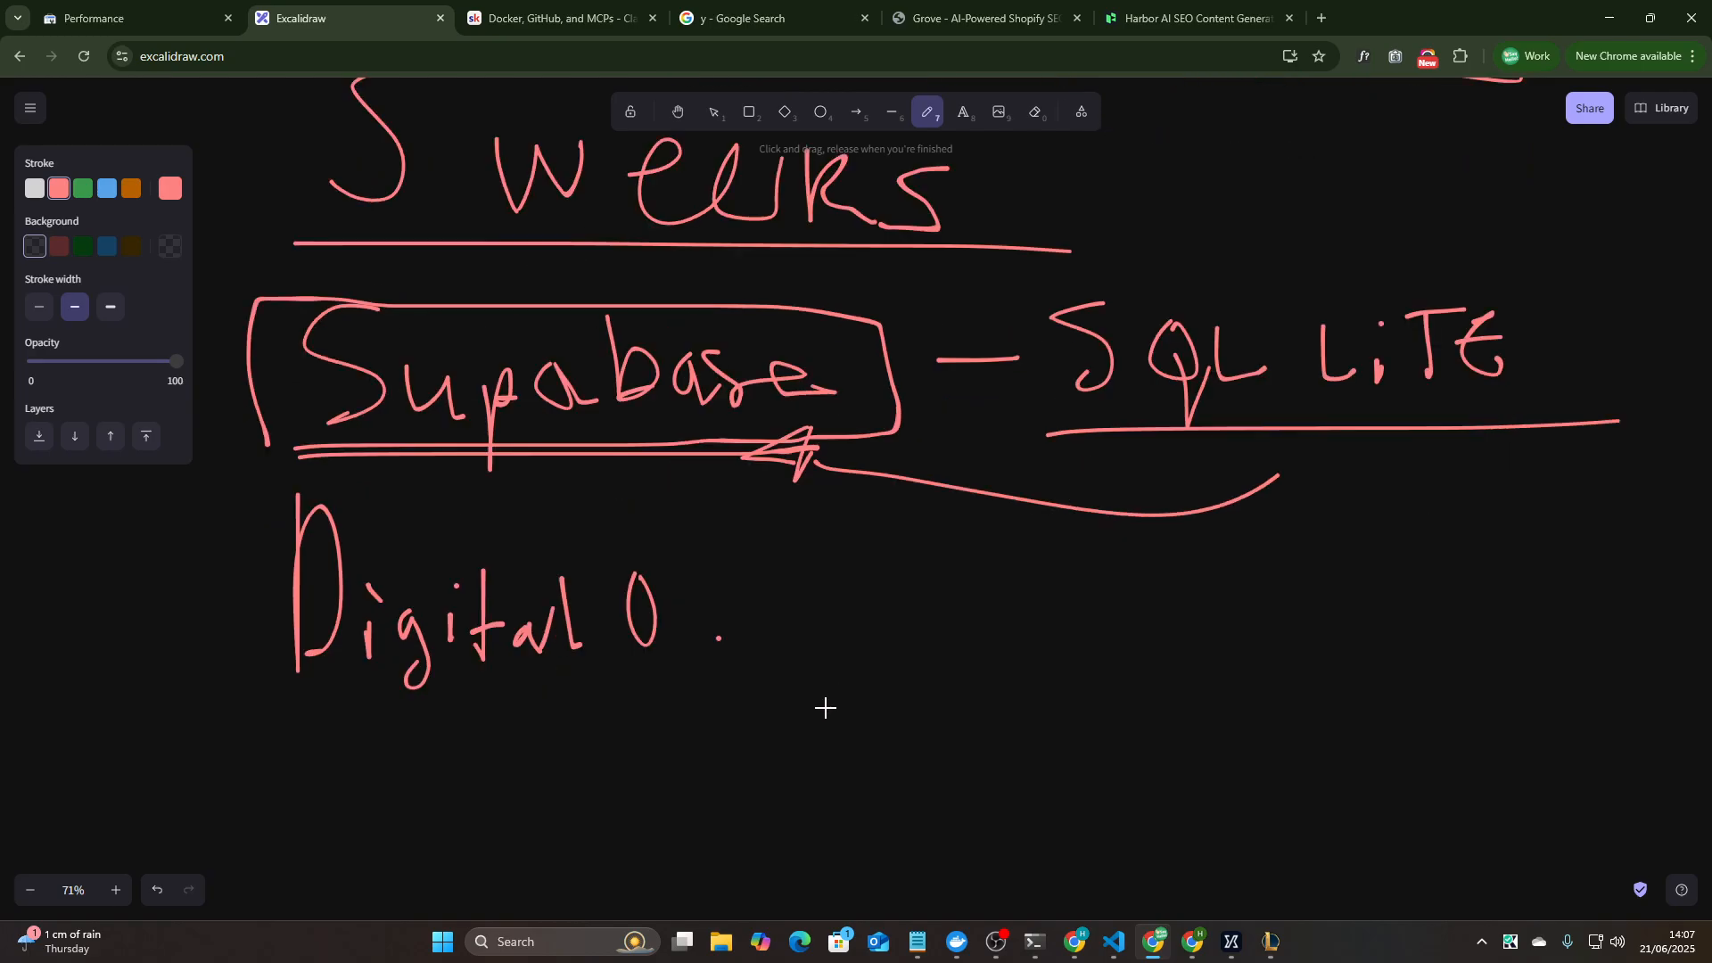
drag(888, 603, 975, 592)
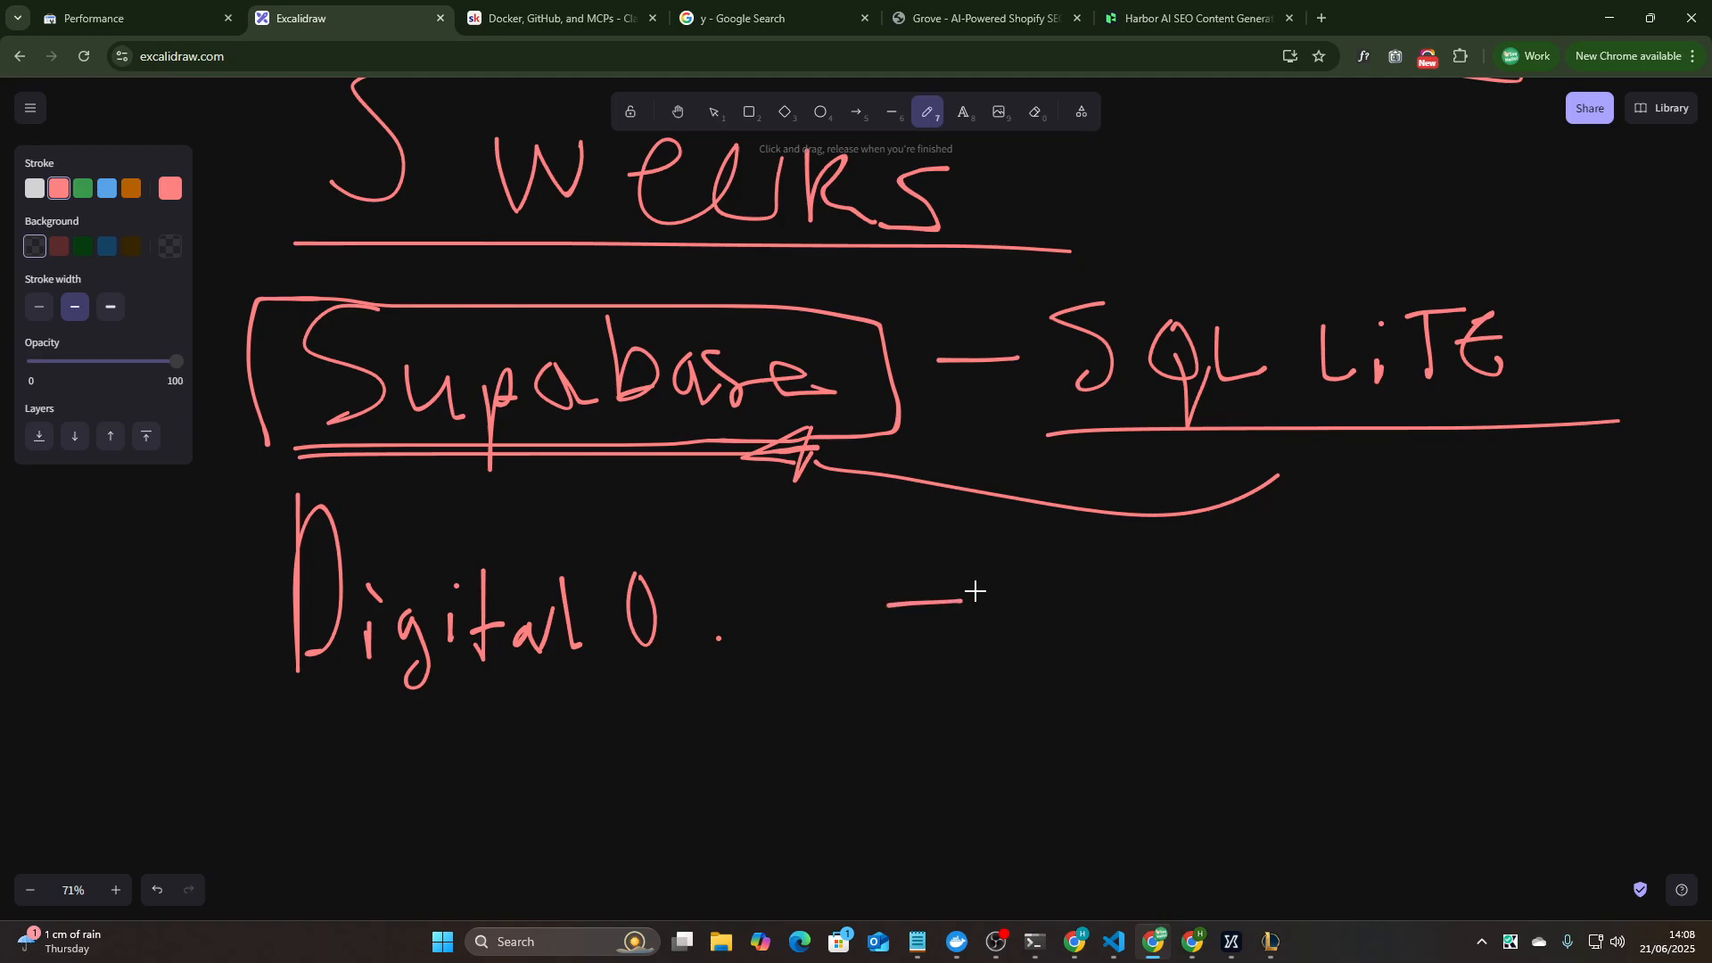
drag(889, 631, 961, 628)
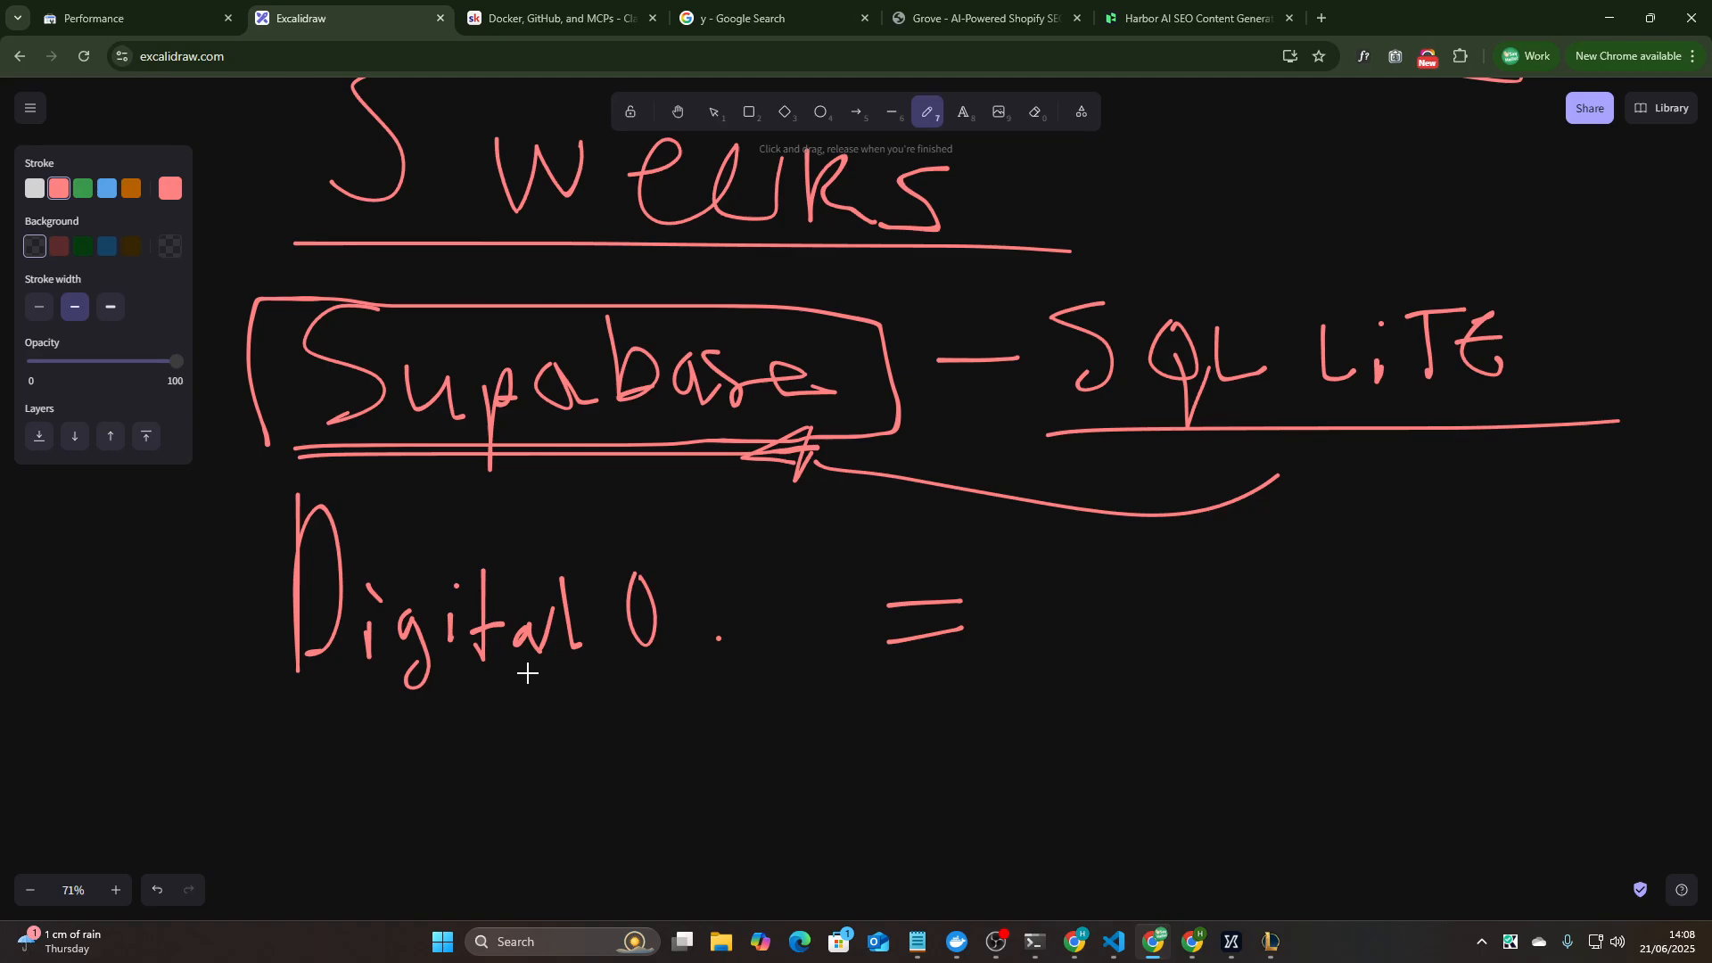
- Underline Digital O., add an arrow under the equals sign and a vertical bar on its left
drag(280, 719, 751, 717)
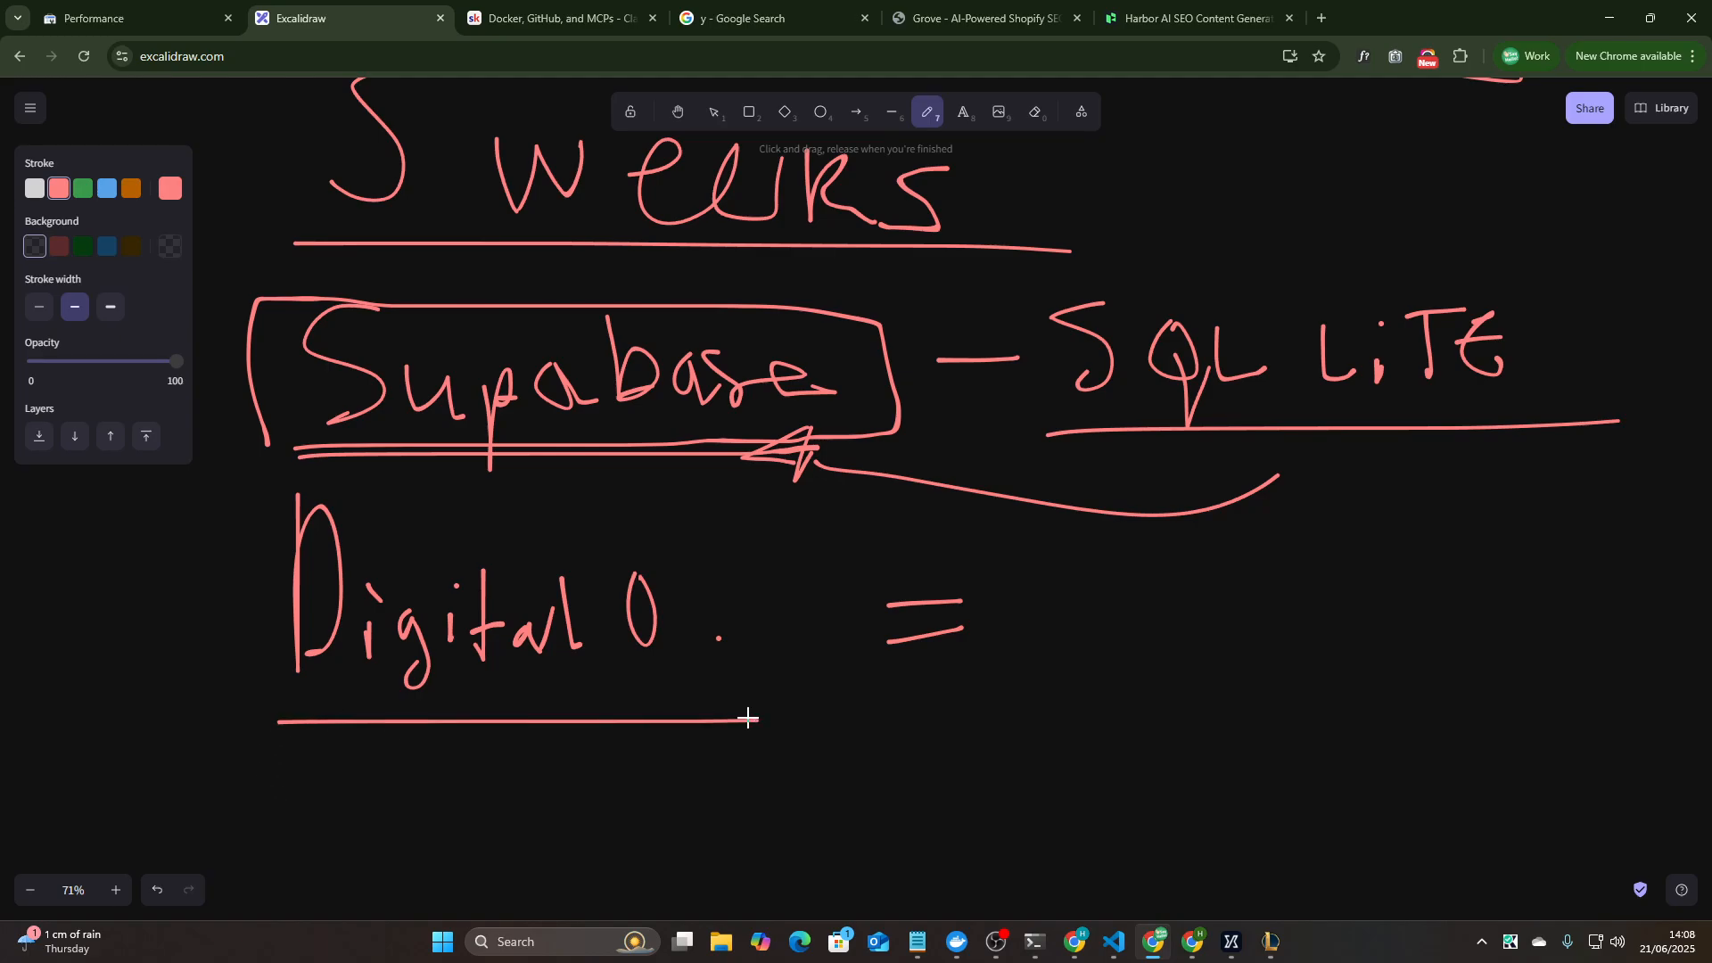
drag(890, 696, 1004, 696)
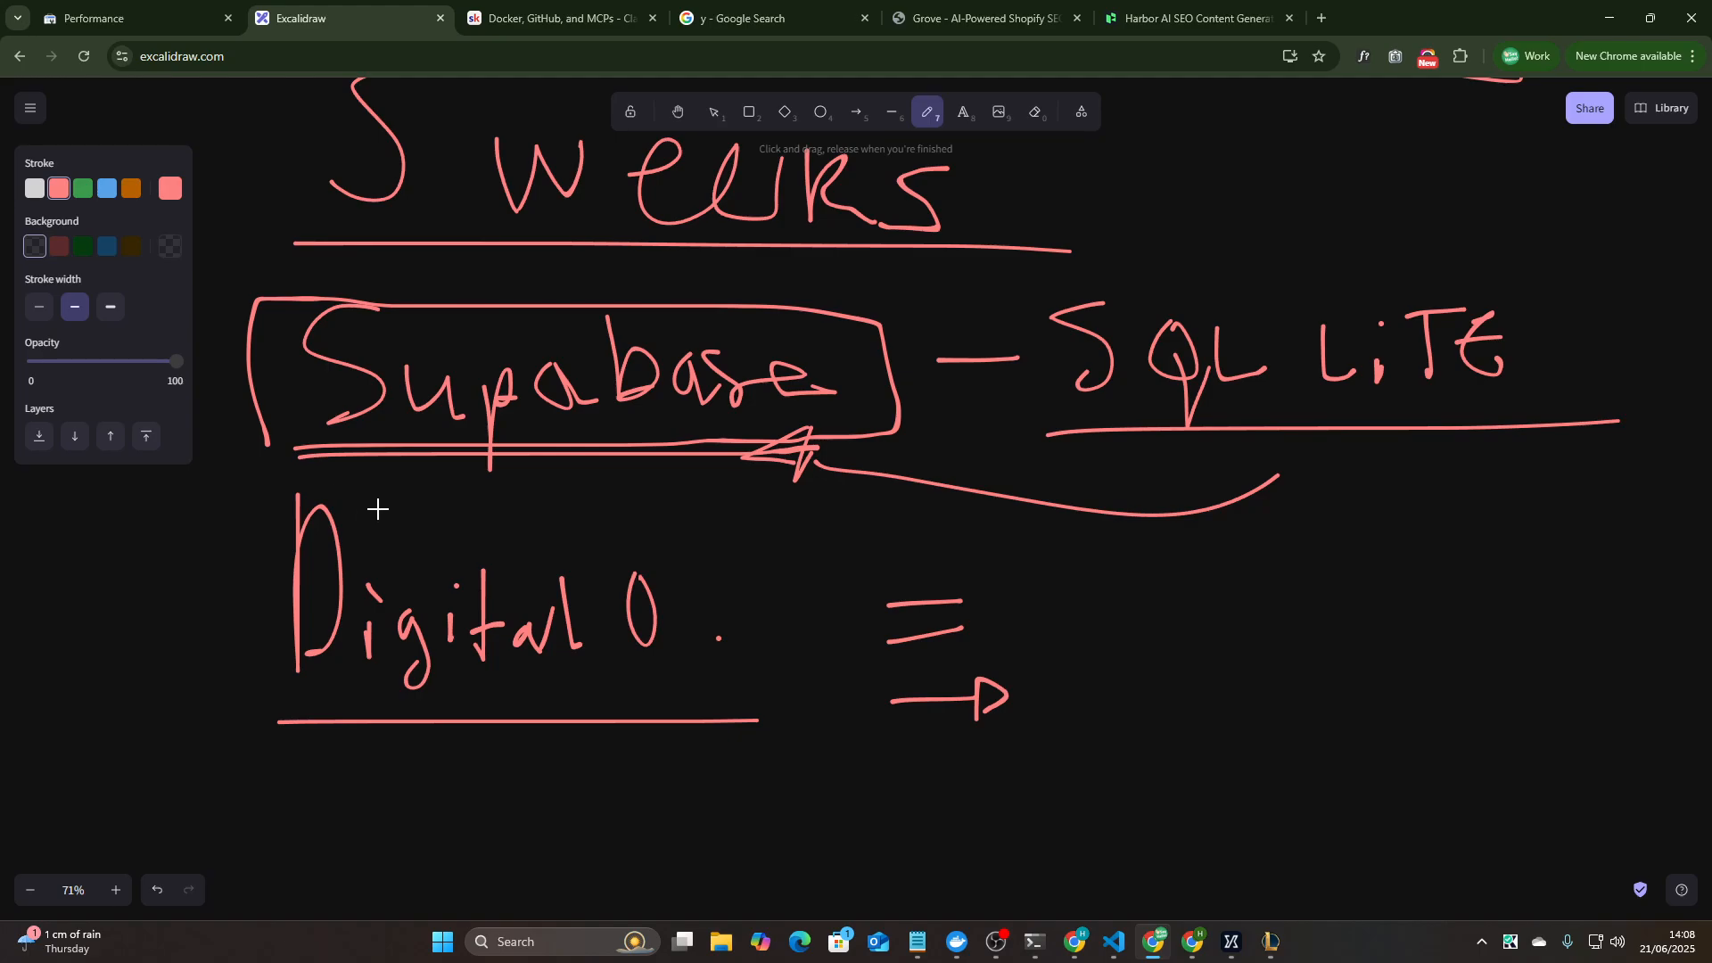
drag(271, 480, 273, 705)
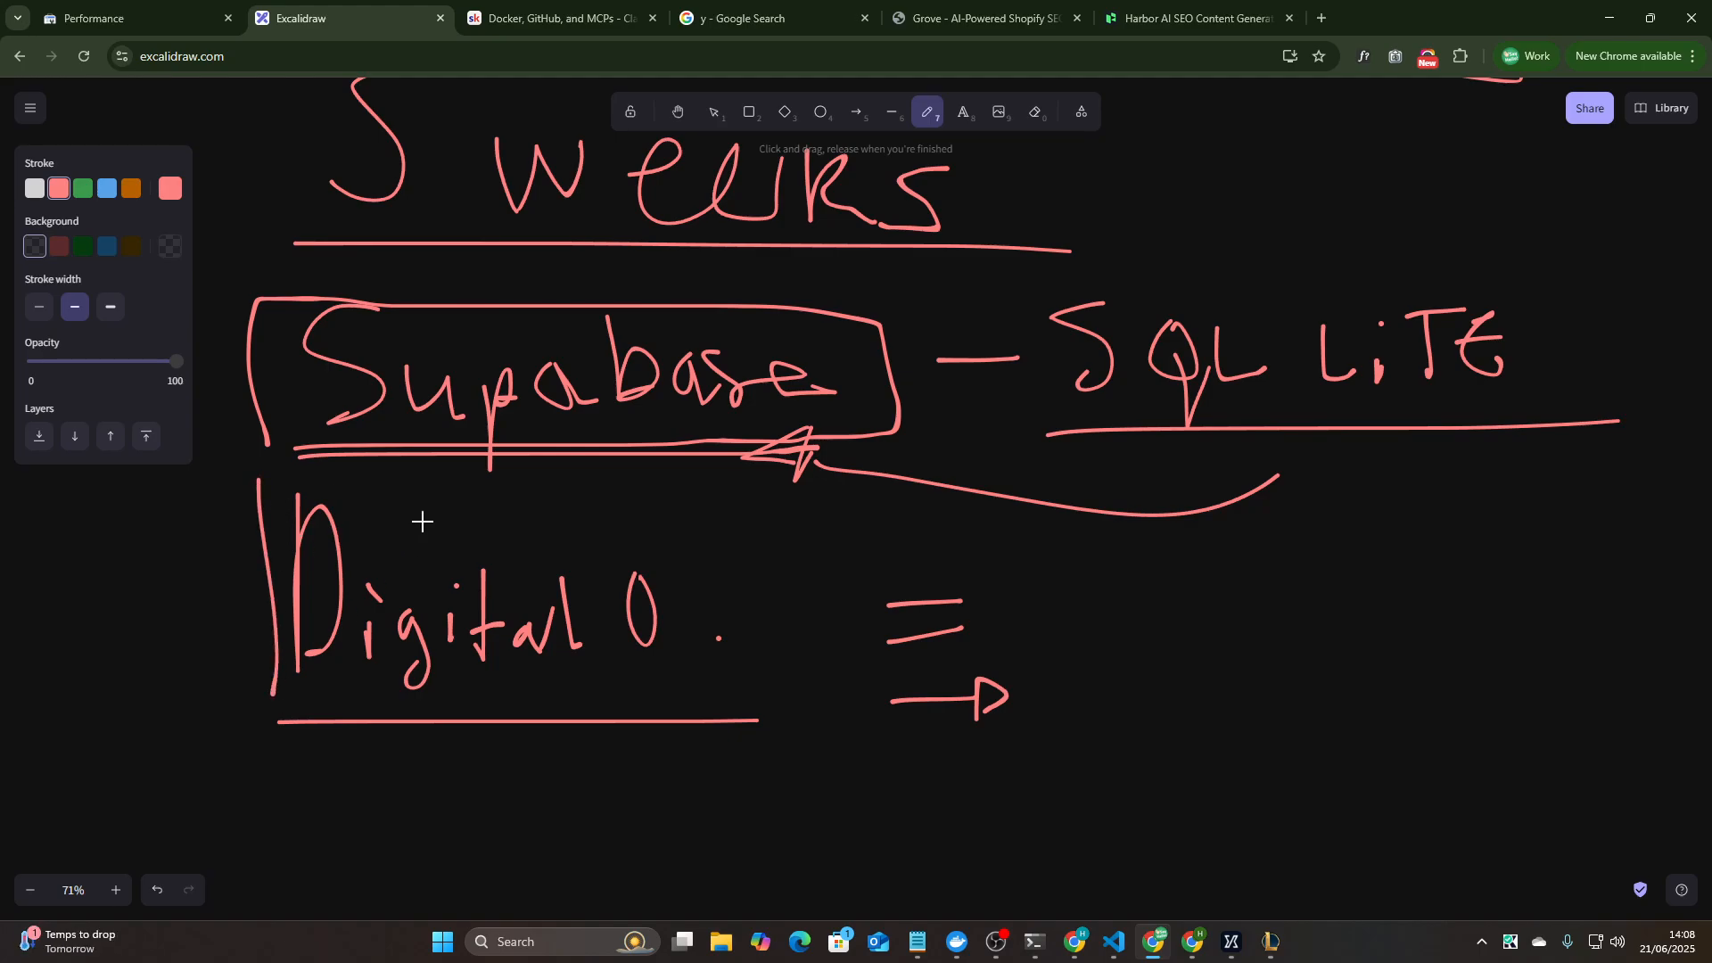
mouse_move(471, 364)
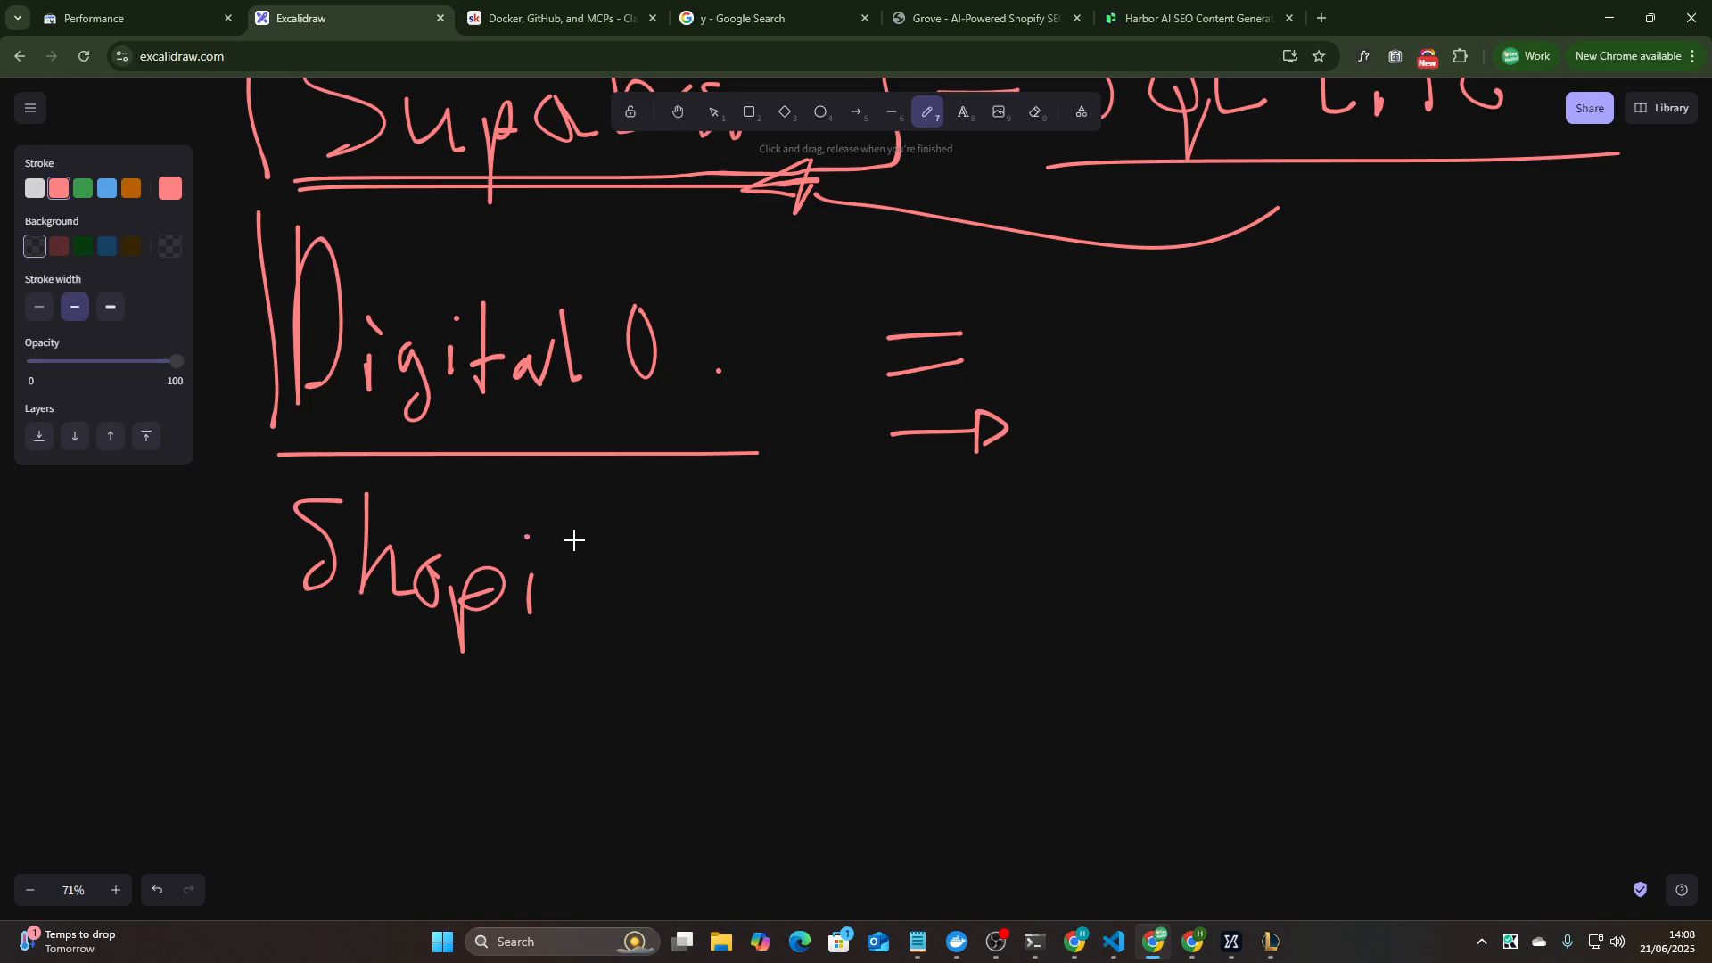
- Write Shopify below Digital O. with an arrow leading to C7
drag(590, 514, 731, 626)
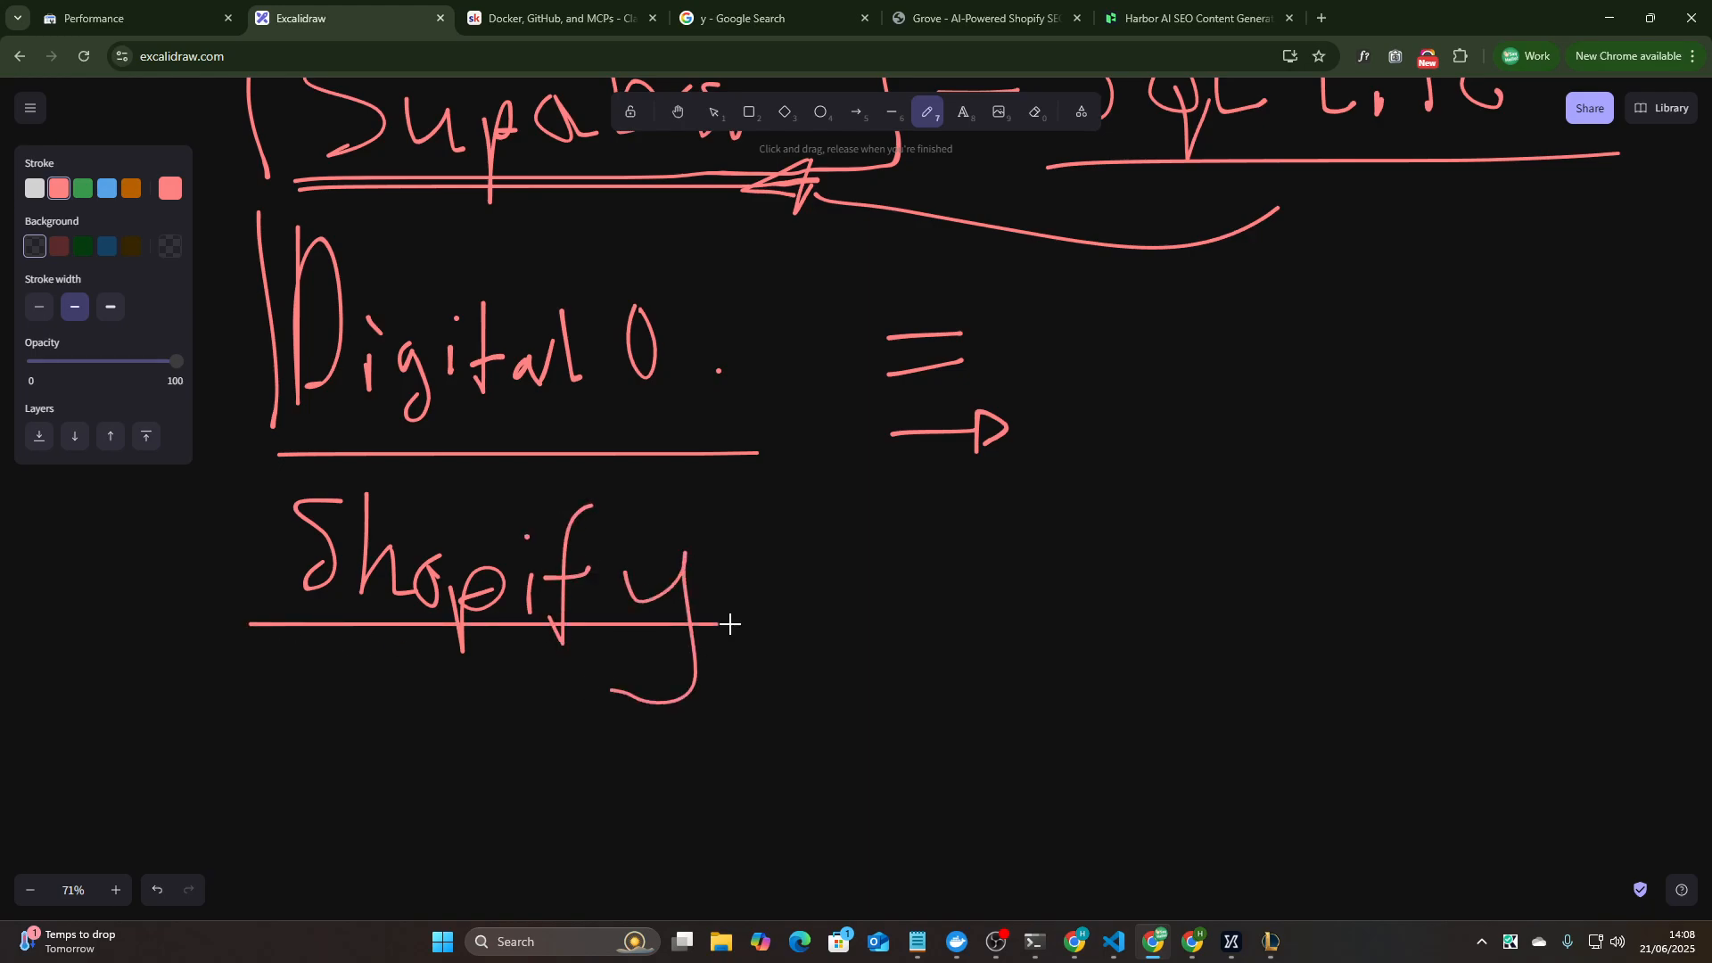
drag(863, 601, 1070, 601)
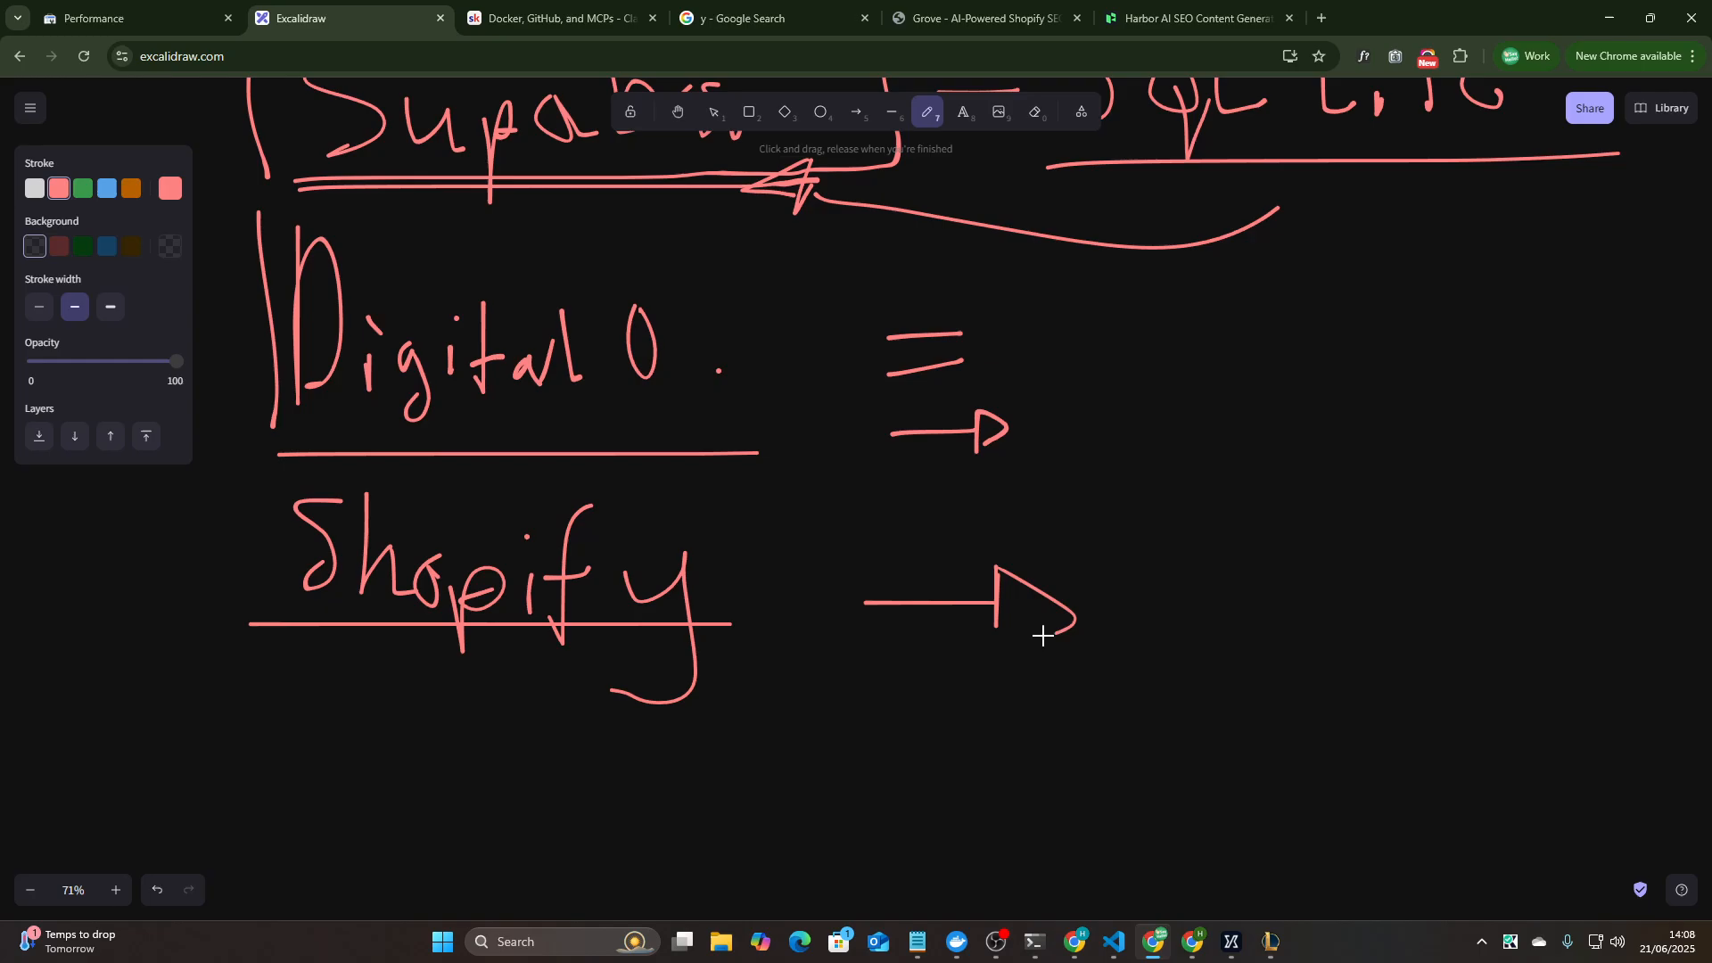
drag(1168, 546, 1354, 643)
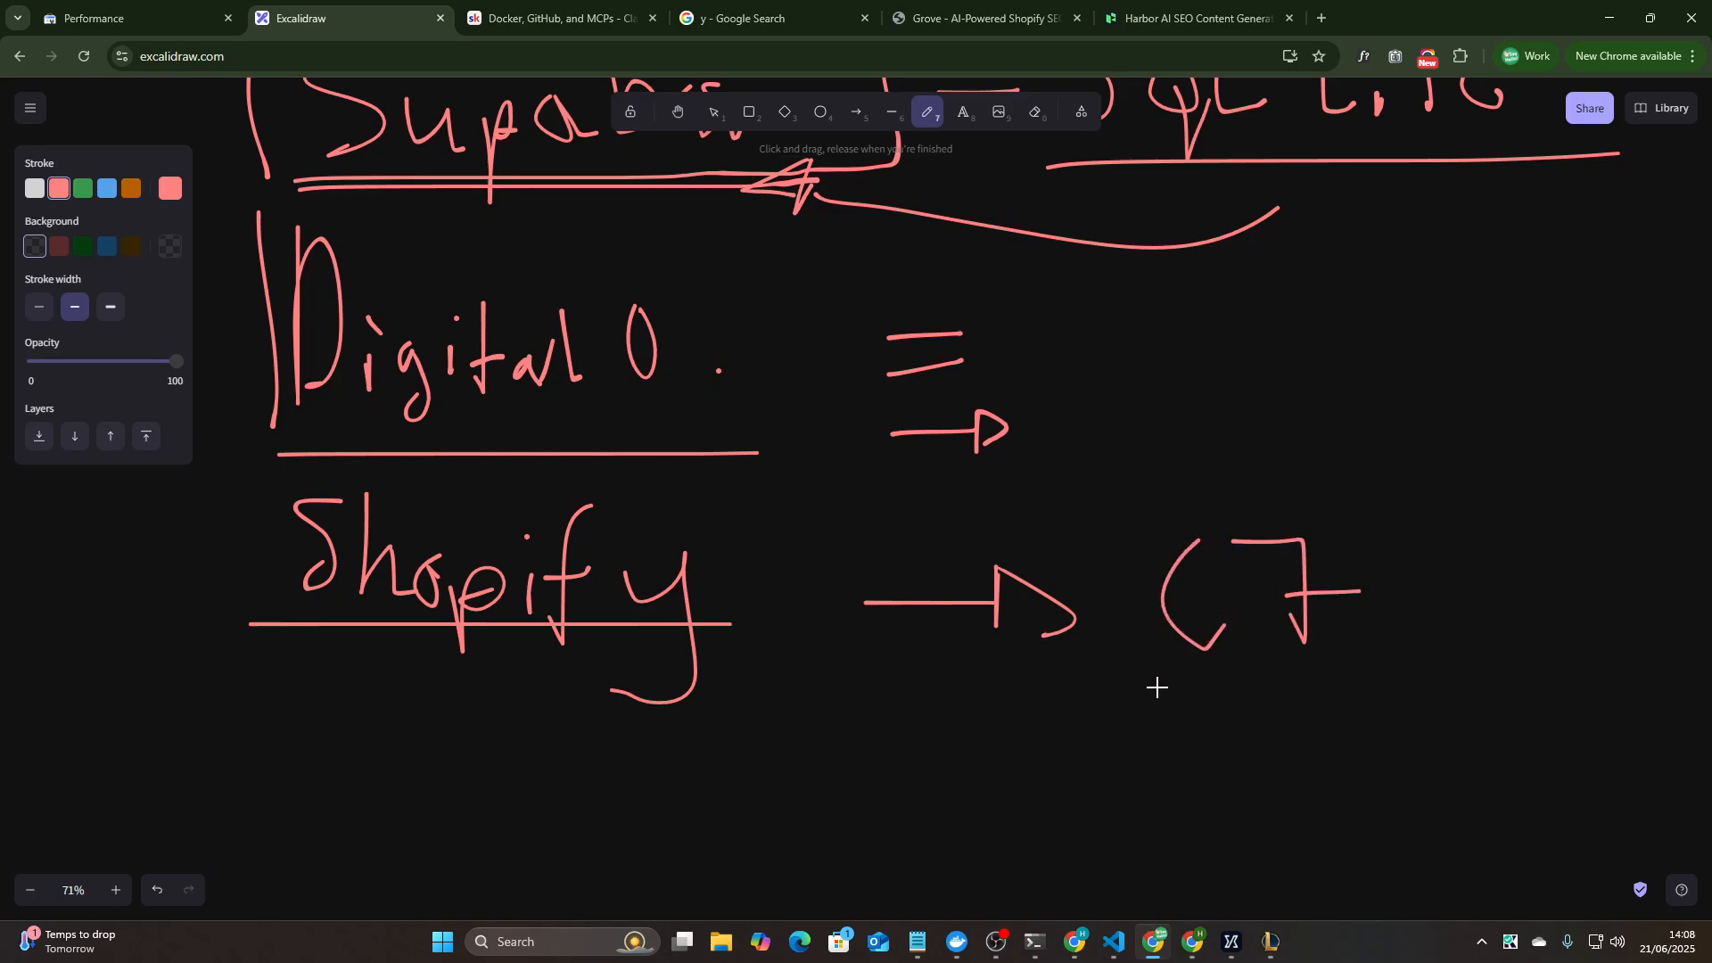
- Underline and circle C7, then box the Shopify label
drag(1157, 685, 1370, 679)
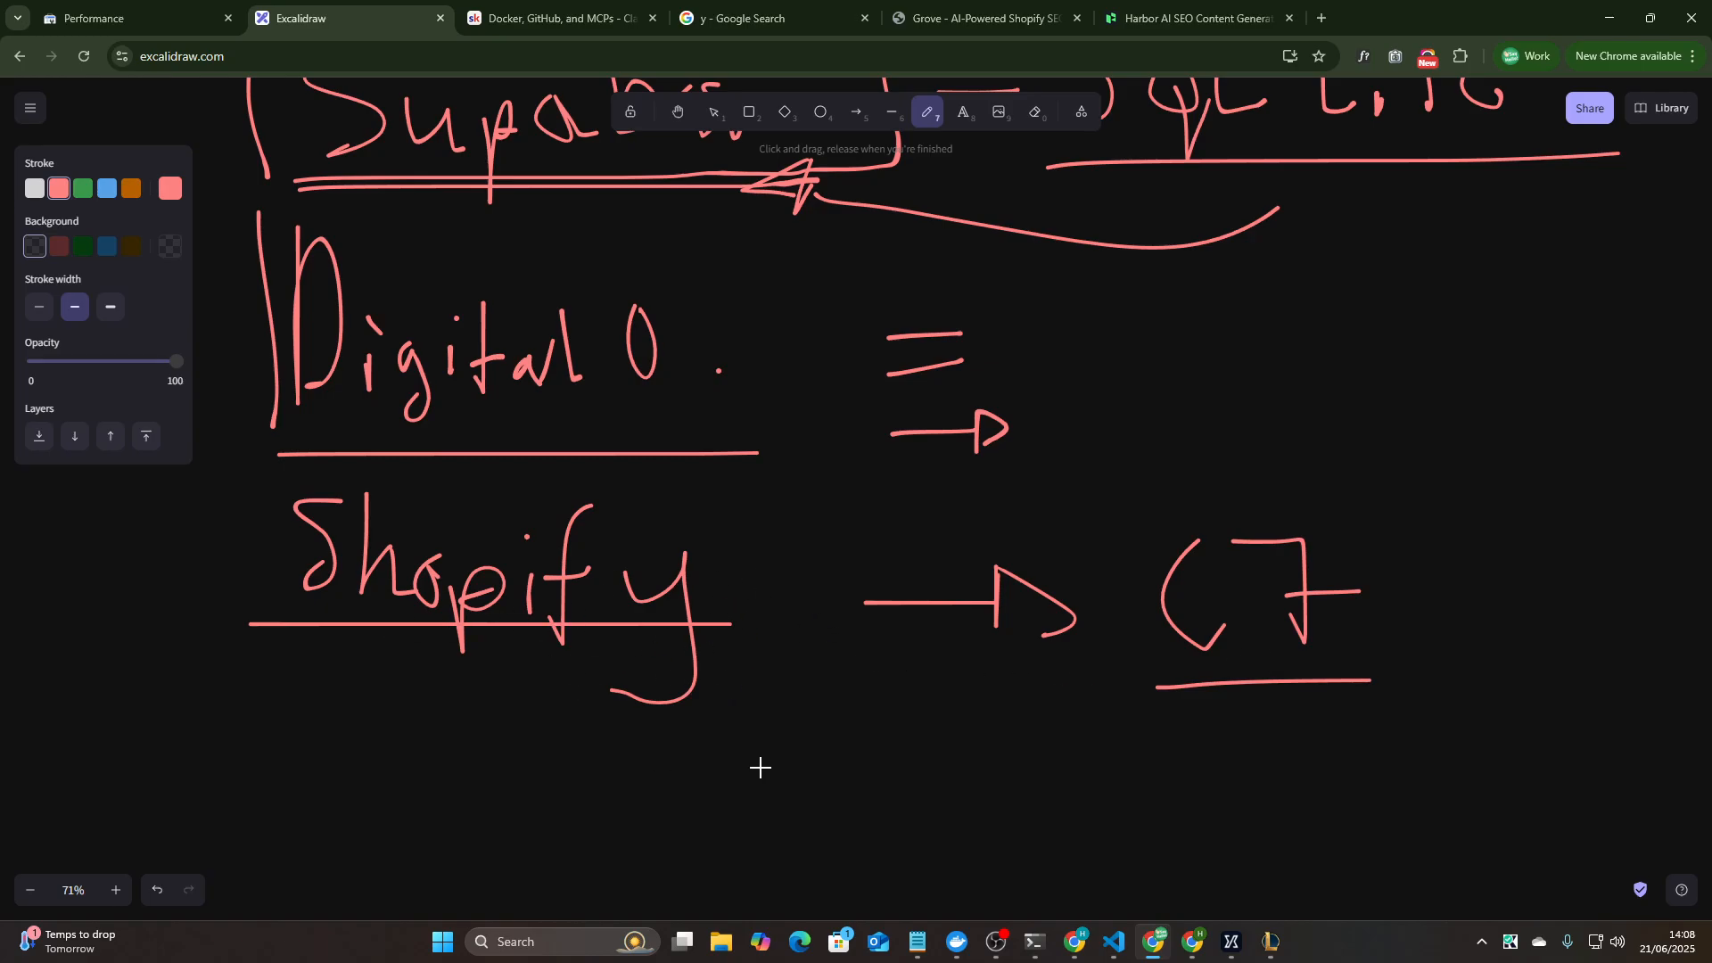
drag(1131, 535, 1158, 683)
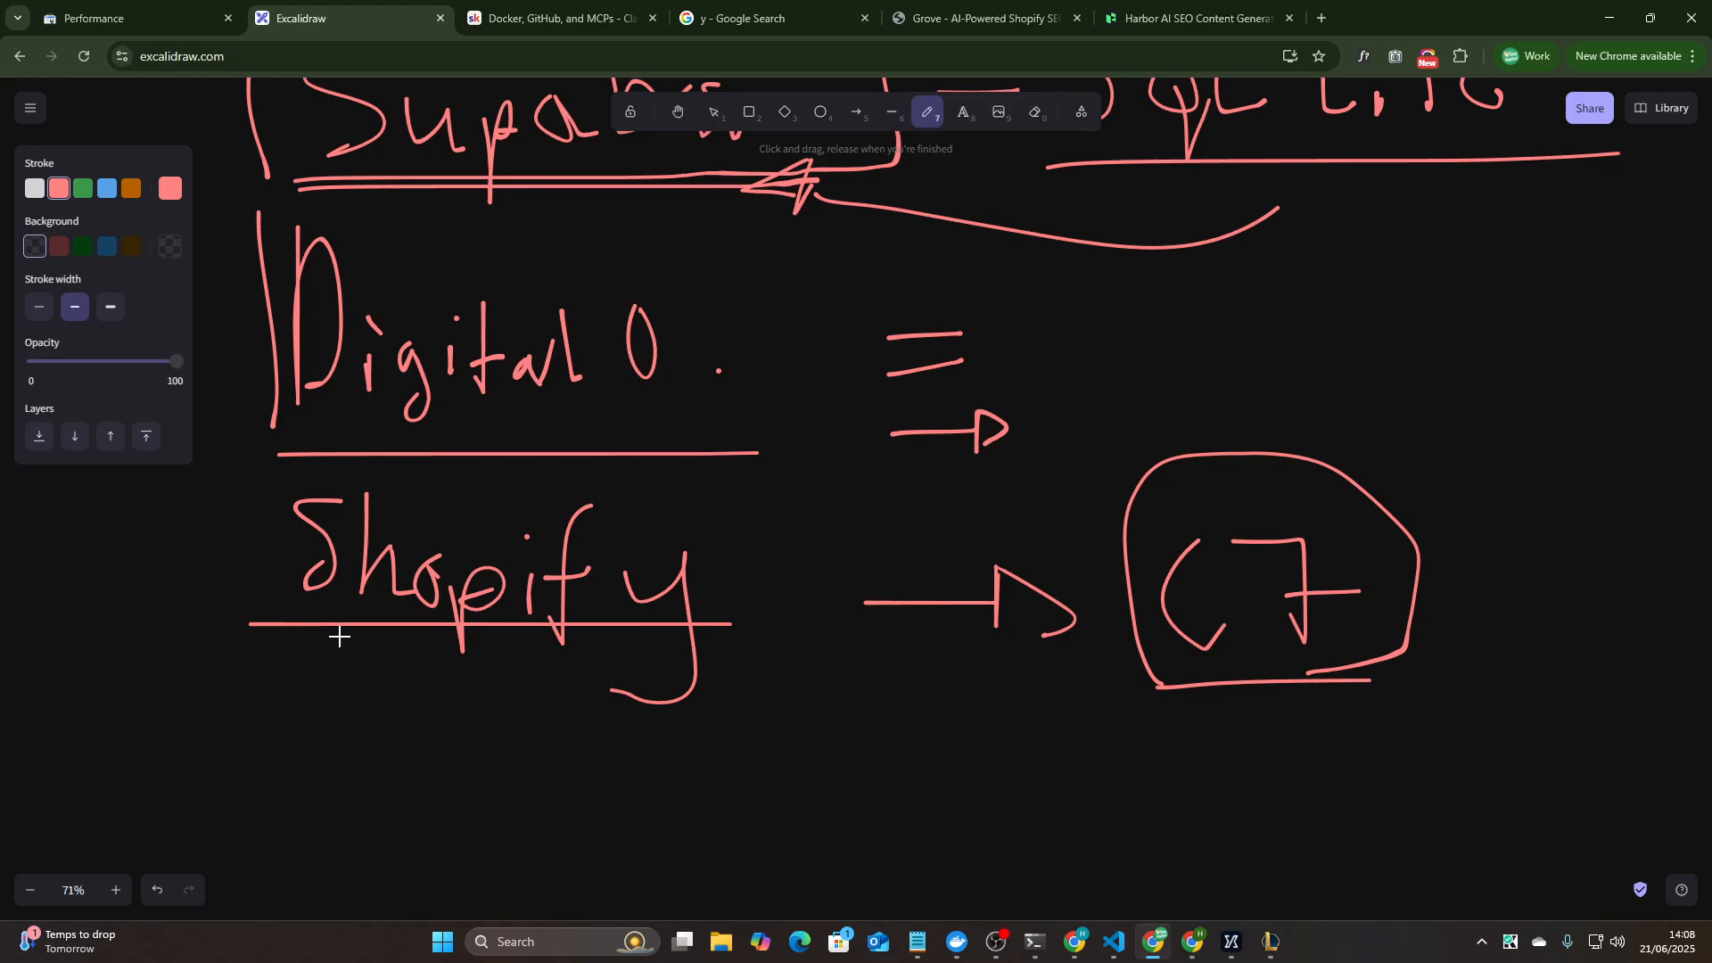
mouse_move(350, 624)
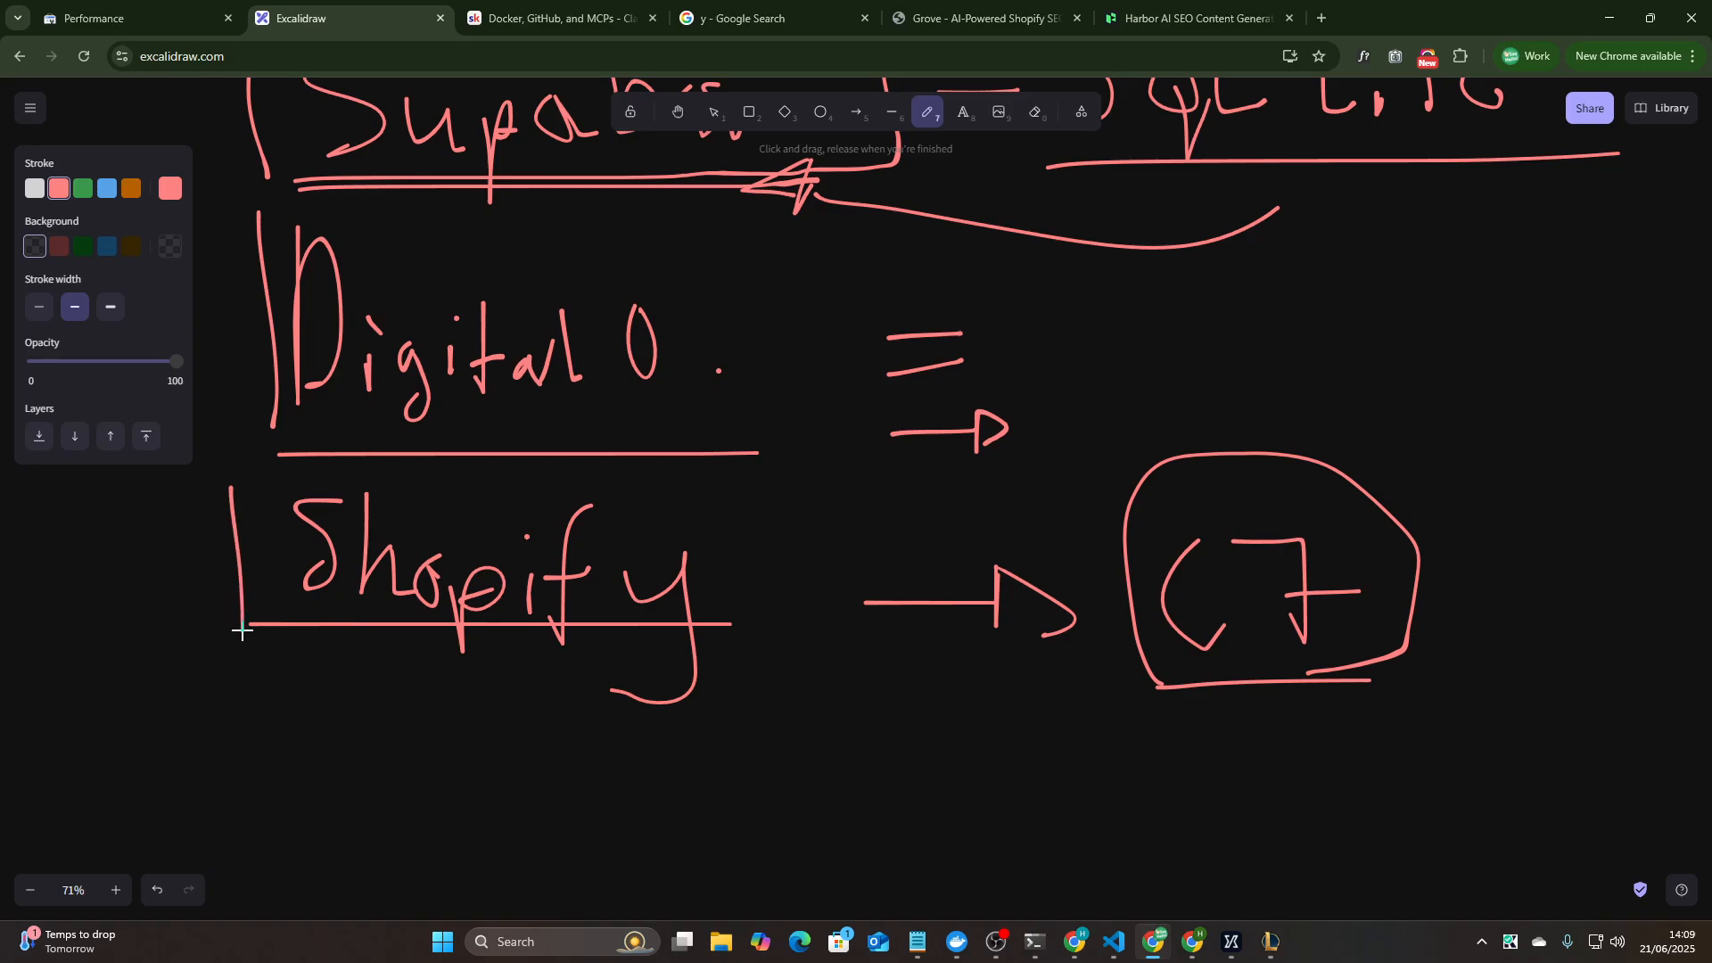
drag(241, 629, 692, 626)
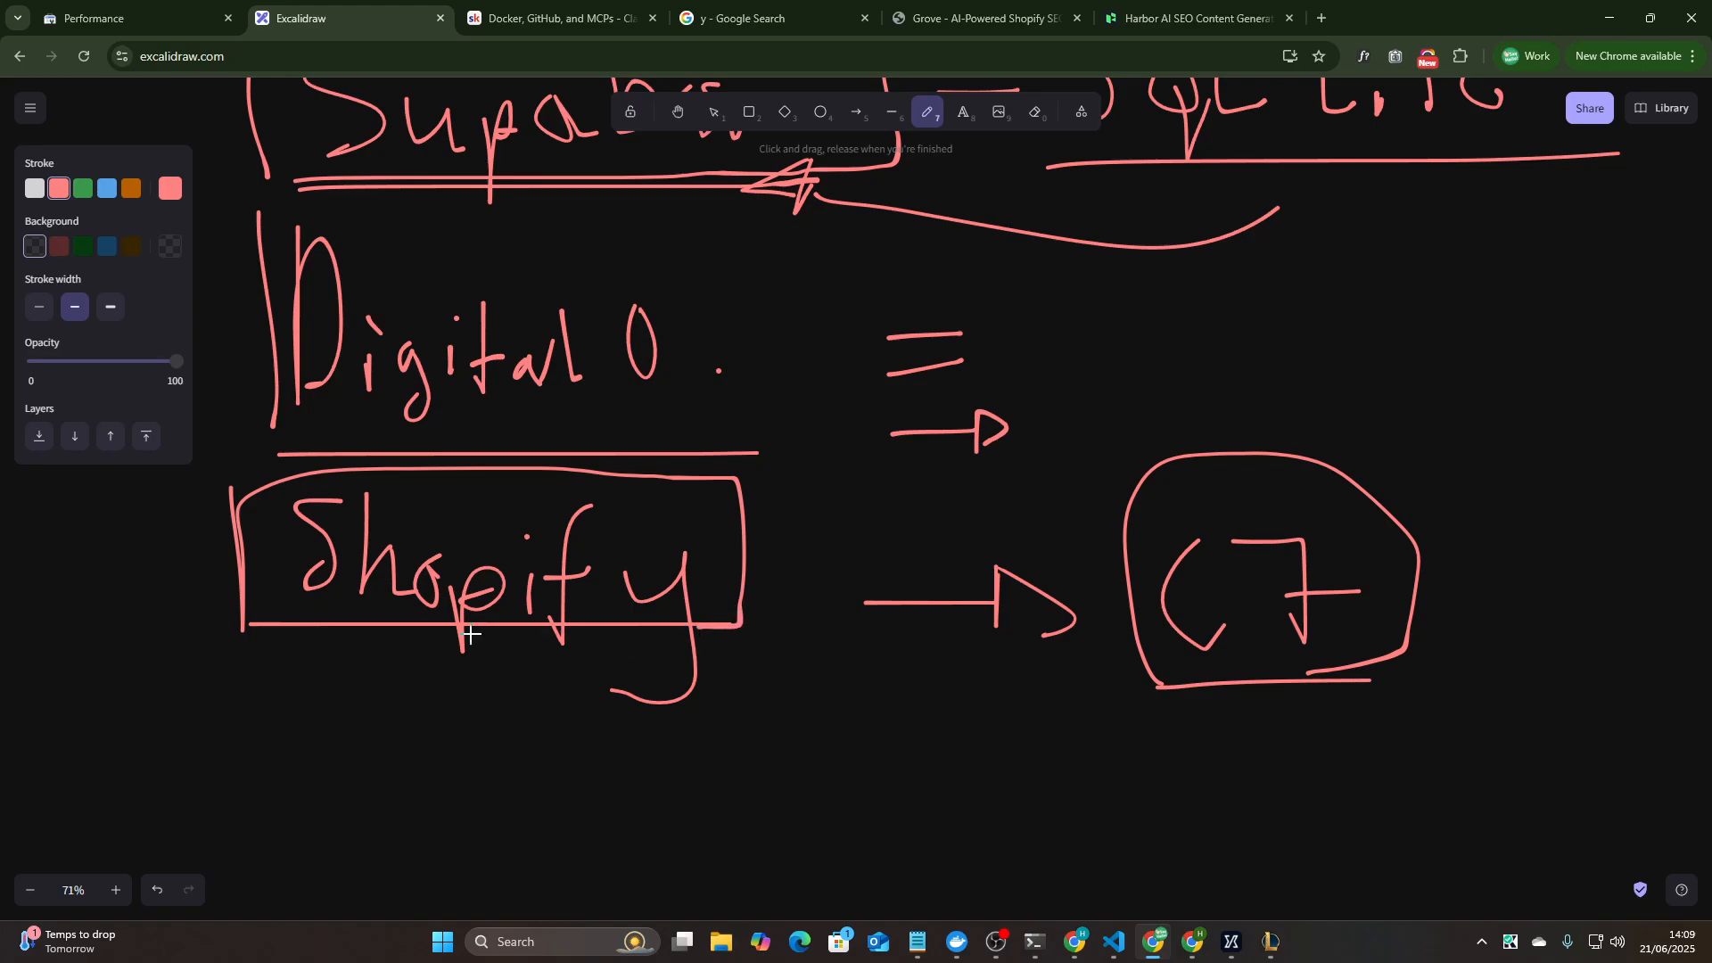
mouse_move(437, 562)
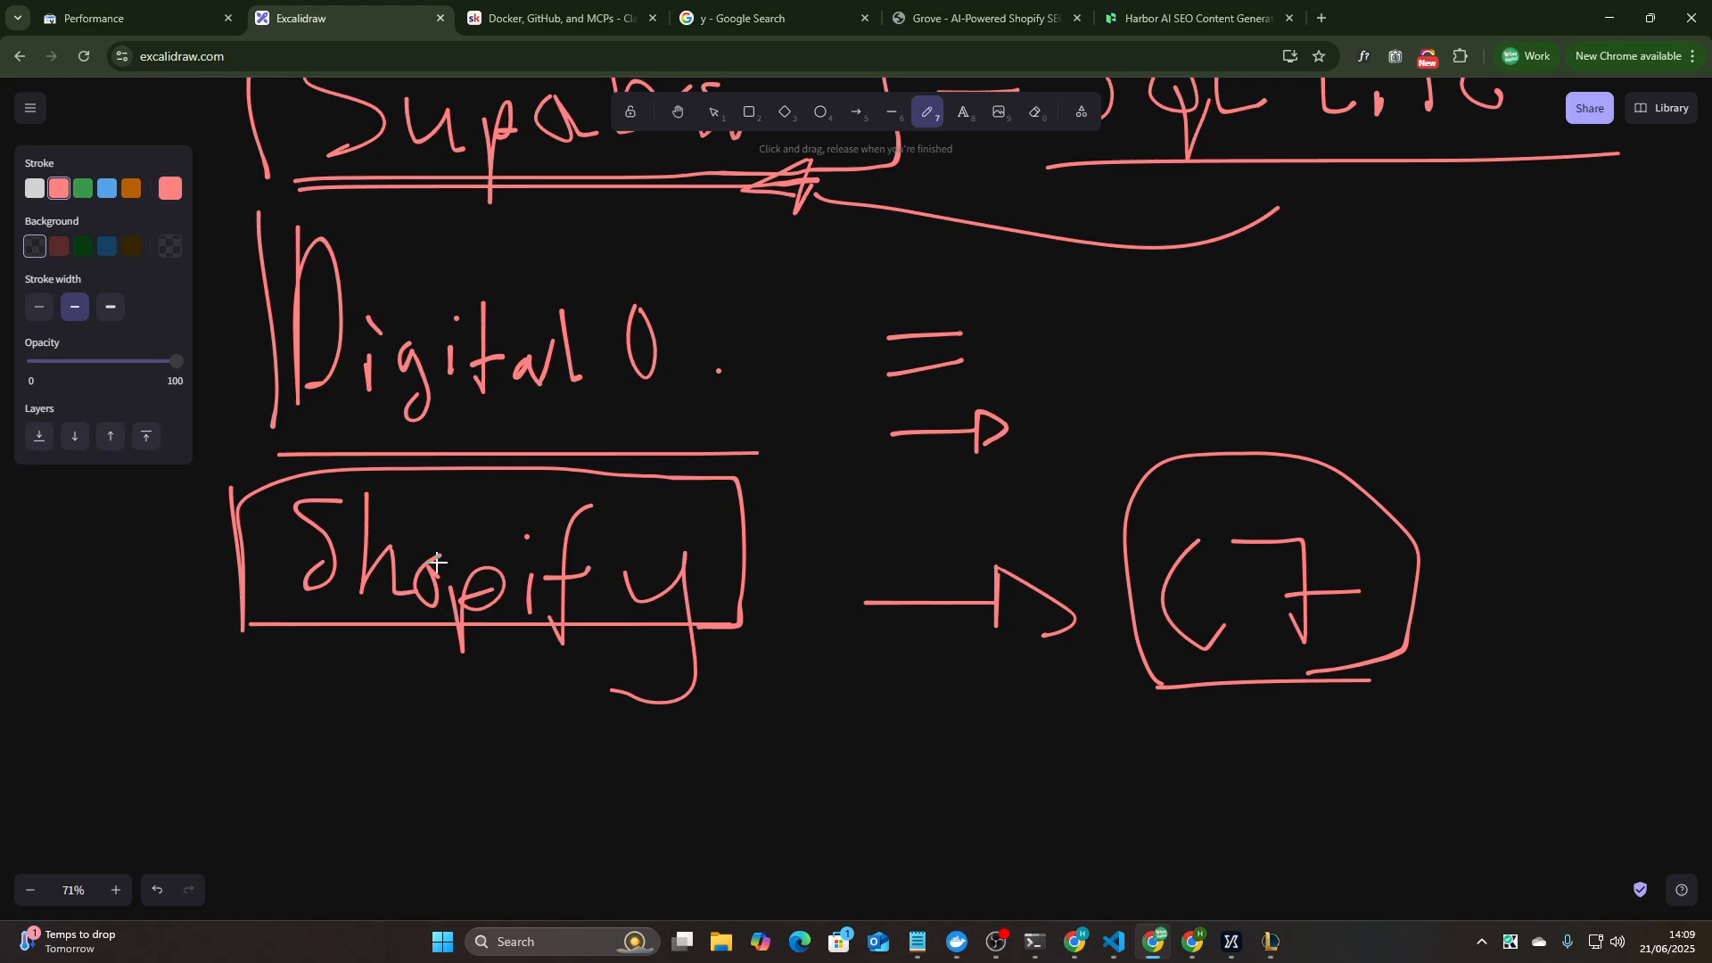
mouse_move(1328, 18)
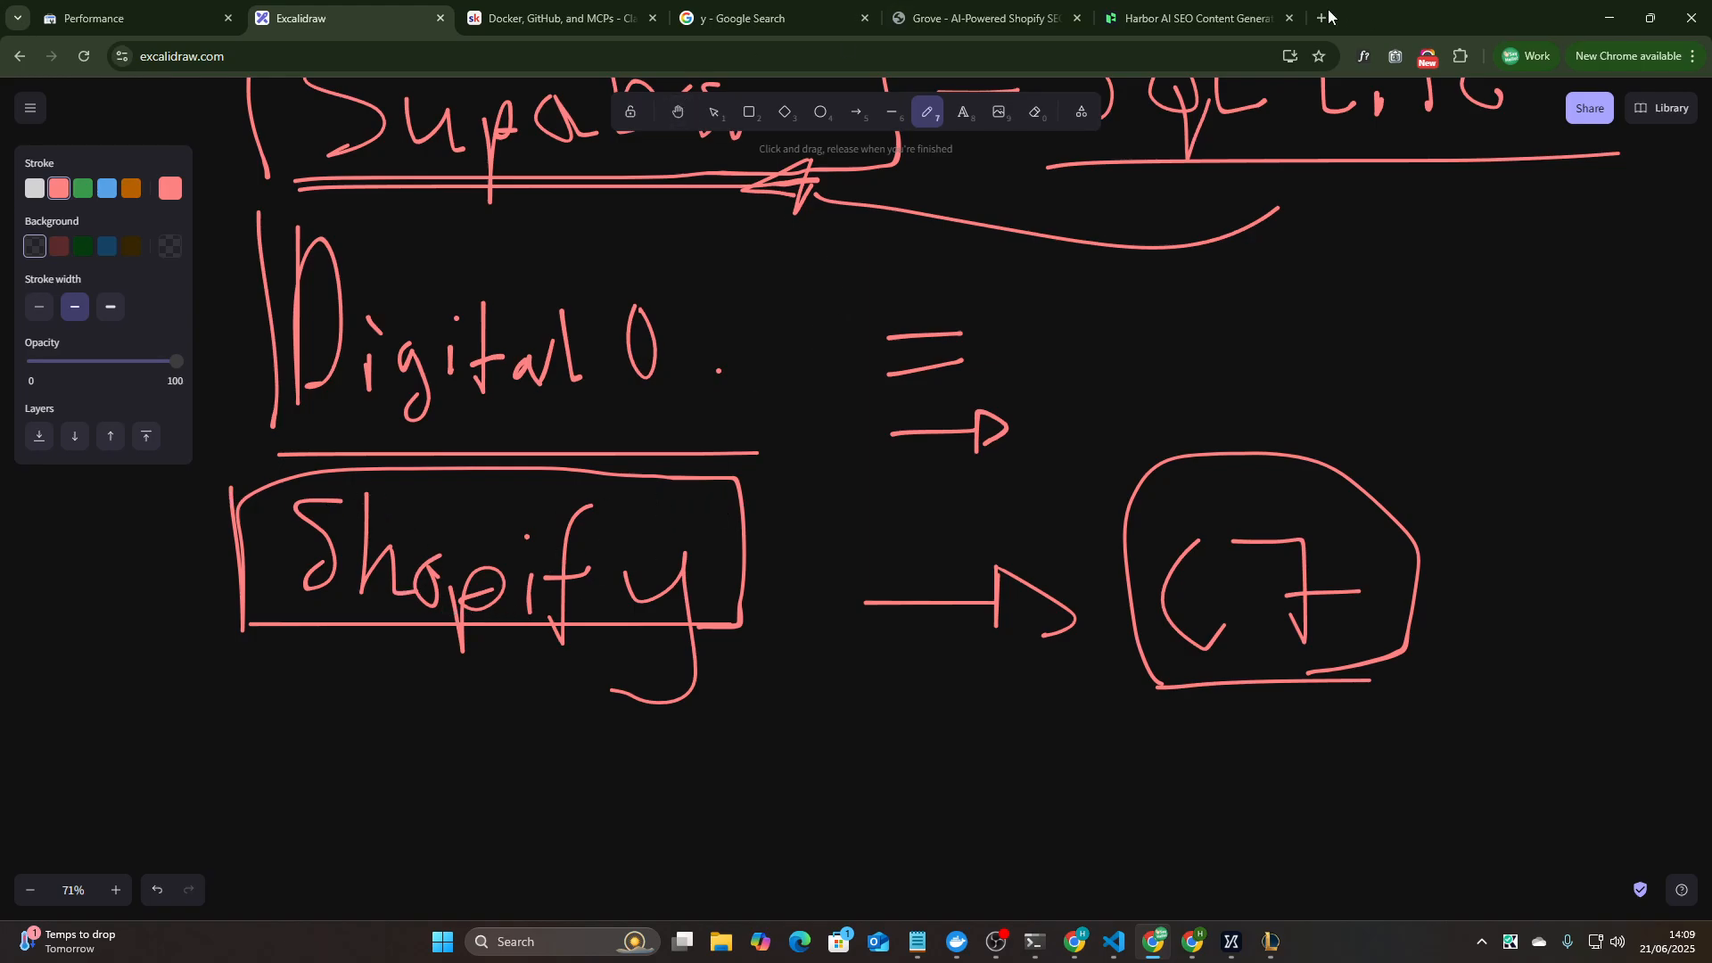
- Search Google for wordpress mcp and visit the Automattic/wordpress-mcp result
text(wordpress mcp)
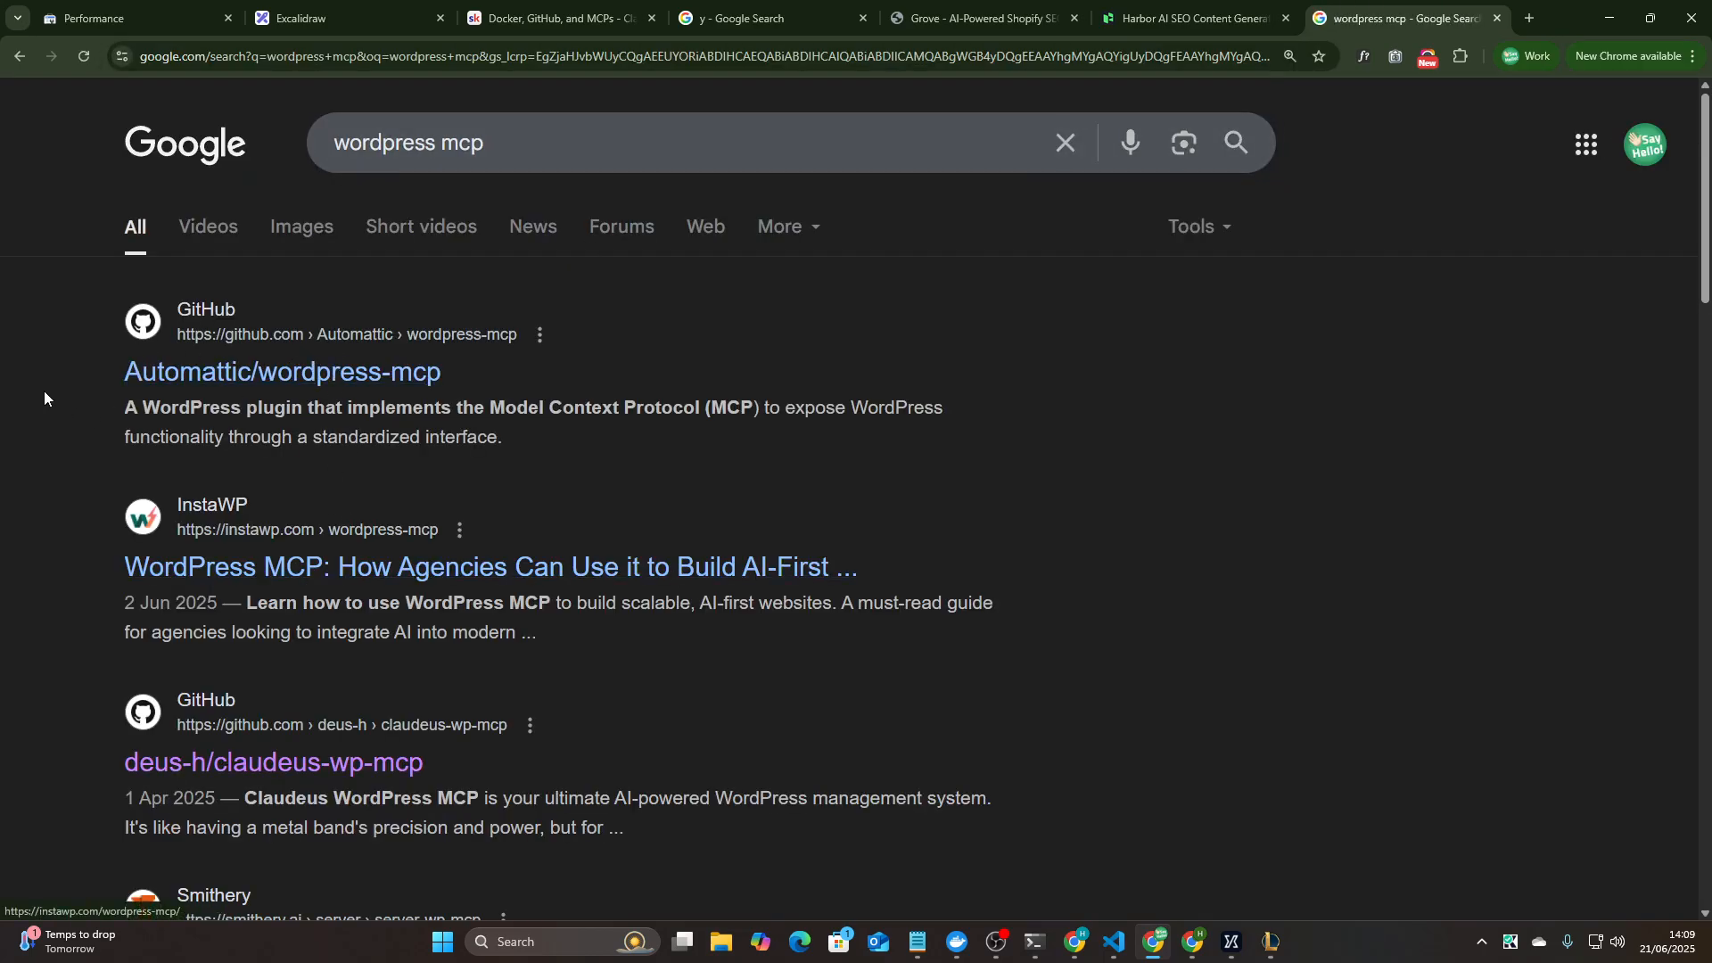
click(282, 373)
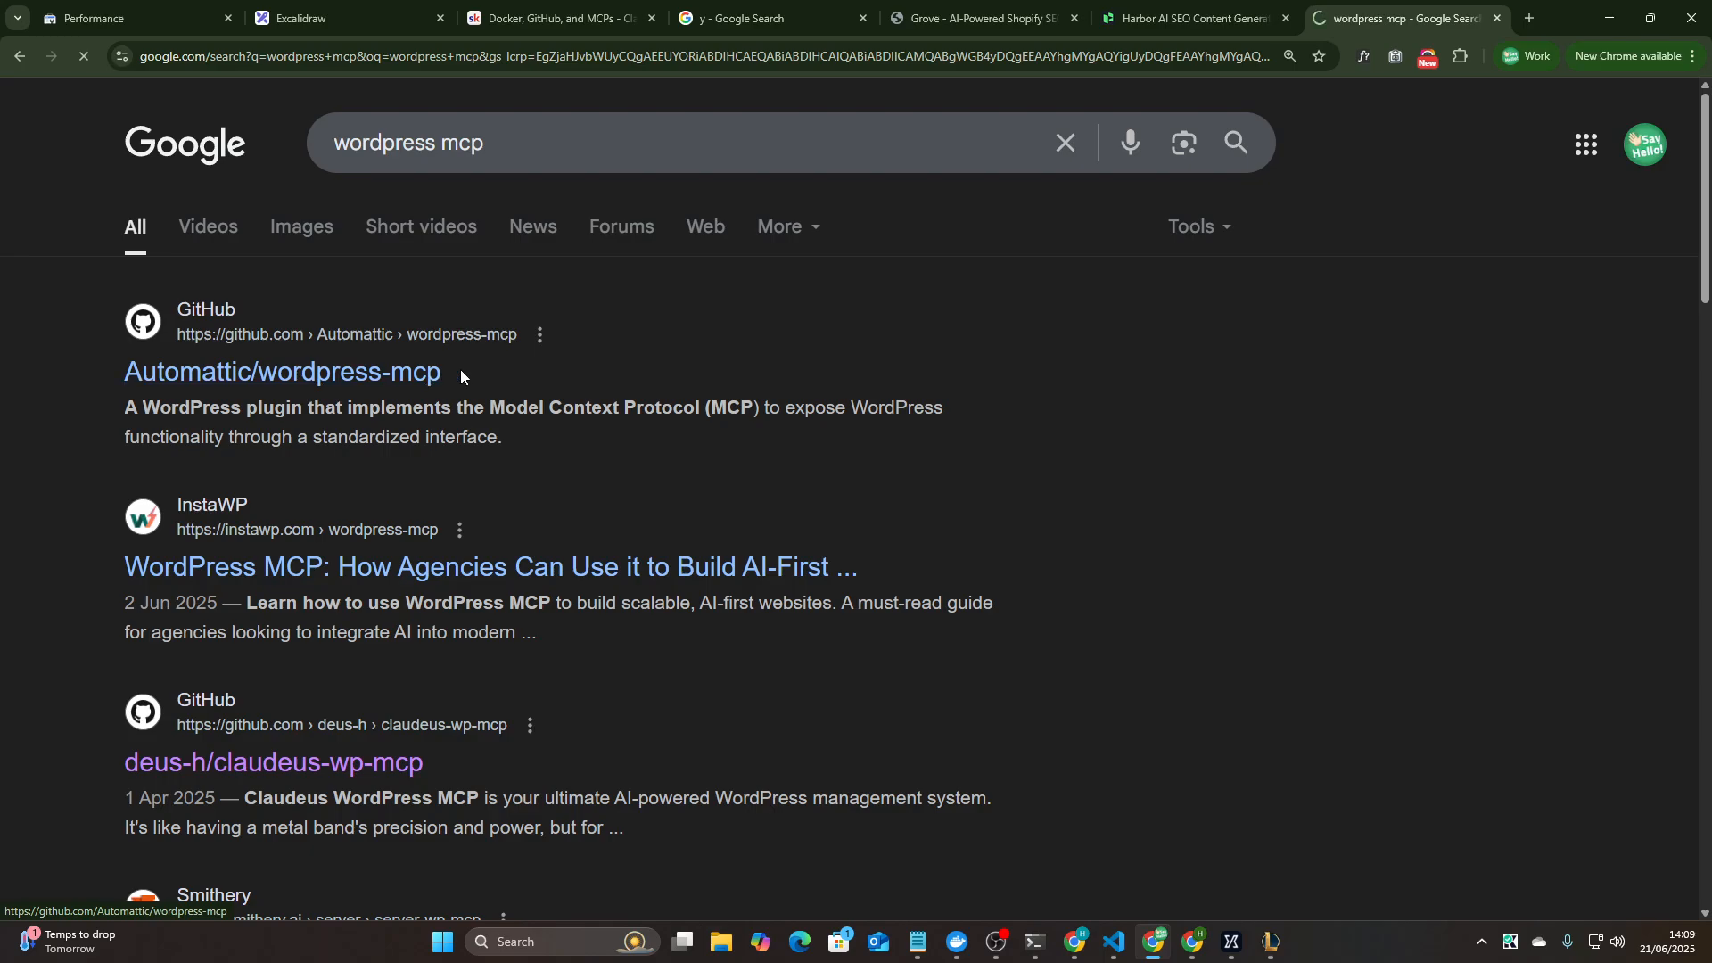
click(282, 373)
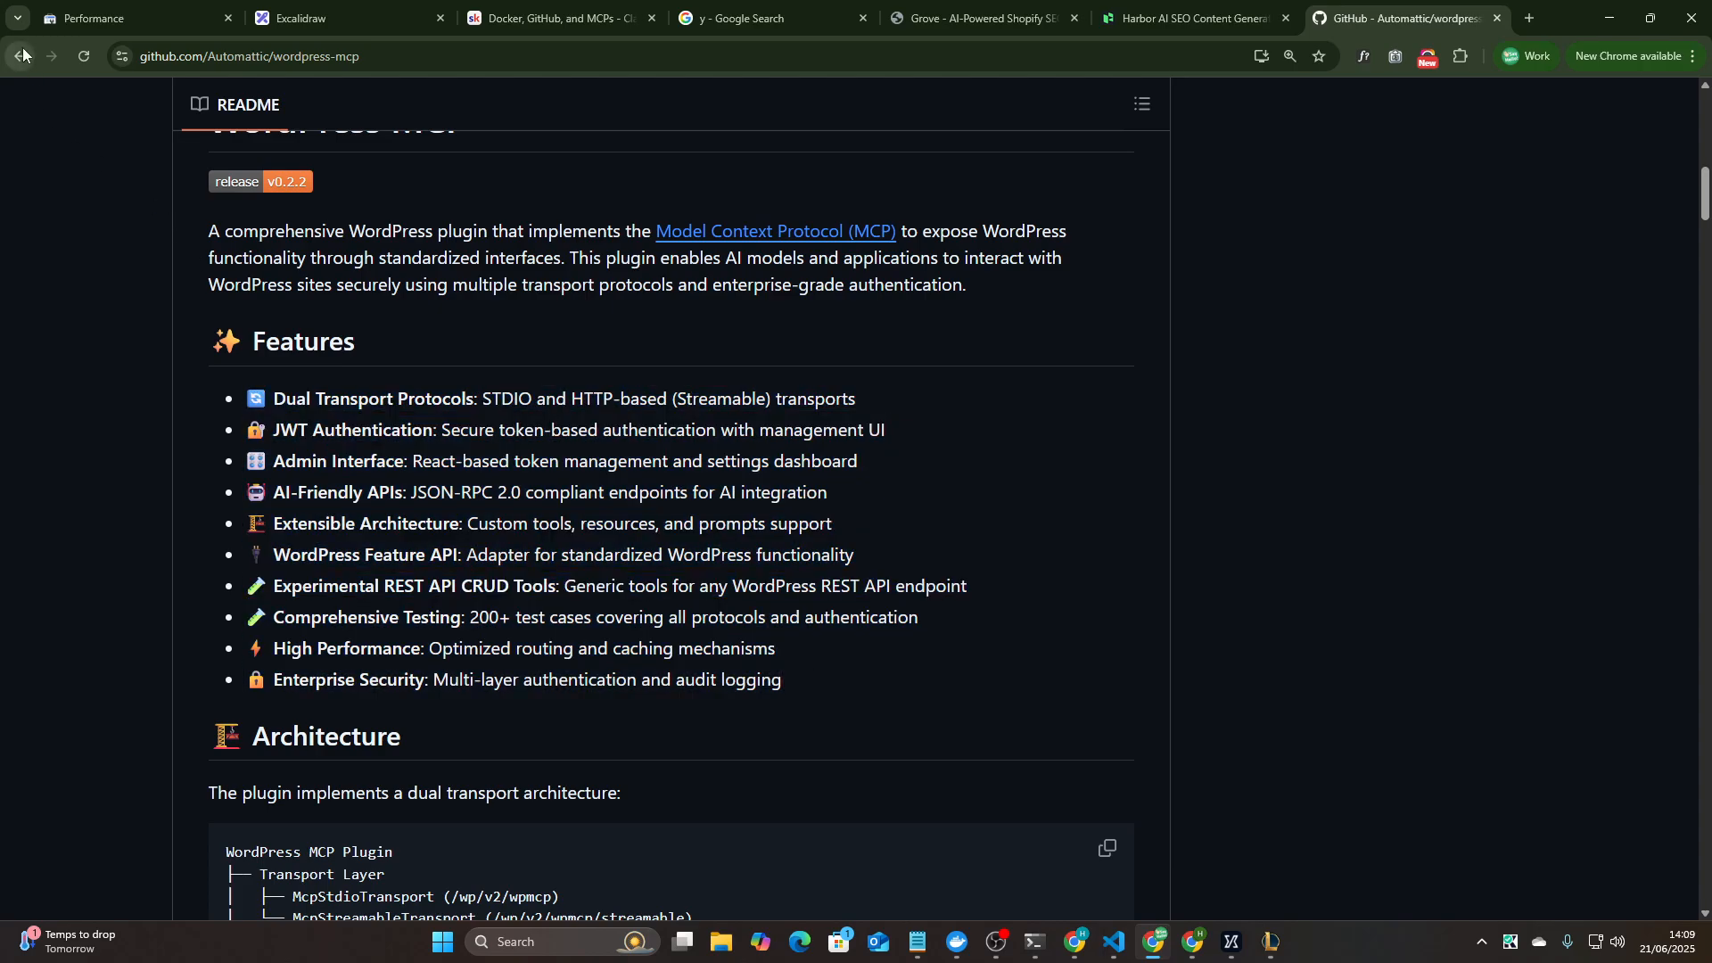
click(20, 56)
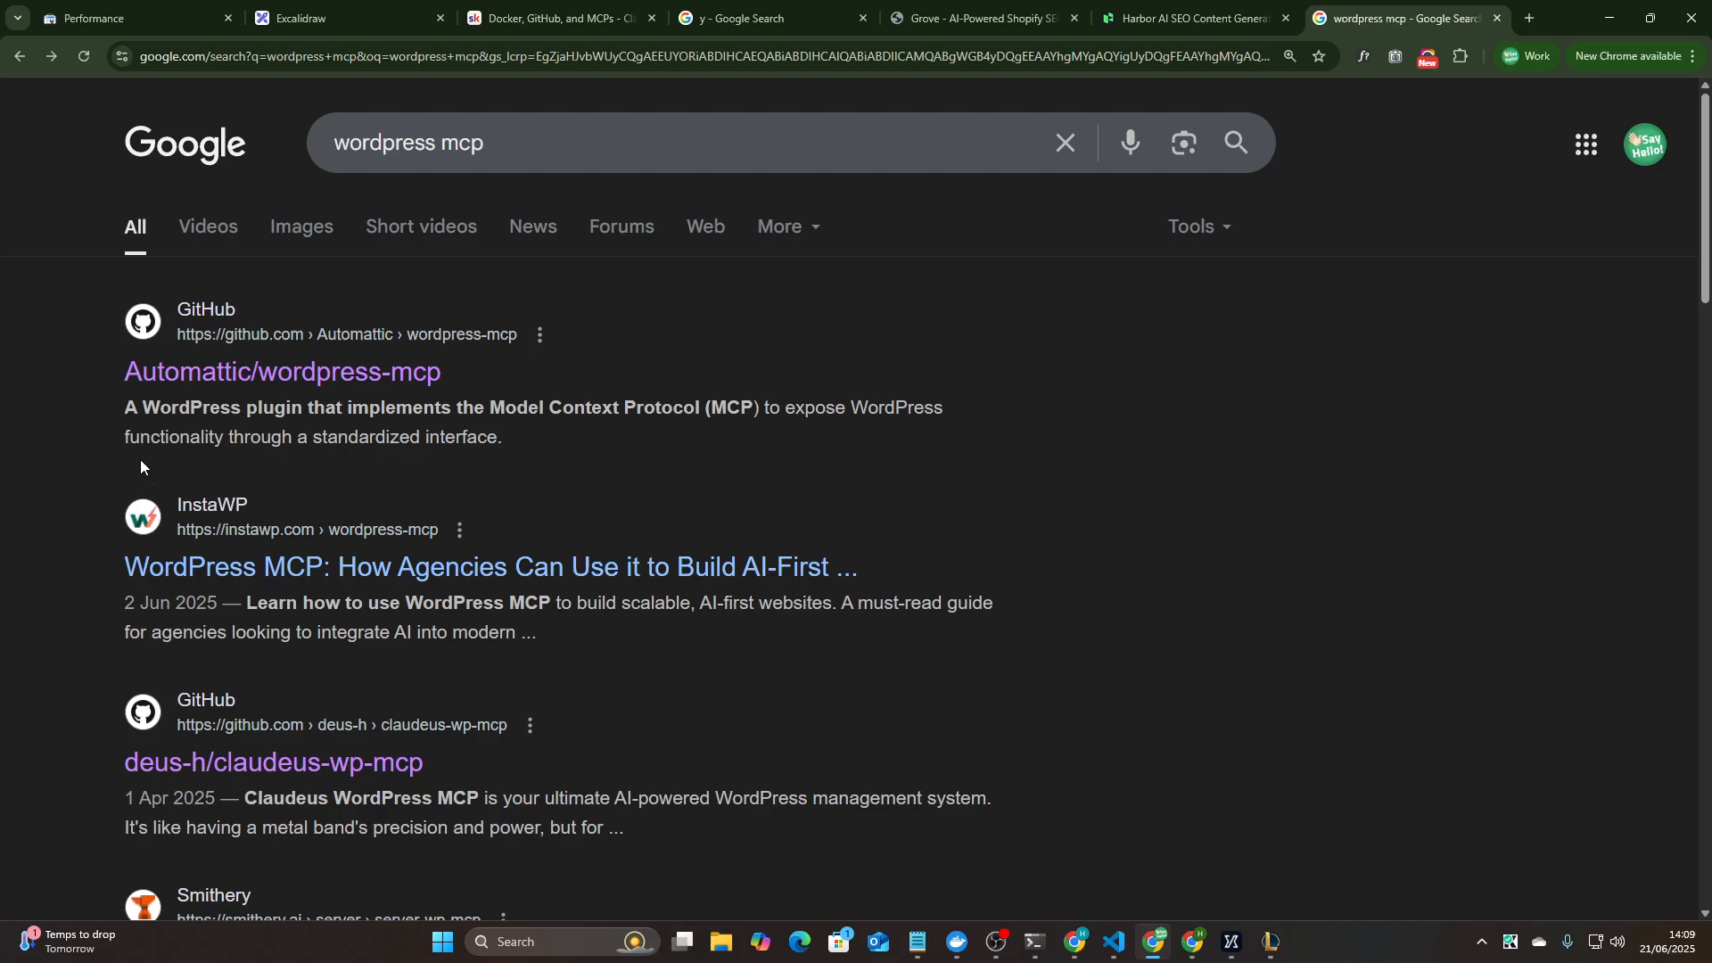
mouse_move(444, 114)
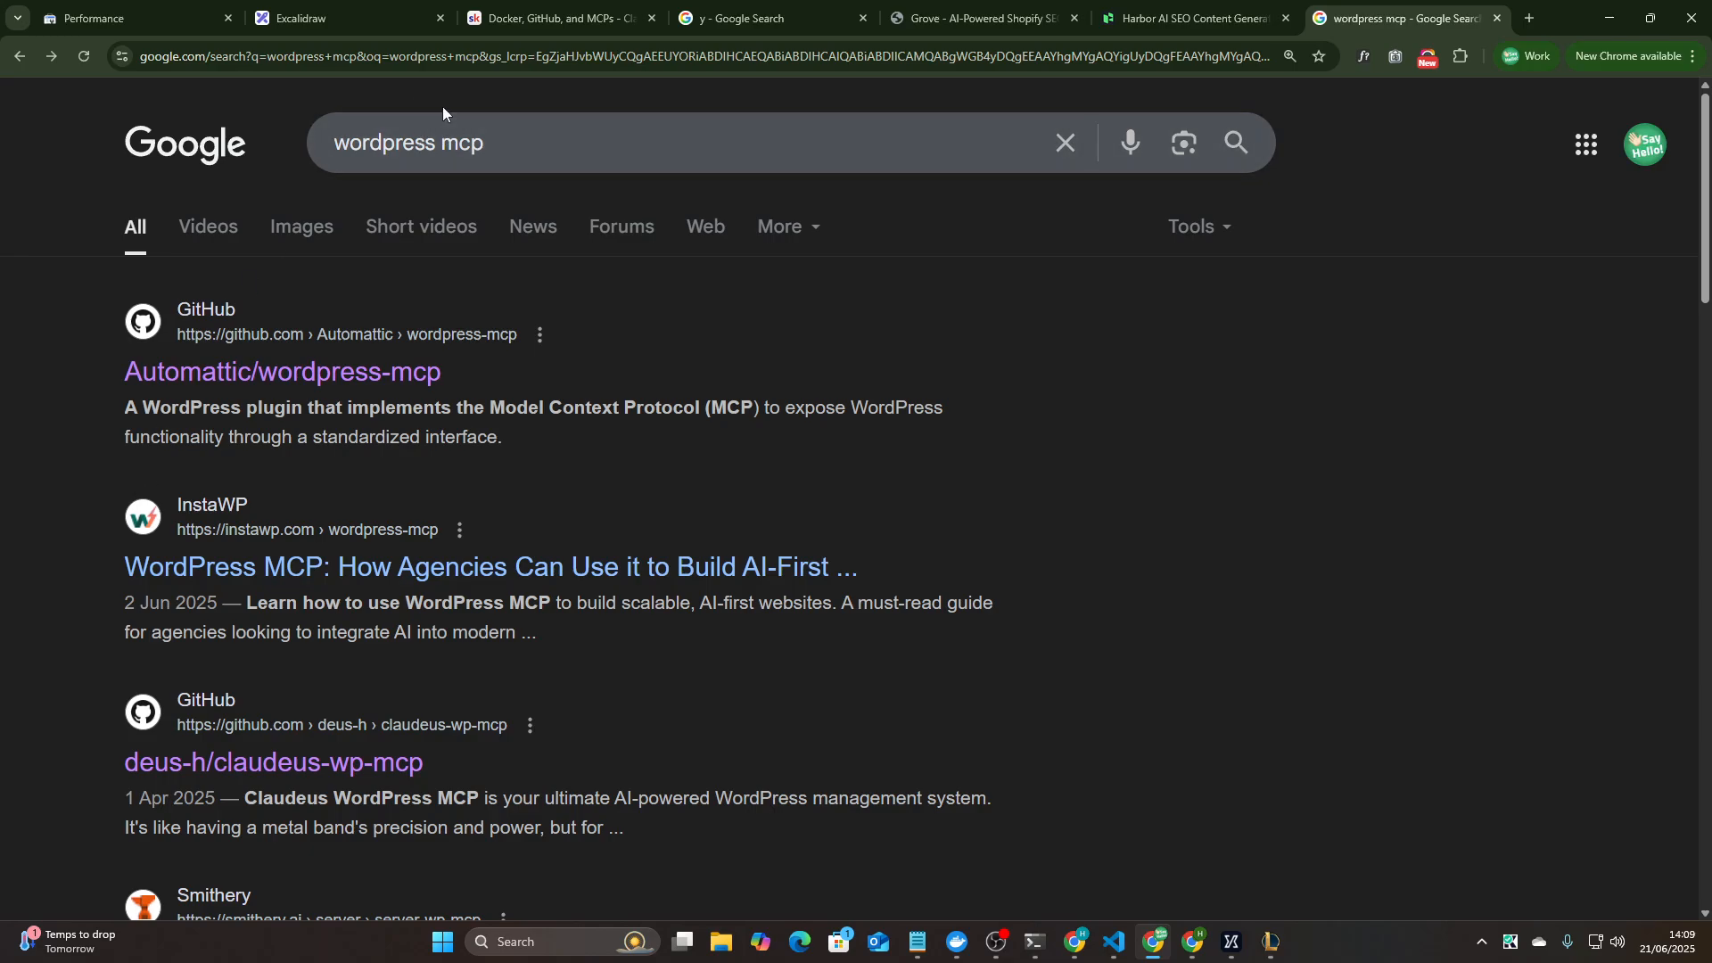
- Skim the search results and return to the Excalidraw board
scroll(down, 3)
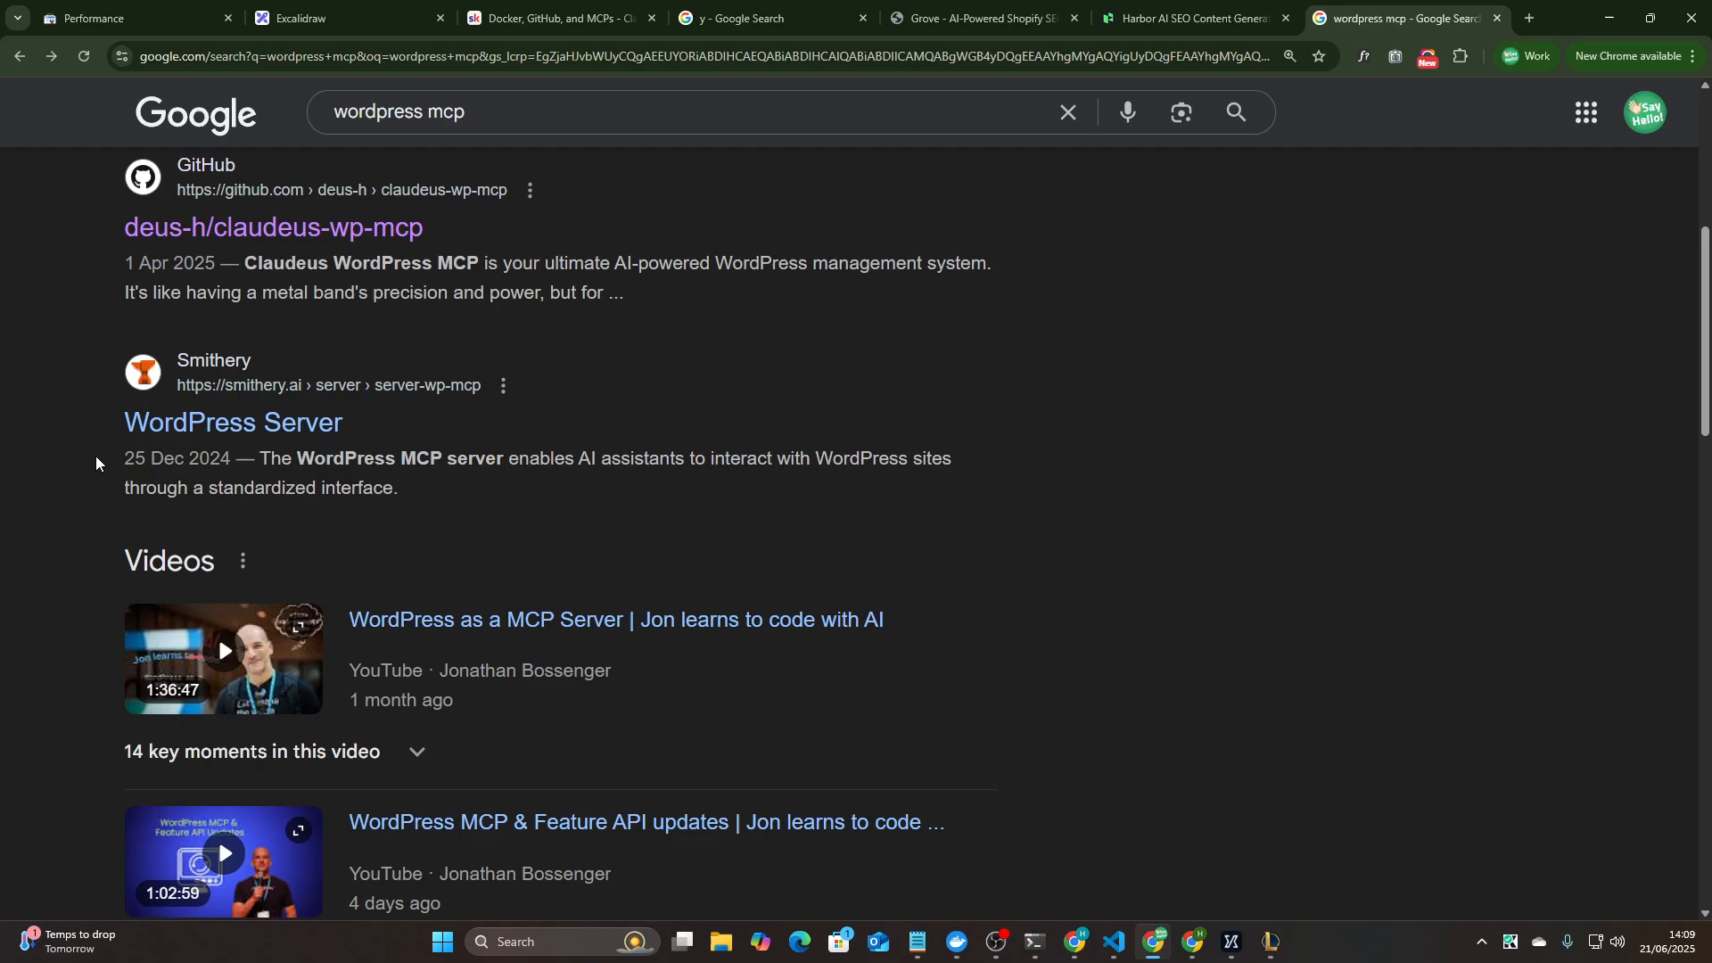
scroll(up, 3)
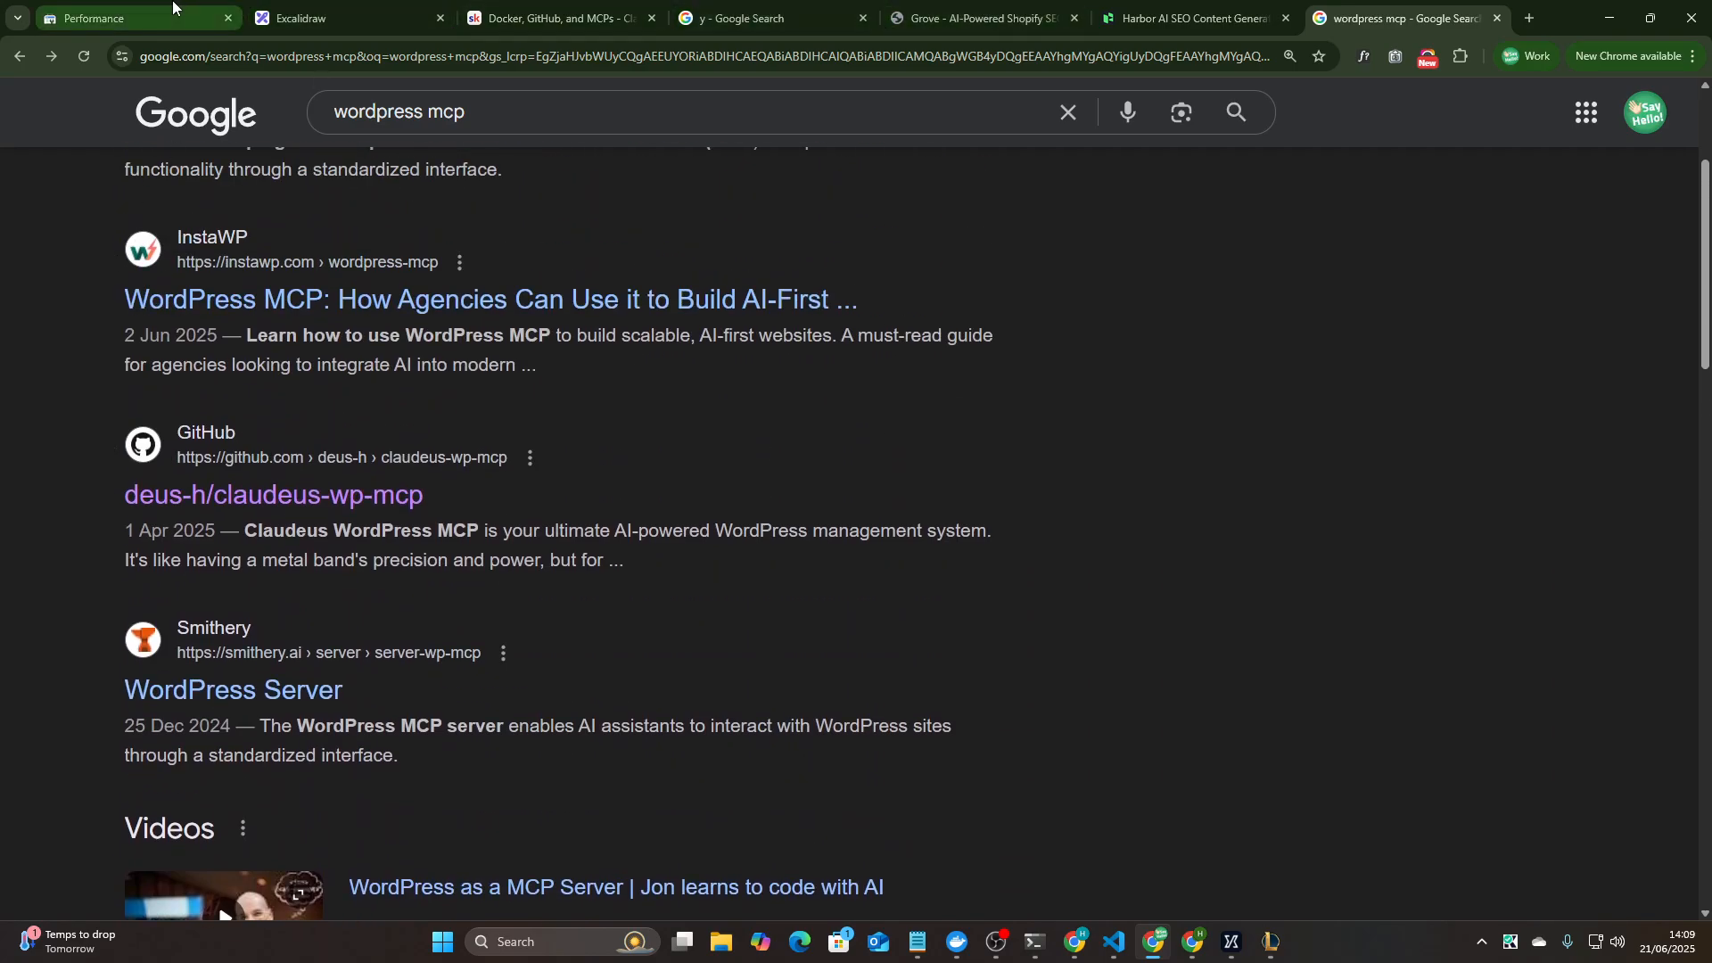
click(1189, 18)
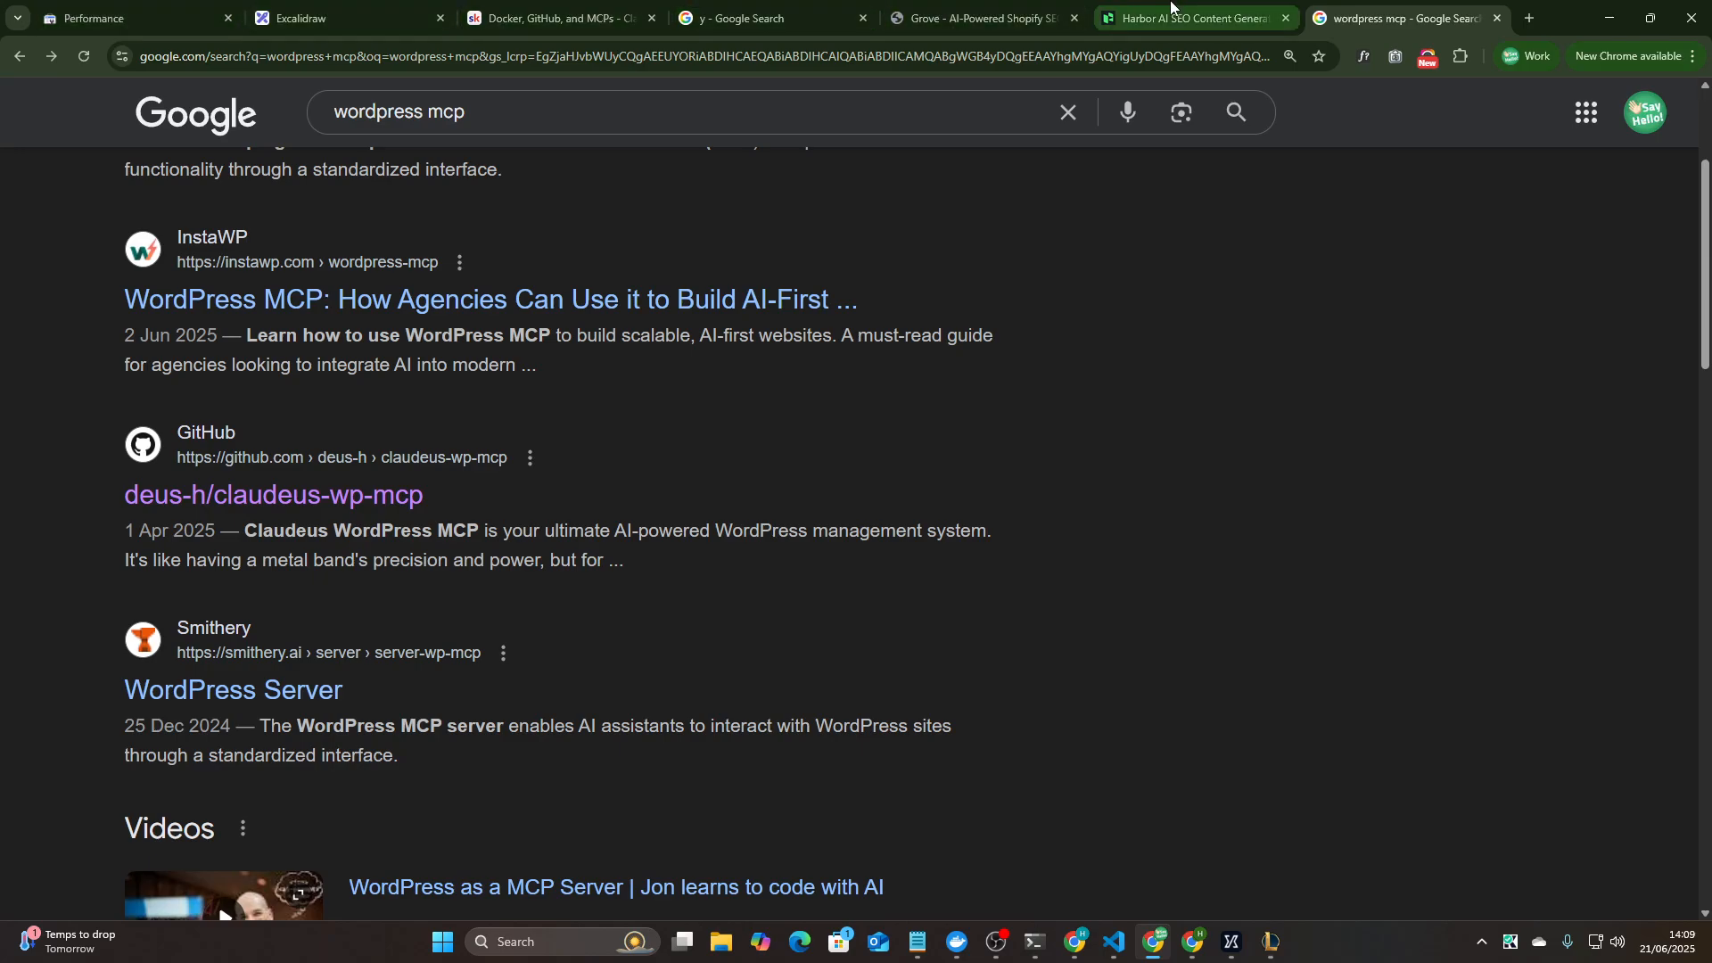
click(329, 18)
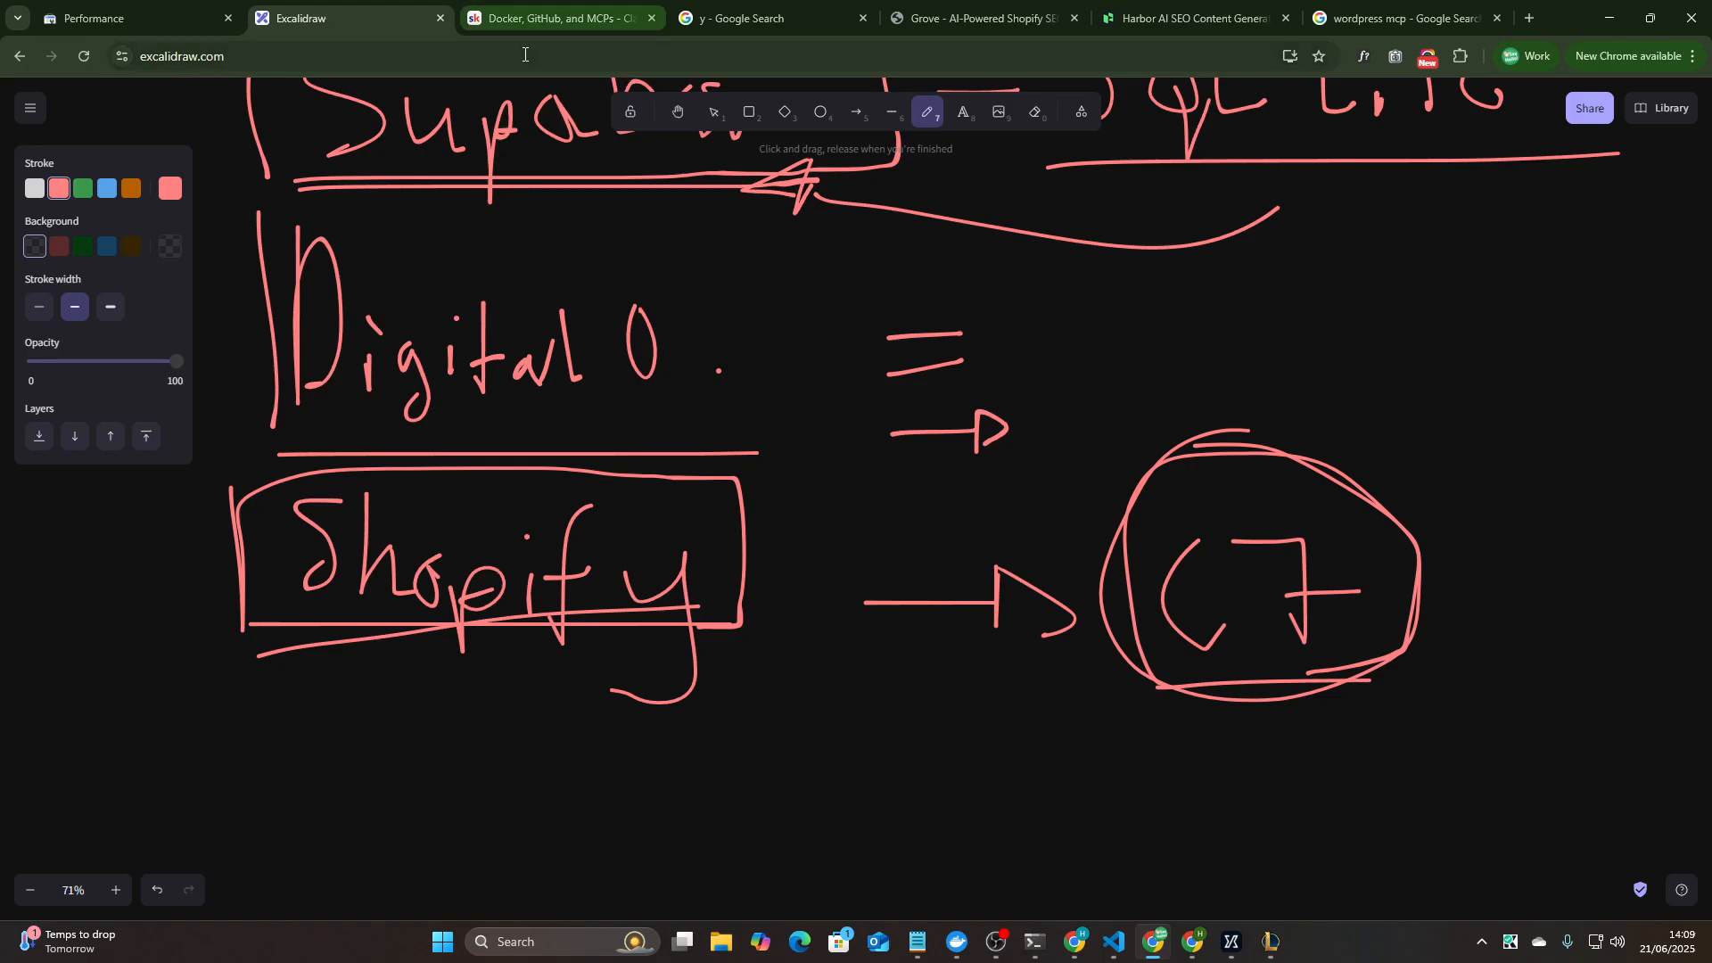
- Write Uptash below Shopify with a right arrow and a box around it
scroll(down, 3)
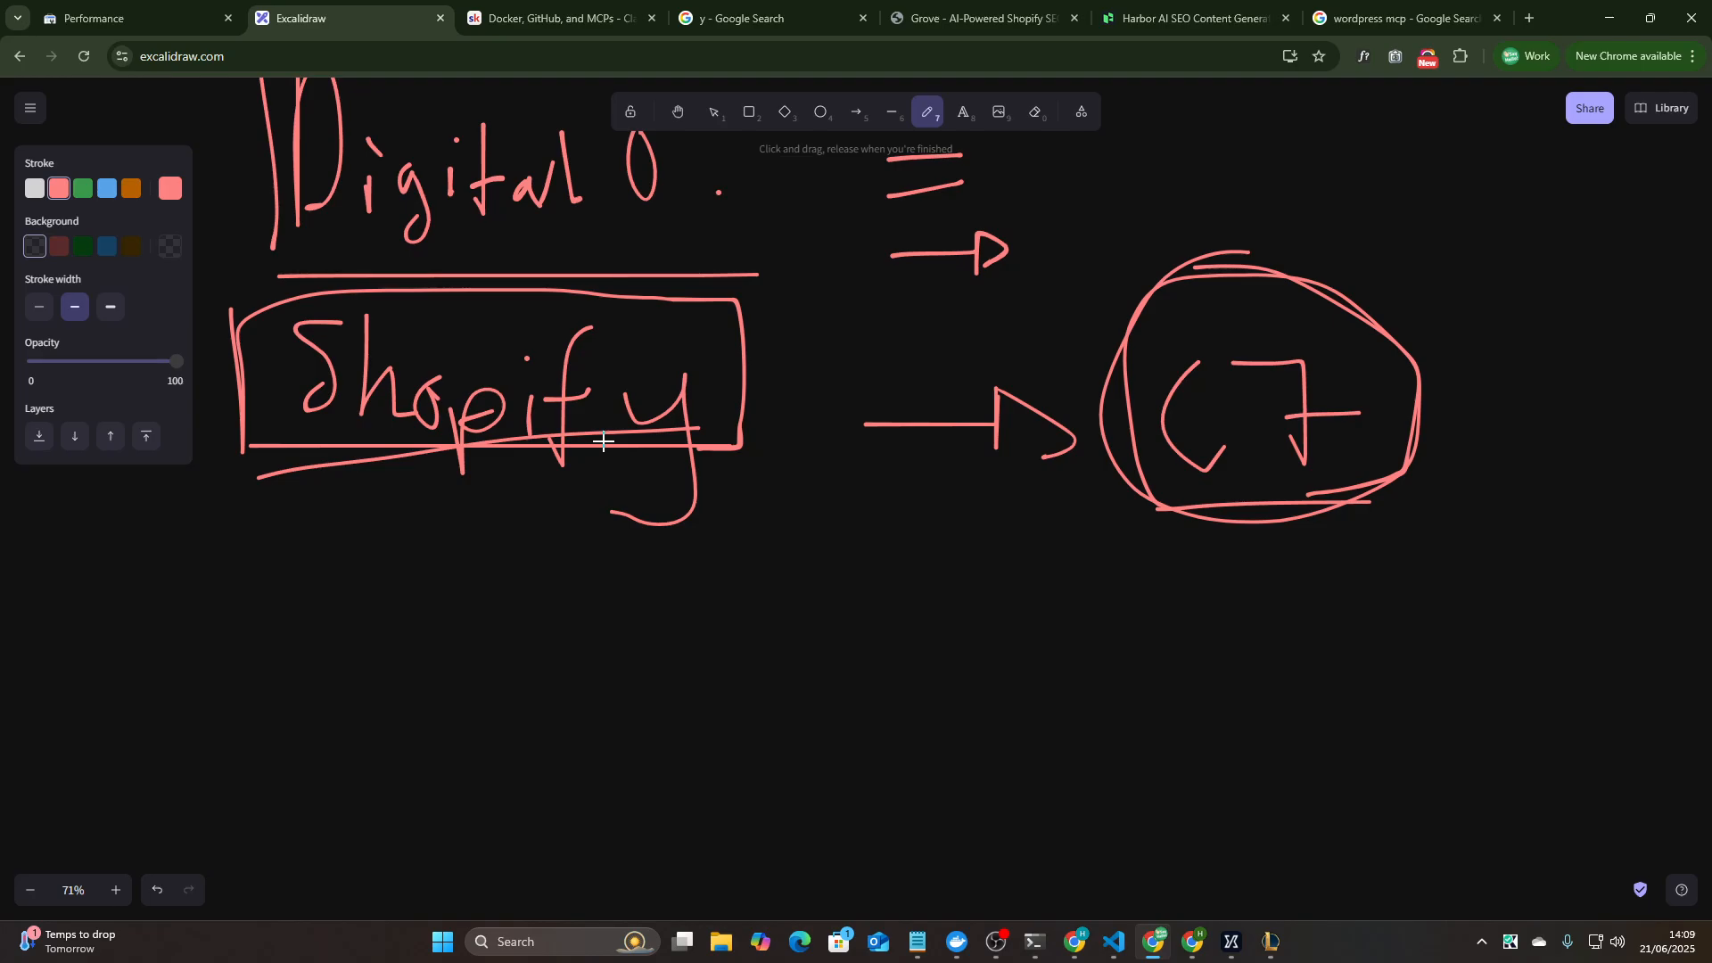
mouse_move(291, 635)
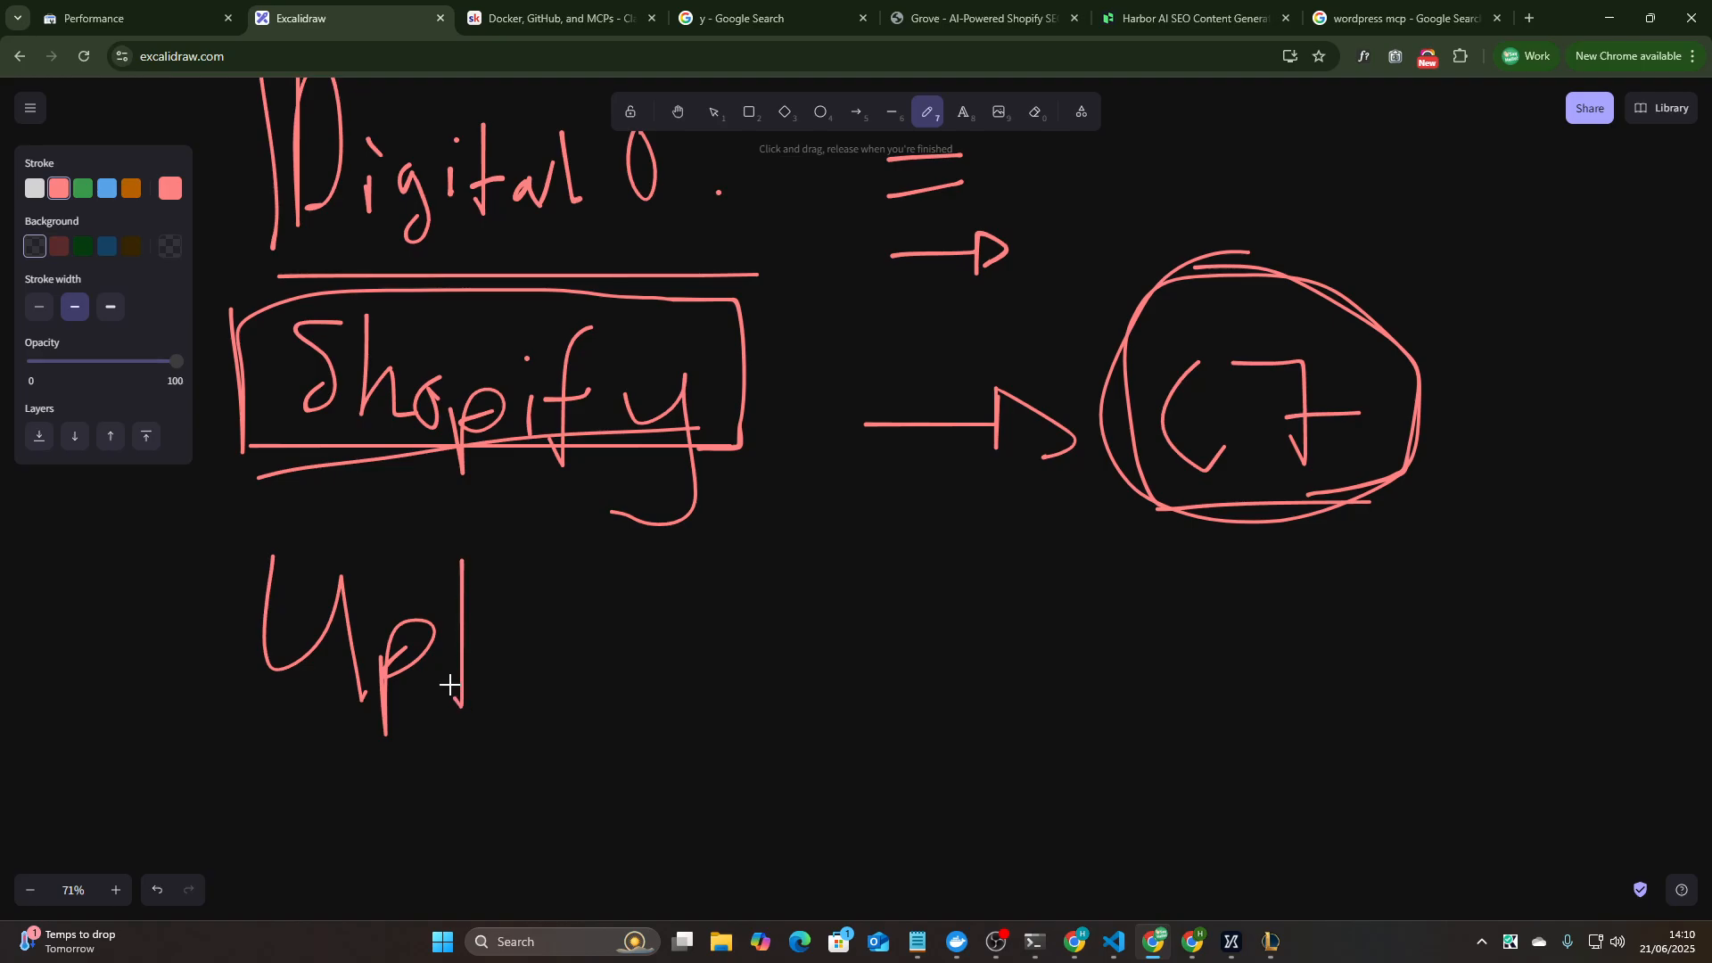
drag(469, 654, 721, 699)
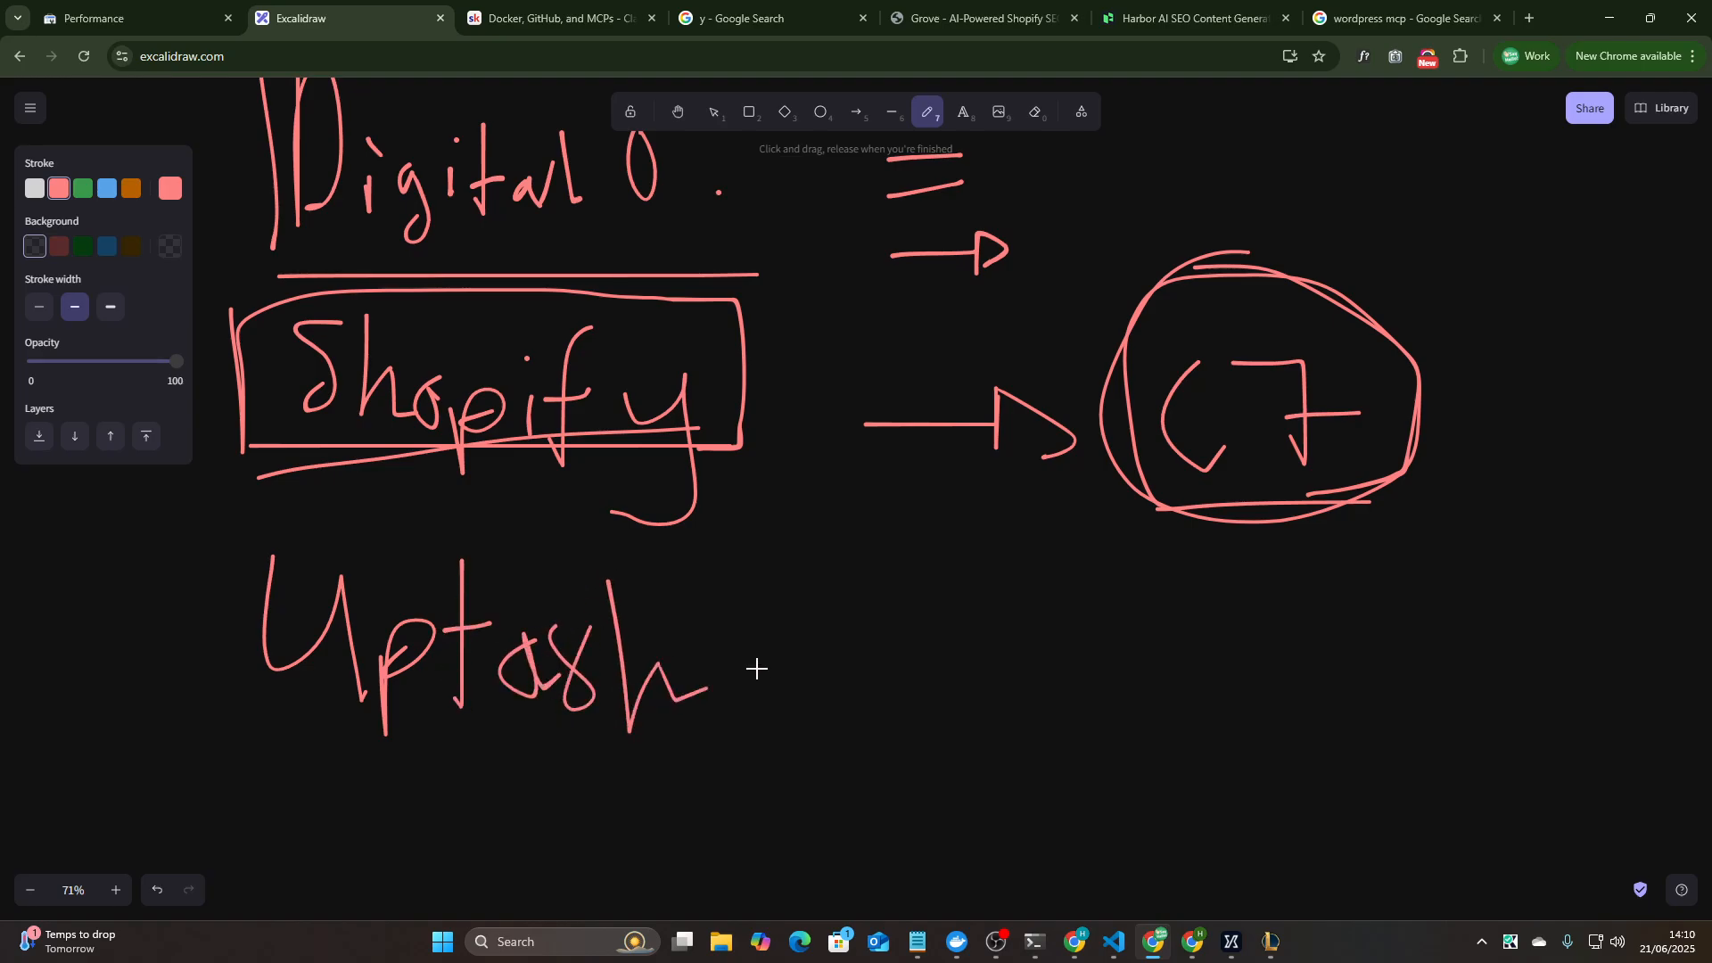
drag(803, 665, 1076, 665)
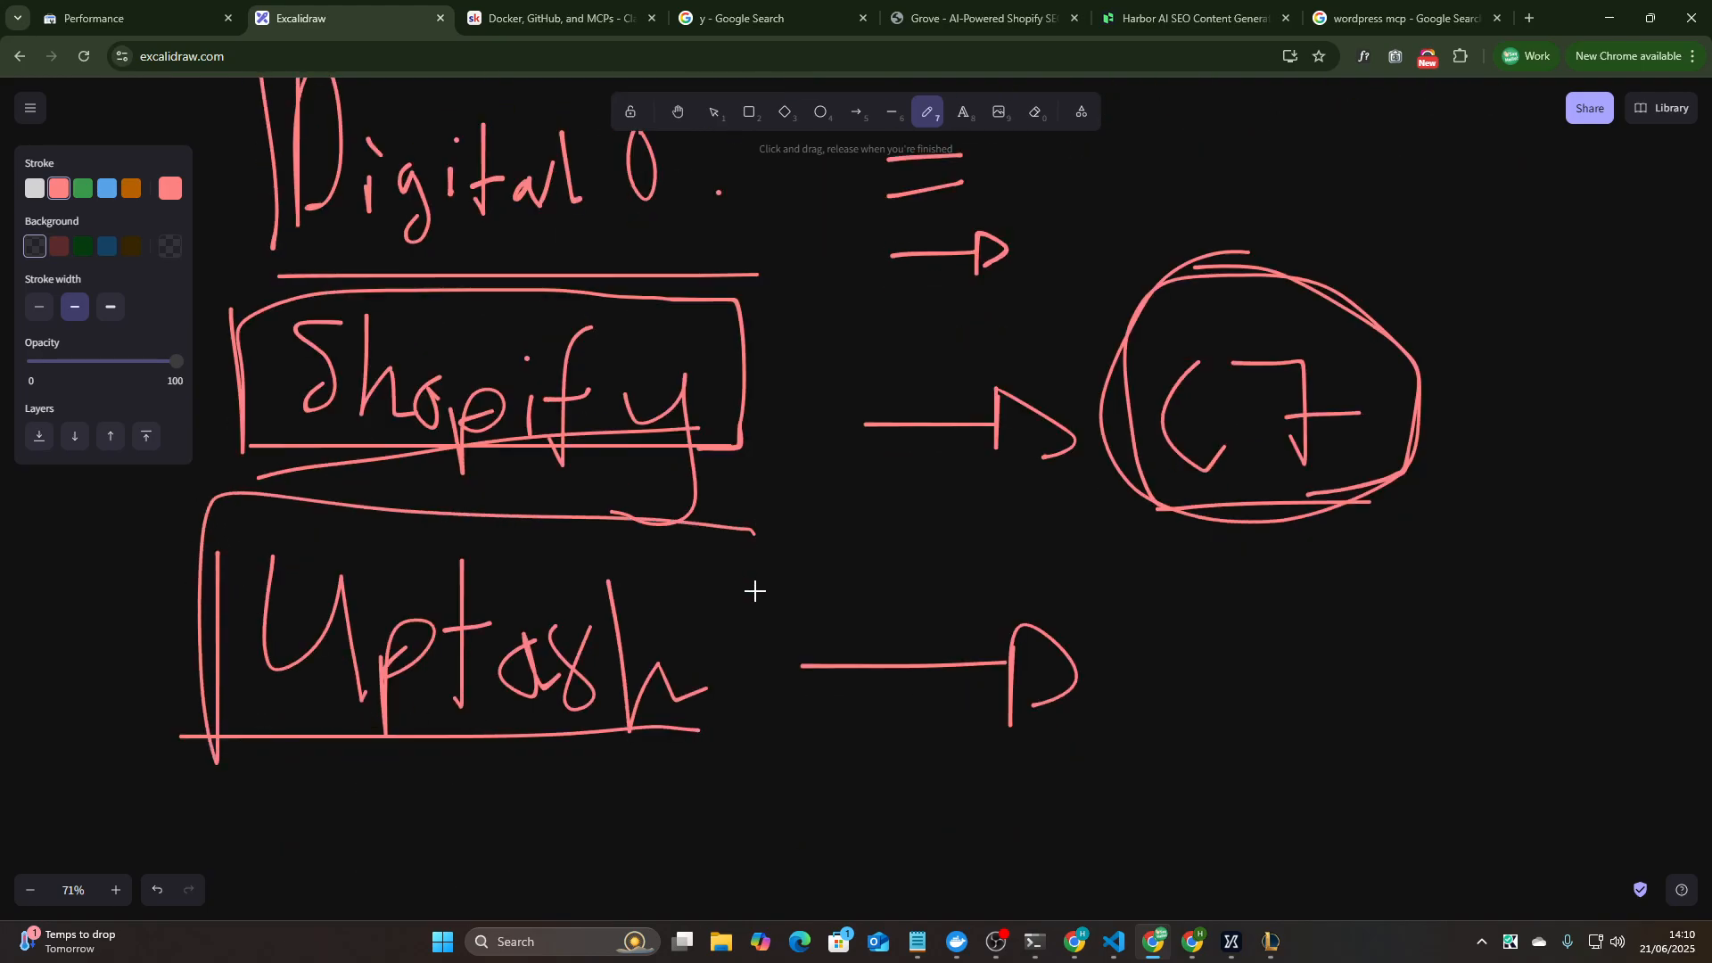
drag(753, 561, 752, 741)
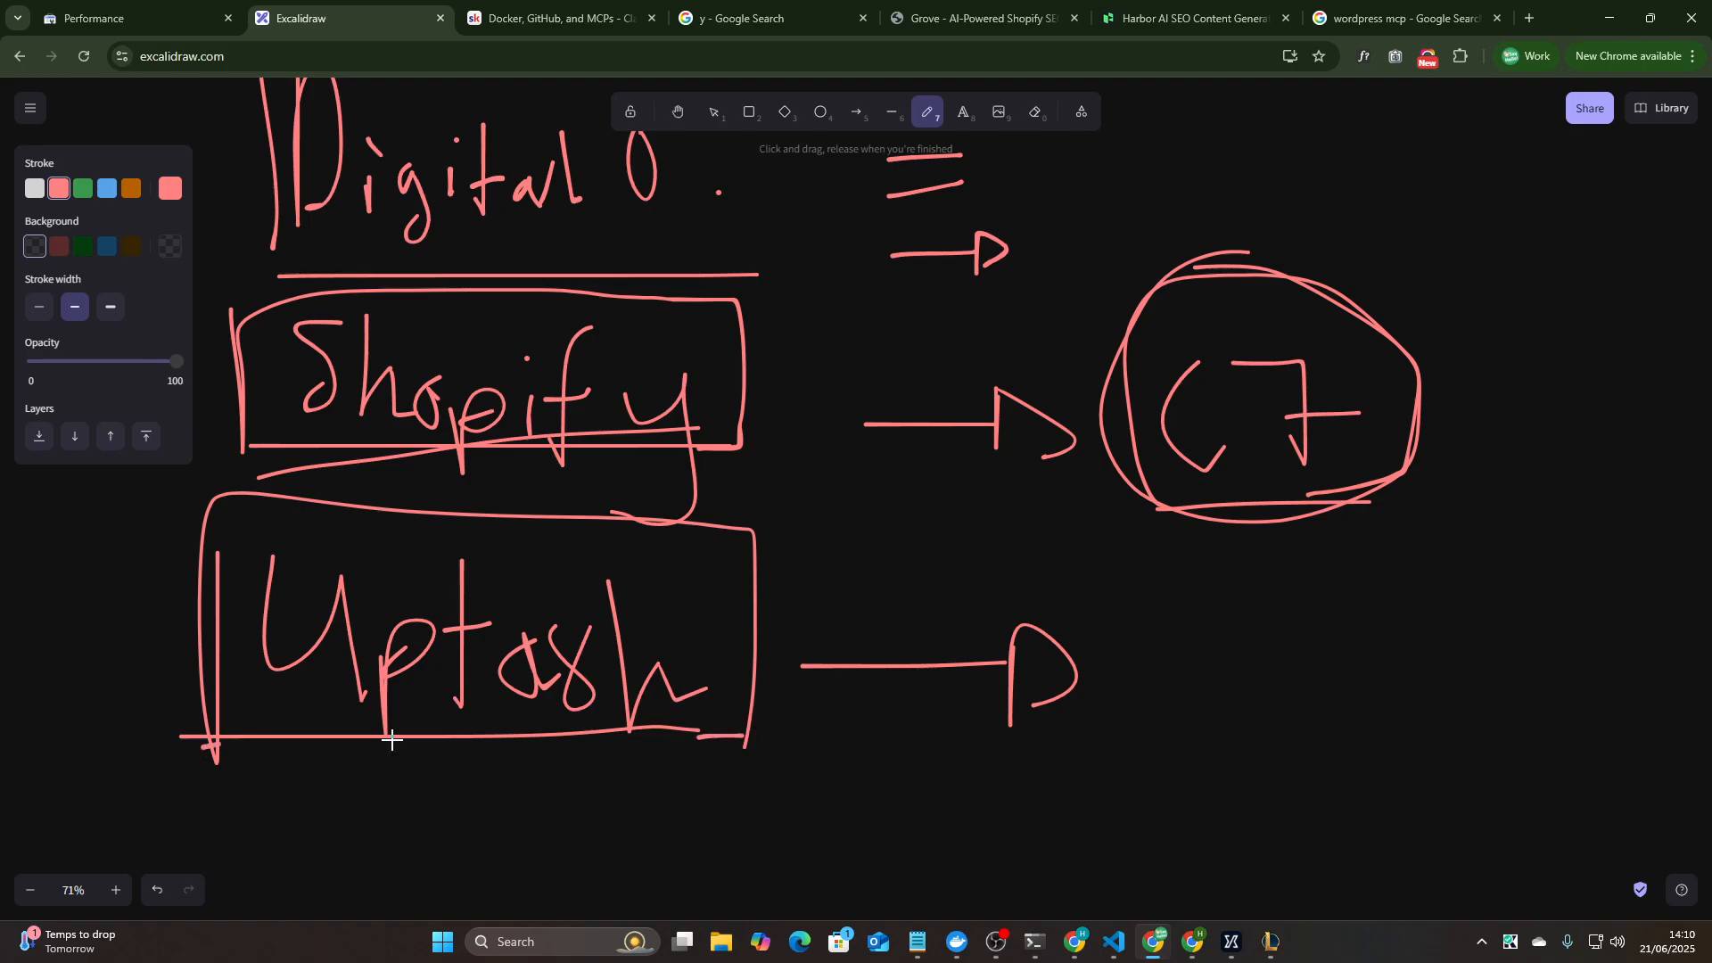
drag(201, 747, 781, 731)
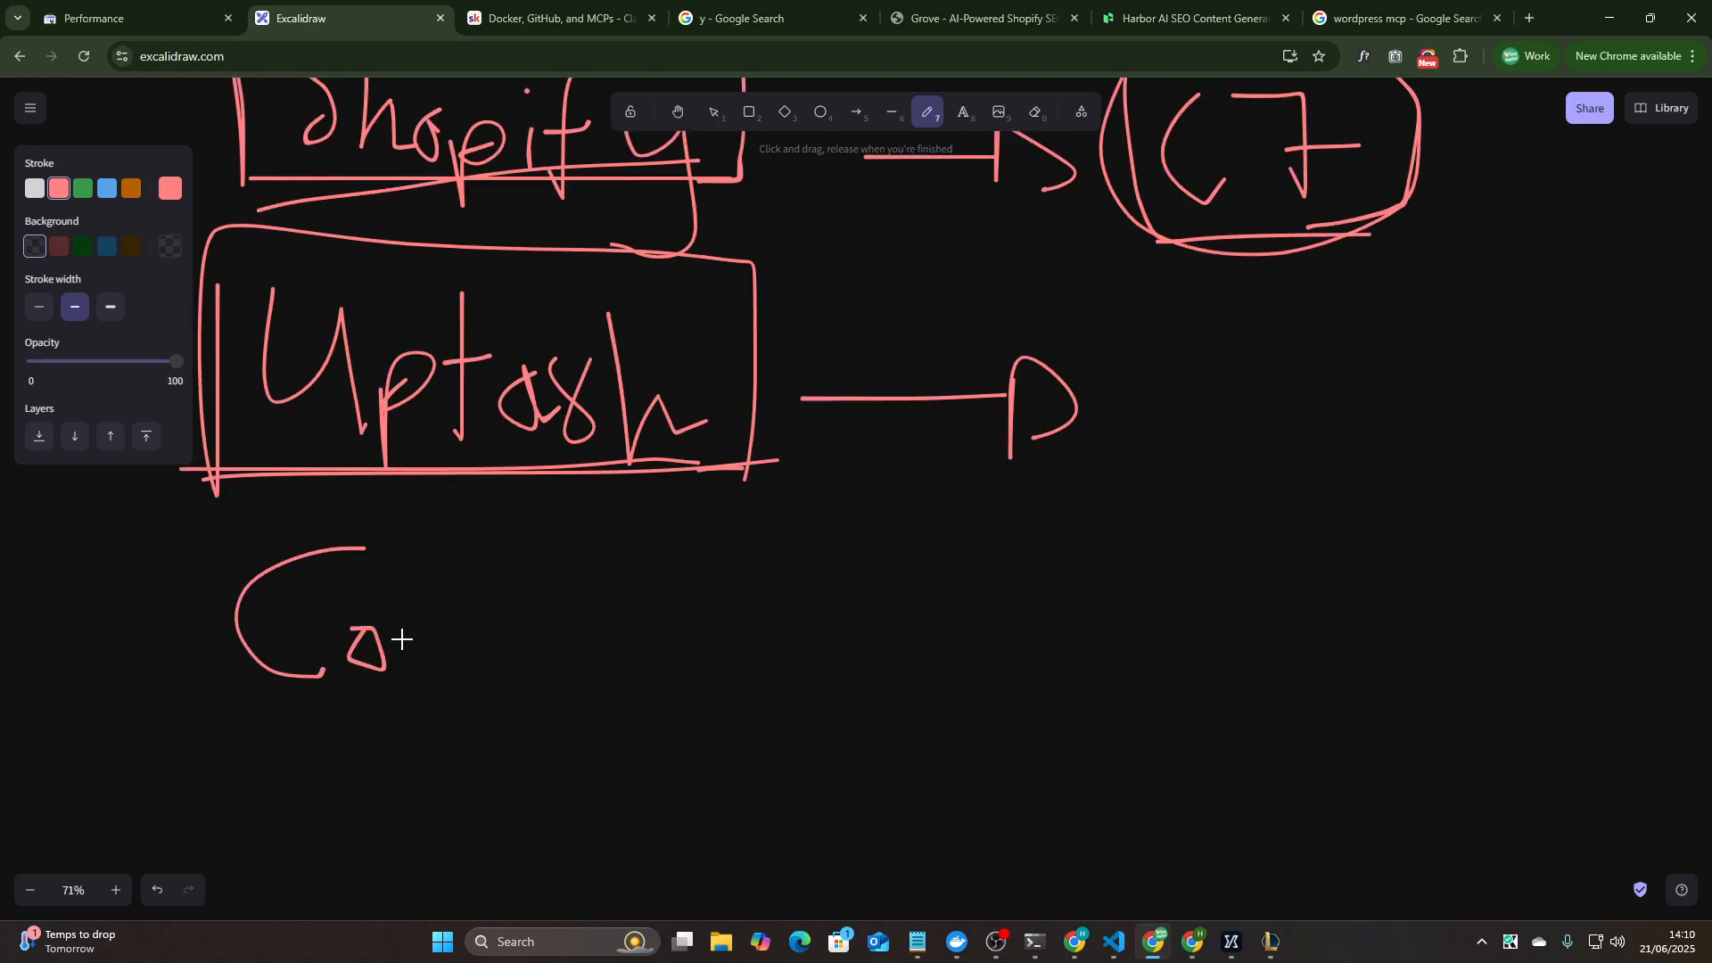
- Handwrite Context below the Uptash box
drag(404, 638, 577, 660)
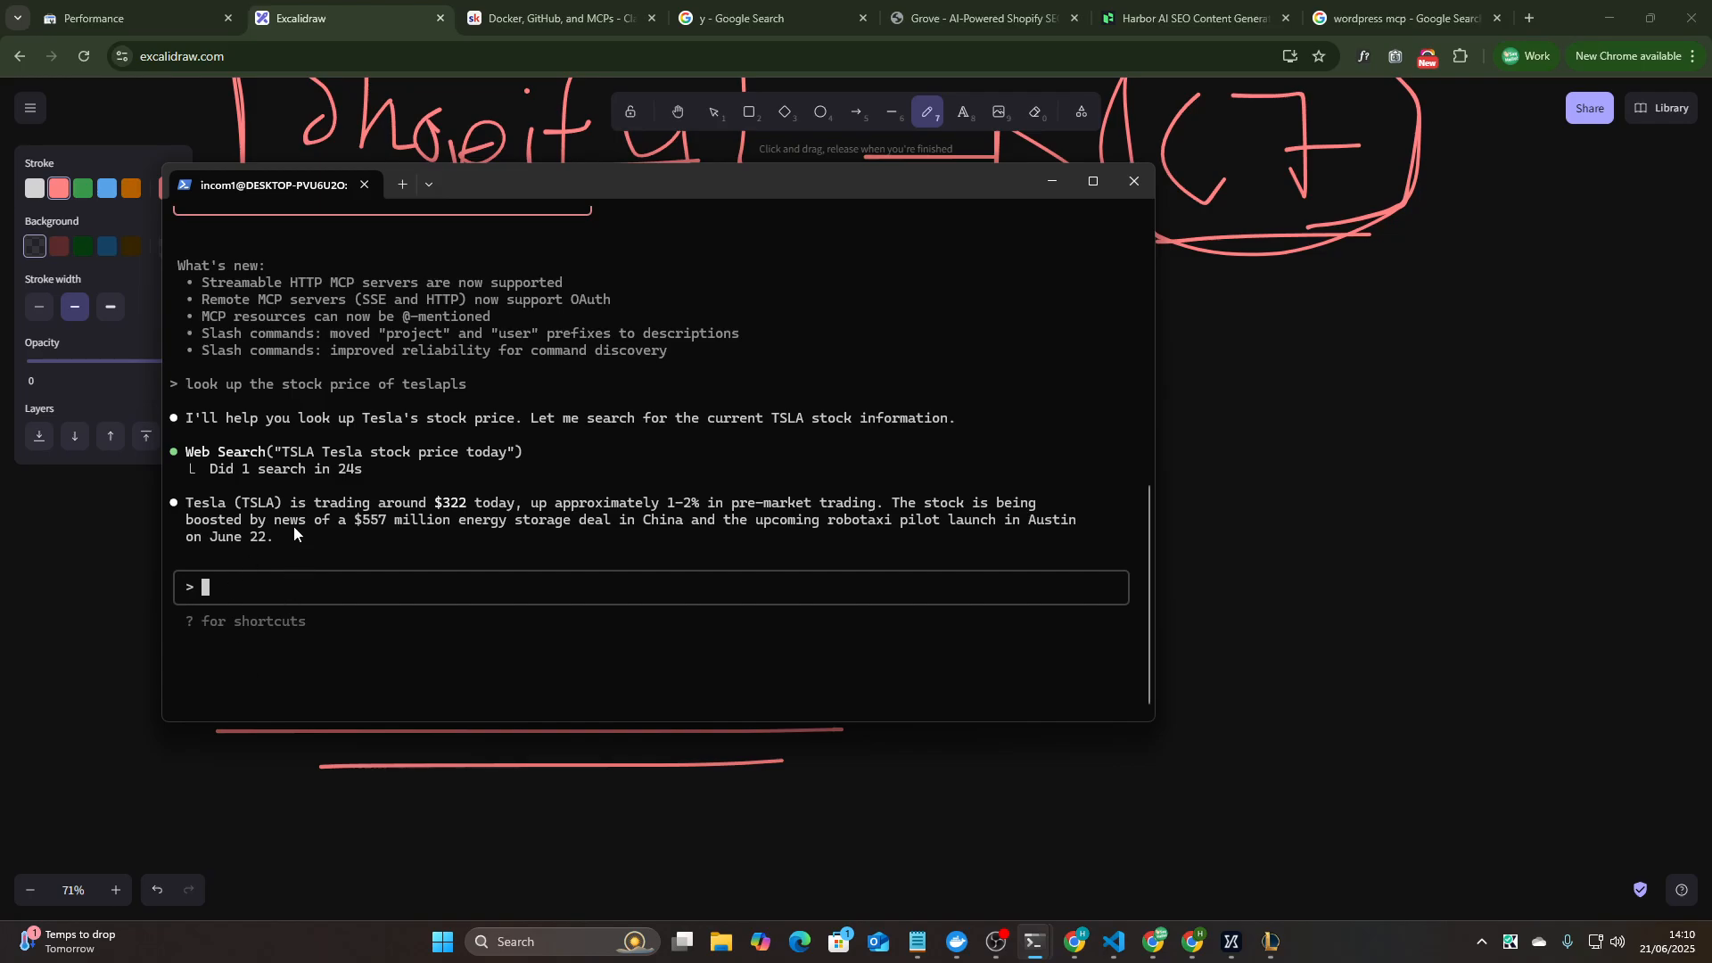
mouse_move(936, 426)
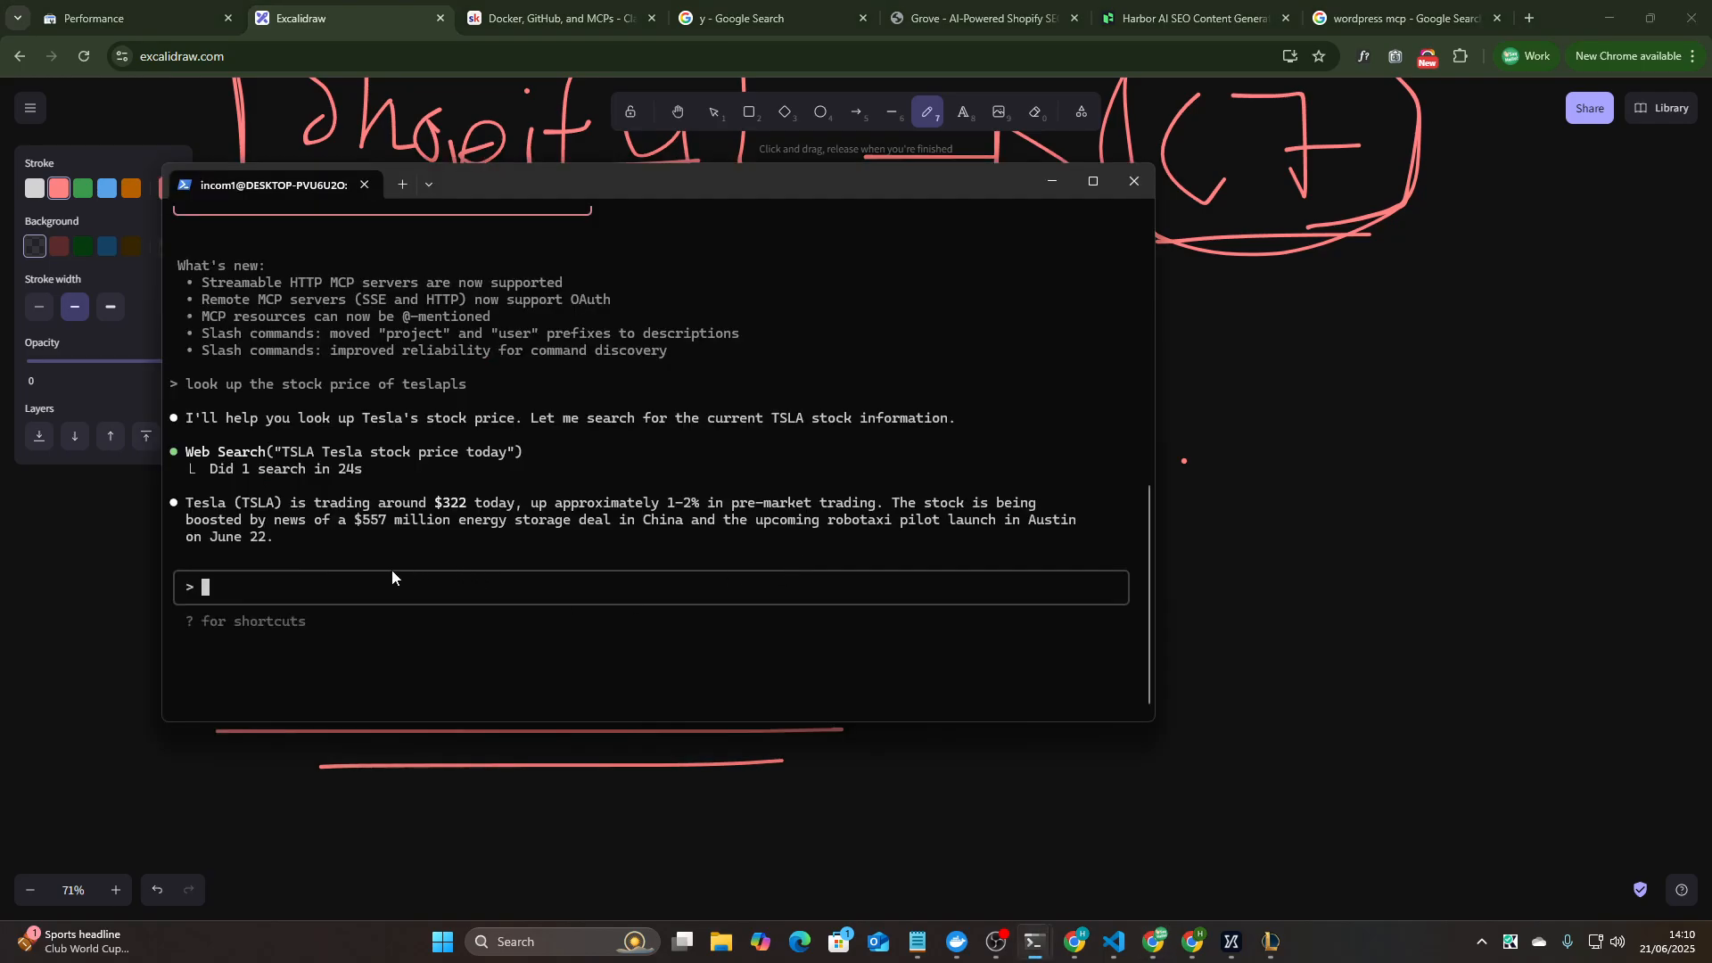
mouse_move(405, 576)
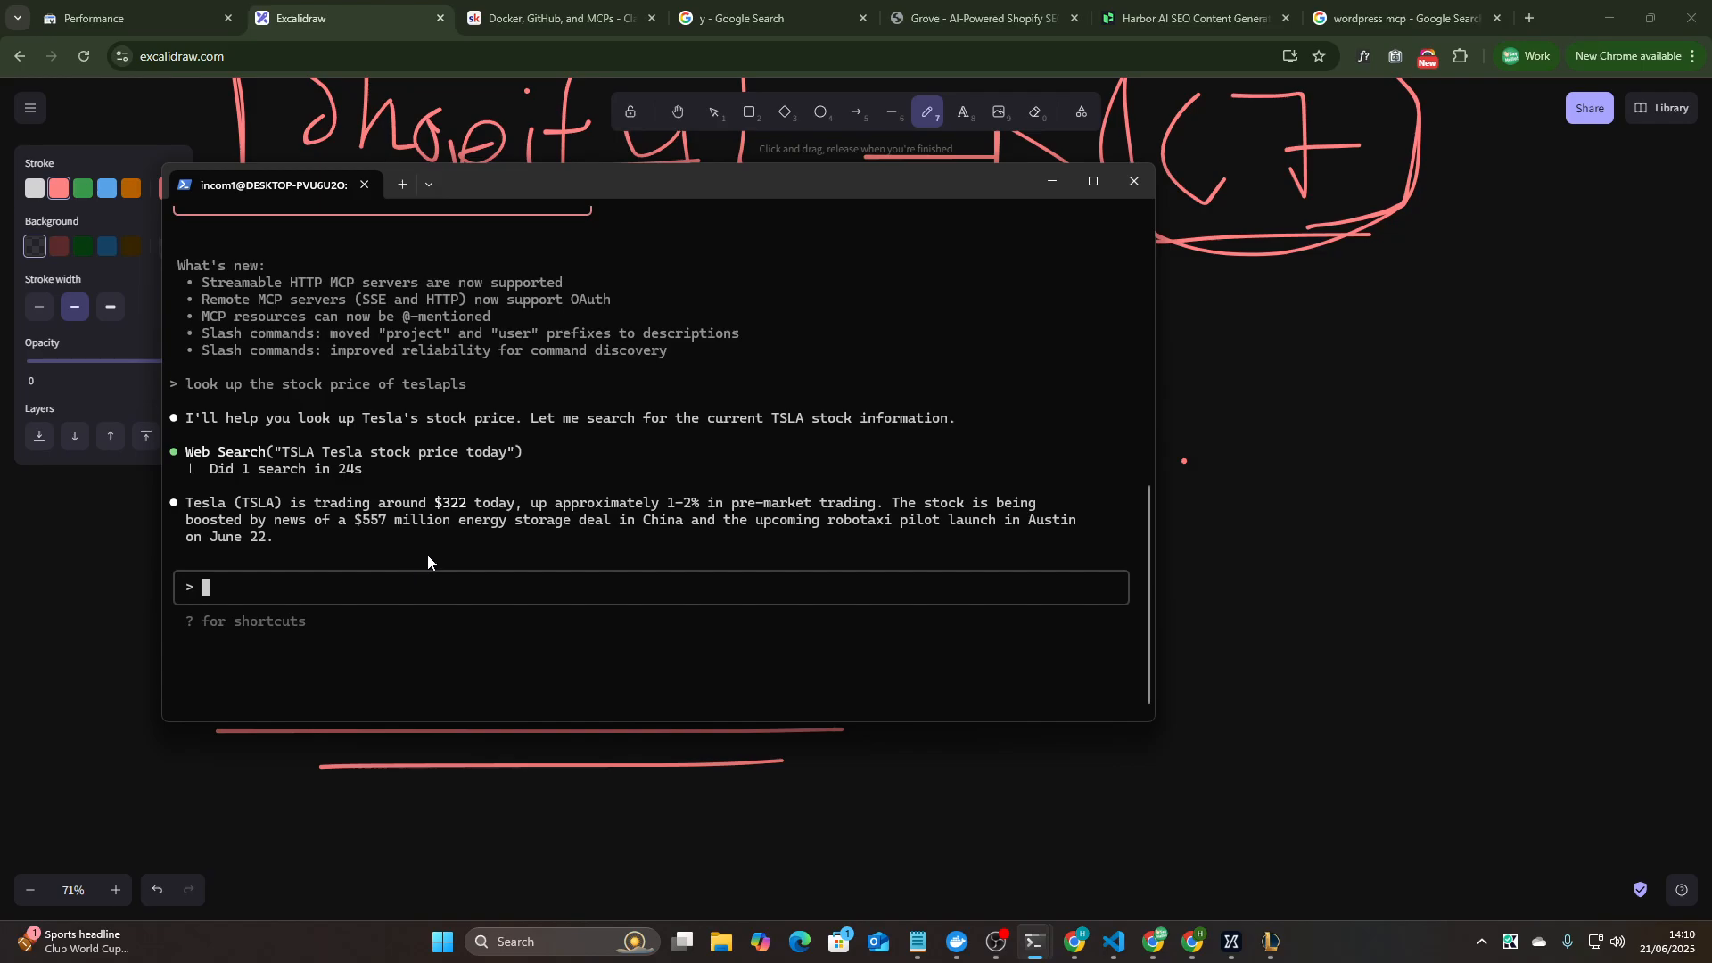
mouse_move(546, 505)
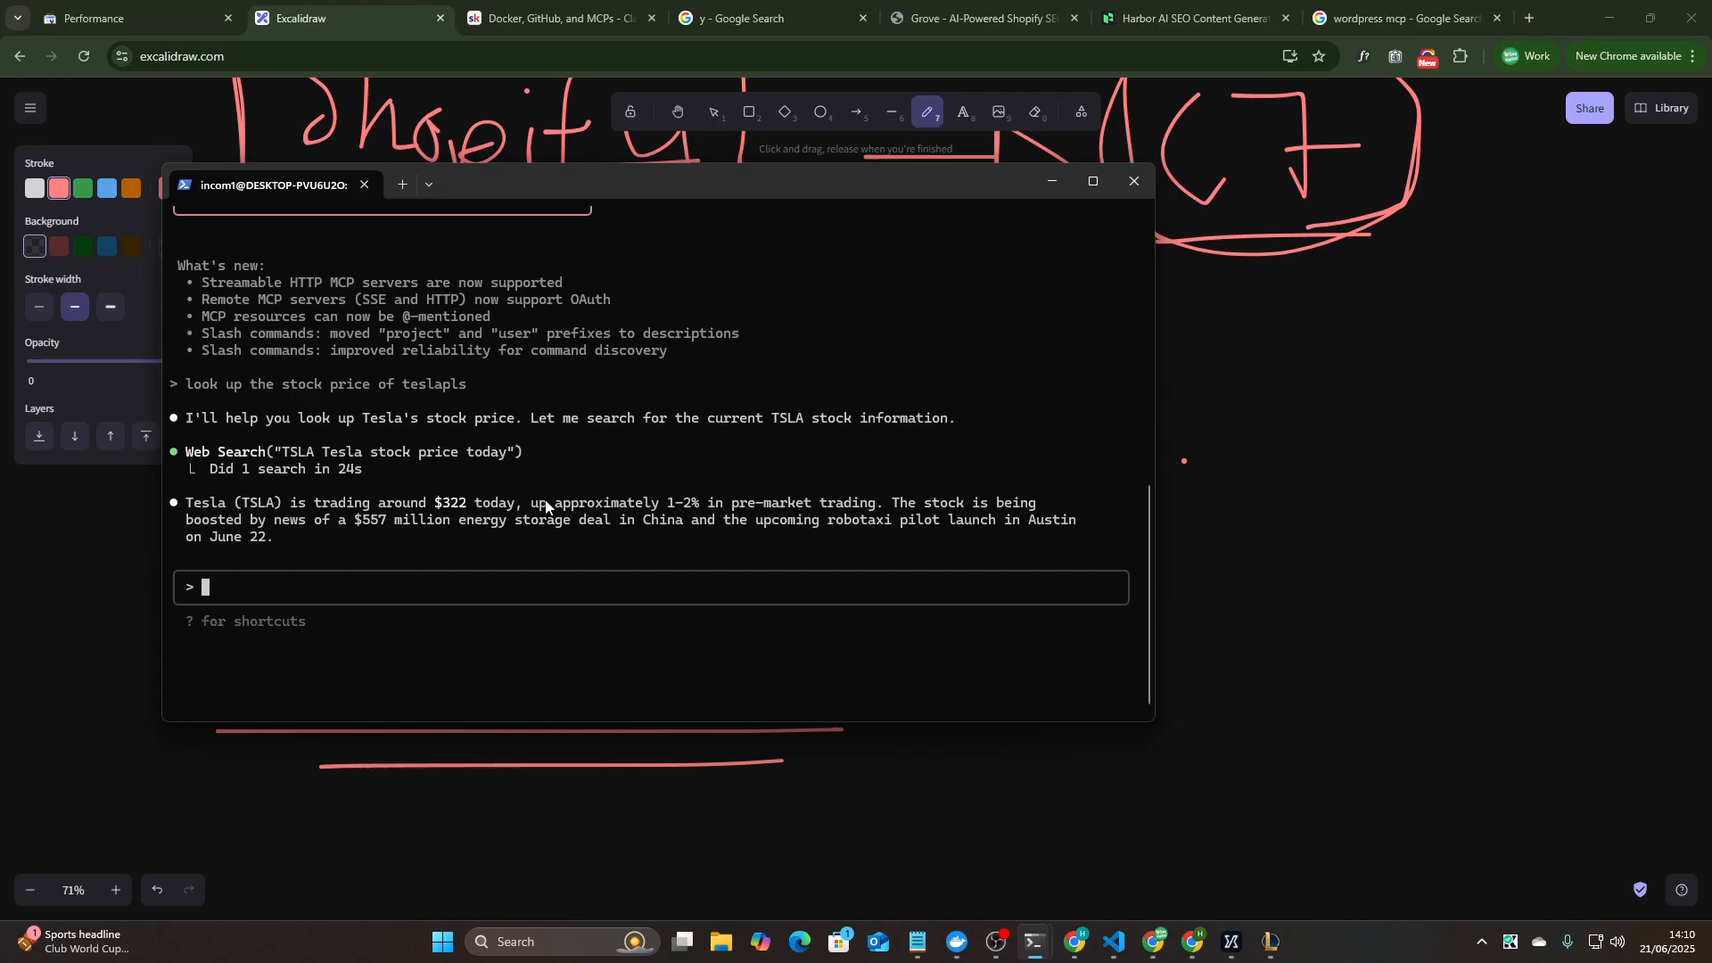
- Hide the Claude Code terminal showing Tesla's price and return to the drawing
click(1132, 180)
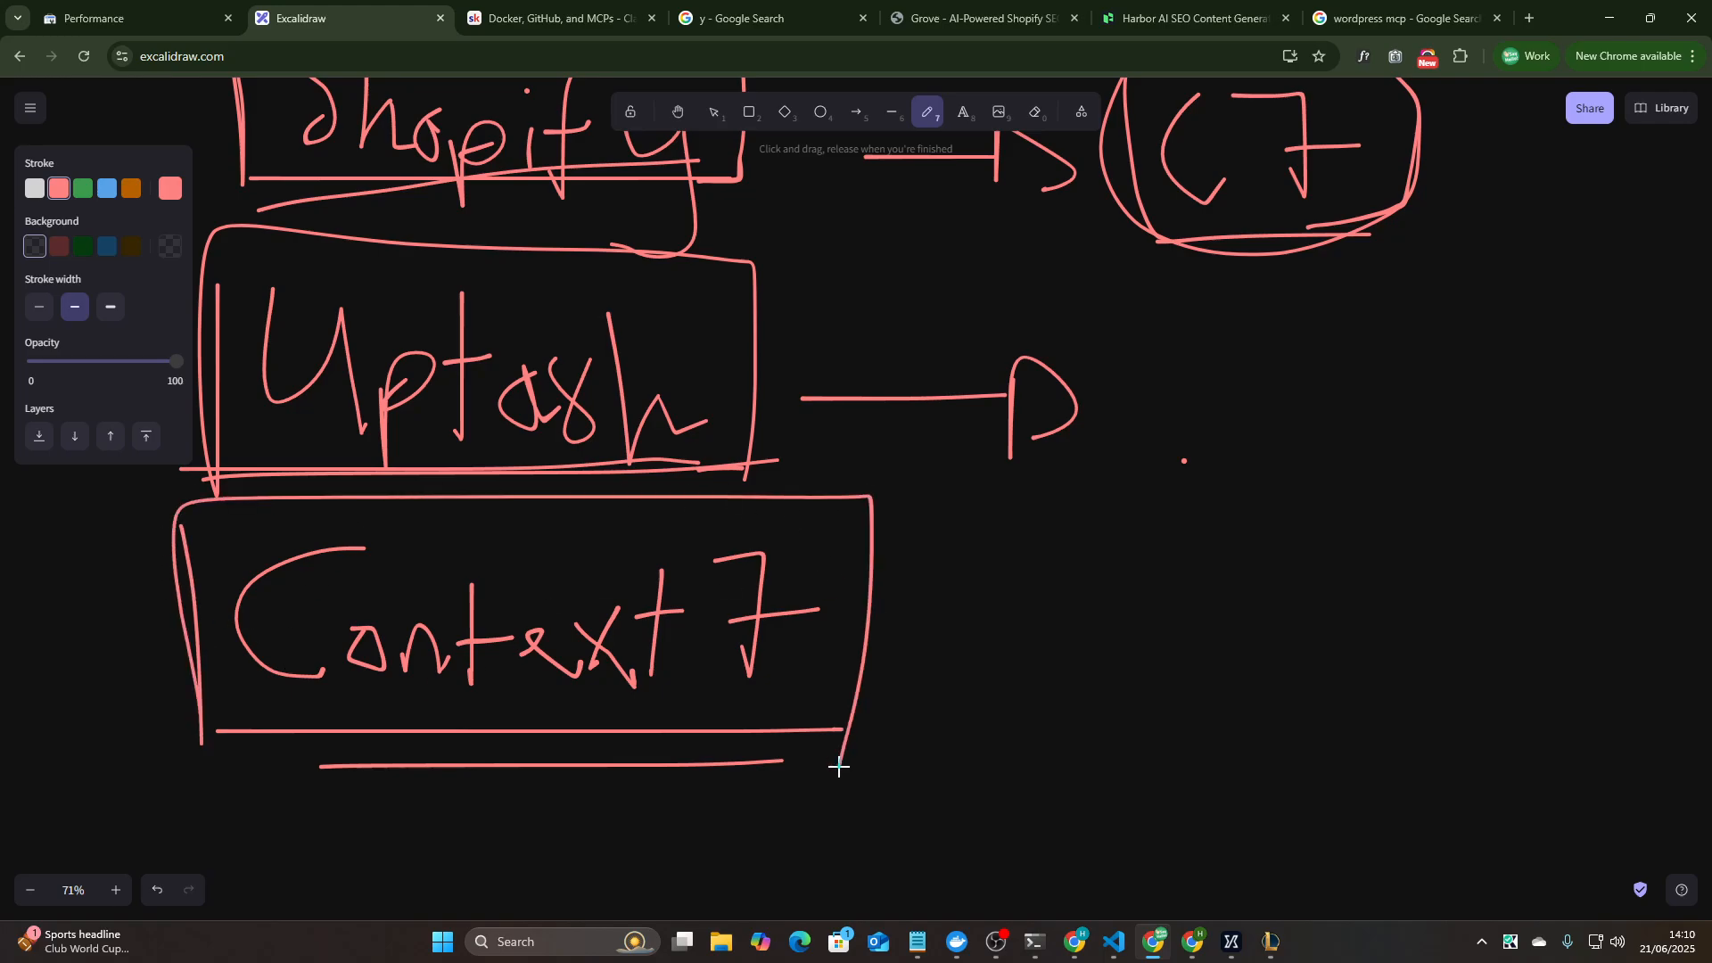
- Draw a rightward arrow leading out of the boxed Context 7 note
drag(868, 644, 1147, 622)
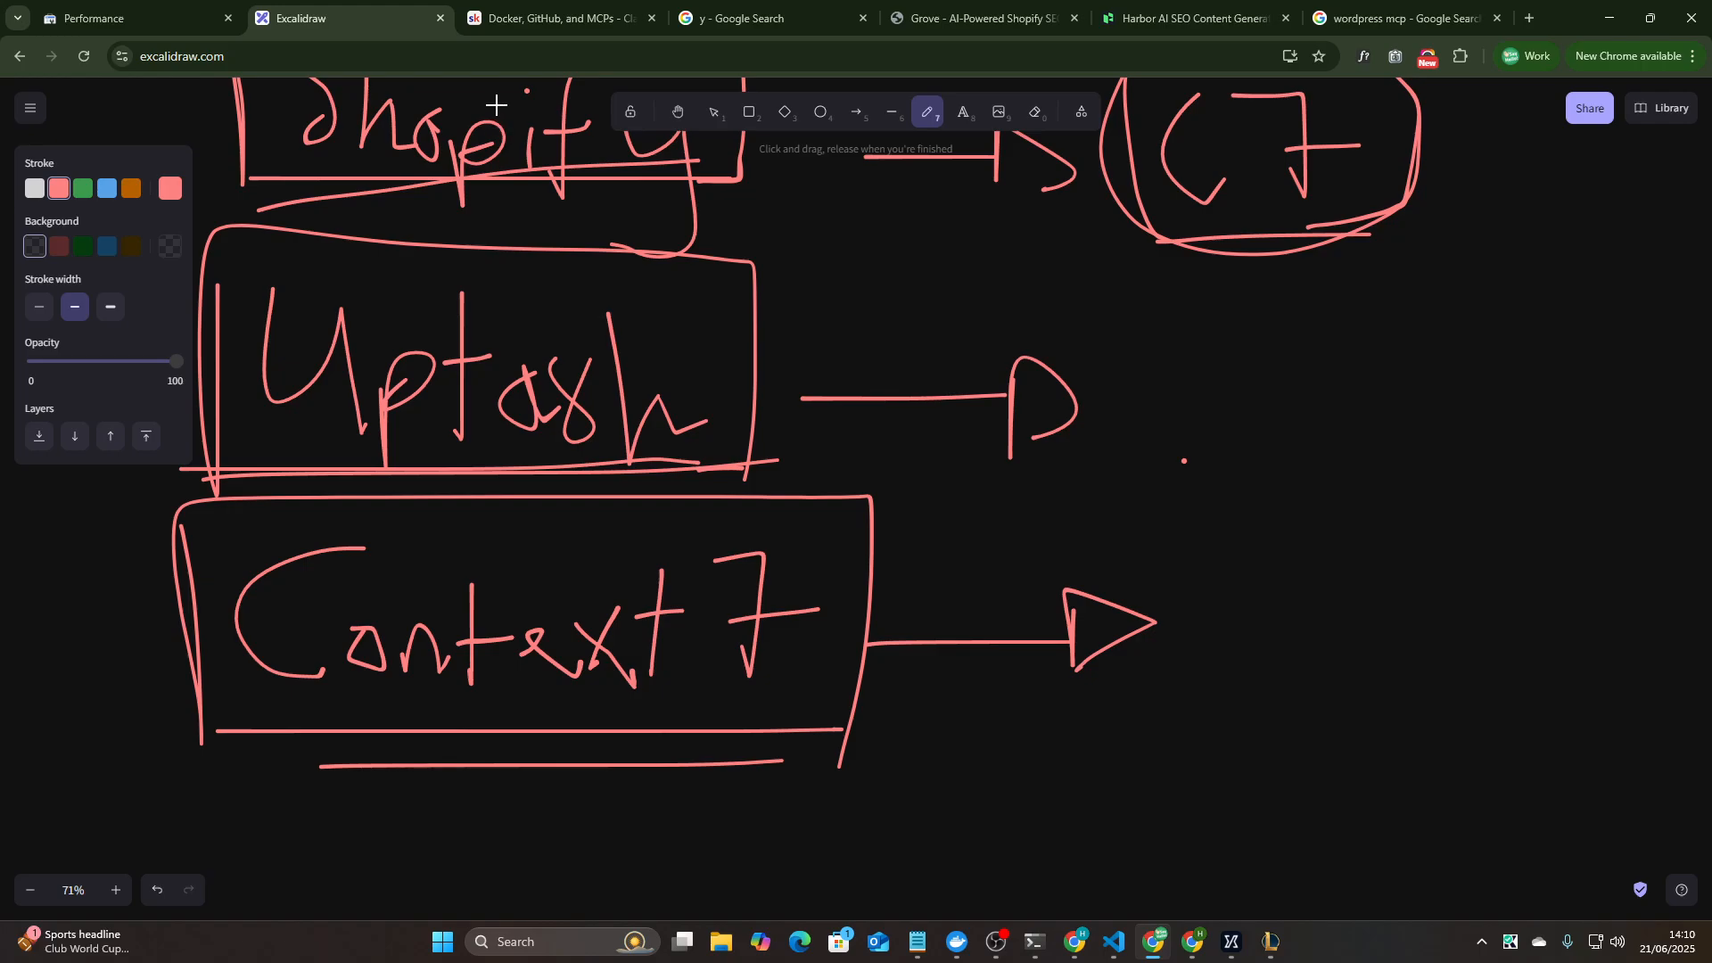
mouse_move(523, 223)
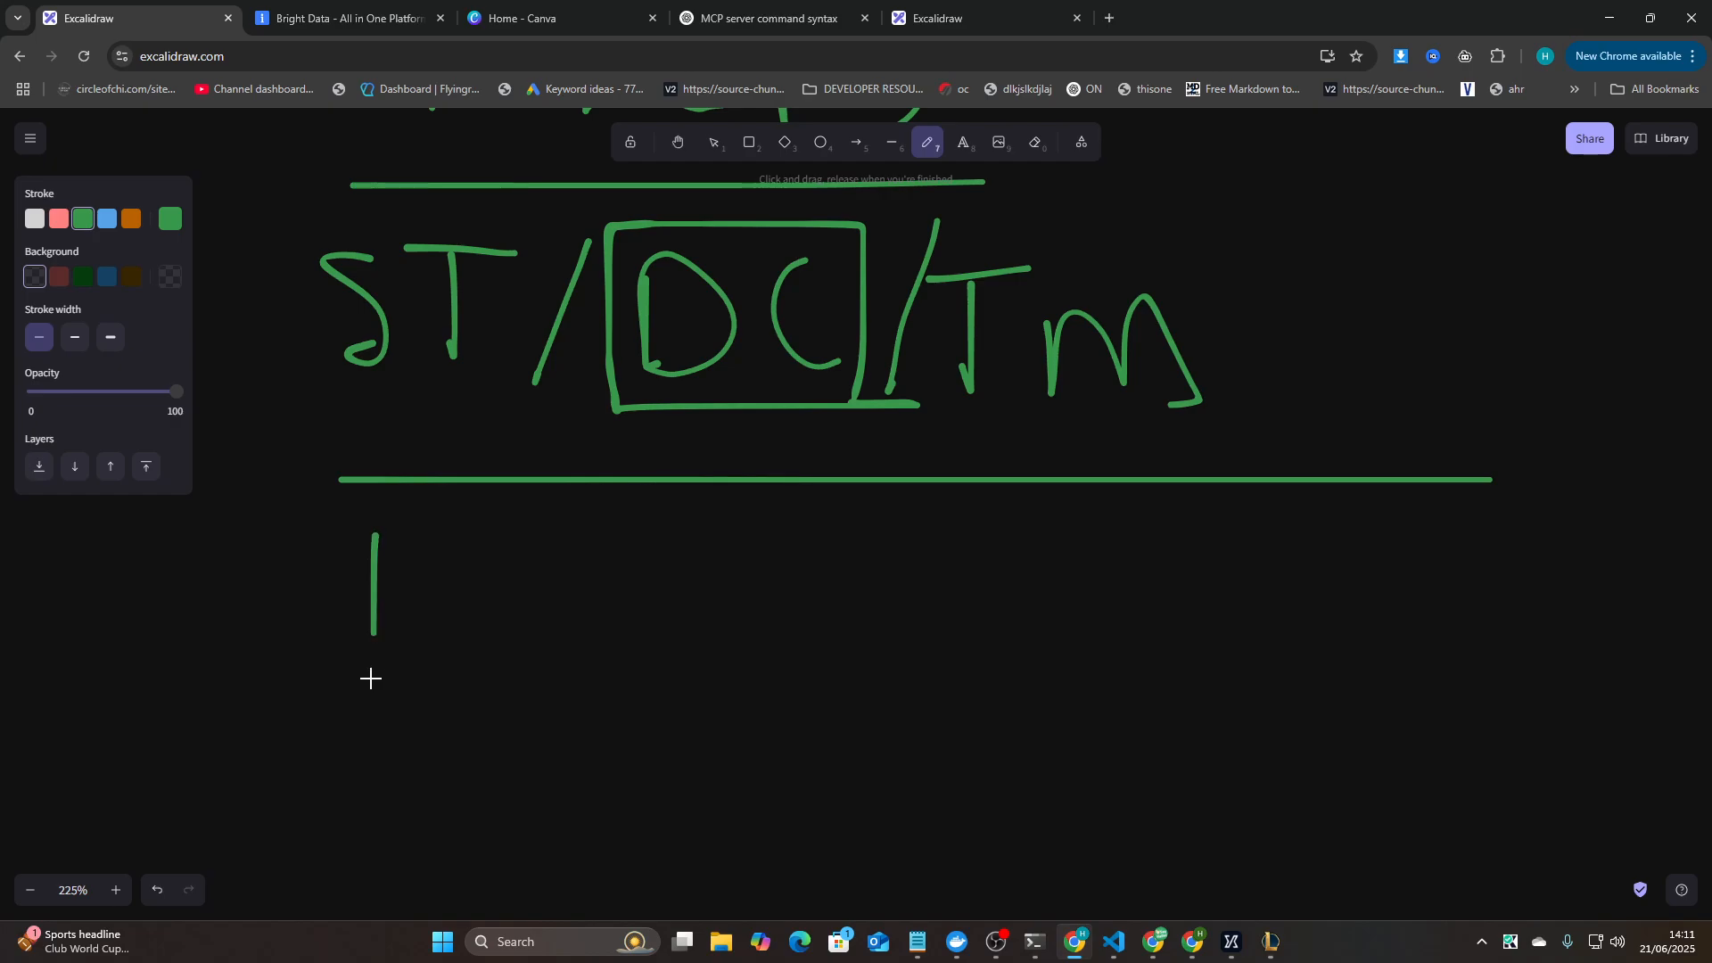
- Handwrite 'Puppeteer (Stagehand)' in green below the divider and underline the bracketed note
drag(374, 524, 590, 731)
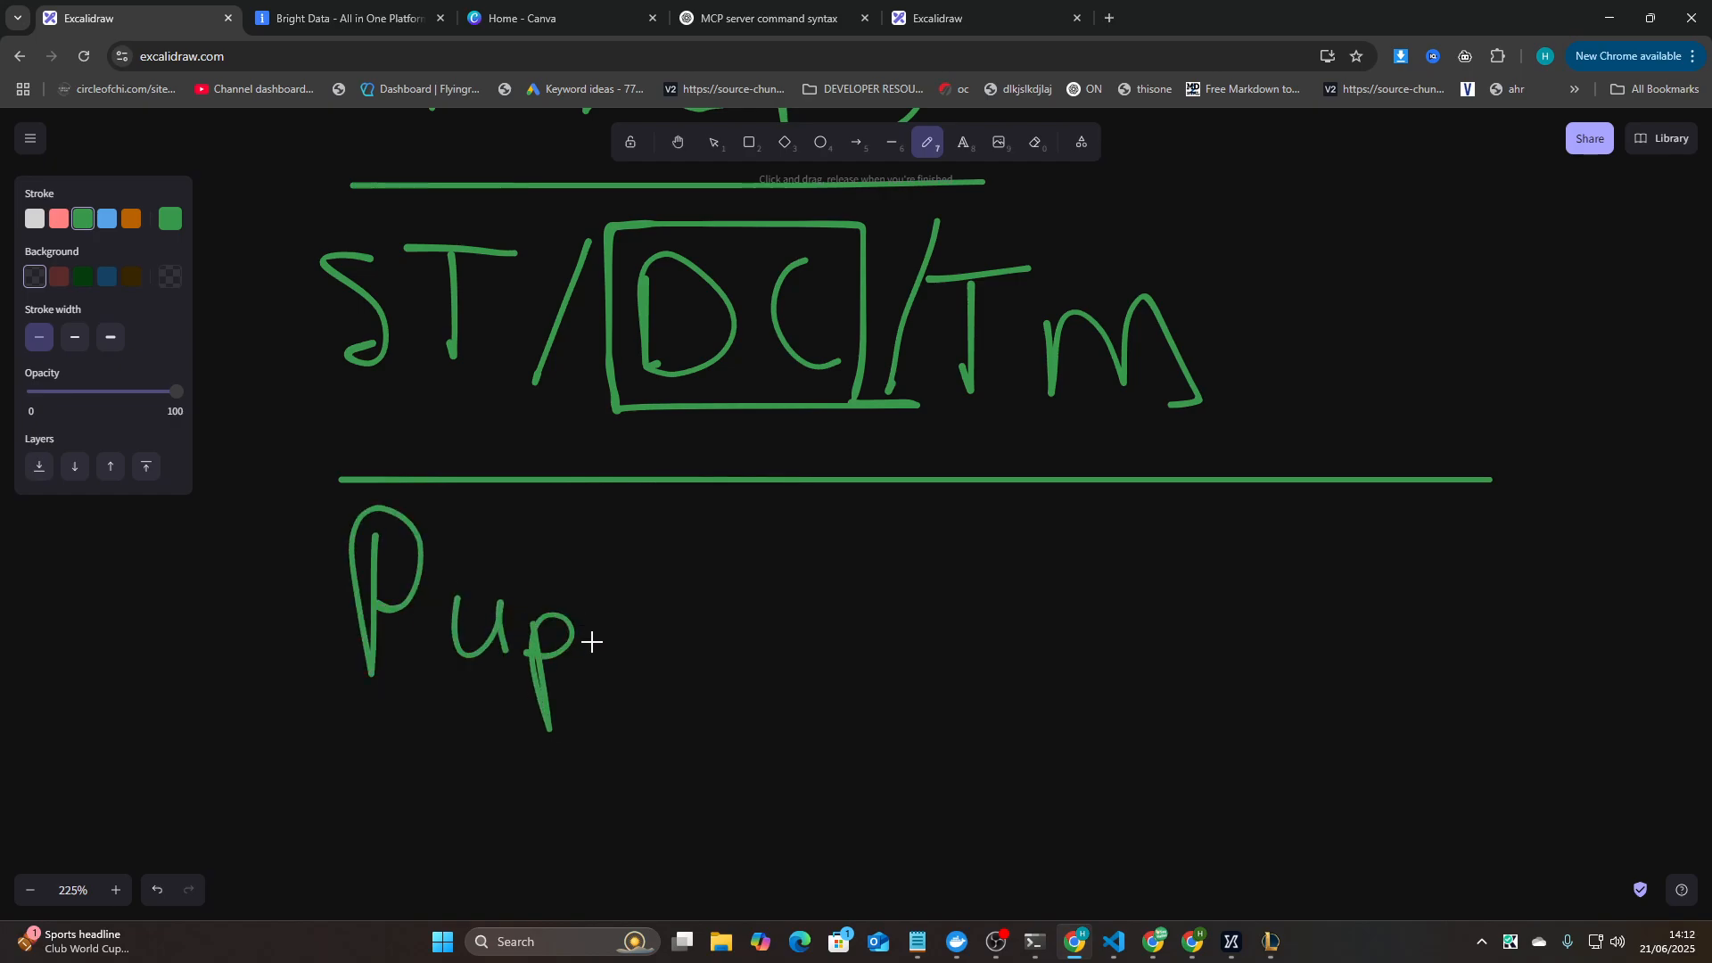
drag(572, 644, 874, 644)
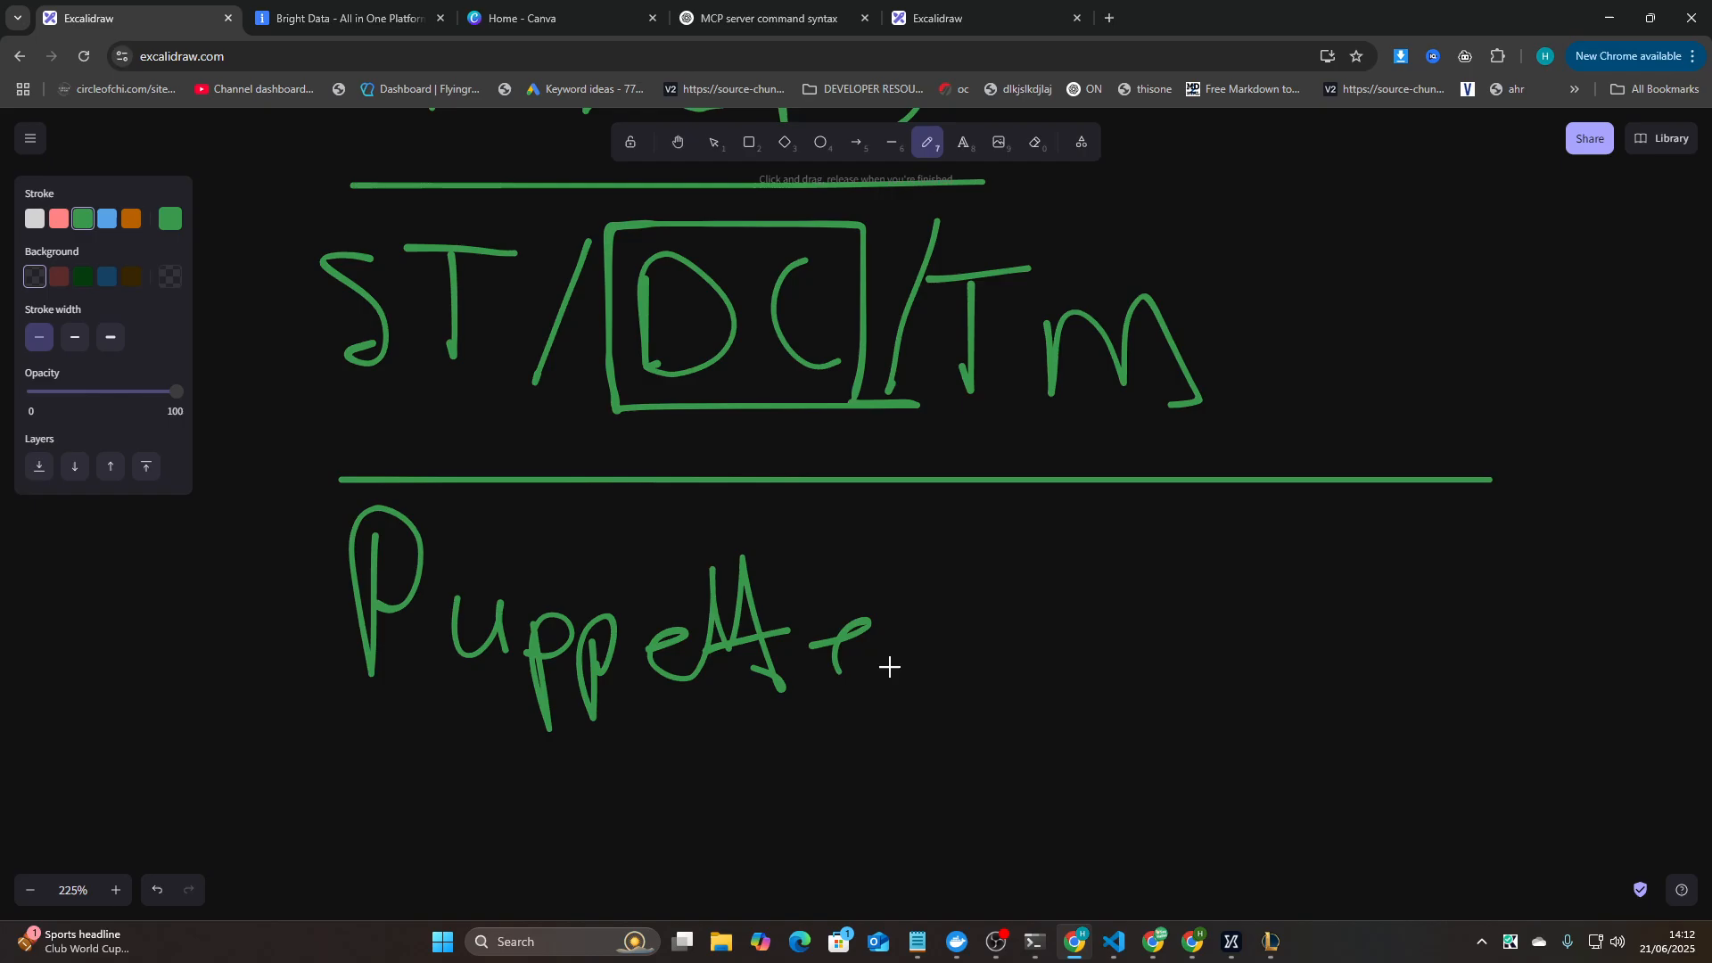
drag(873, 644, 1179, 678)
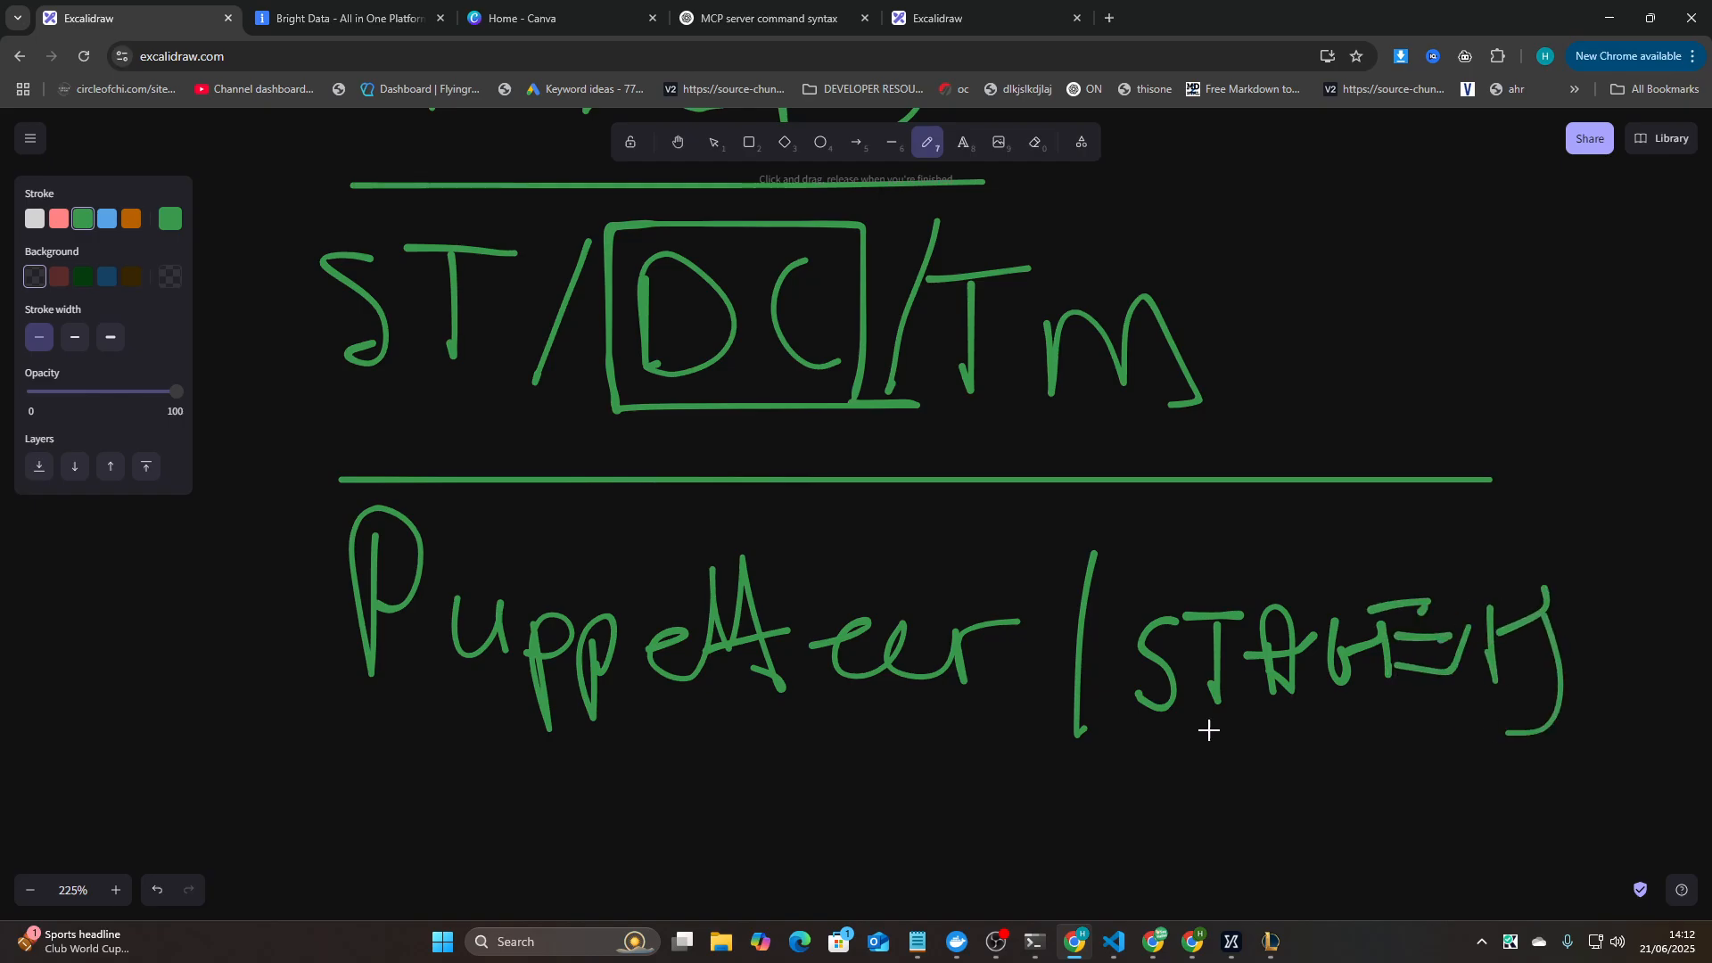
drag(1091, 756, 1666, 756)
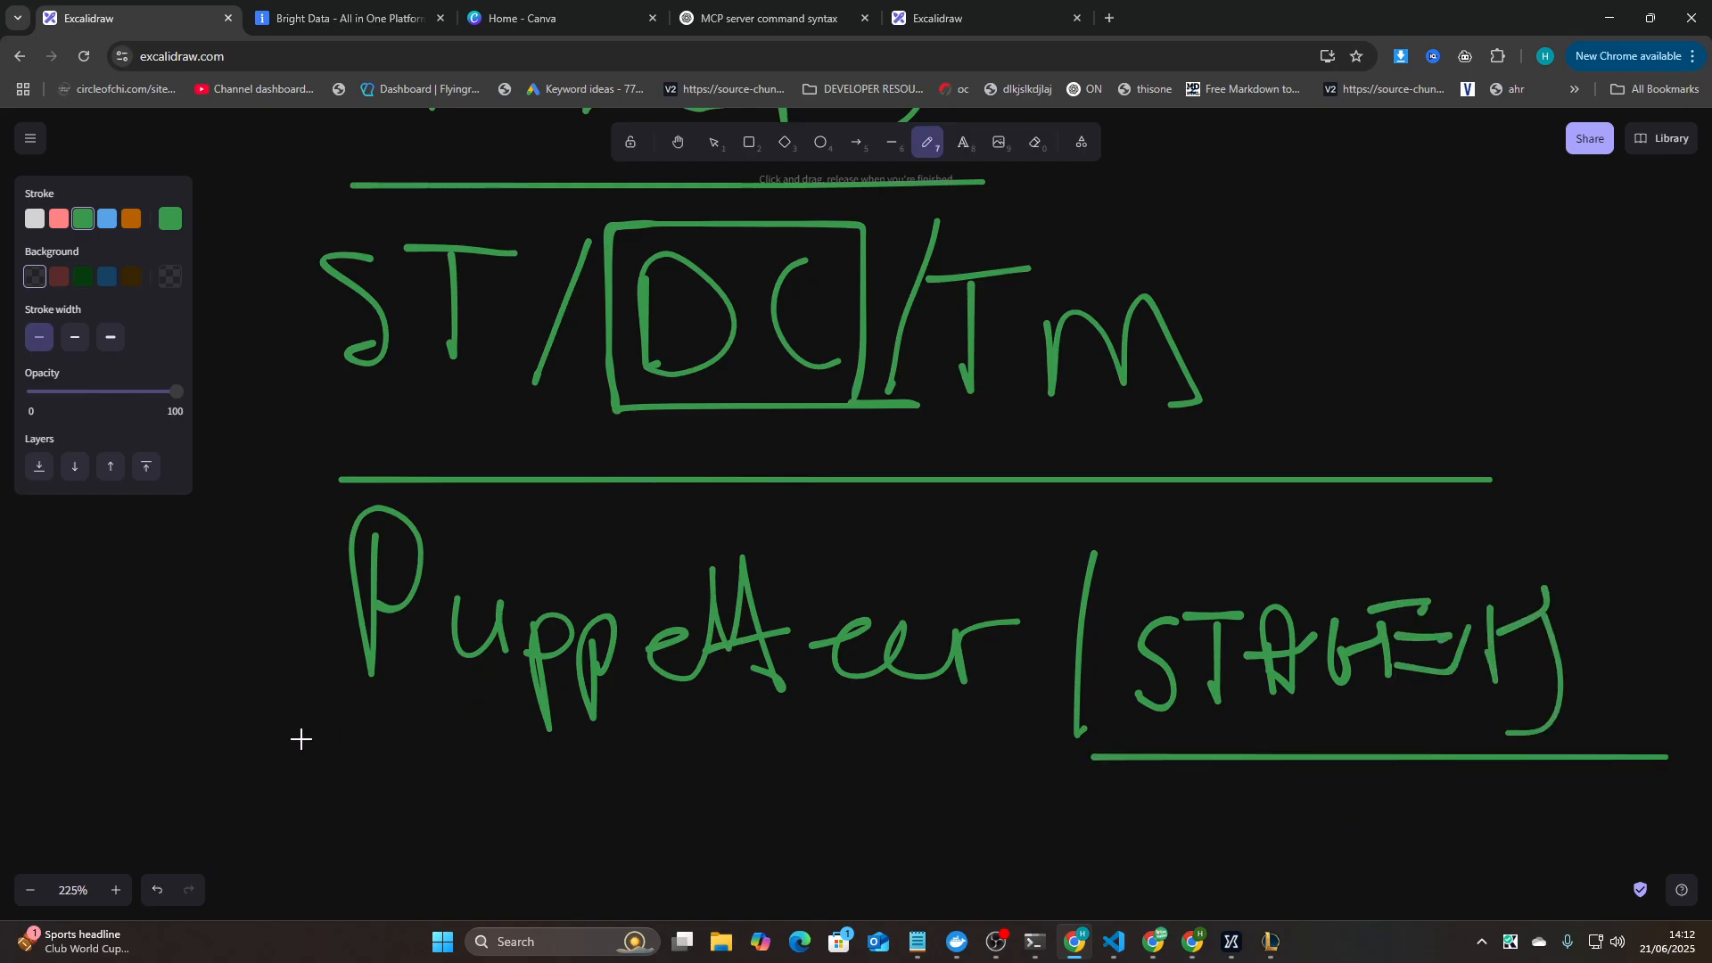
- Write 'CLI – CC' beneath the G circle, re-ring the D circle and draw a curved connector from it
scroll(down, 3)
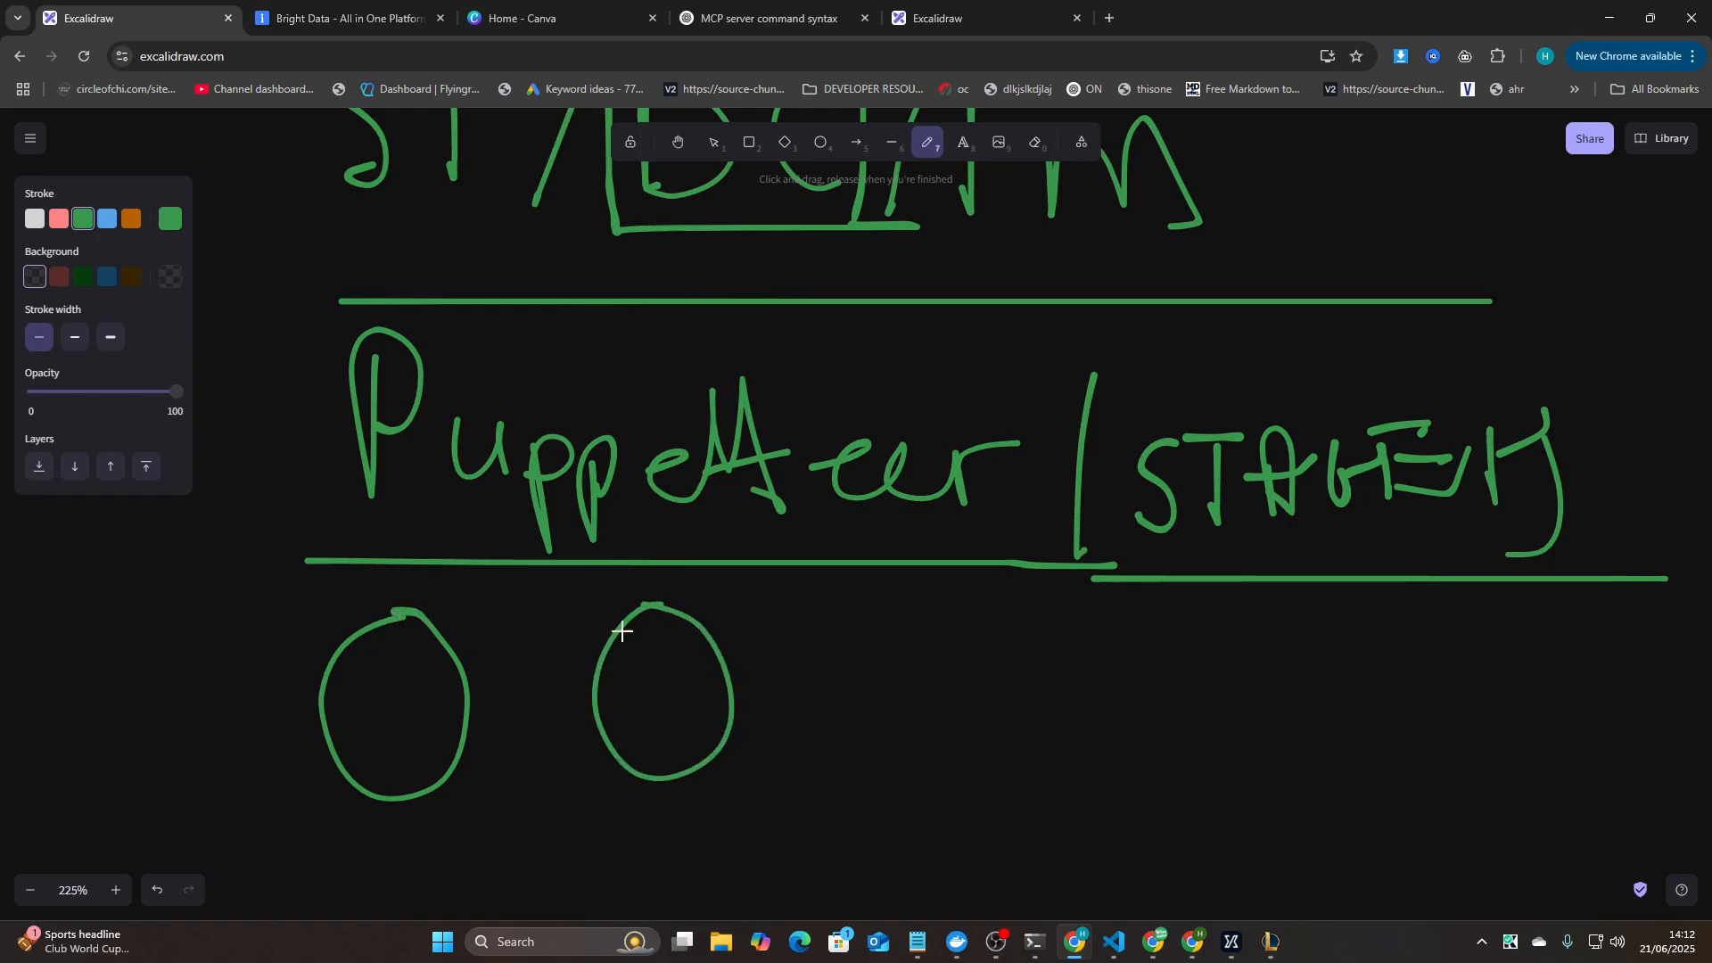
scroll(down, 3)
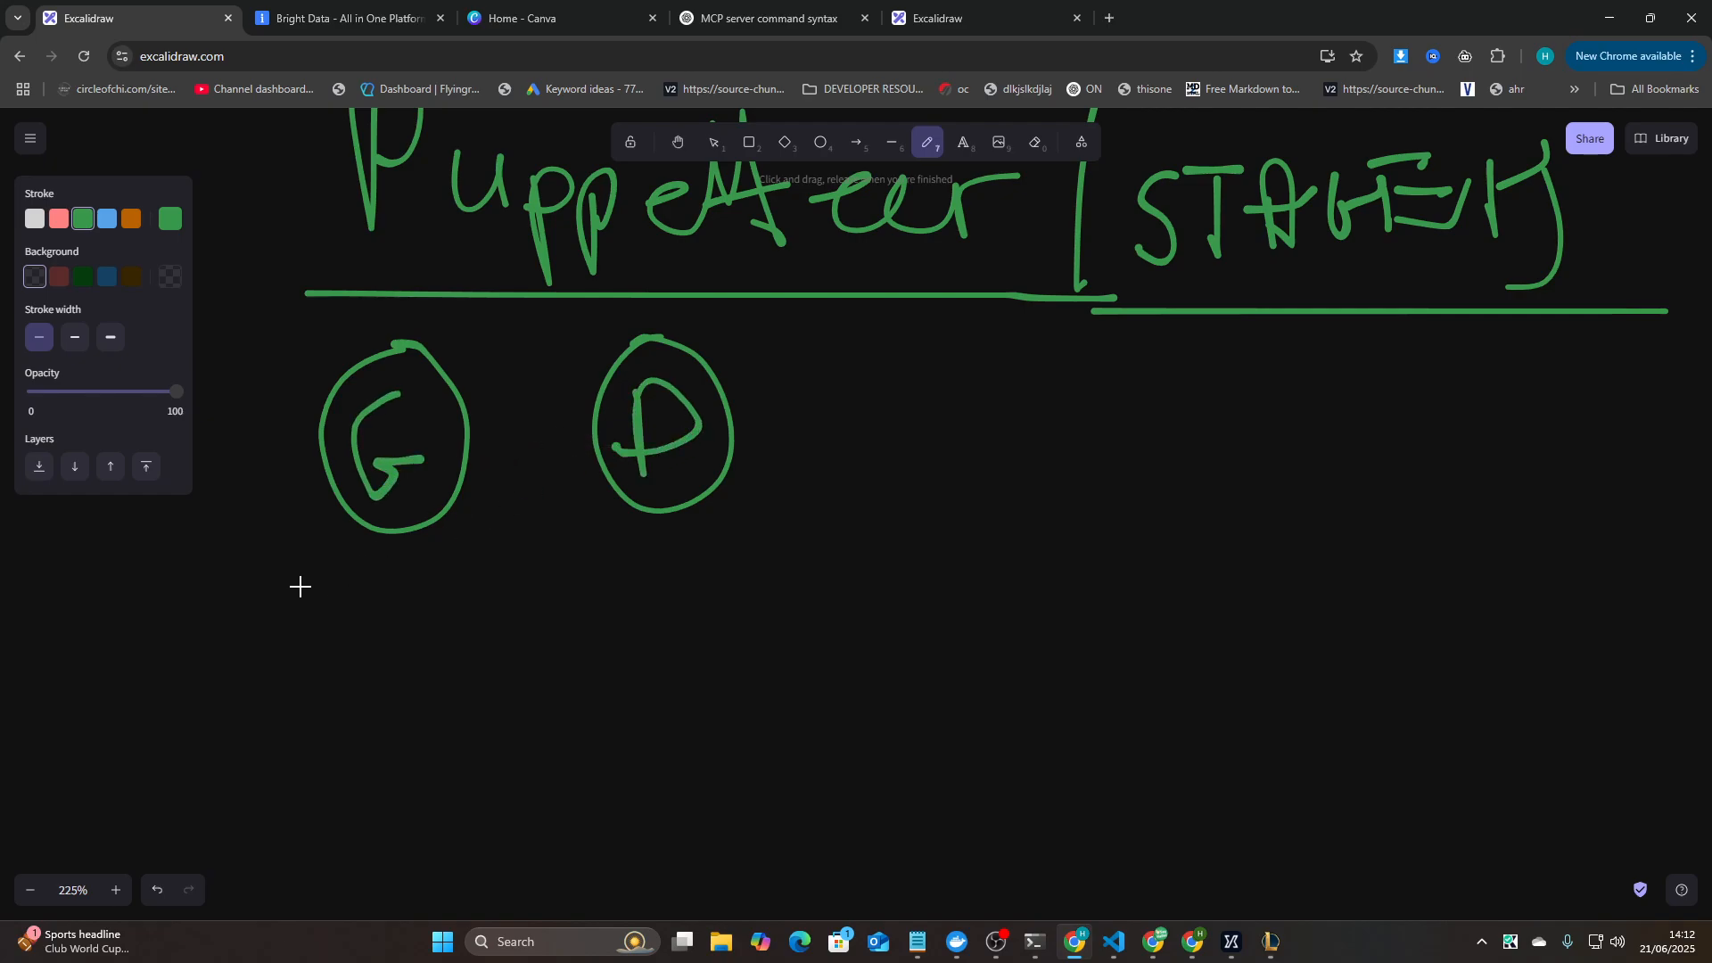
drag(284, 612, 480, 654)
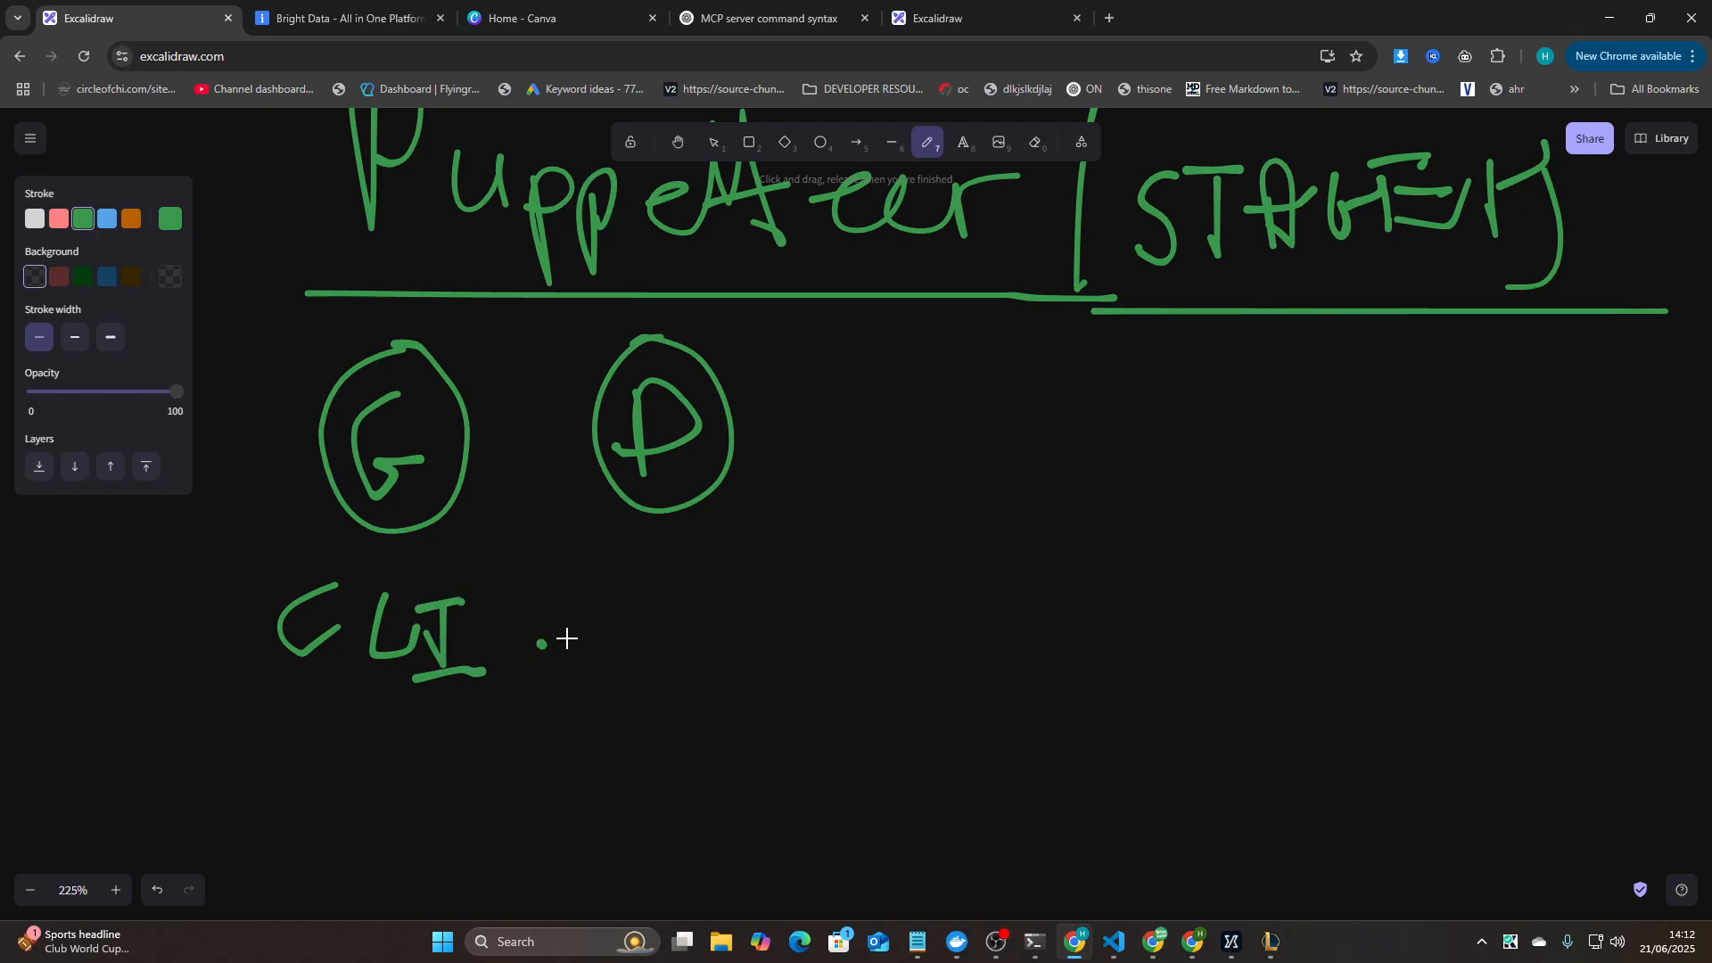
drag(545, 638, 781, 638)
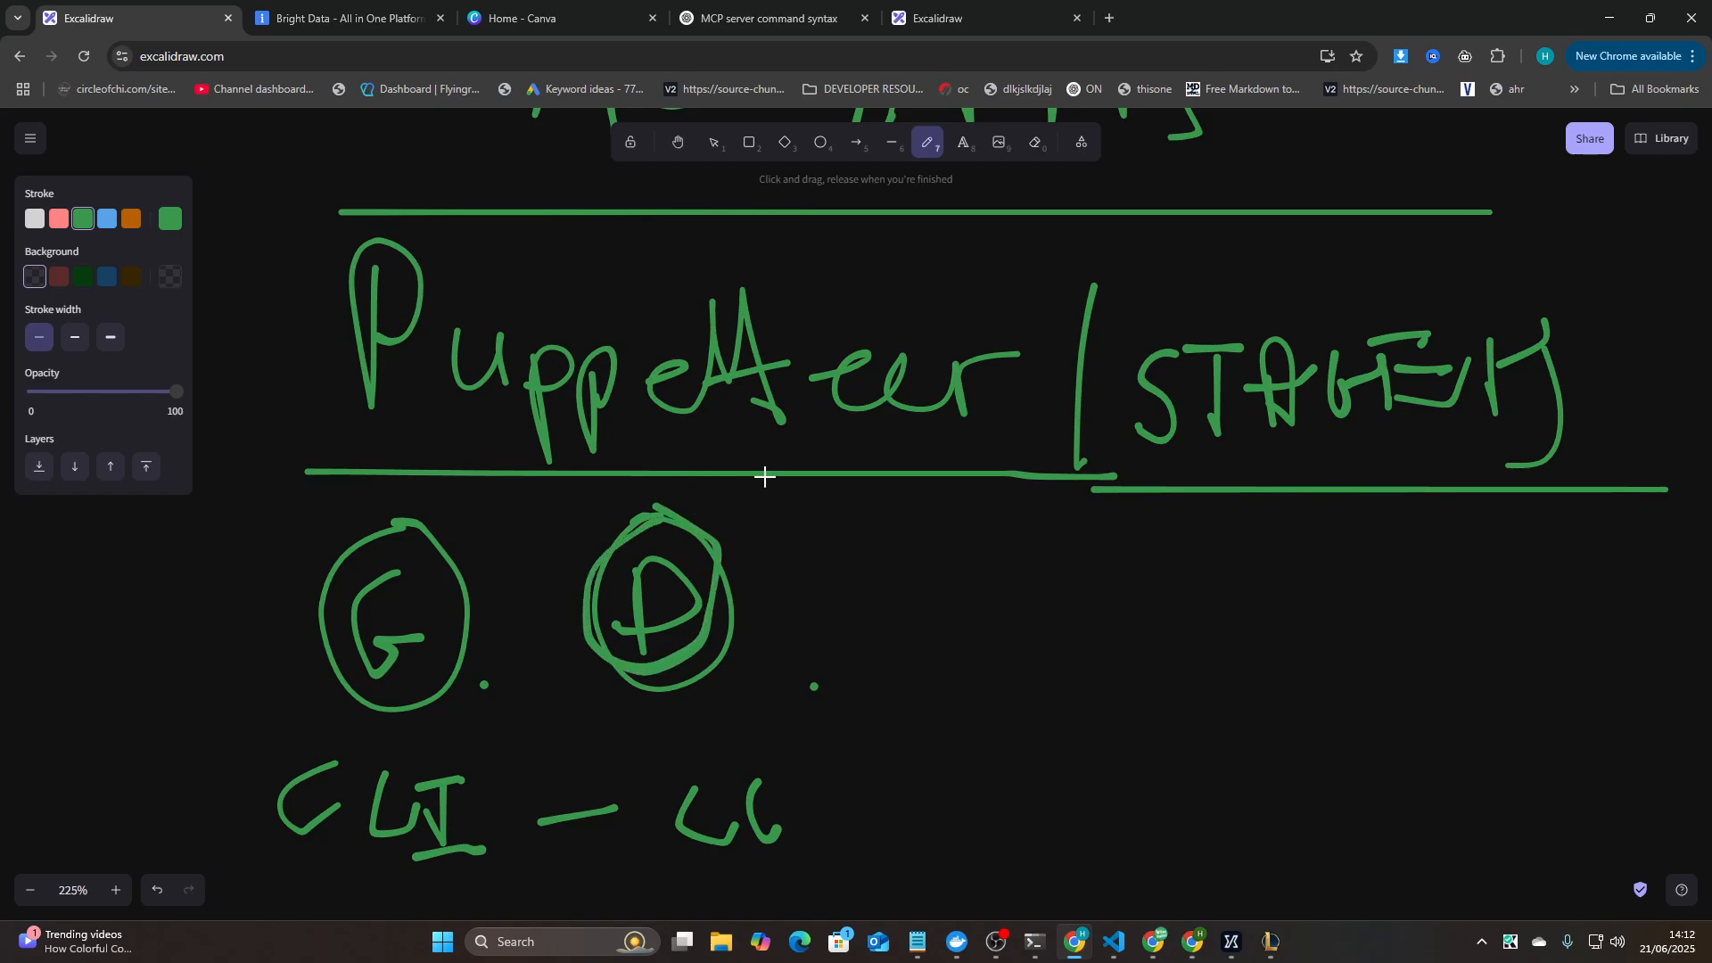
drag(816, 469, 747, 622)
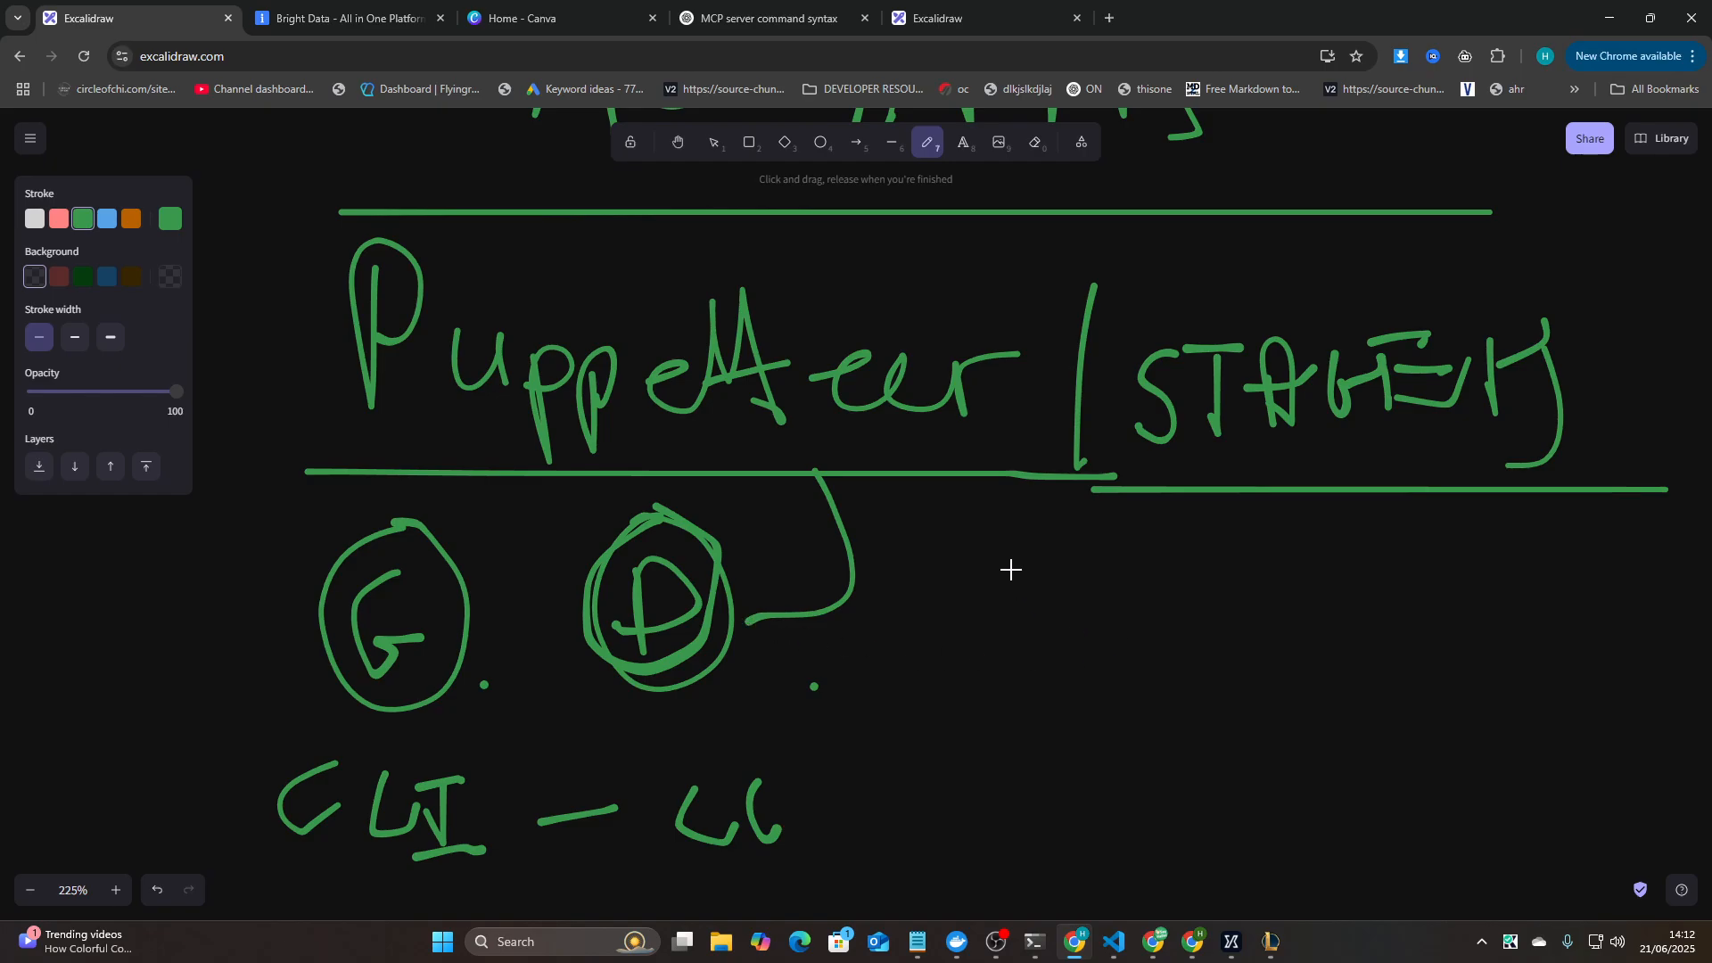
drag(1010, 567, 1256, 765)
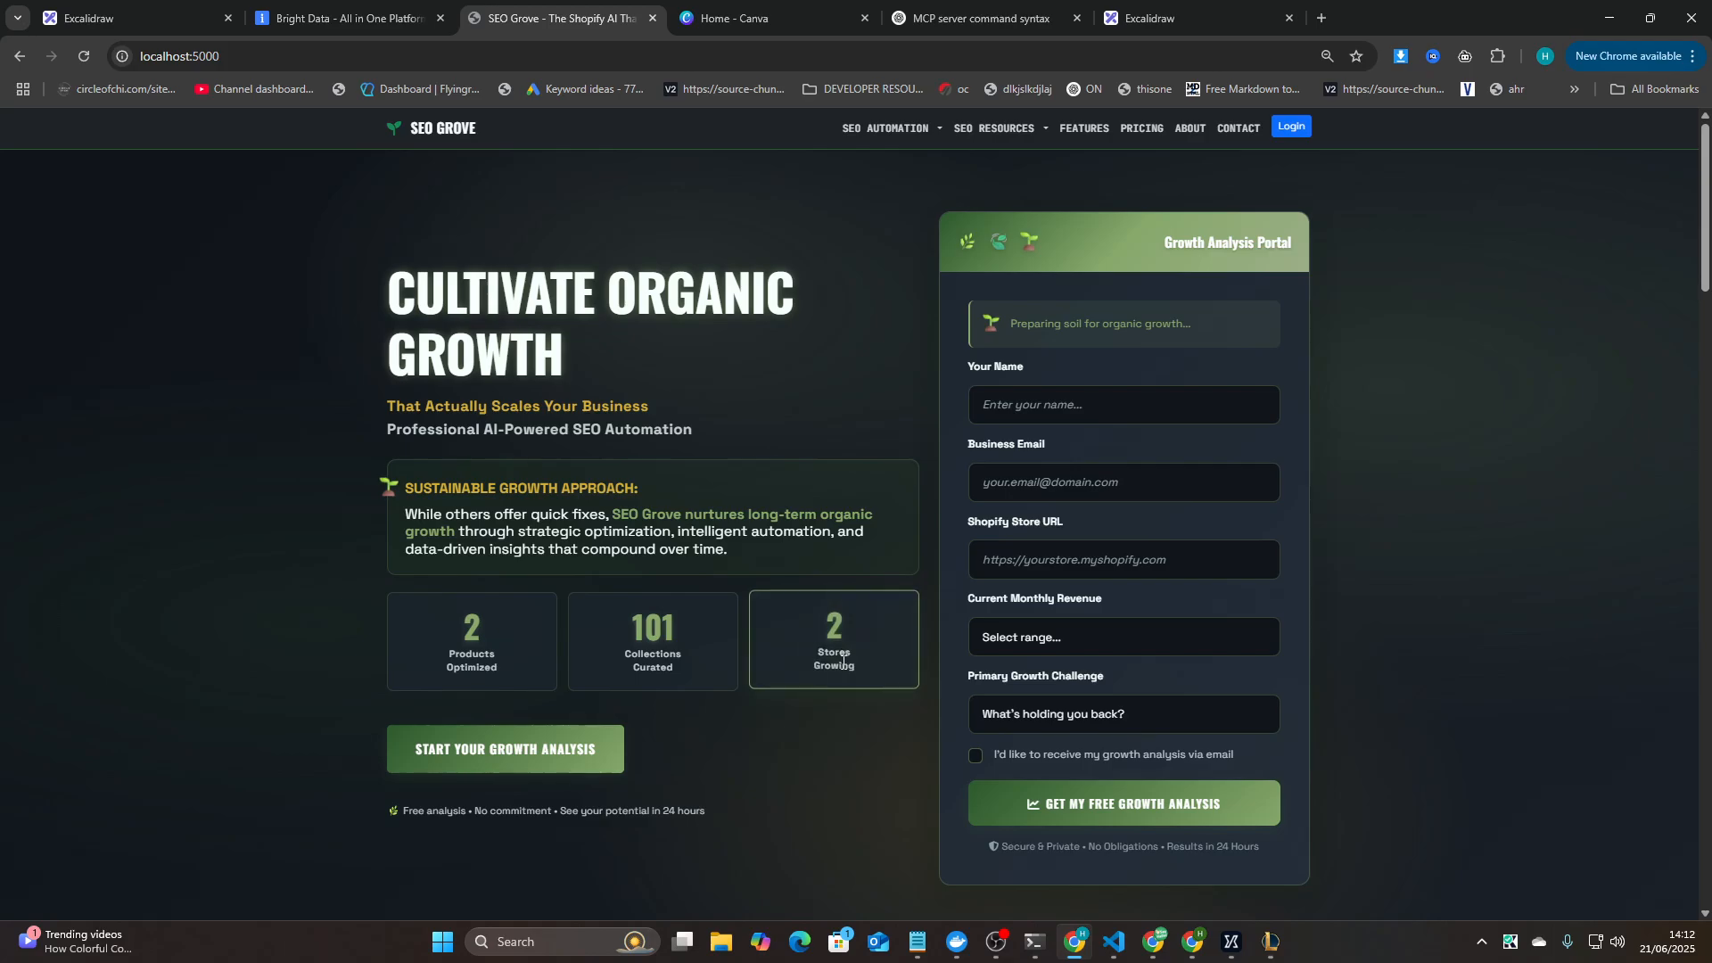
- Scroll the SEO Grove localhost homepage to its footer and back, then return to the Excalidraw notes
scroll(down, 3)
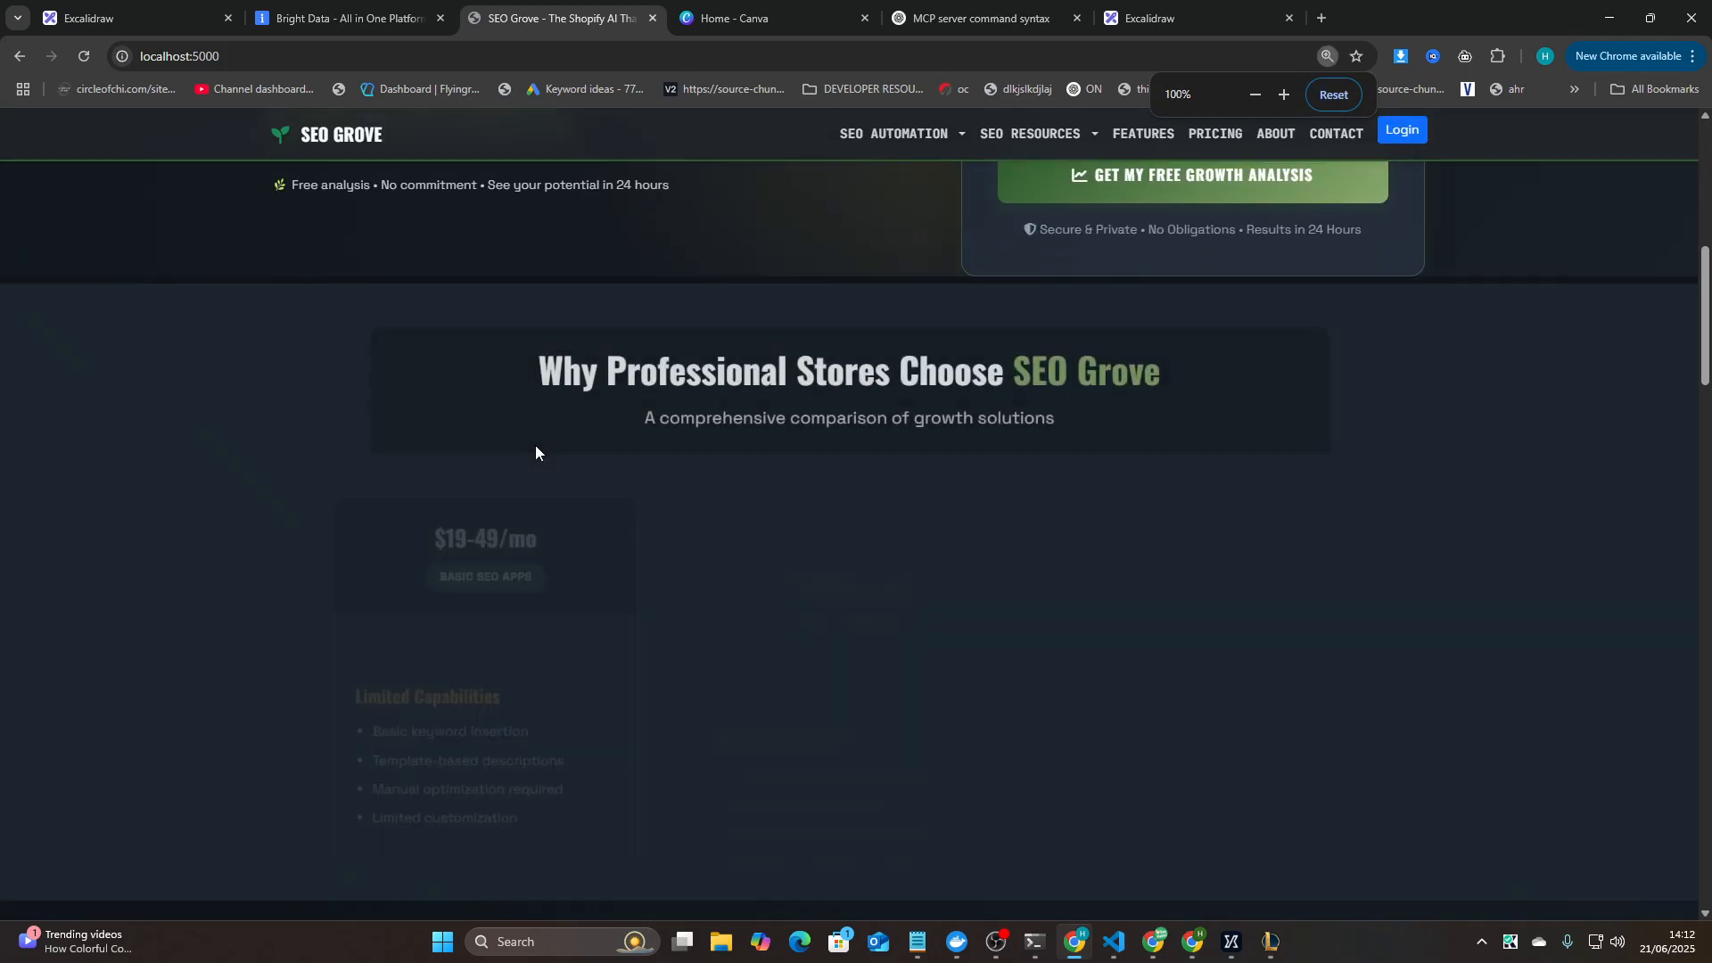
scroll(down, 3)
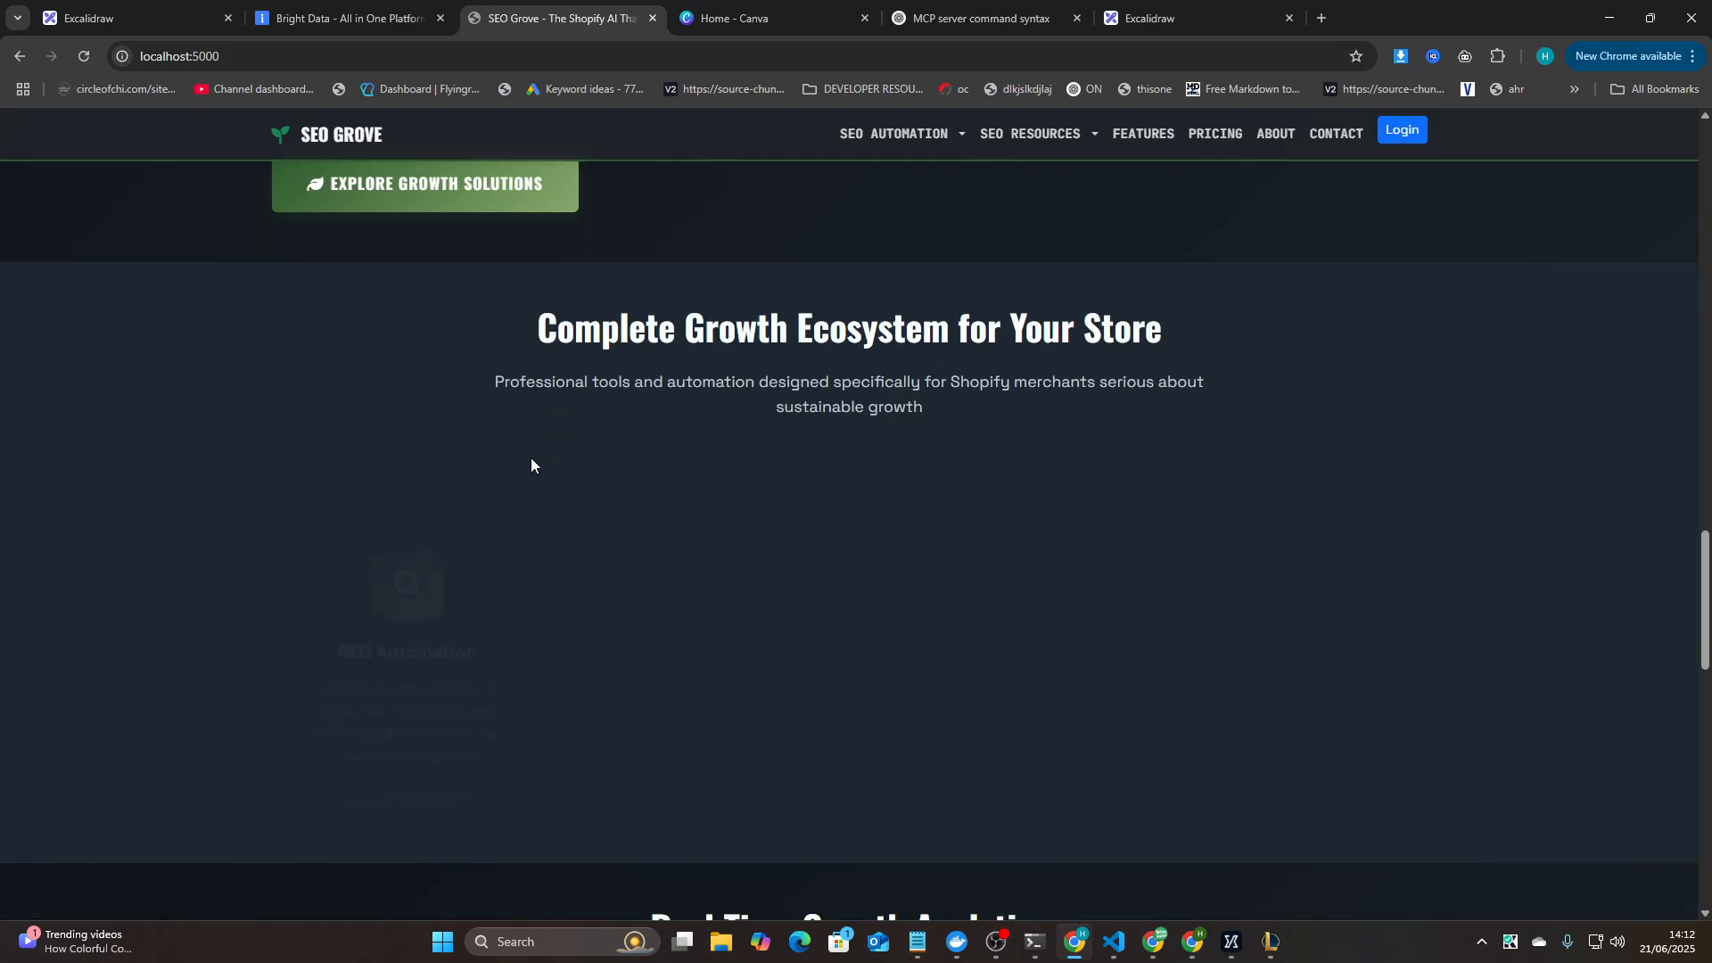
scroll(down, 3)
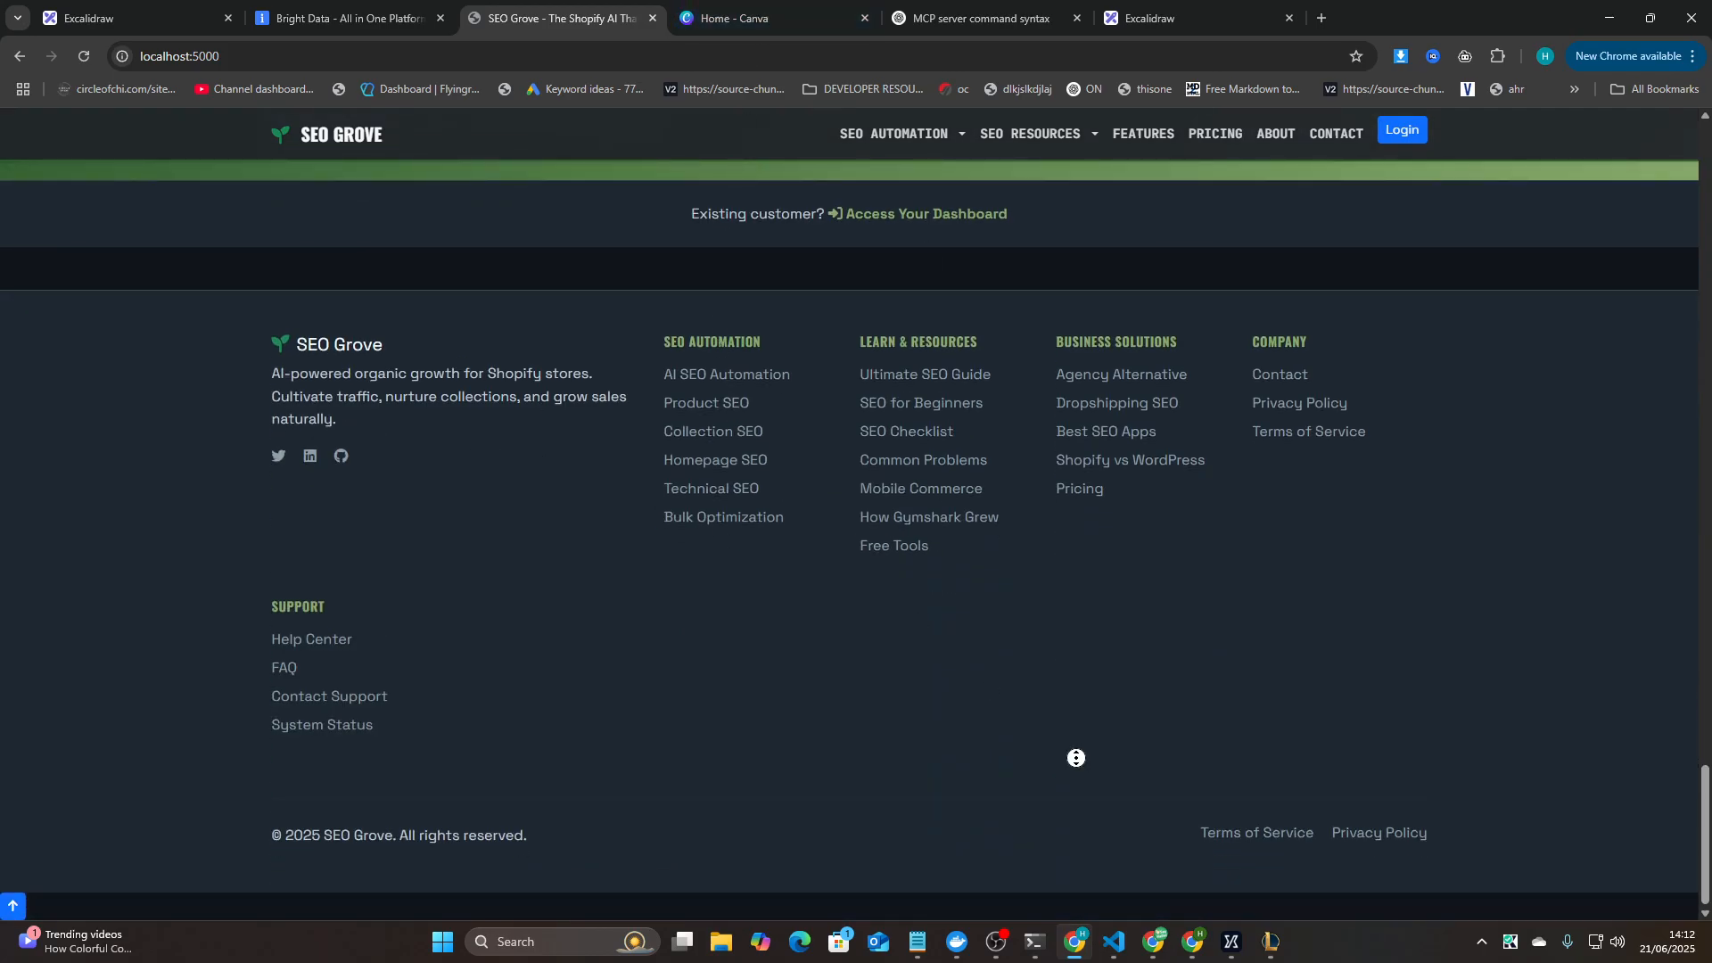
scroll(up, 3)
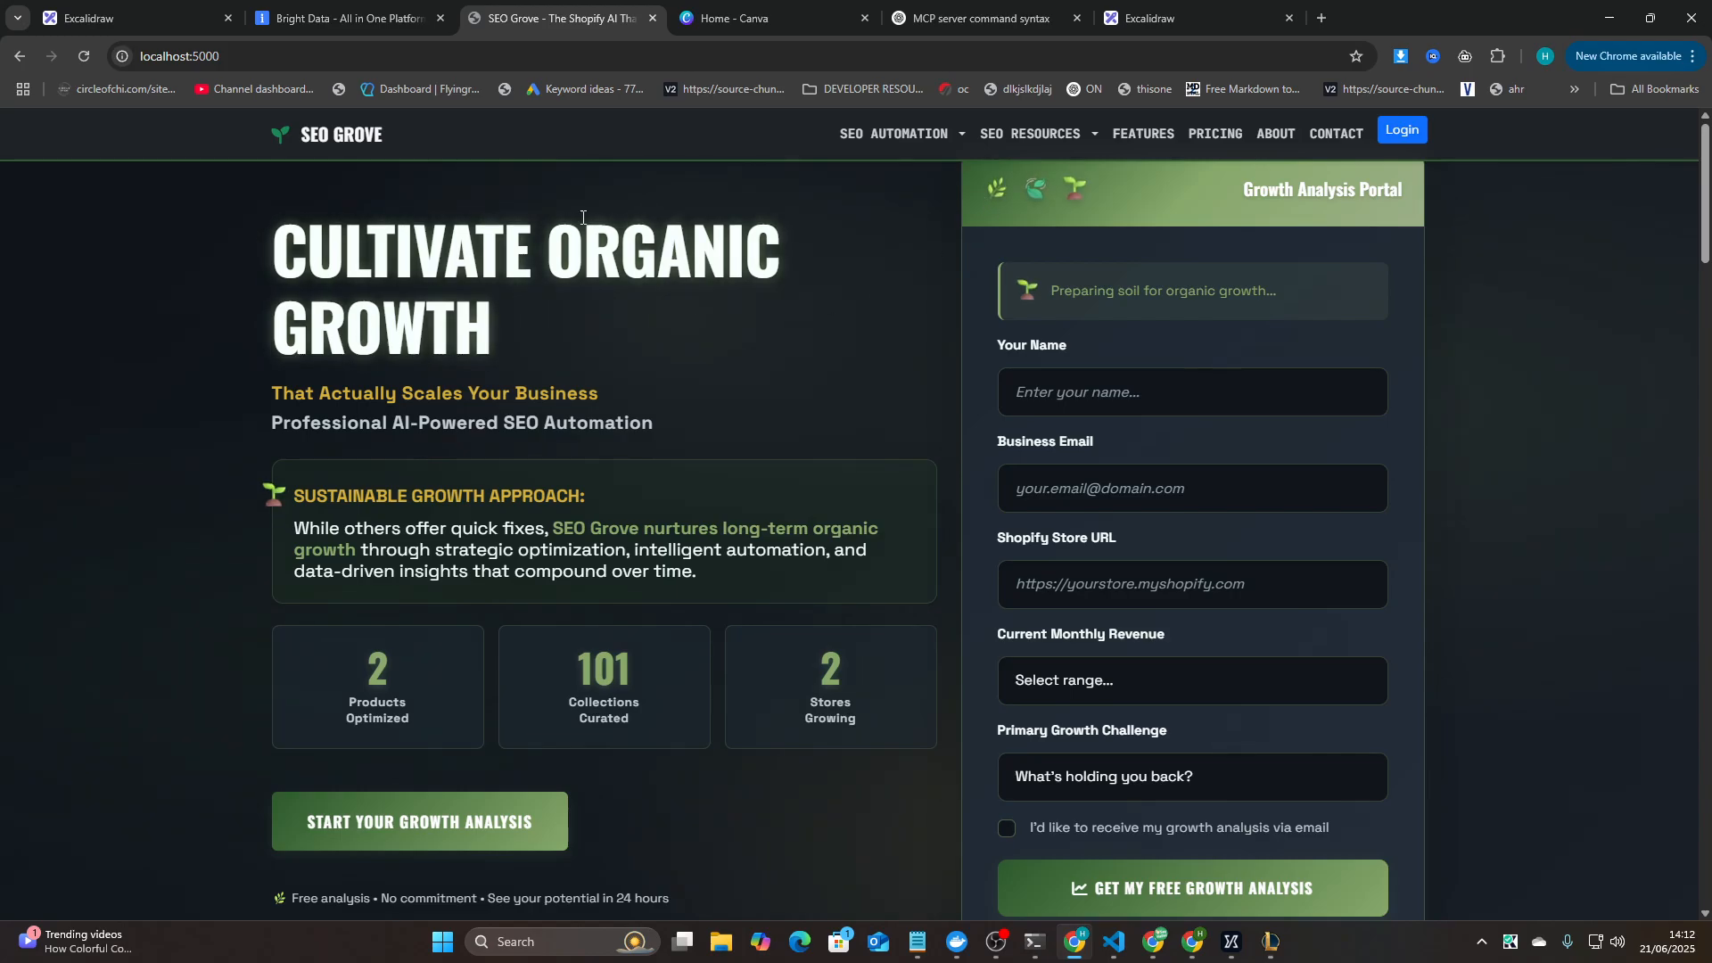
click(131, 18)
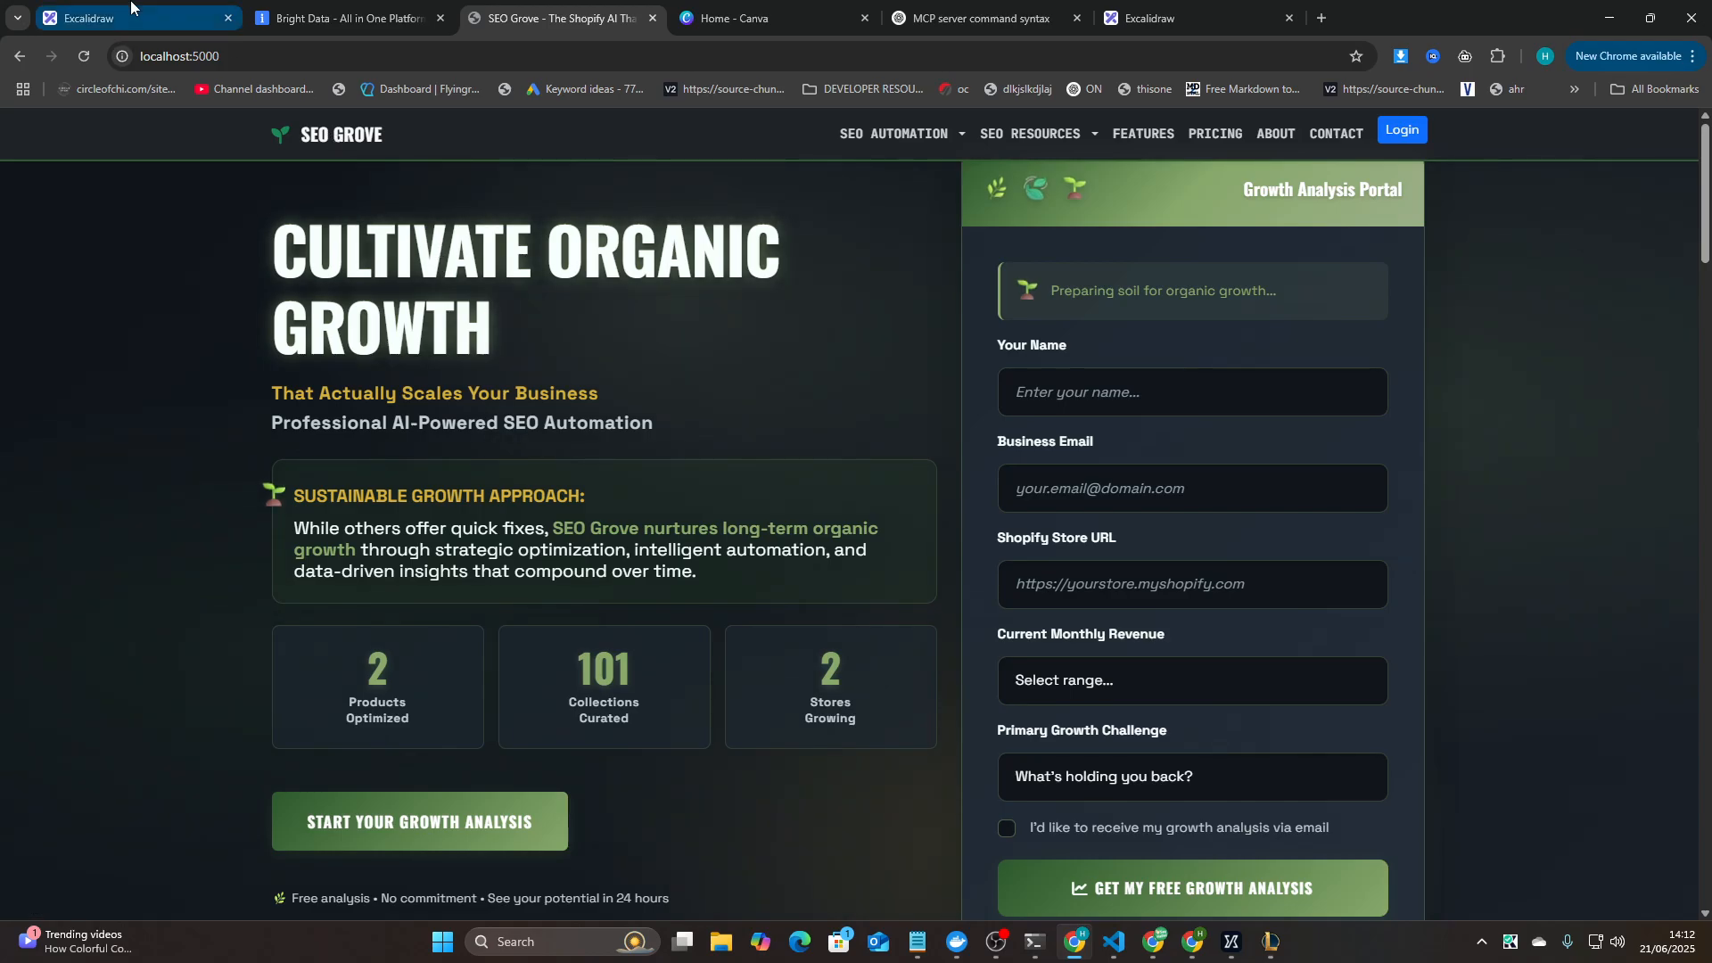
- Scroll down through the Excalidraw notes past the boxed G and D circles and CLI line
click(84, 17)
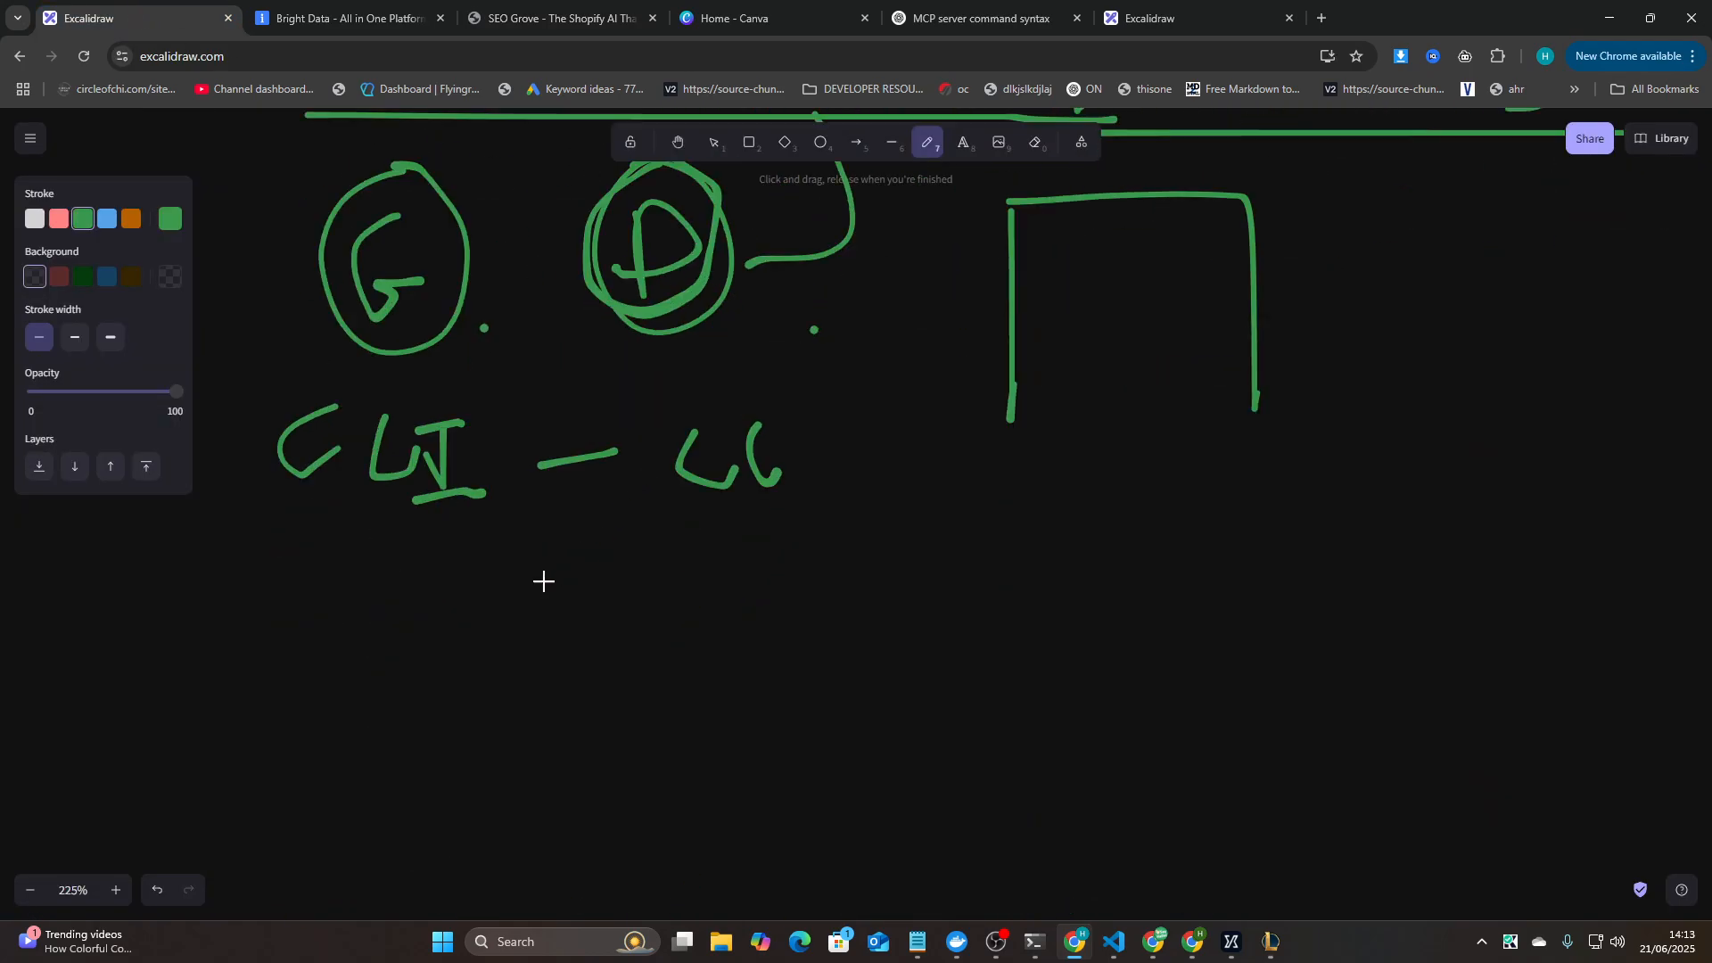
scroll(down, 3)
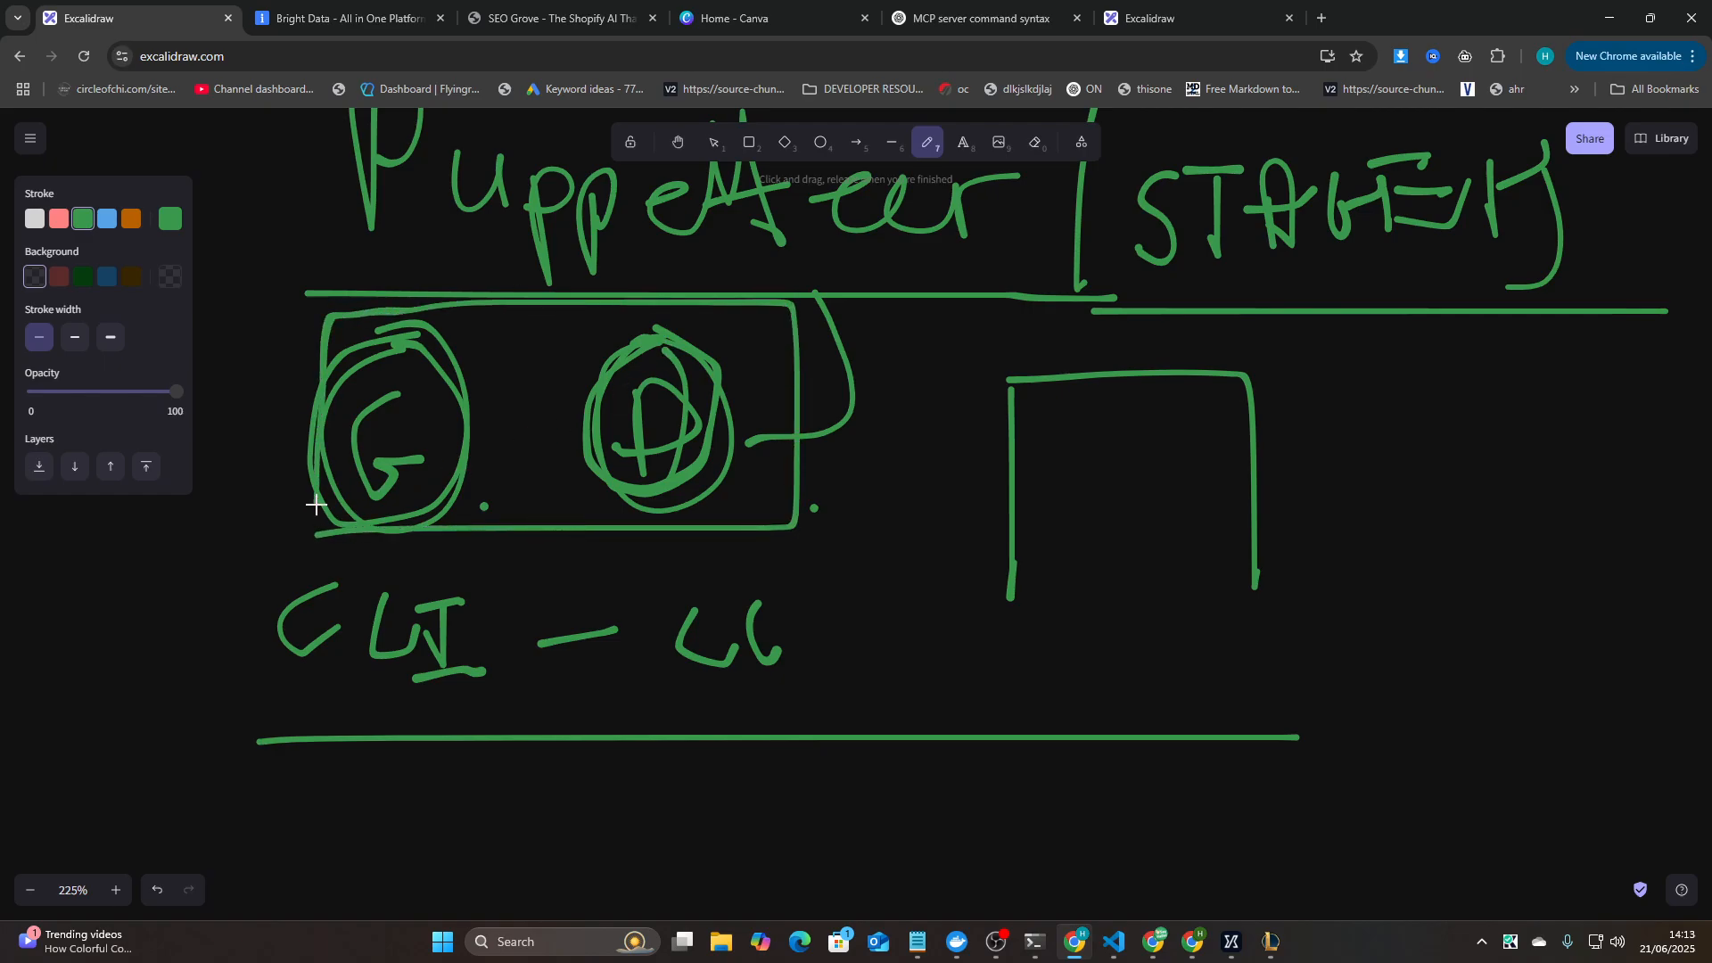
mouse_move(597, 457)
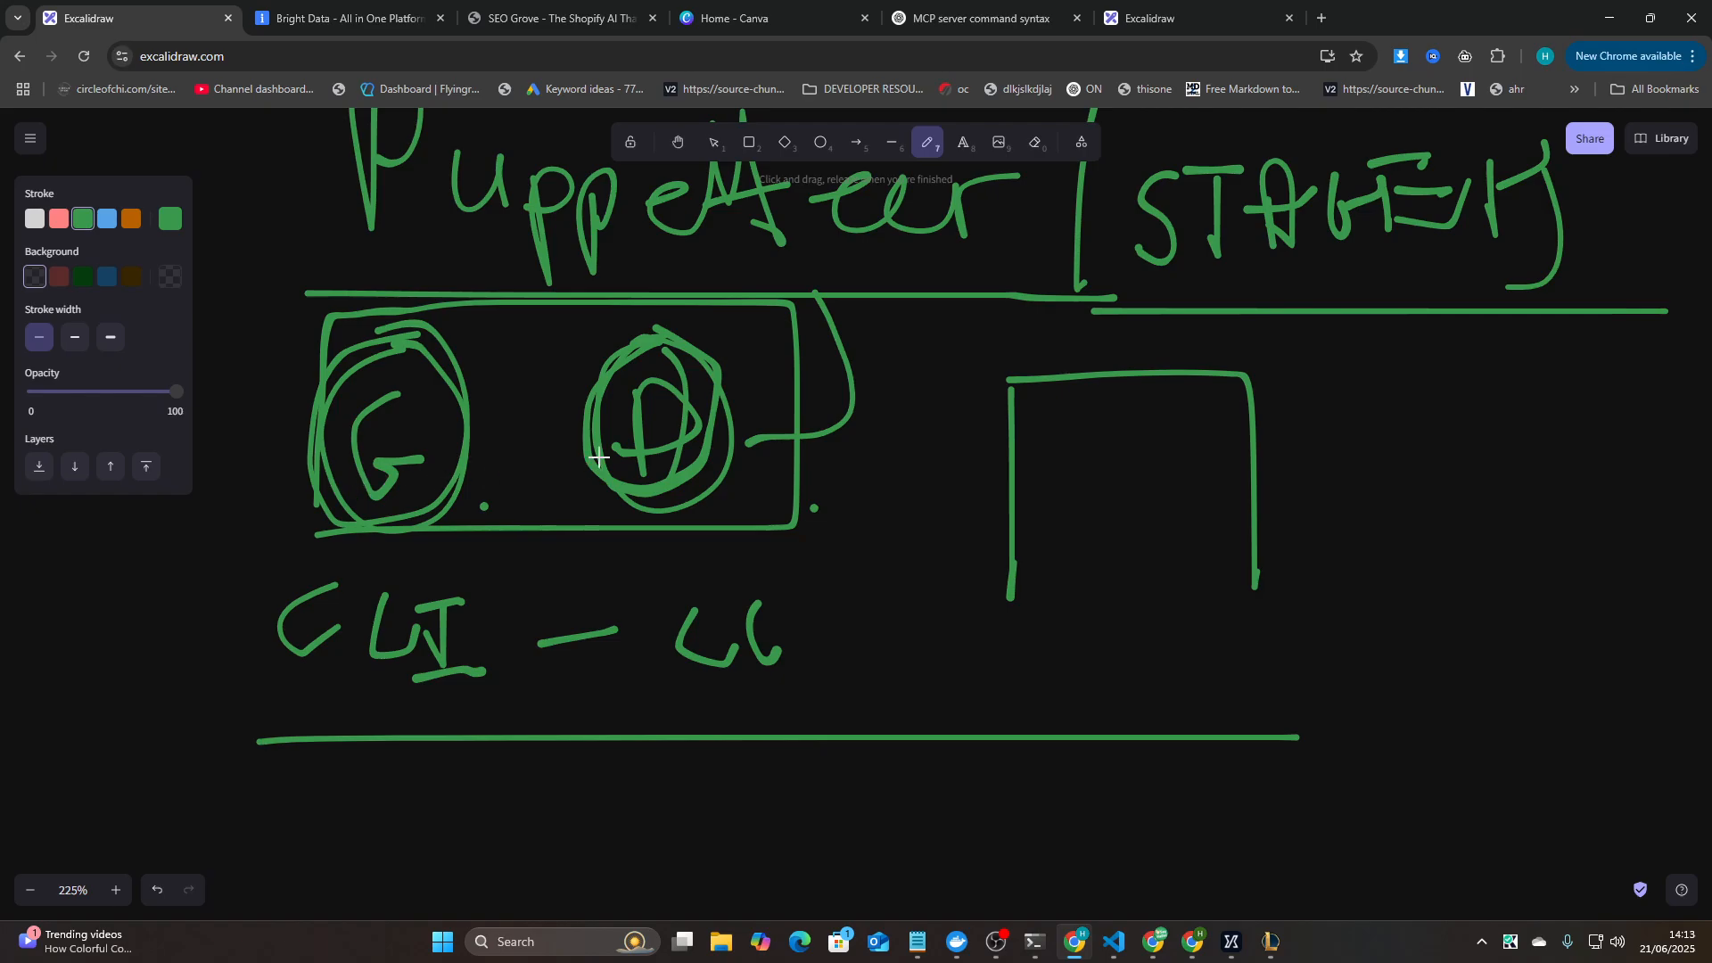
scroll(down, 3)
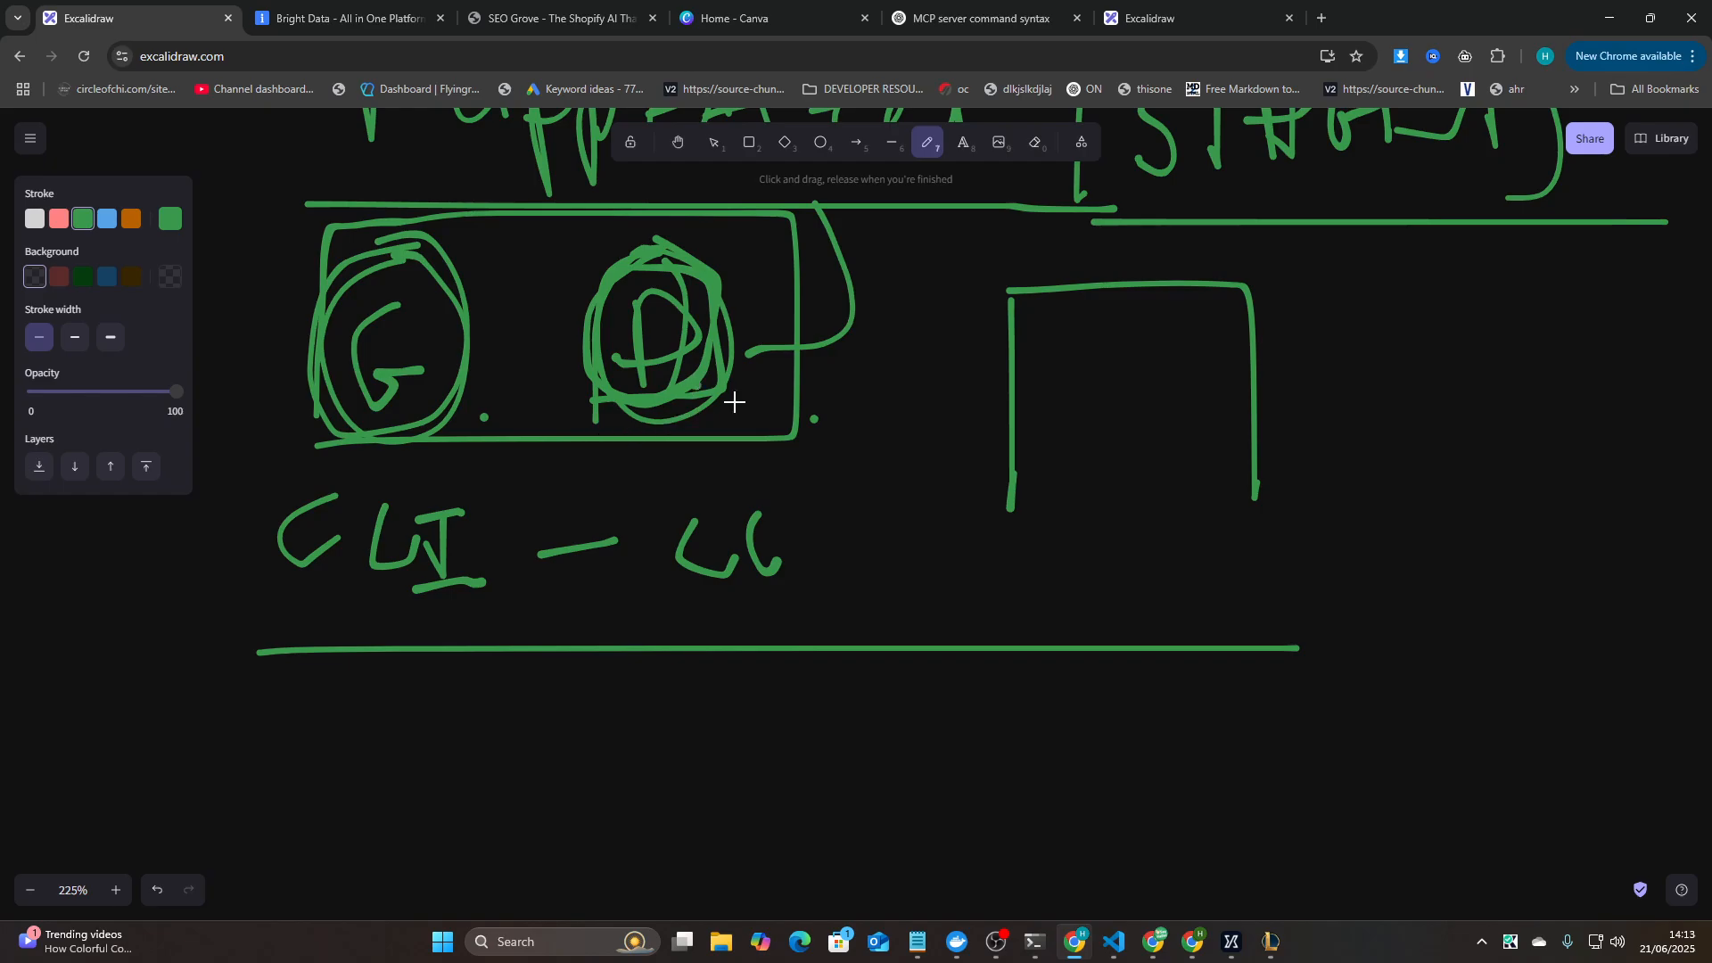
scroll(down, 3)
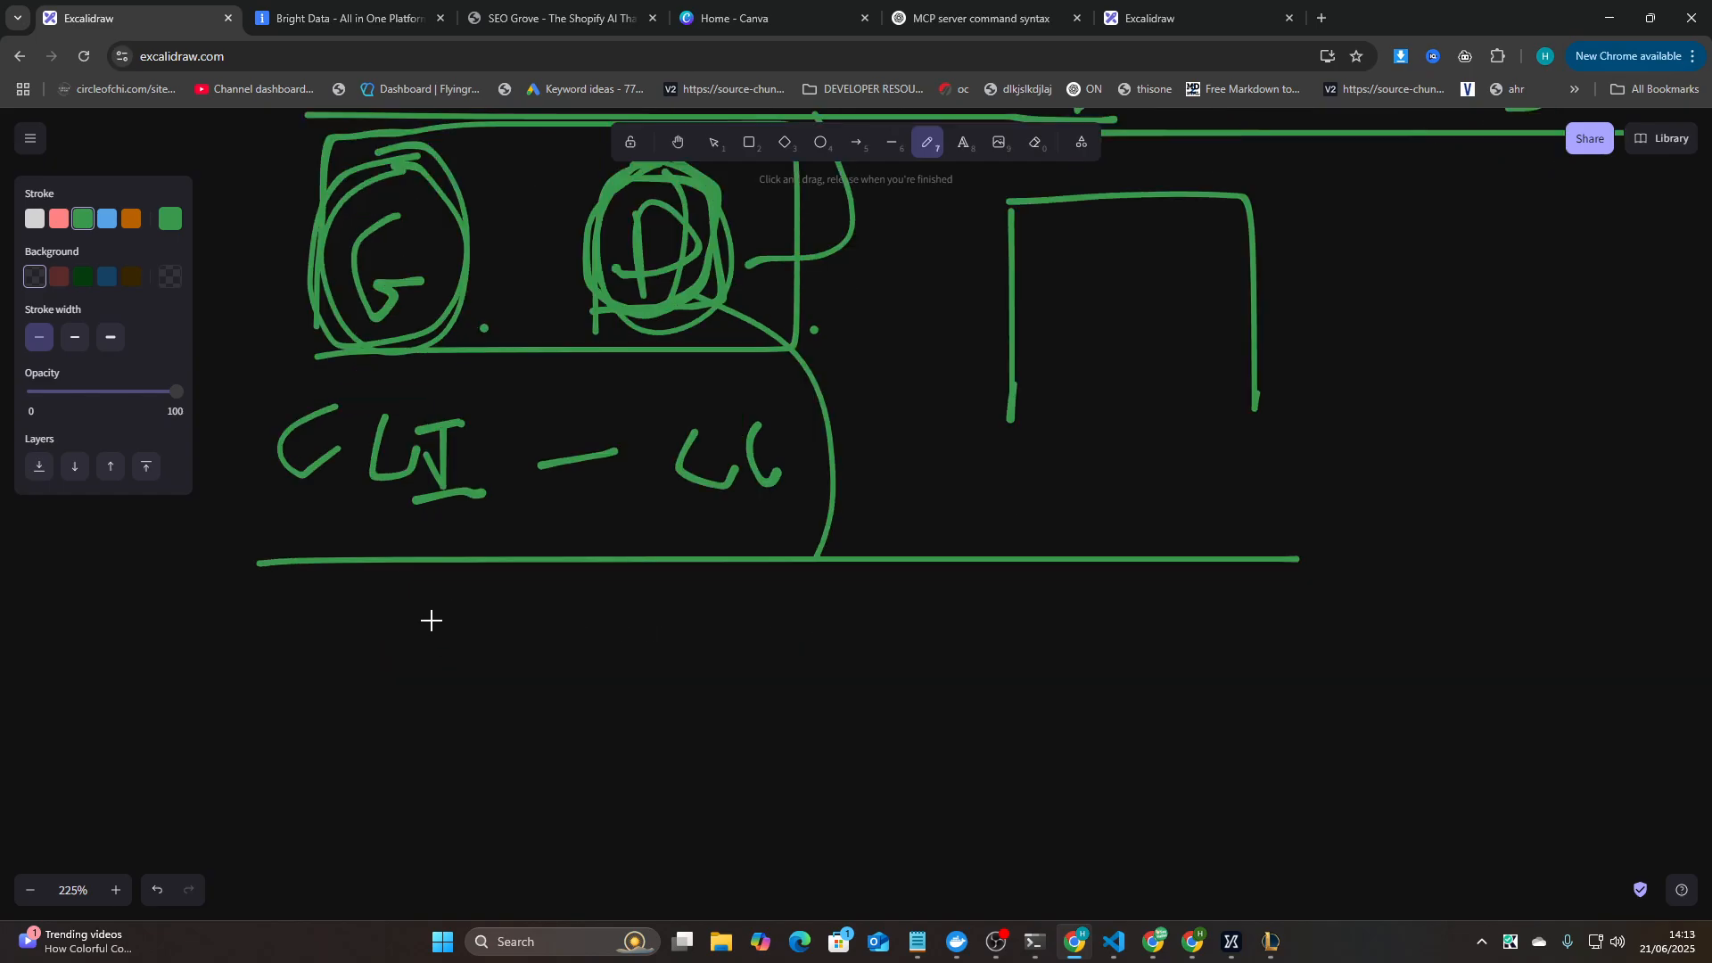
mouse_move(256, 685)
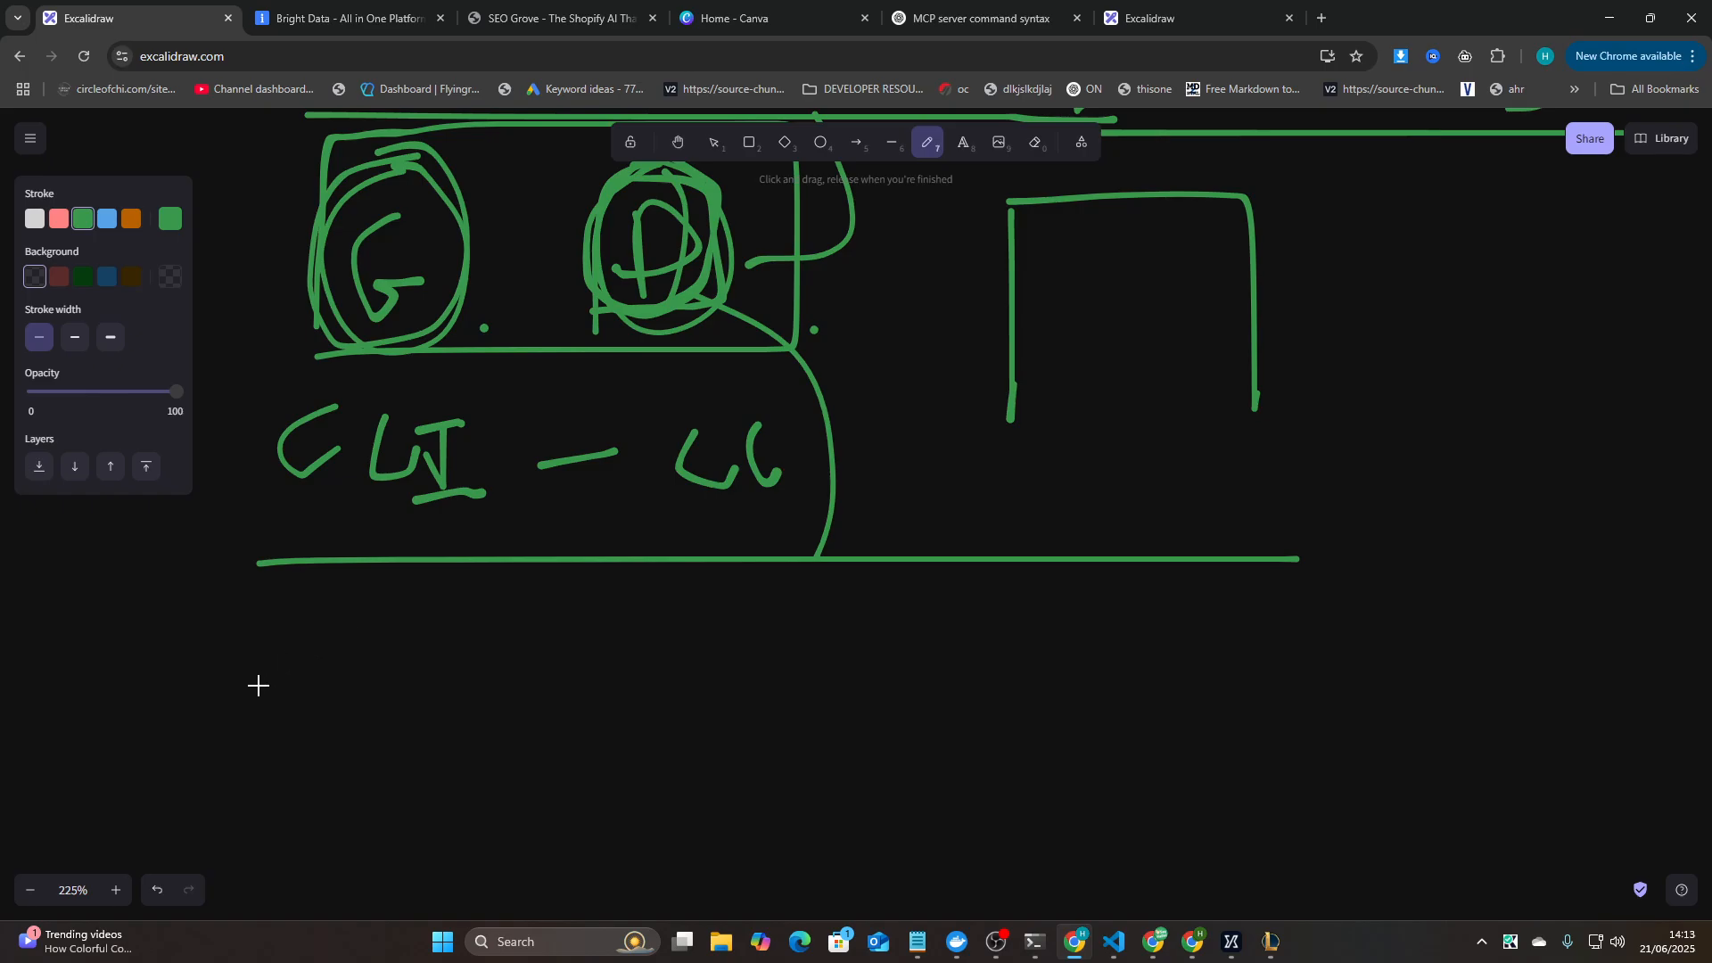
- Sketch the incoming arrows, the first flow box, an arrow to the second box and its downward arrow
drag(227, 689, 433, 703)
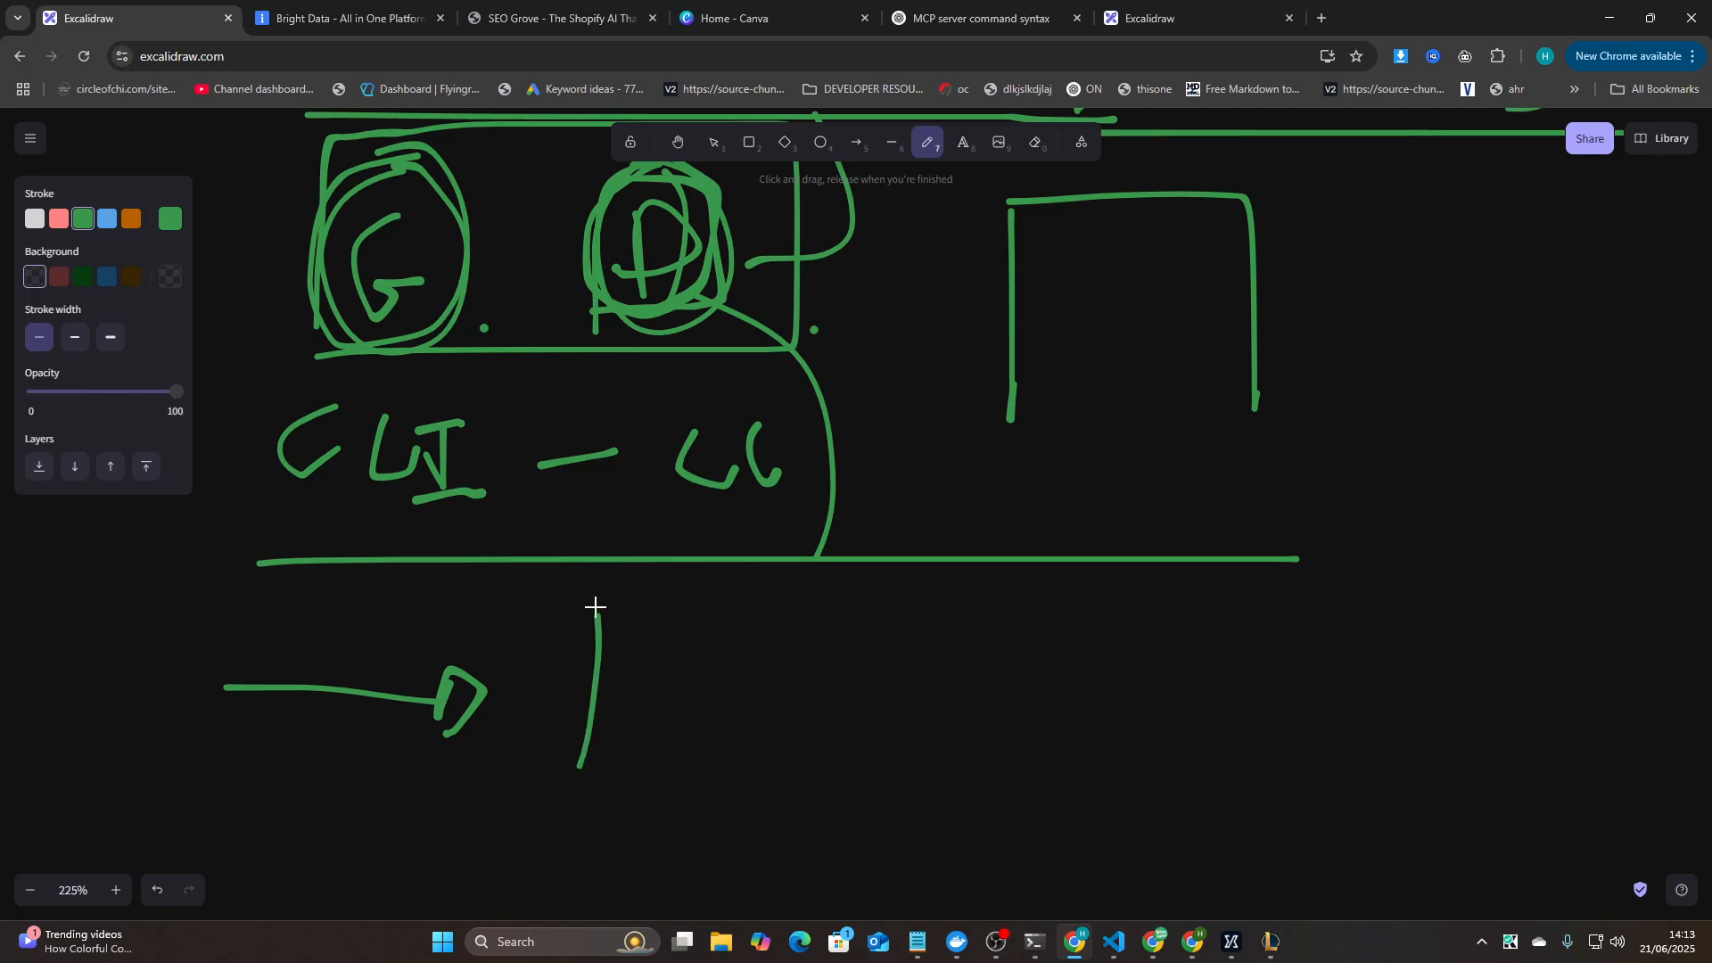
drag(595, 602, 720, 770)
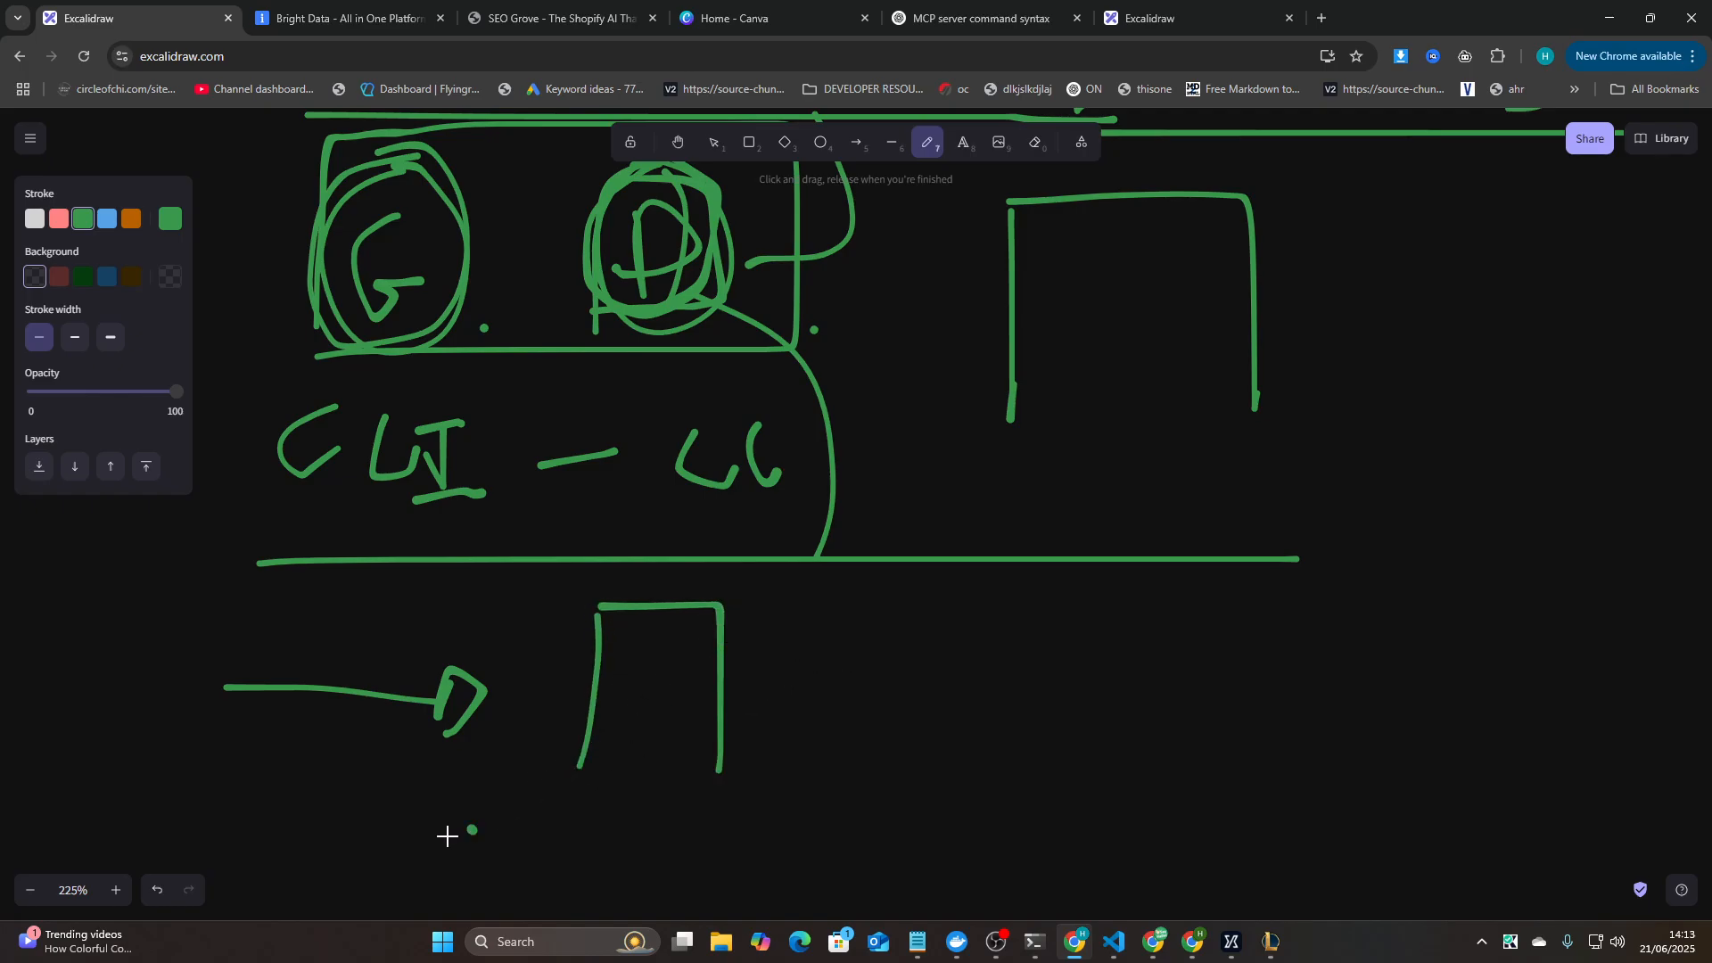
drag(448, 832, 546, 786)
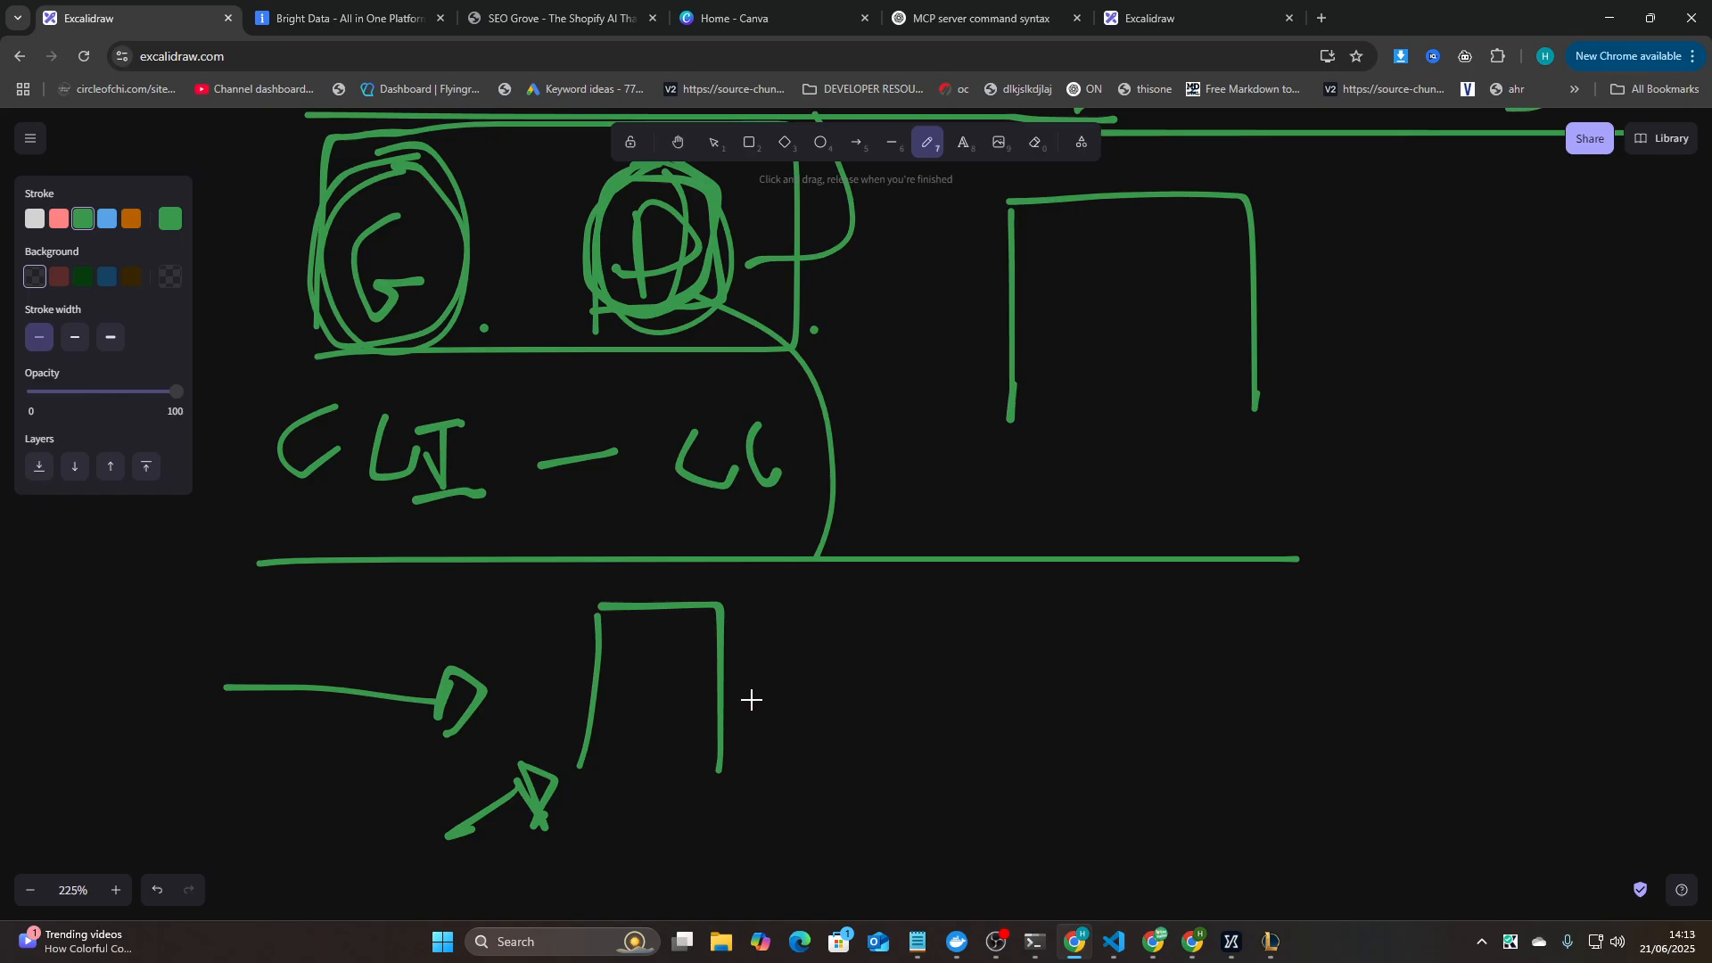
drag(726, 688, 863, 689)
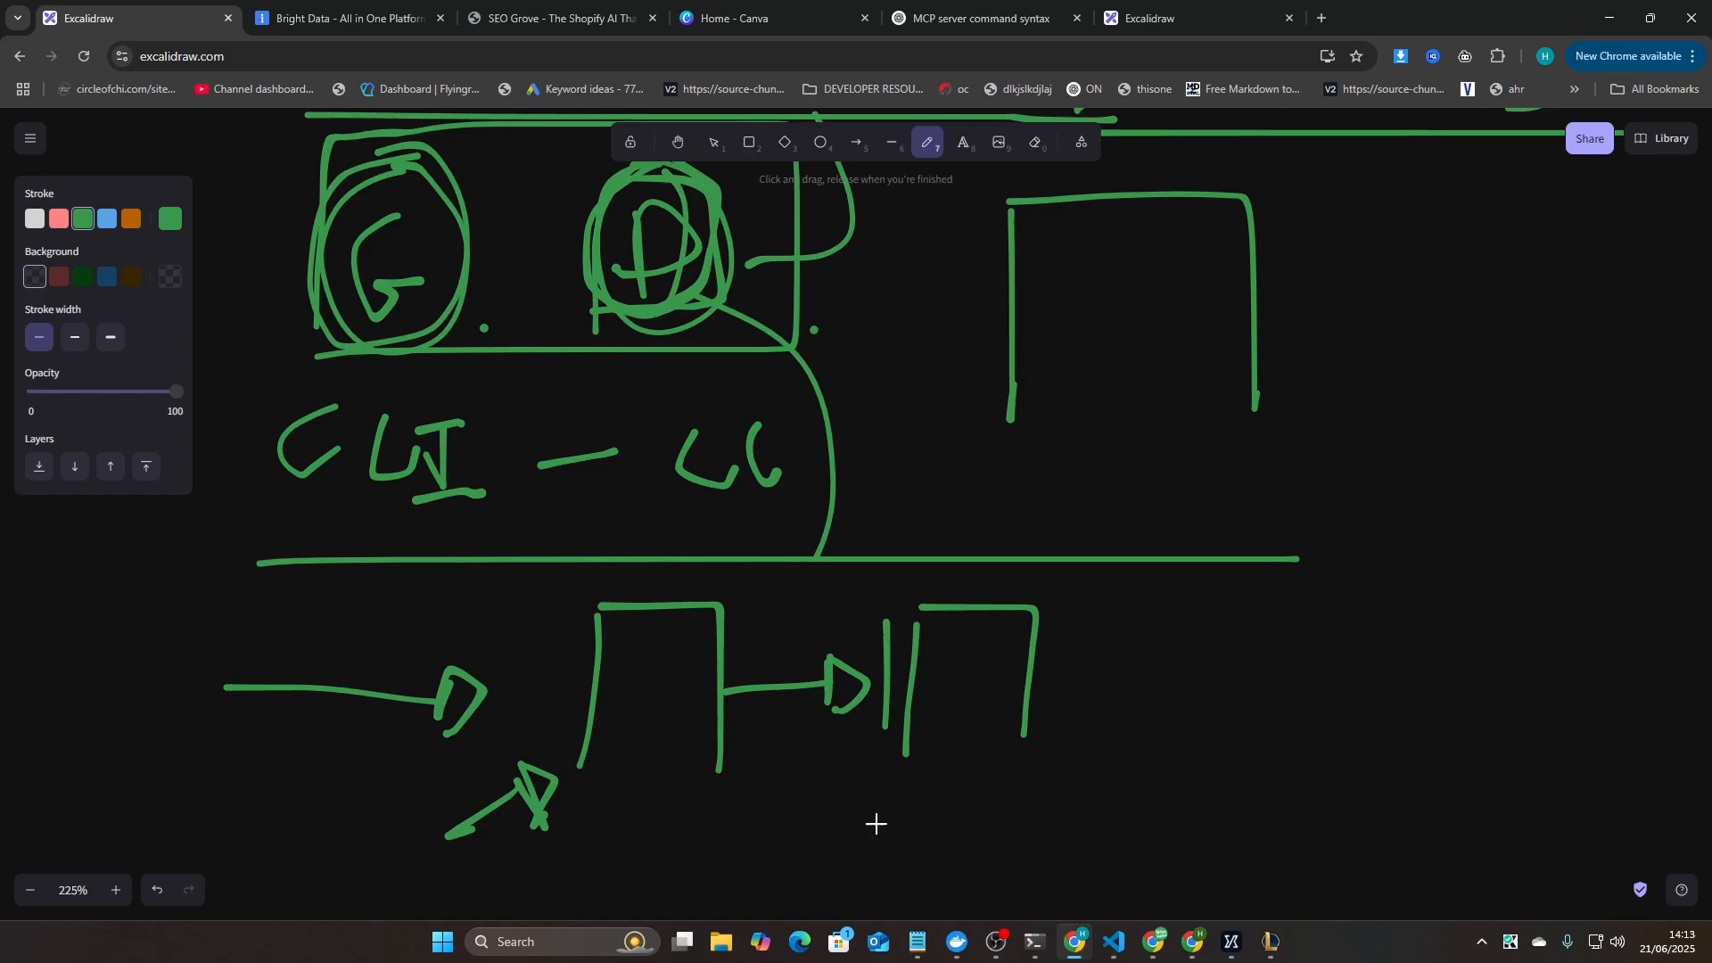
drag(885, 617, 869, 879)
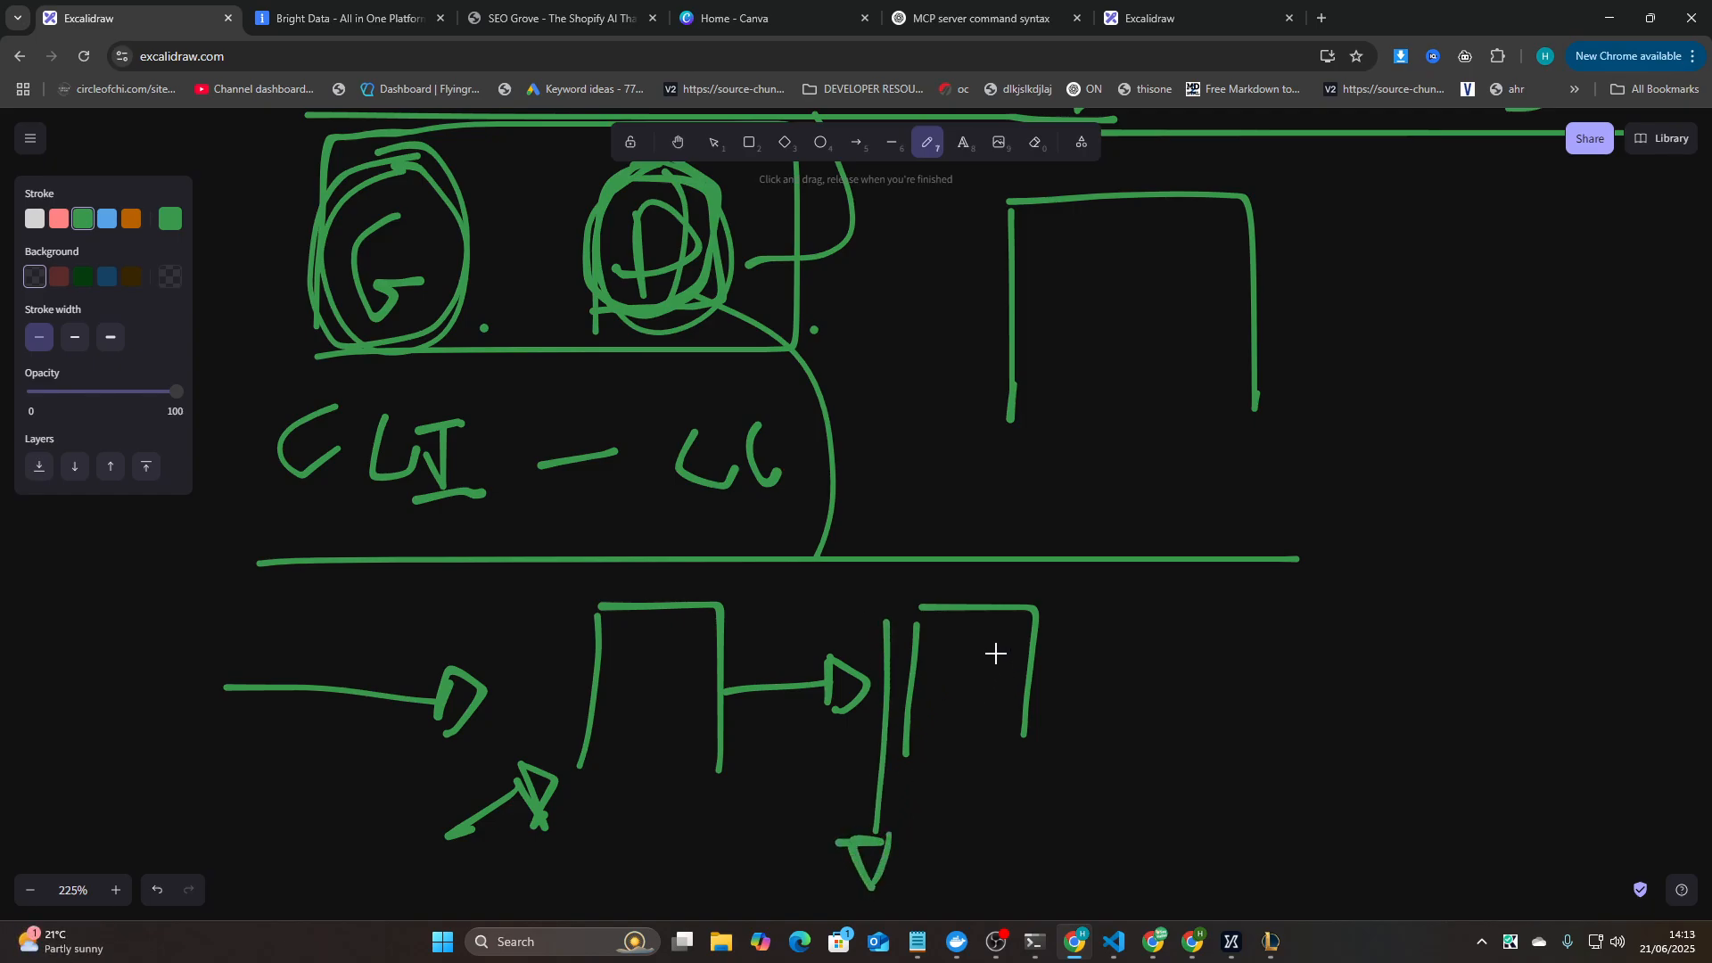
mouse_move(1132, 639)
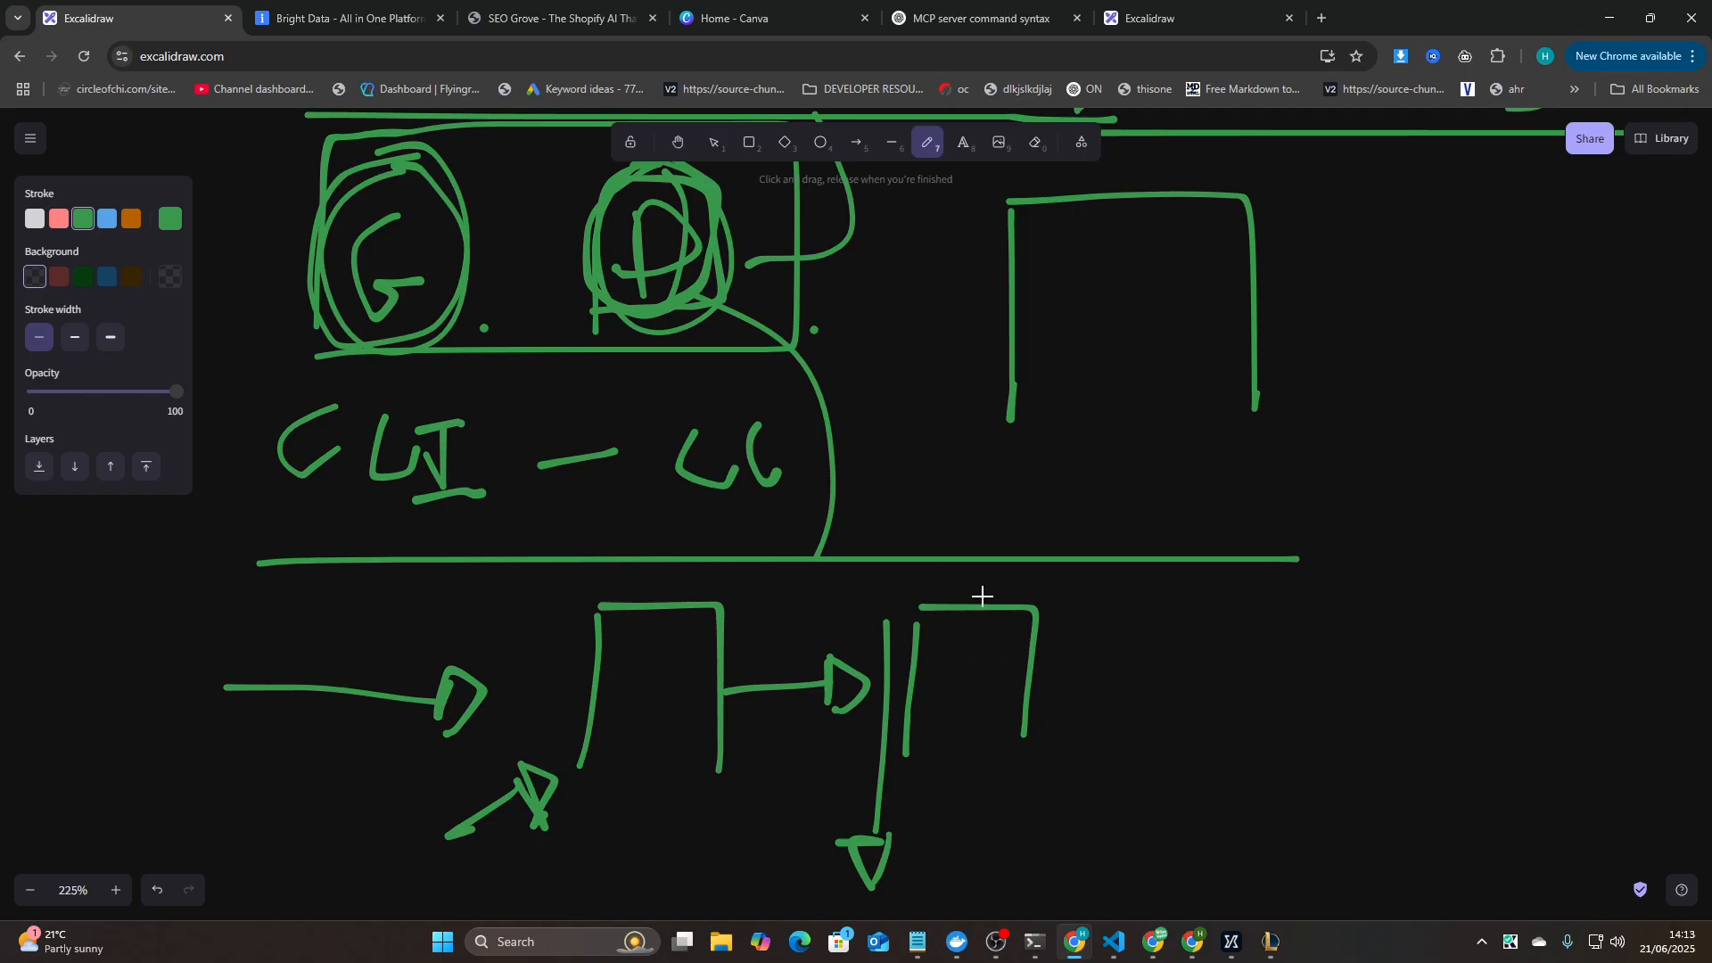
mouse_move(1112, 652)
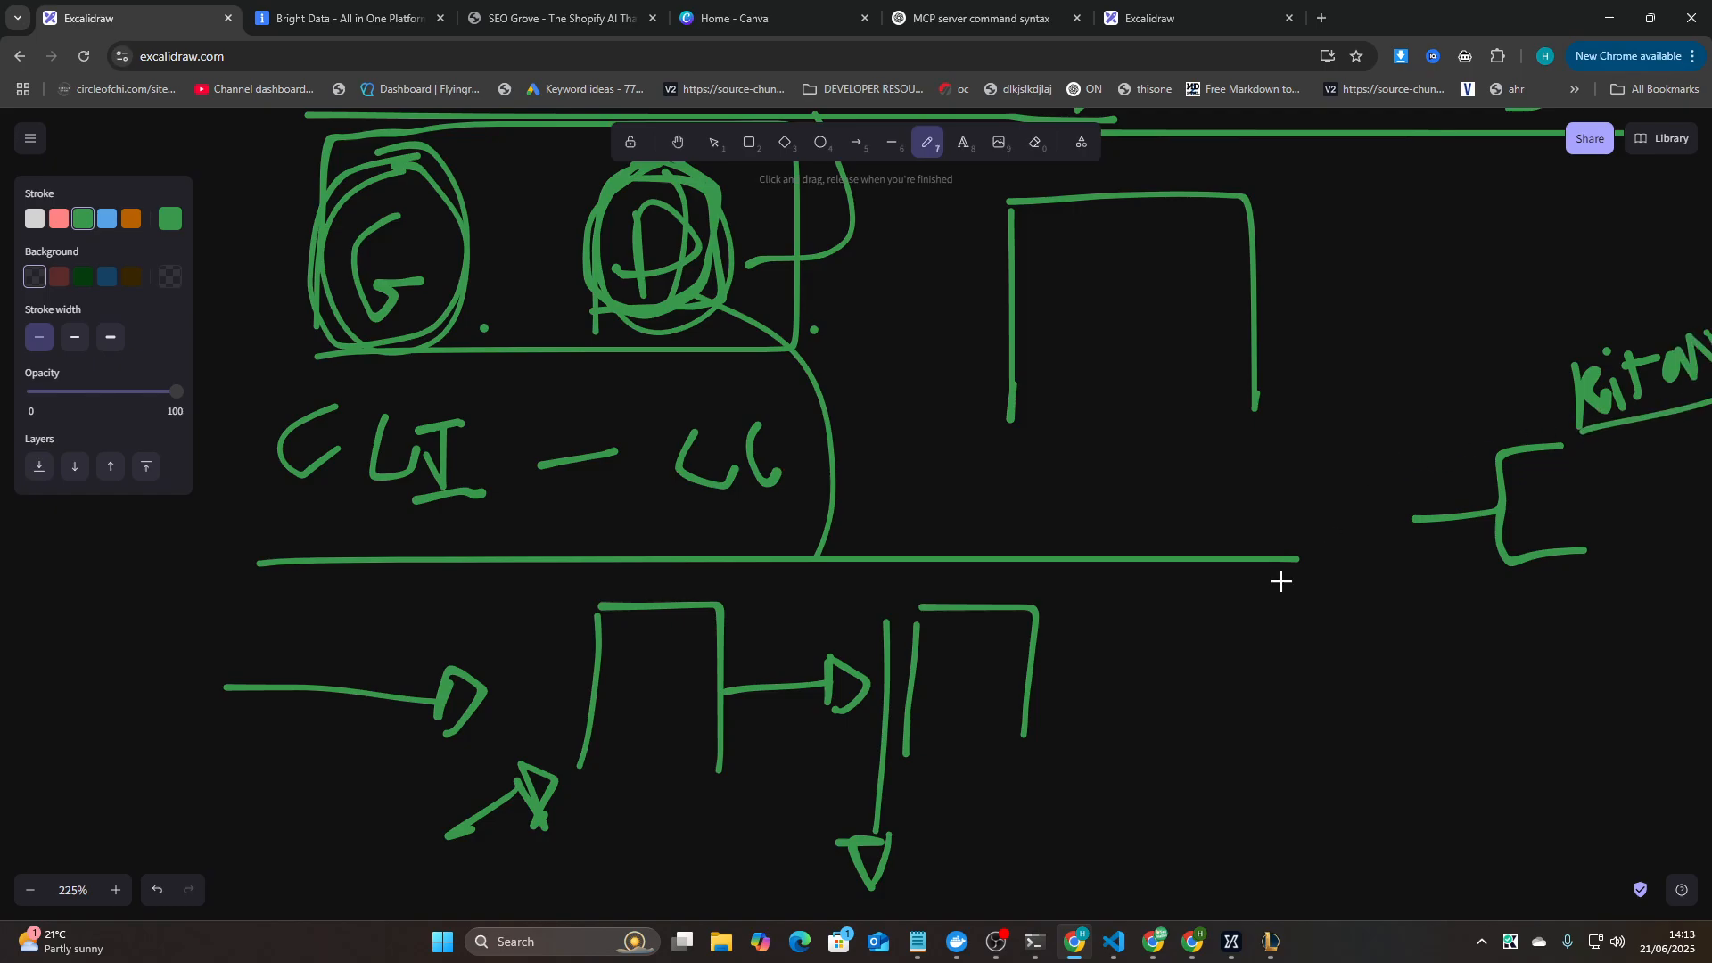
mouse_move(933, 638)
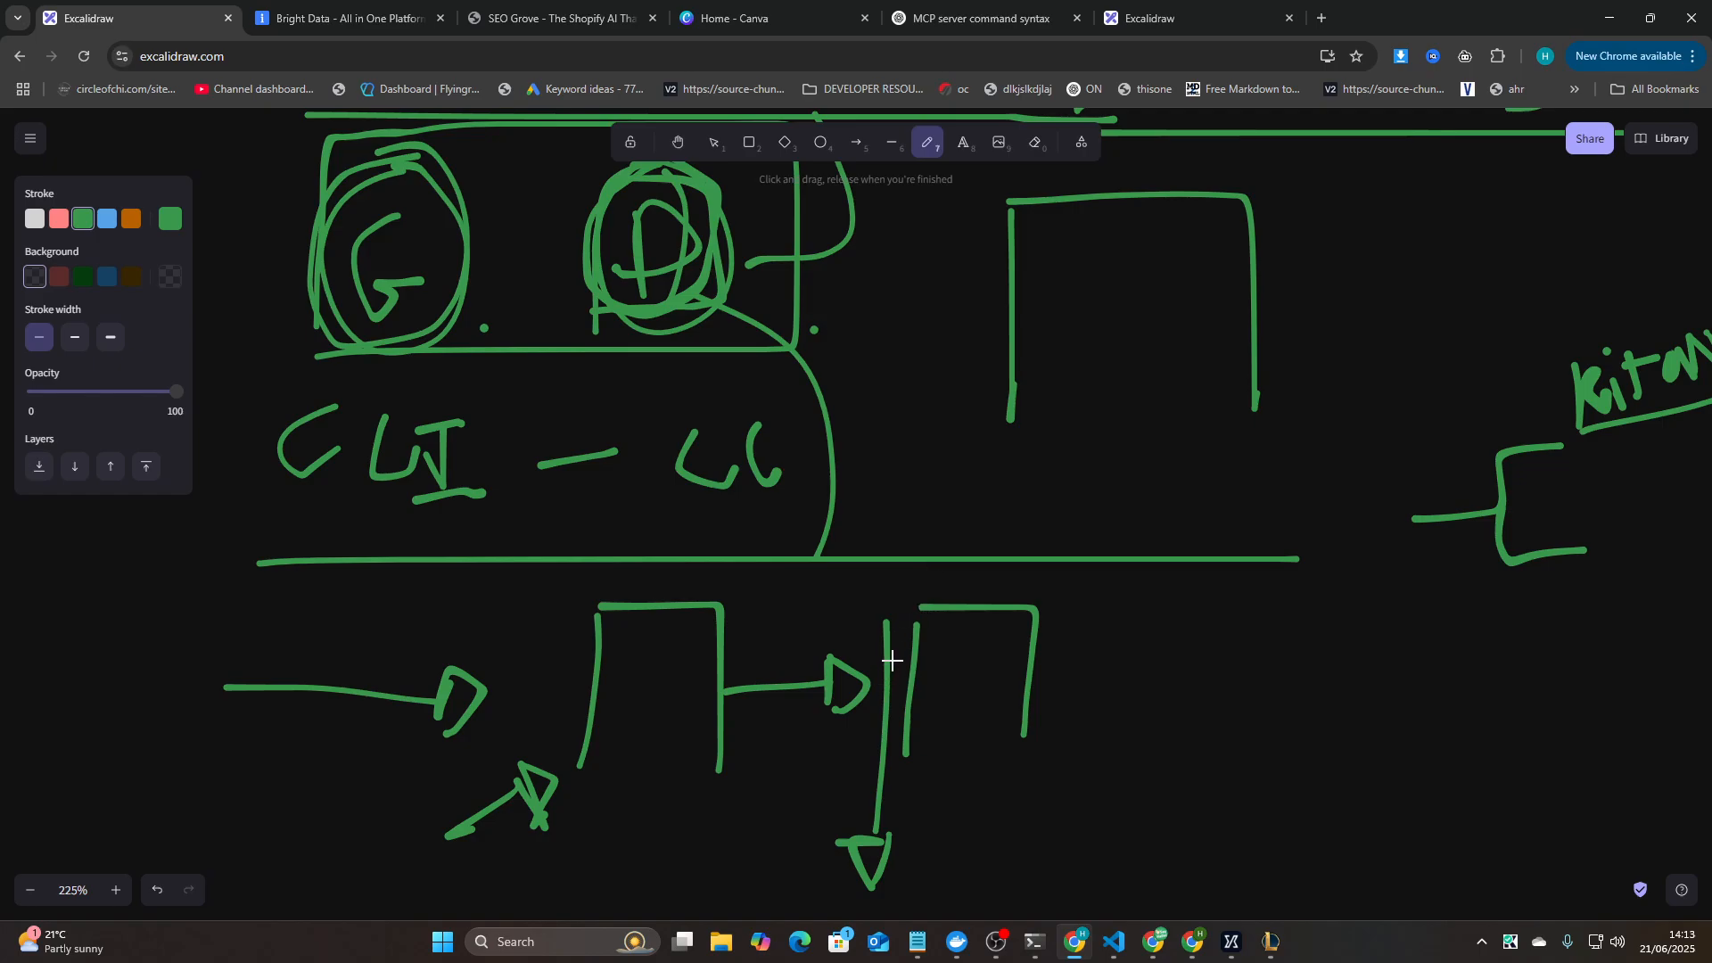
mouse_move(1539, 426)
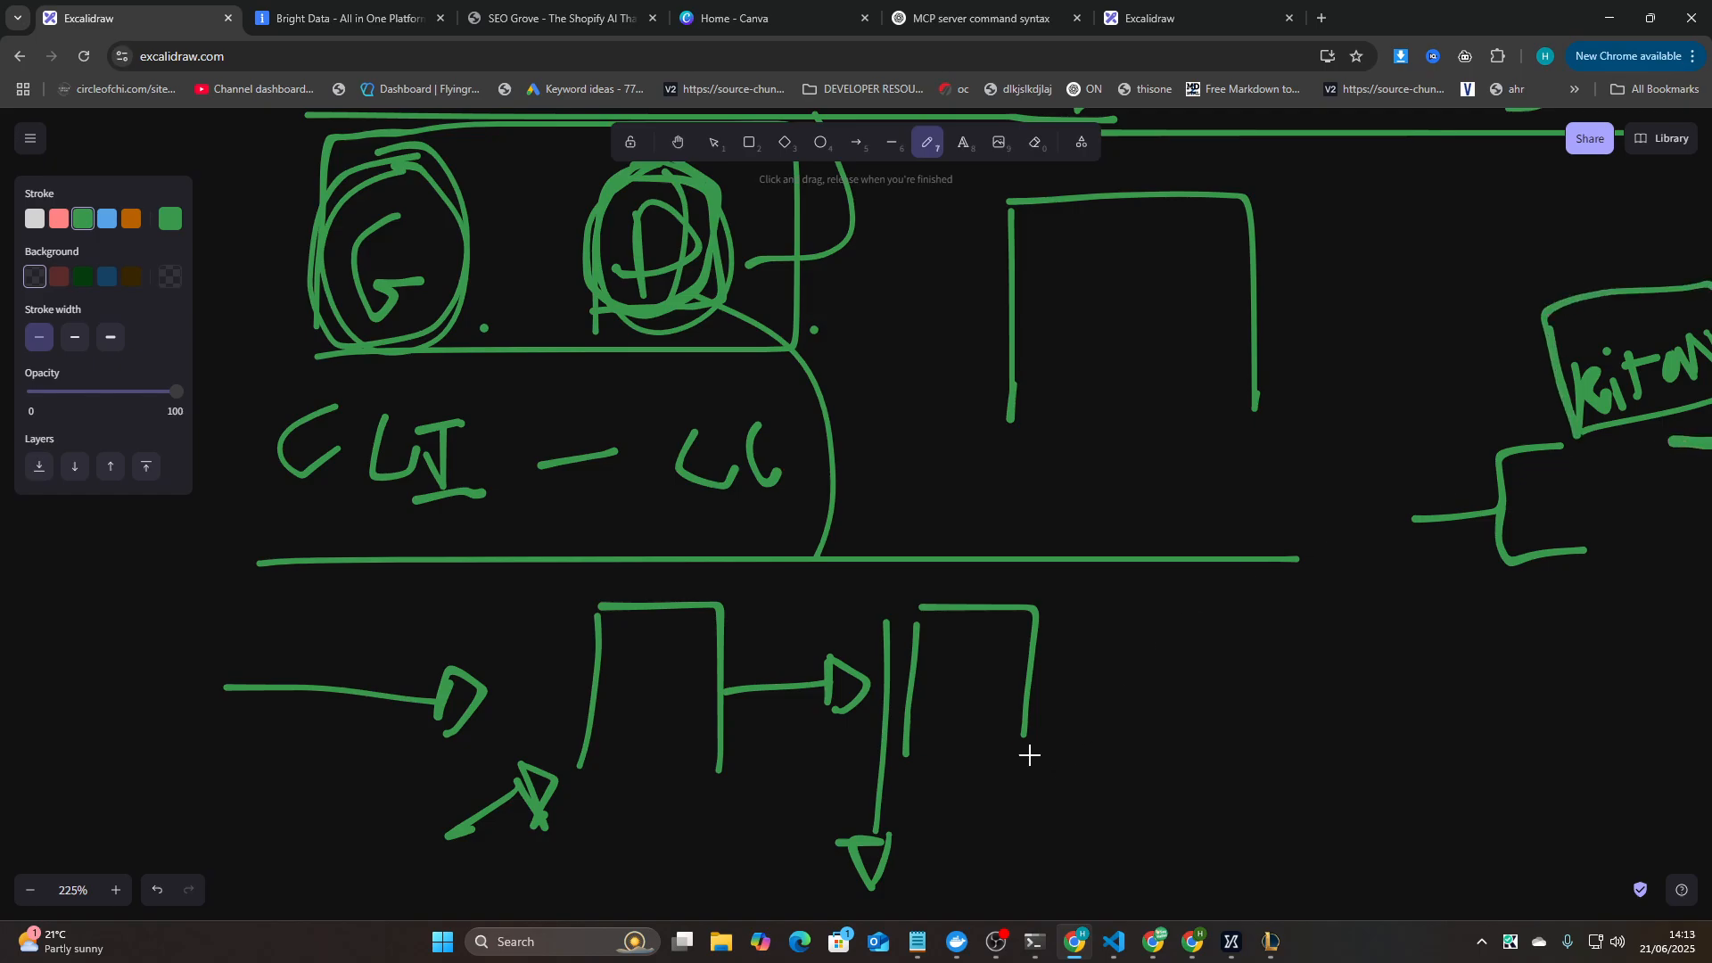
- Add the arrow and third box of the flow, then enclose the whole flow in a large loop
drag(1054, 669, 1184, 663)
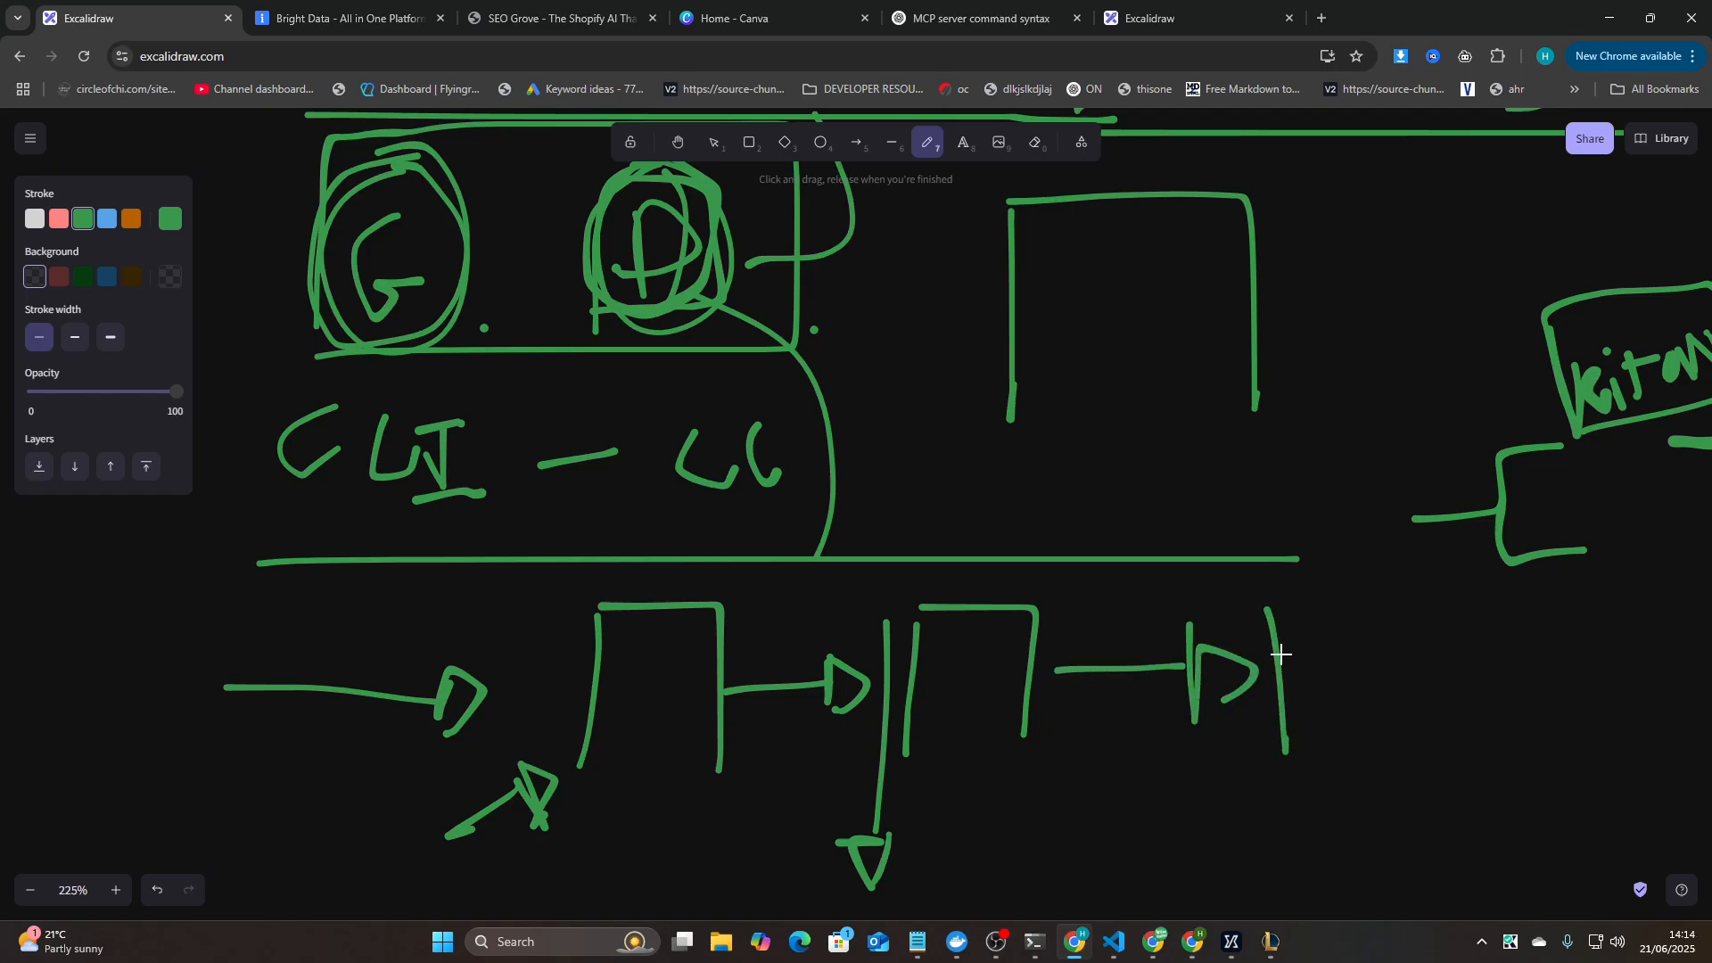
drag(1266, 622, 1403, 753)
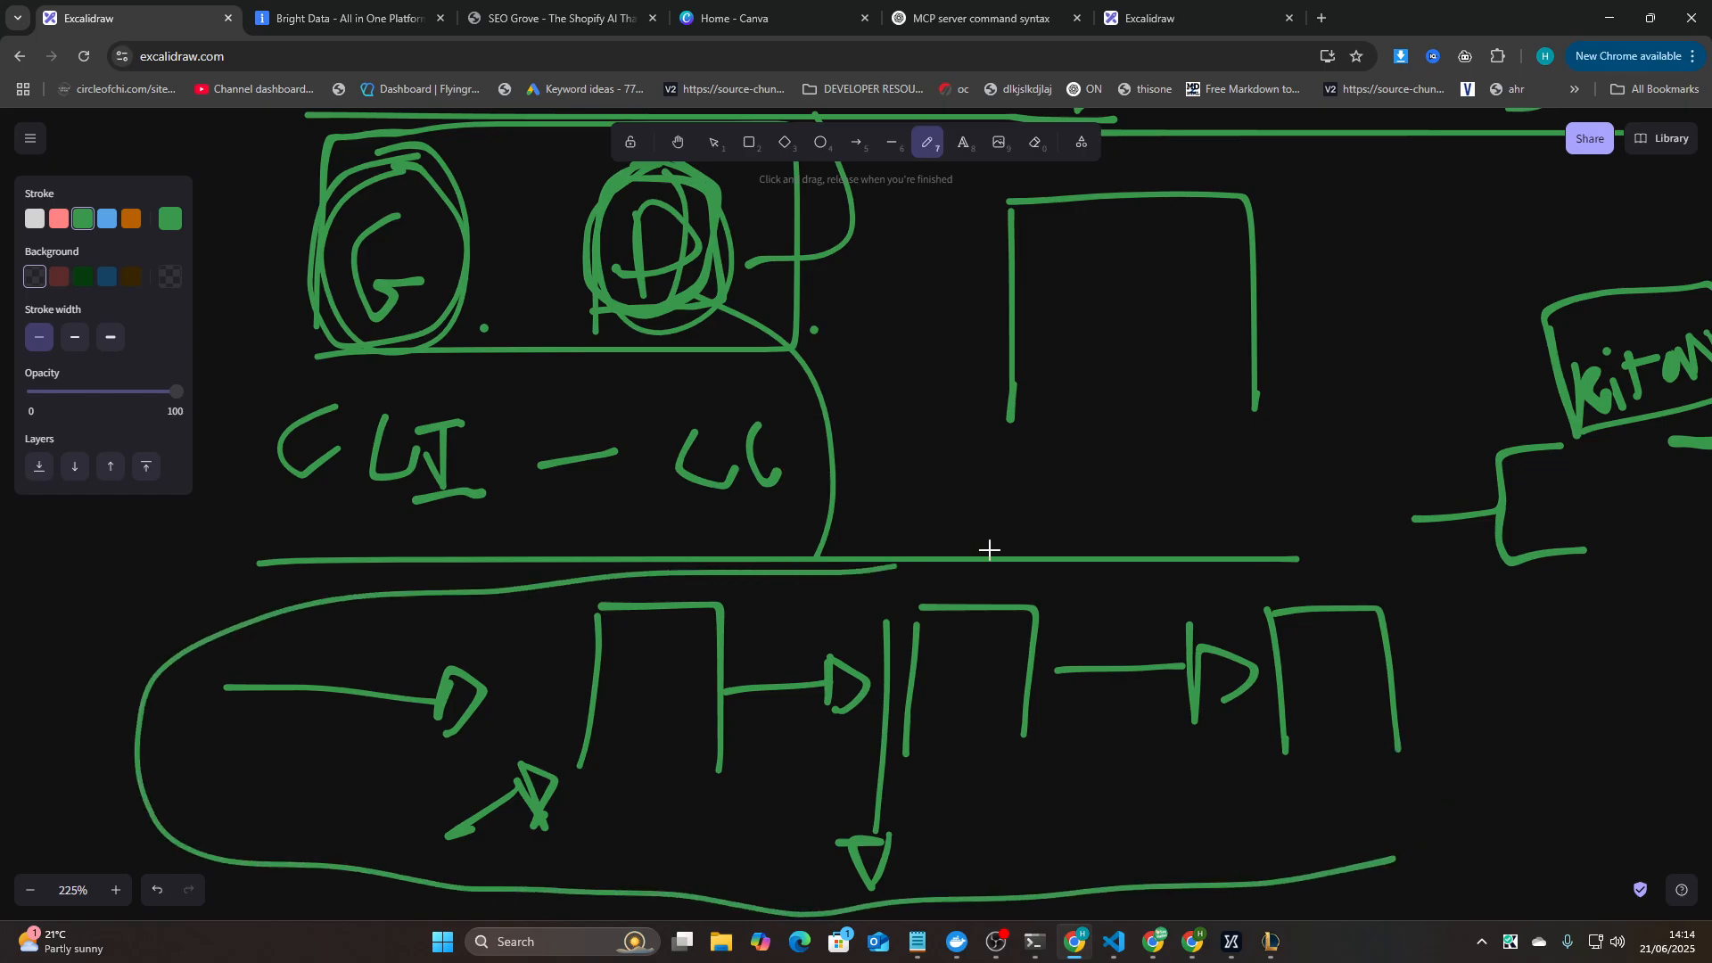
drag(988, 549, 1330, 885)
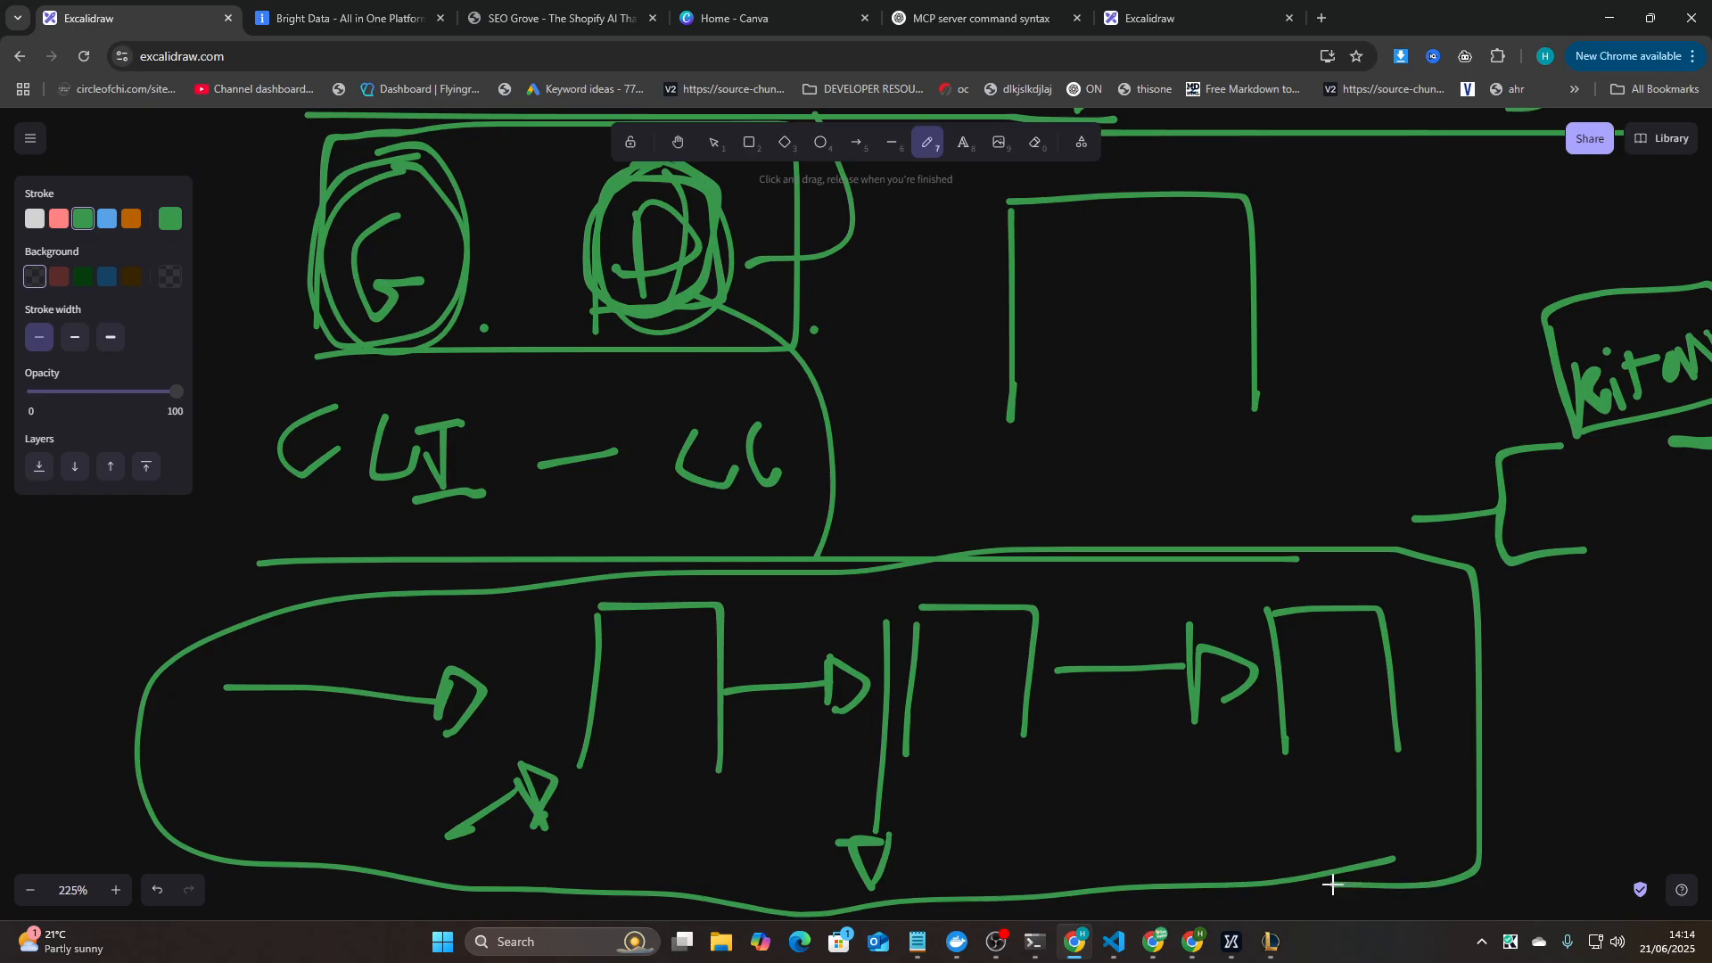
mouse_move(993, 704)
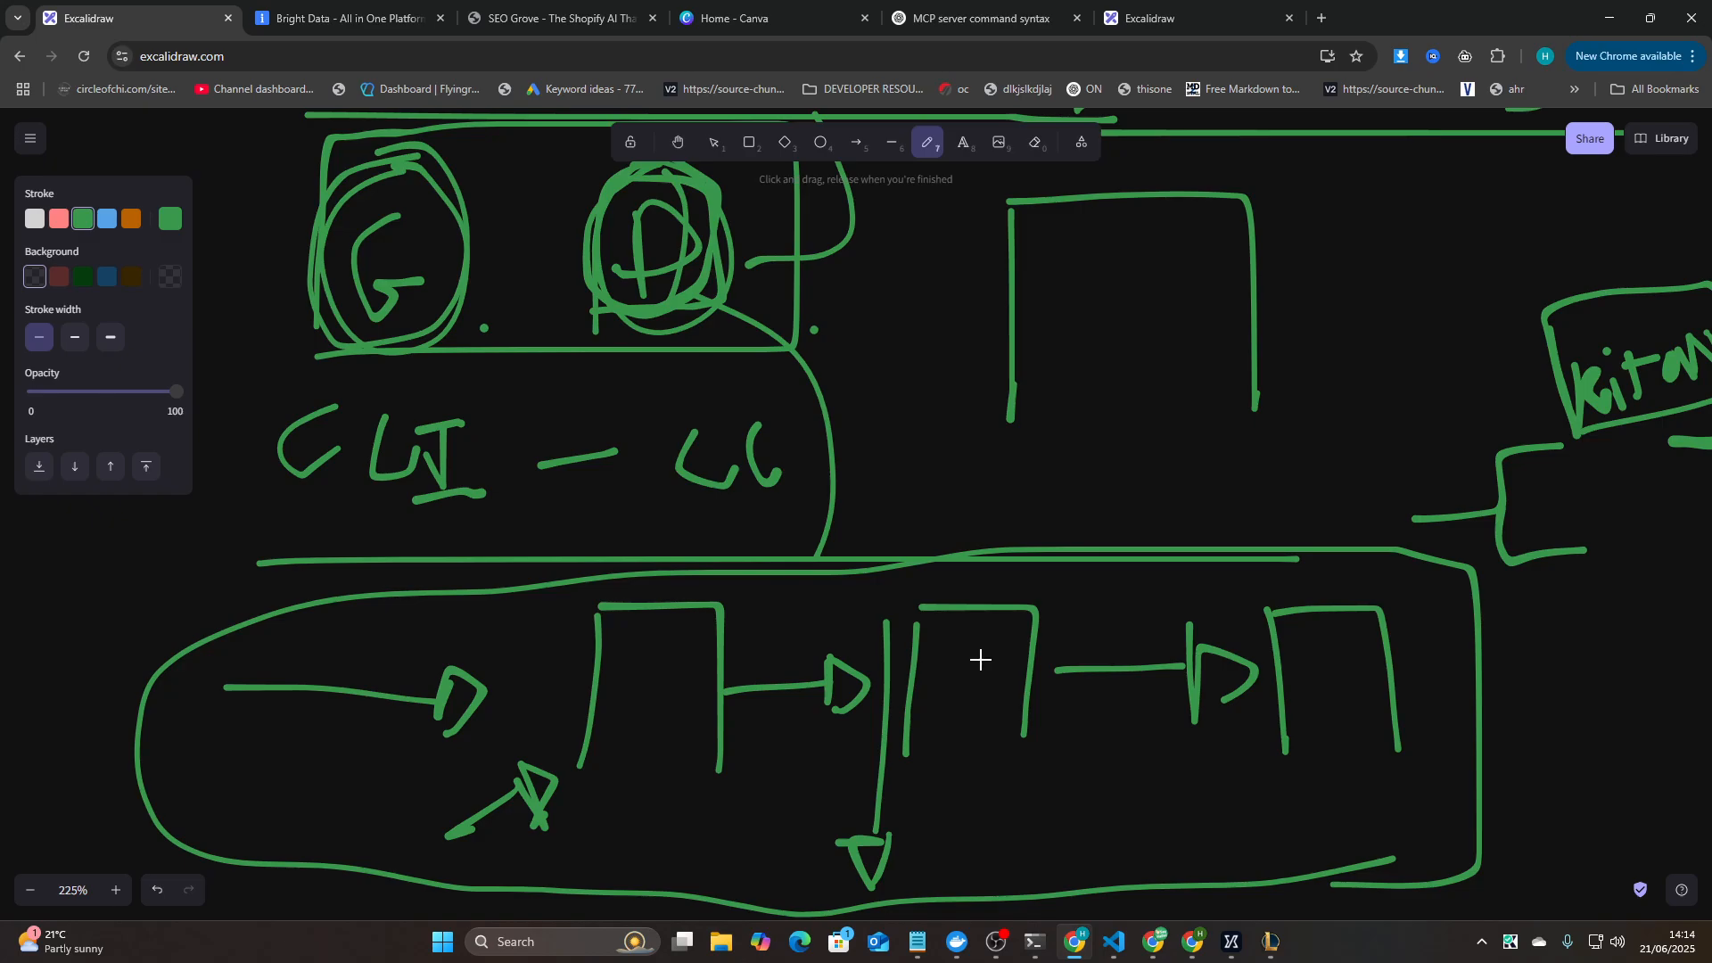
mouse_move(922, 595)
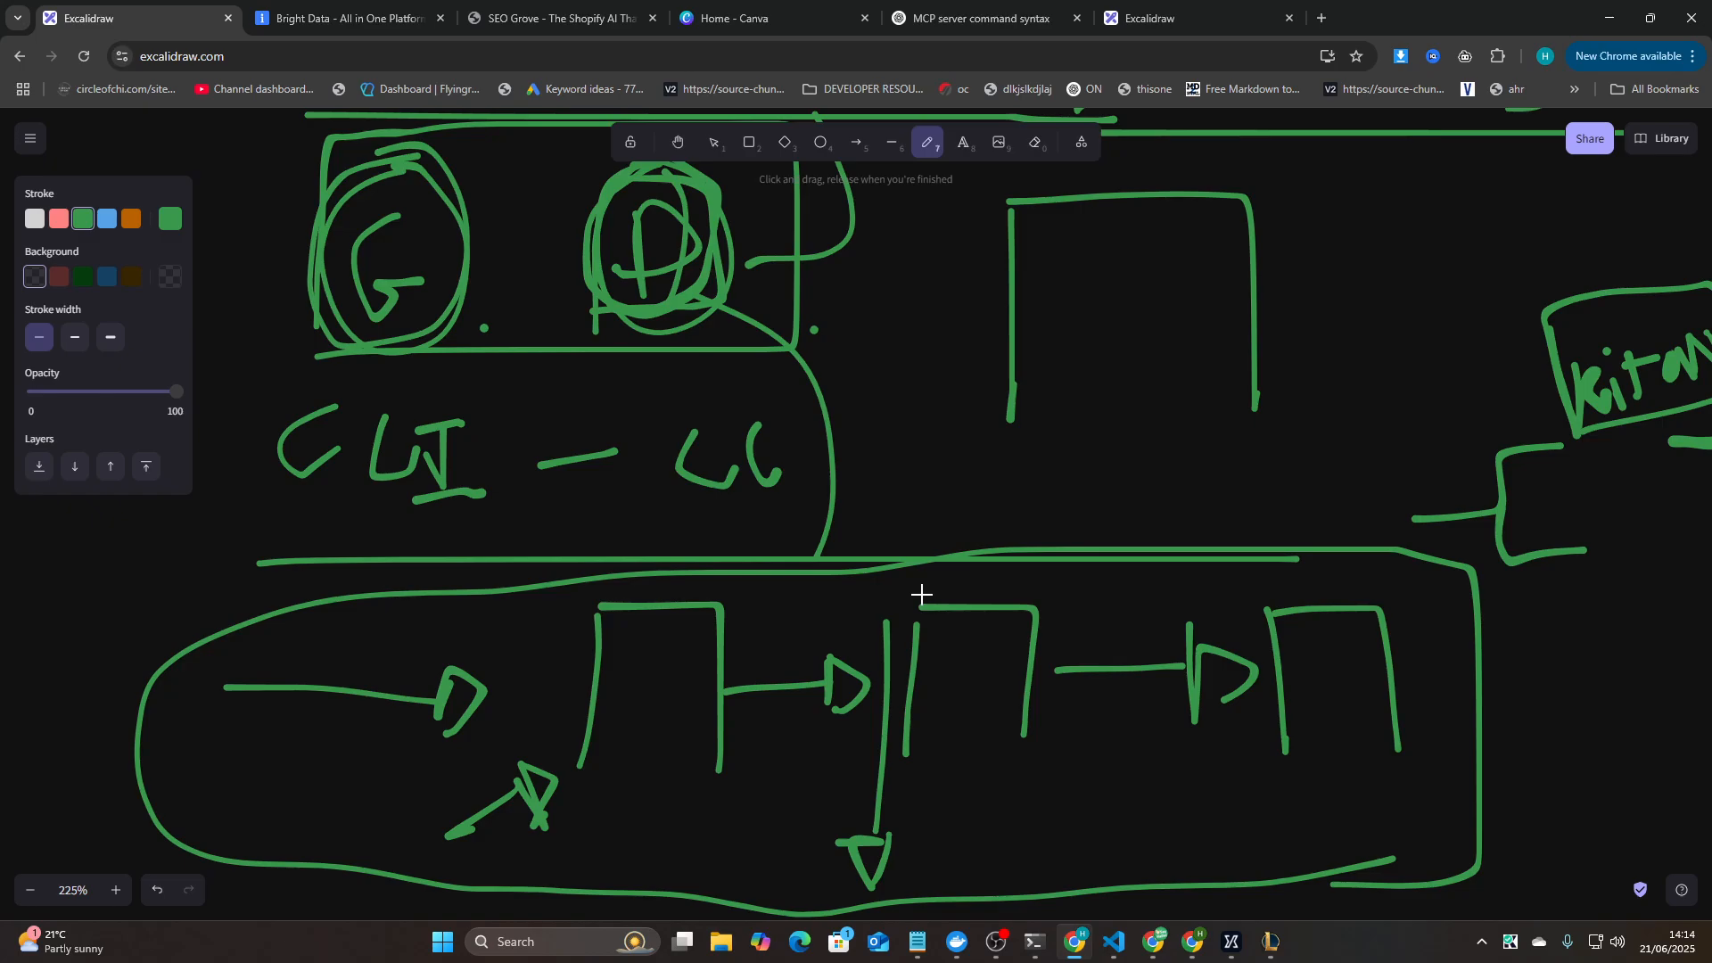
scroll(down, 3)
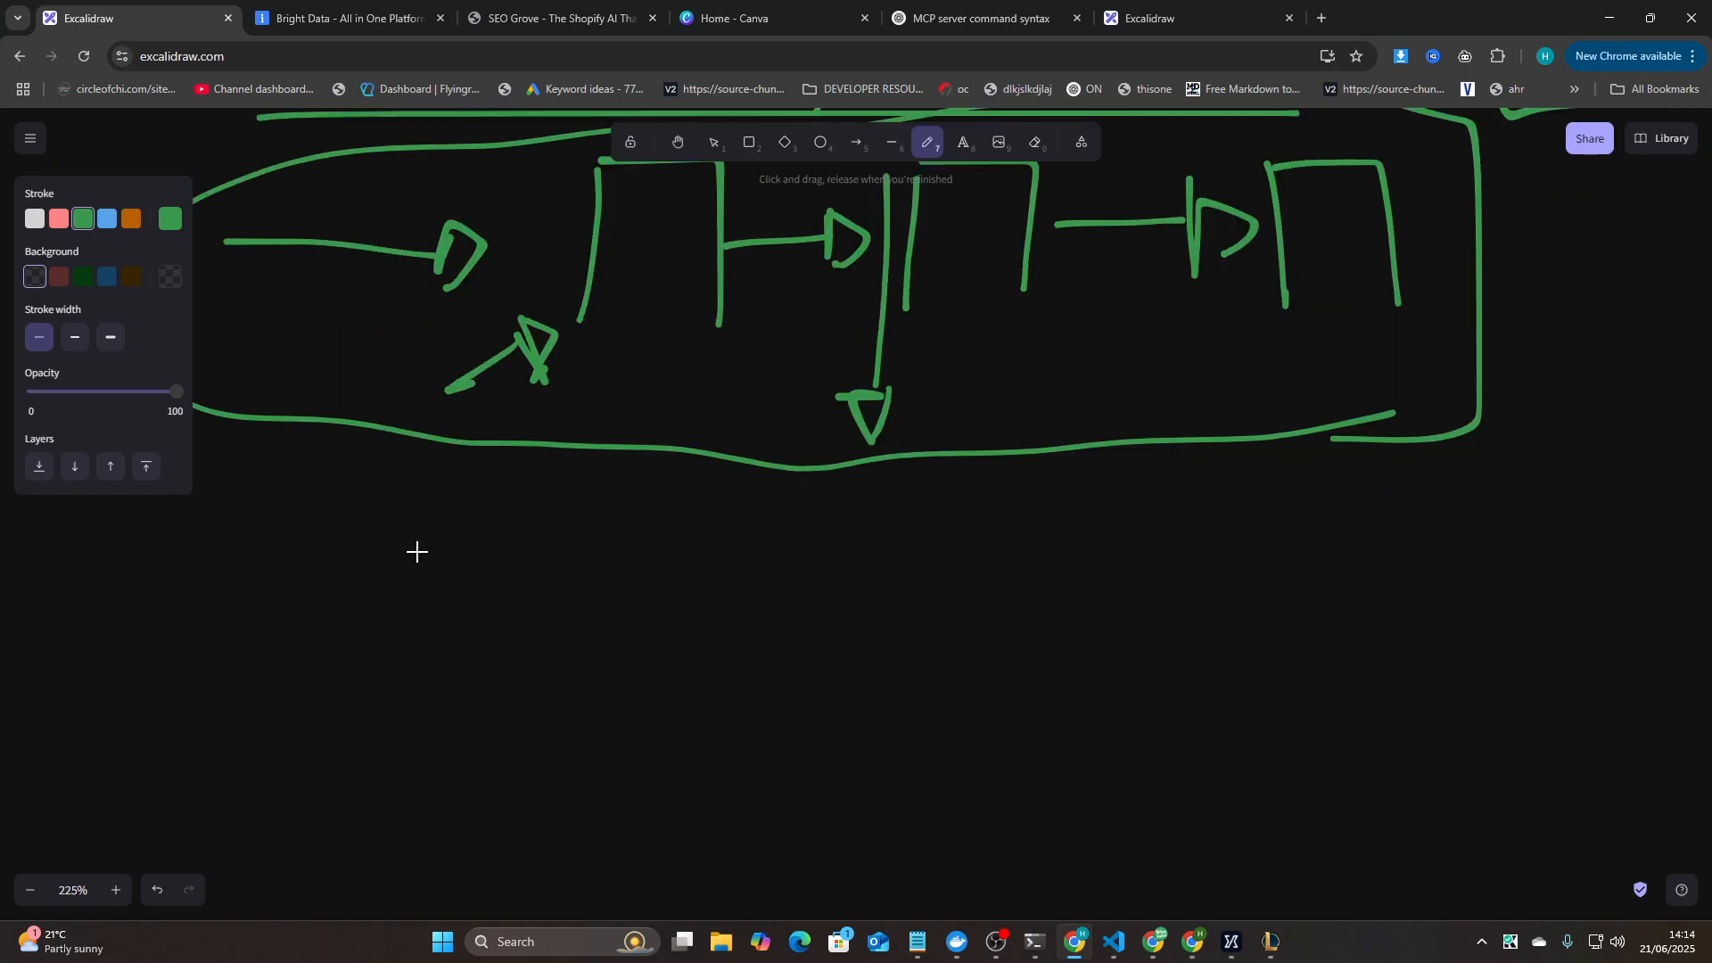
- Draw a large downward arrow below the loop and handwrite 'LC' beside it
drag(430, 463, 410, 823)
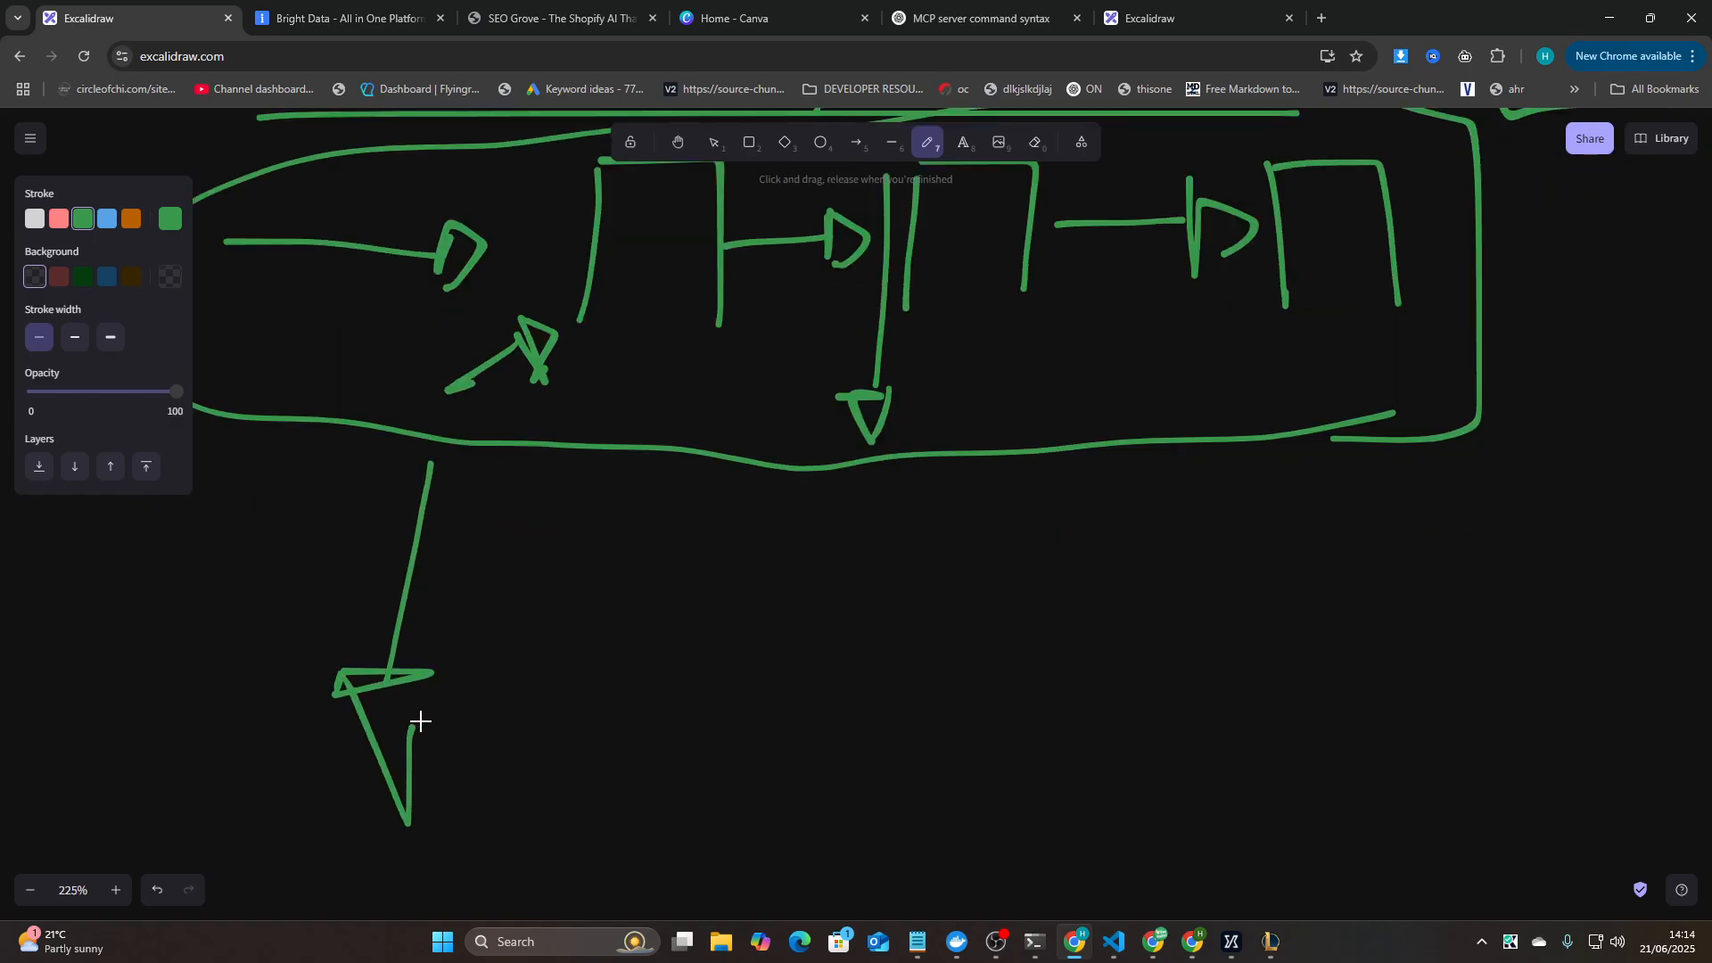
drag(493, 567, 578, 644)
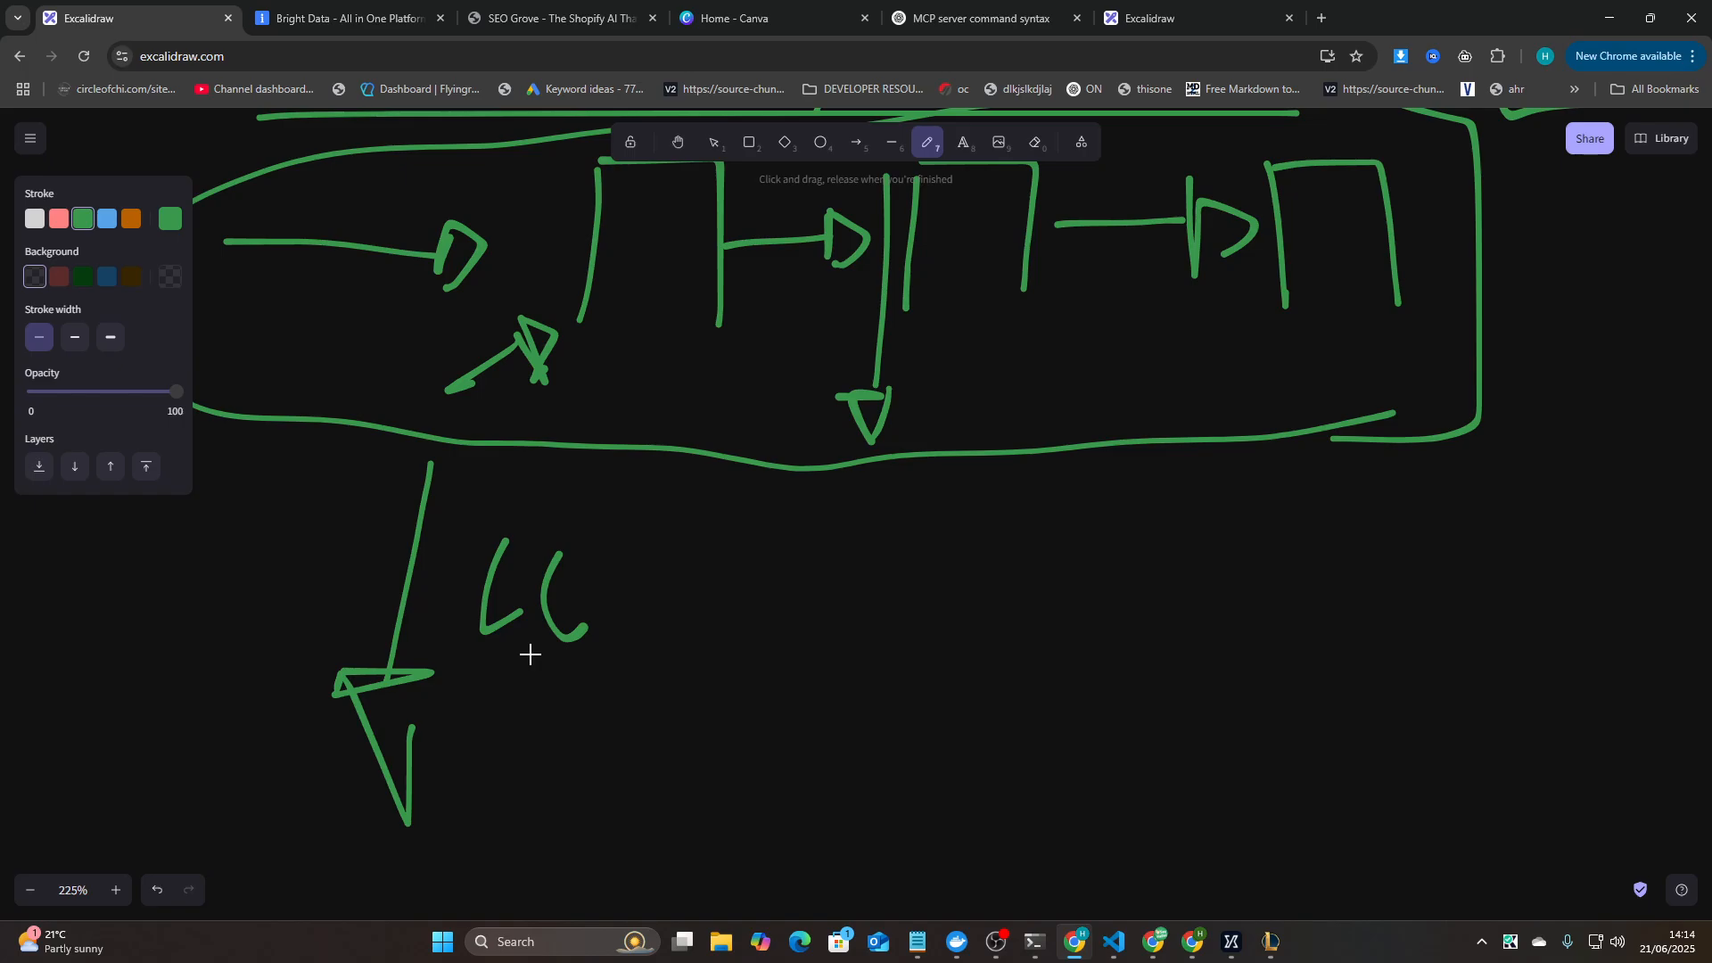
mouse_move(737, 562)
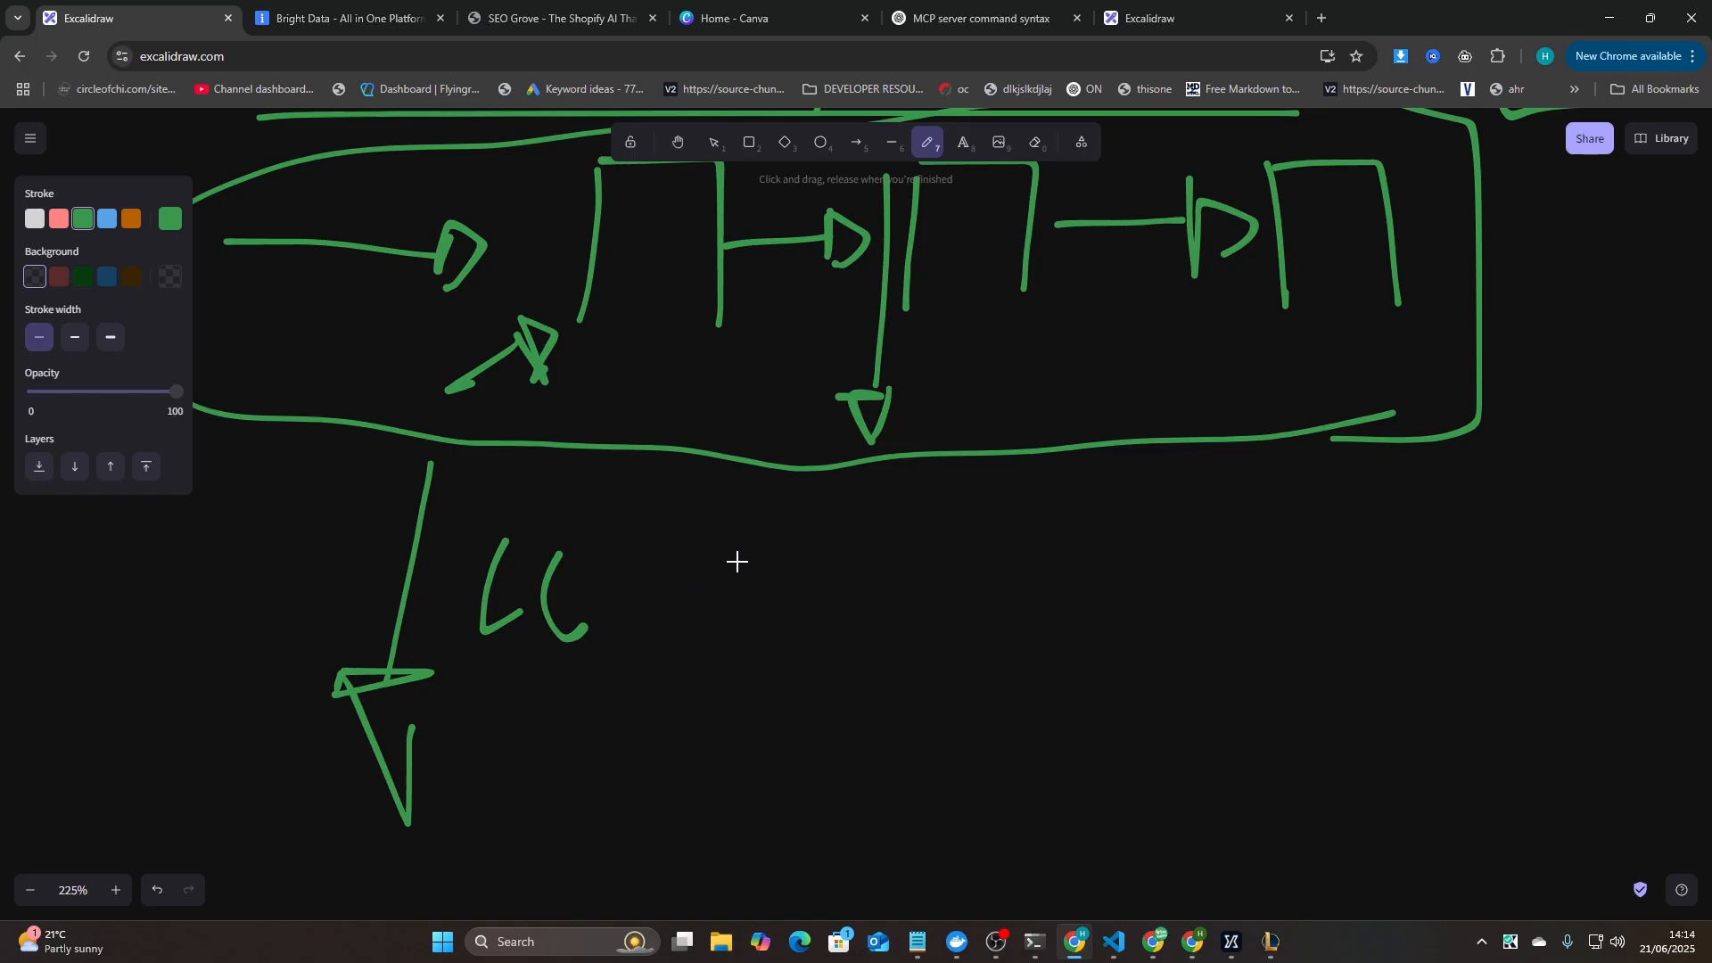
mouse_move(836, 532)
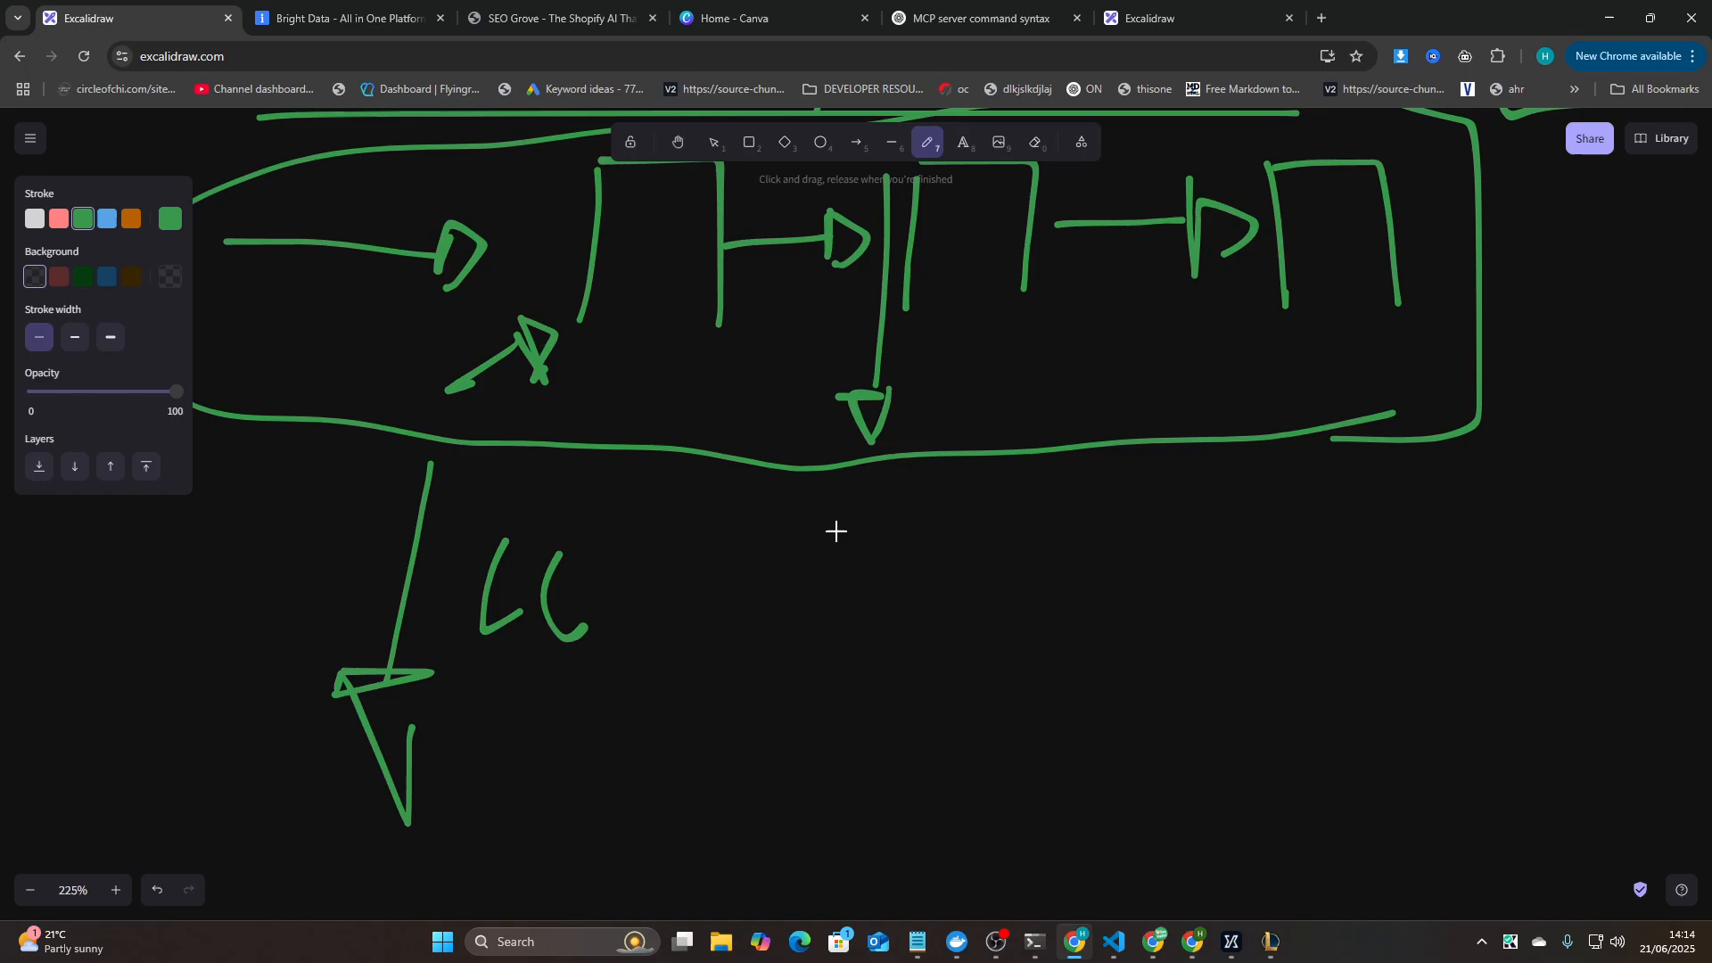
mouse_move(895, 527)
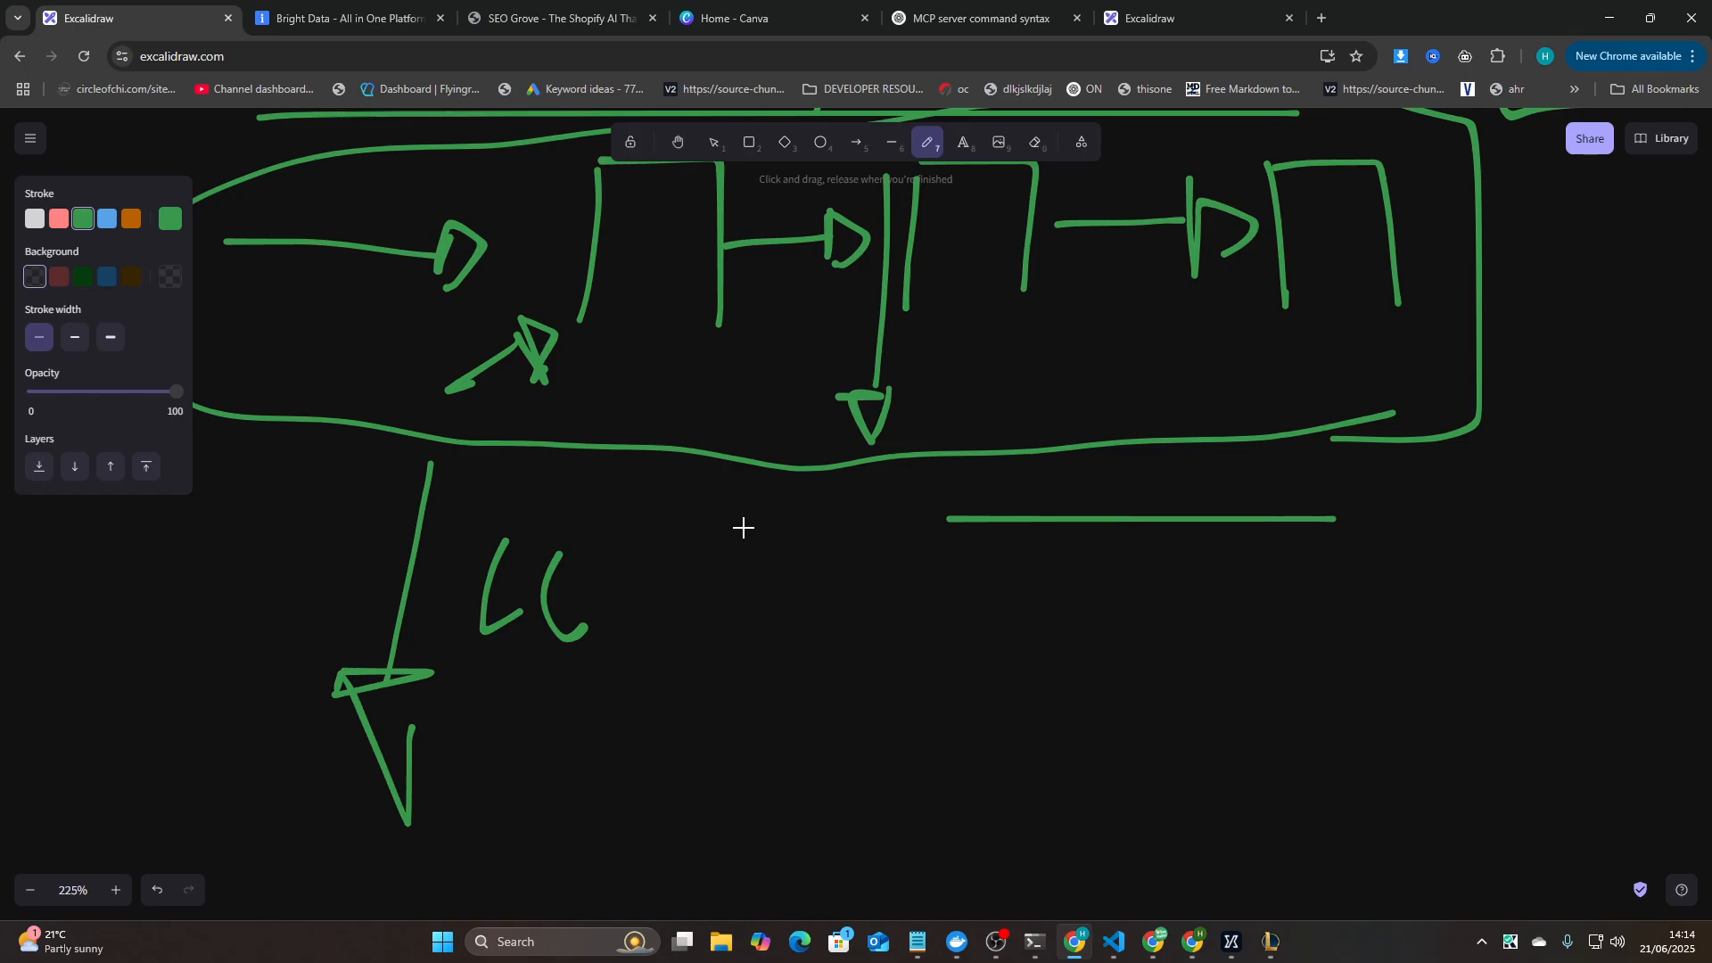
mouse_move(756, 504)
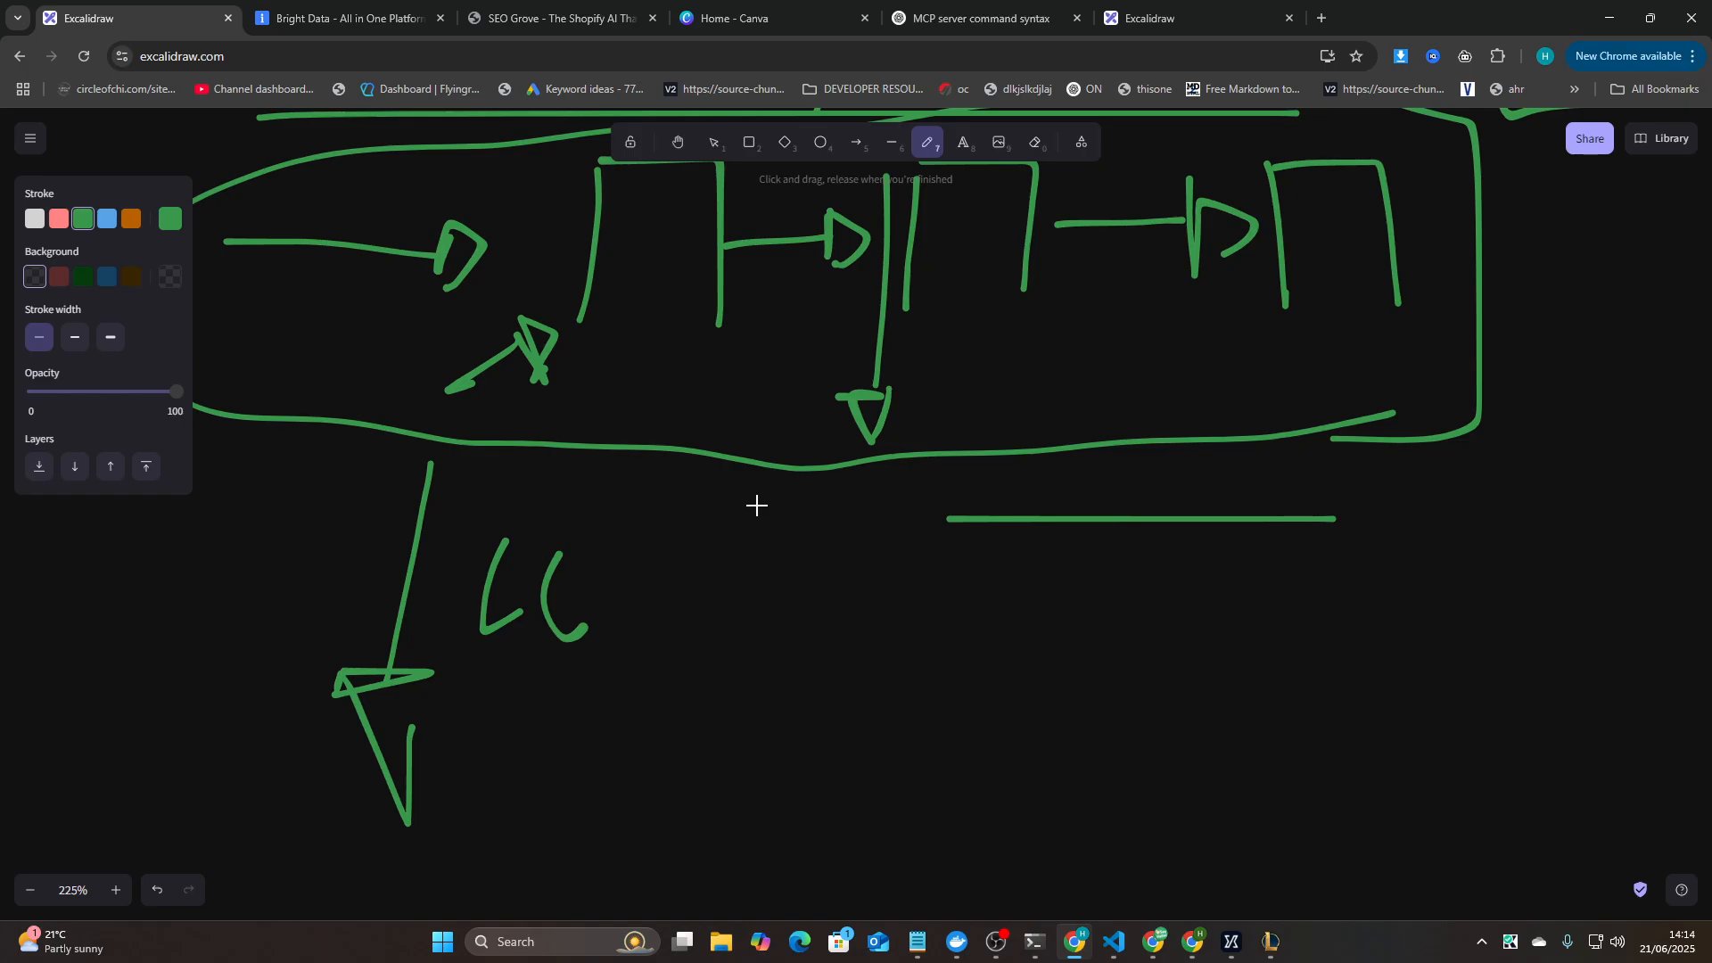
mouse_move(817, 444)
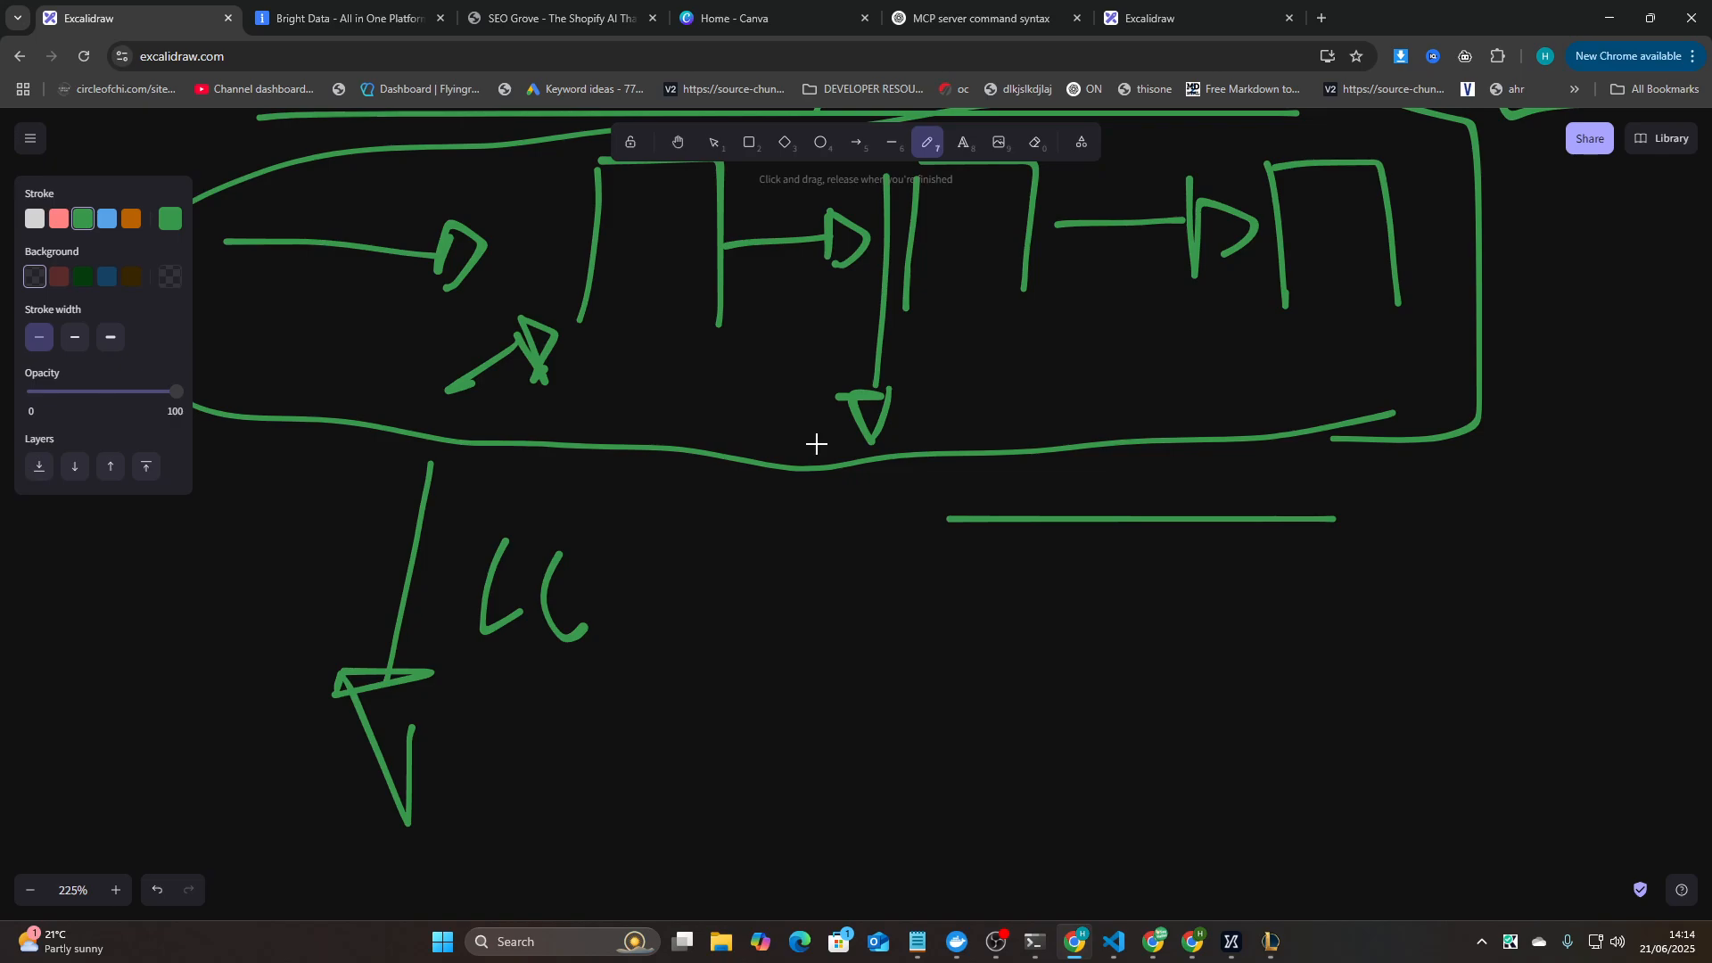
mouse_move(843, 664)
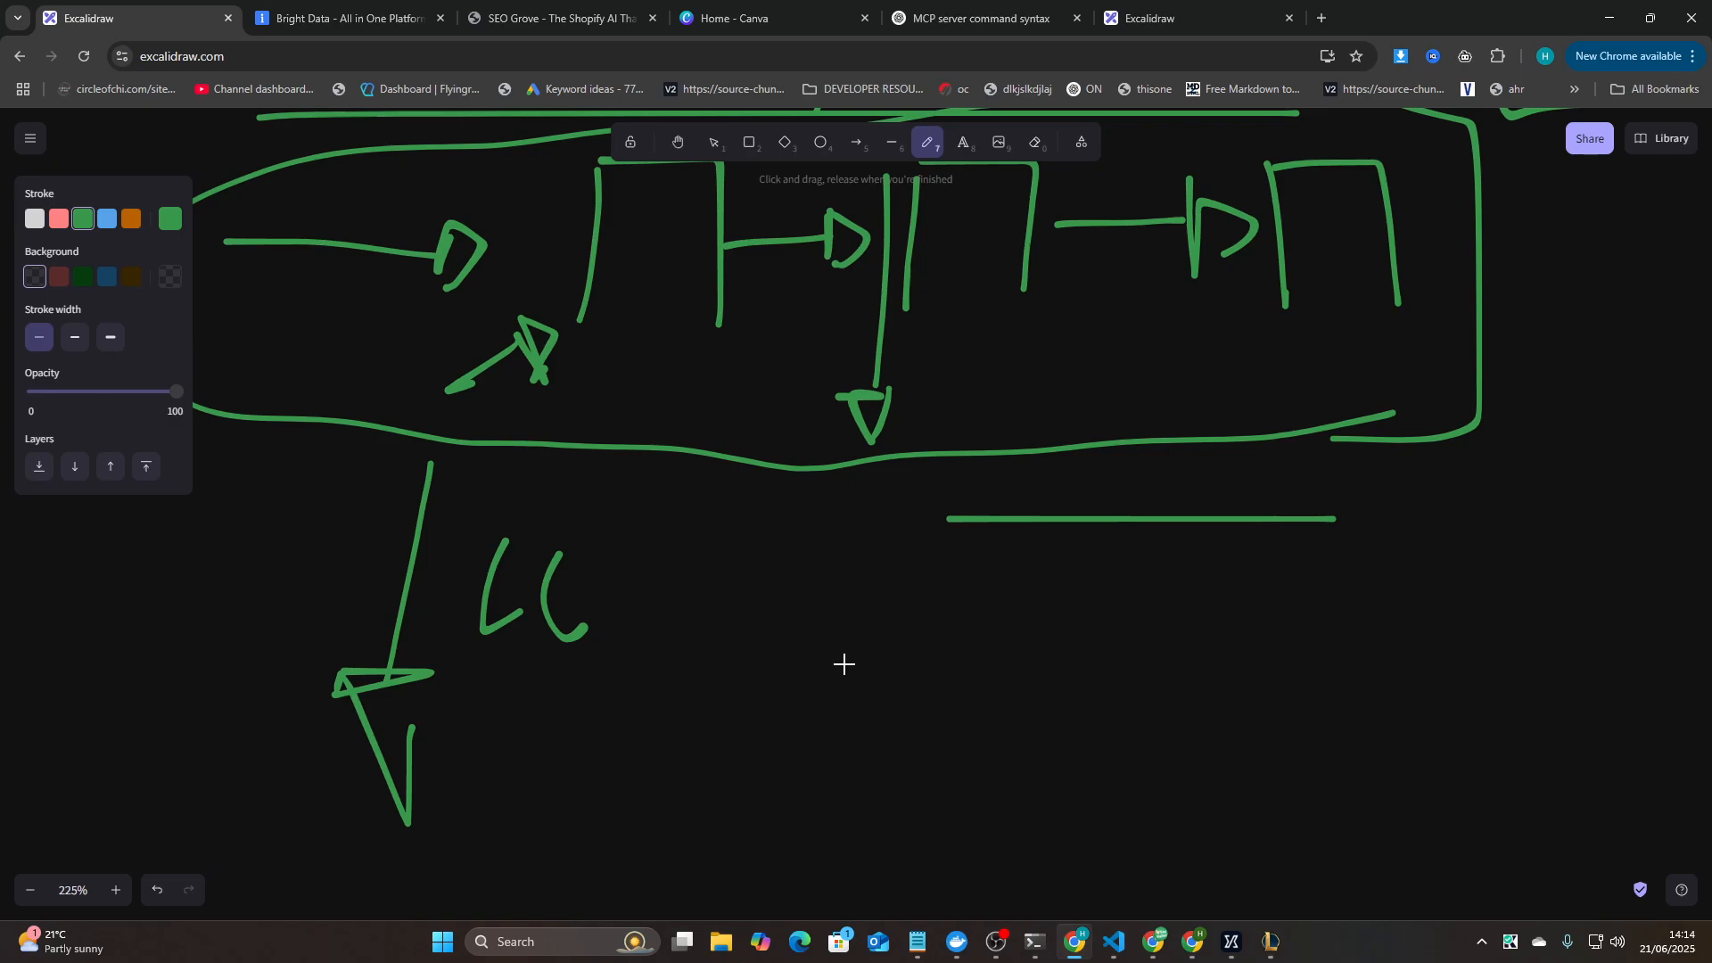